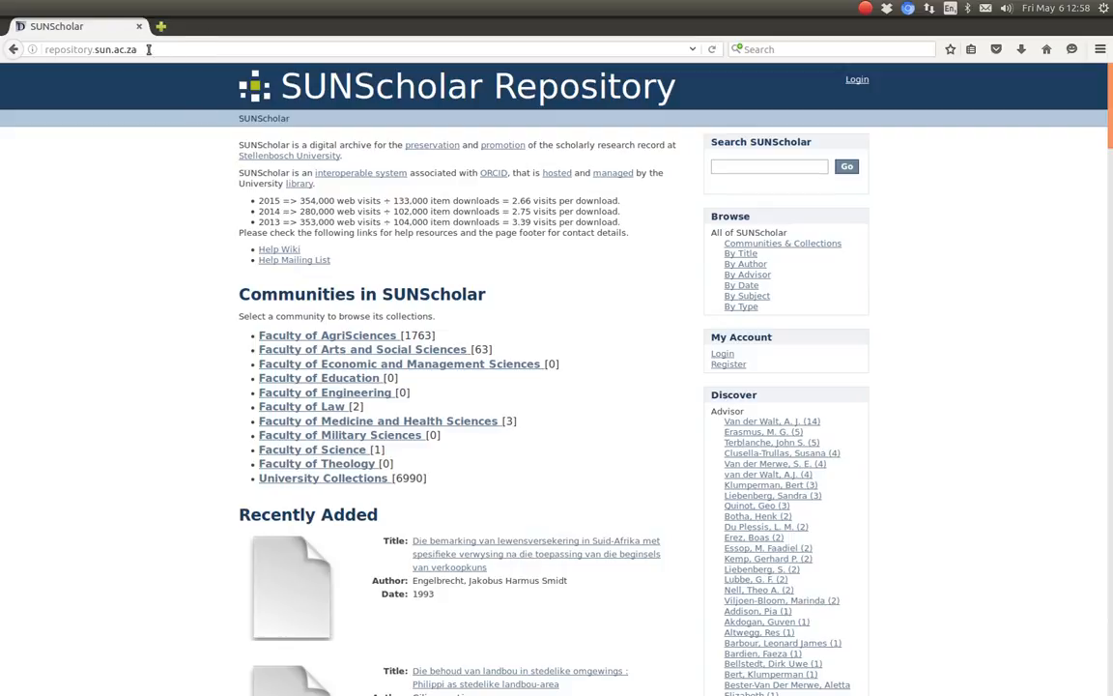
- Sign in to SUNScholar via Campus Login as user hgibson
{"action": "left_click", "coordinate": [89, 50]}
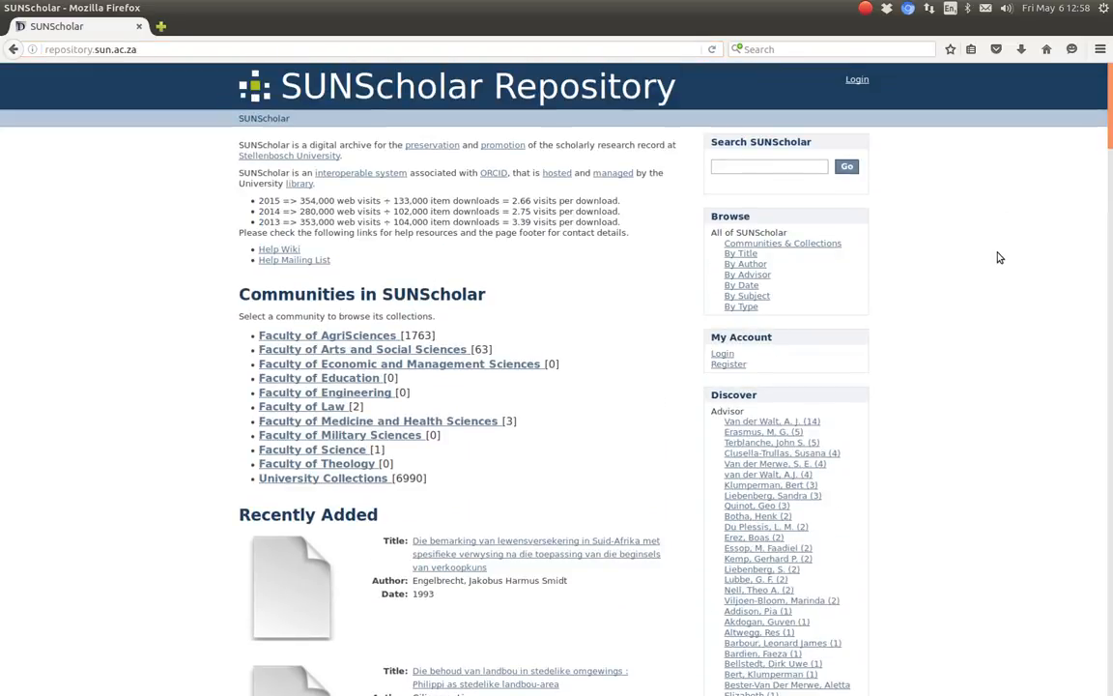
{"action": "mouse_move", "coordinate": [301, 405]}
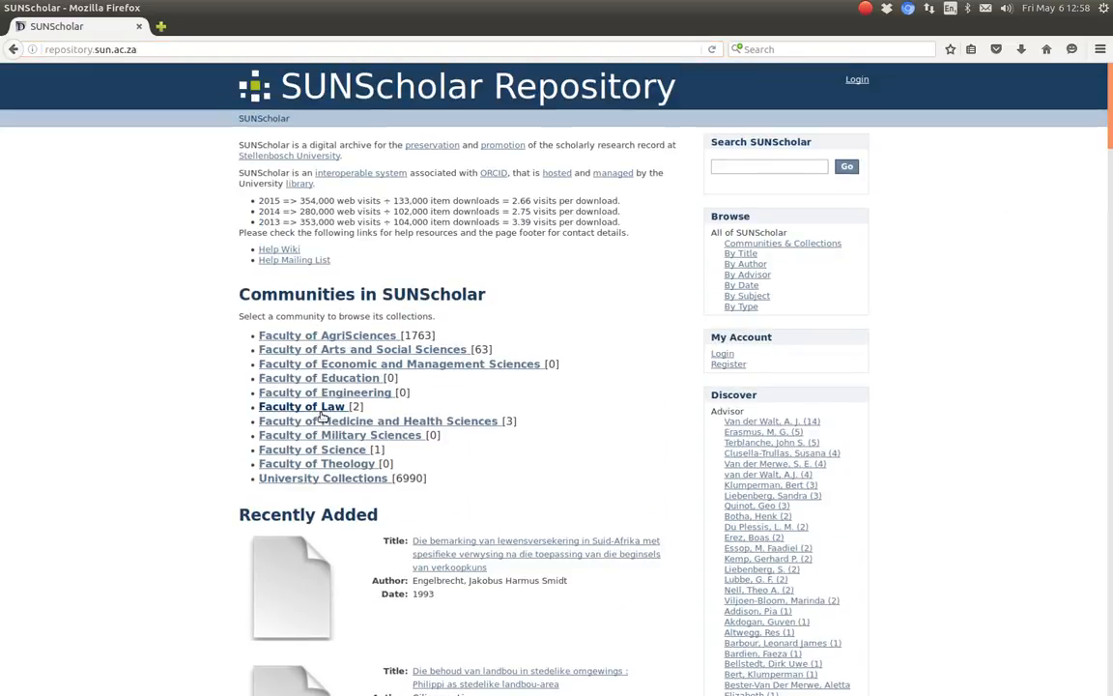
{"action": "mouse_move", "coordinate": [141, 232]}
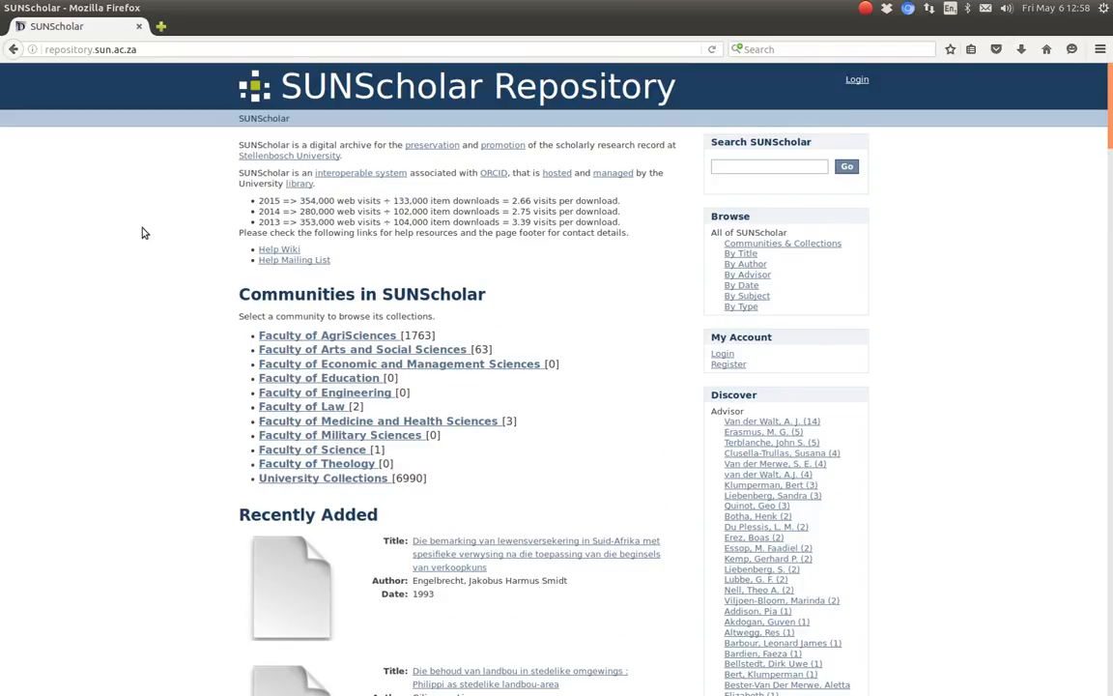
{"action": "scroll", "scroll_direction": "down", "scroll_amount": 3}
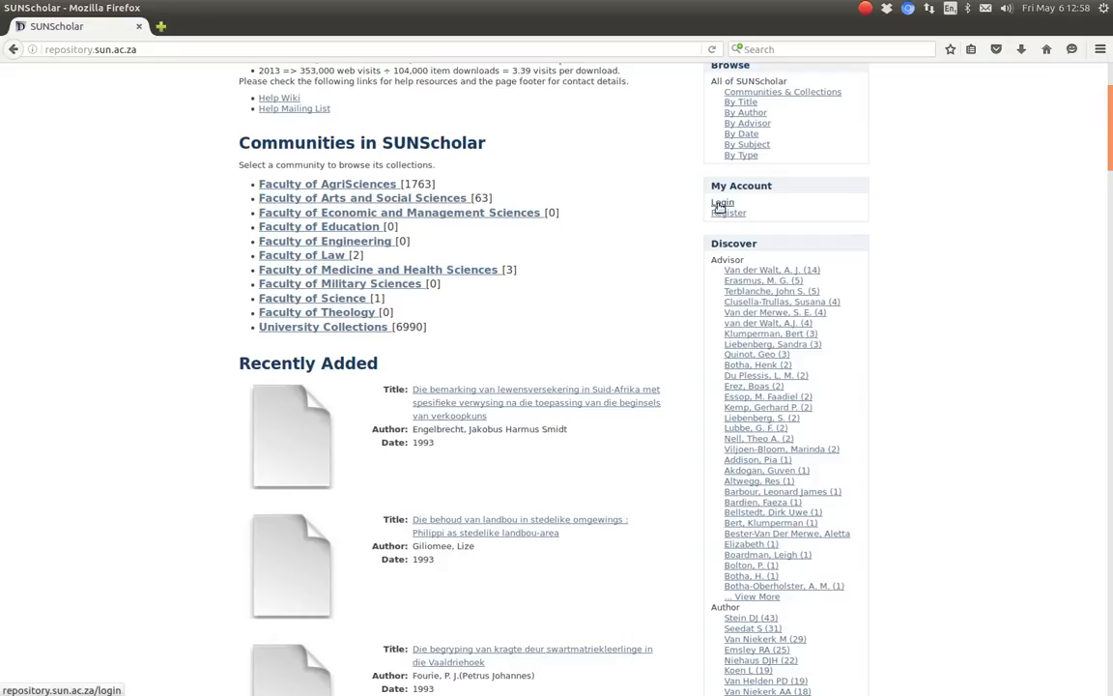
{"action": "left_click", "coordinate": [722, 203]}
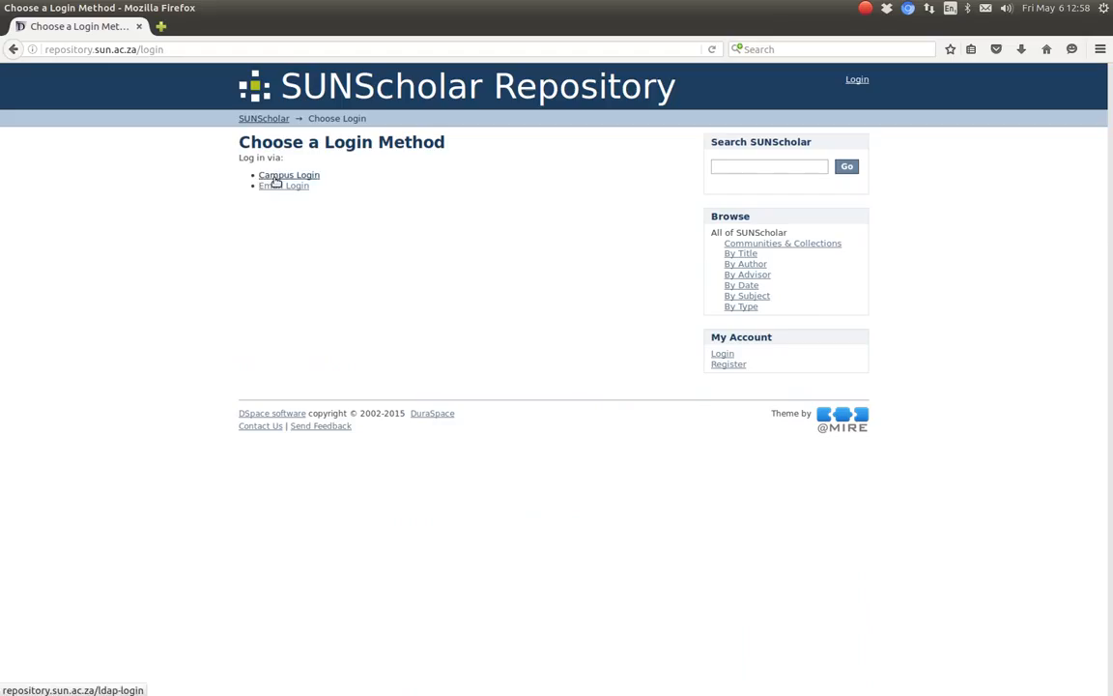
{"action": "left_click", "coordinate": [288, 174]}
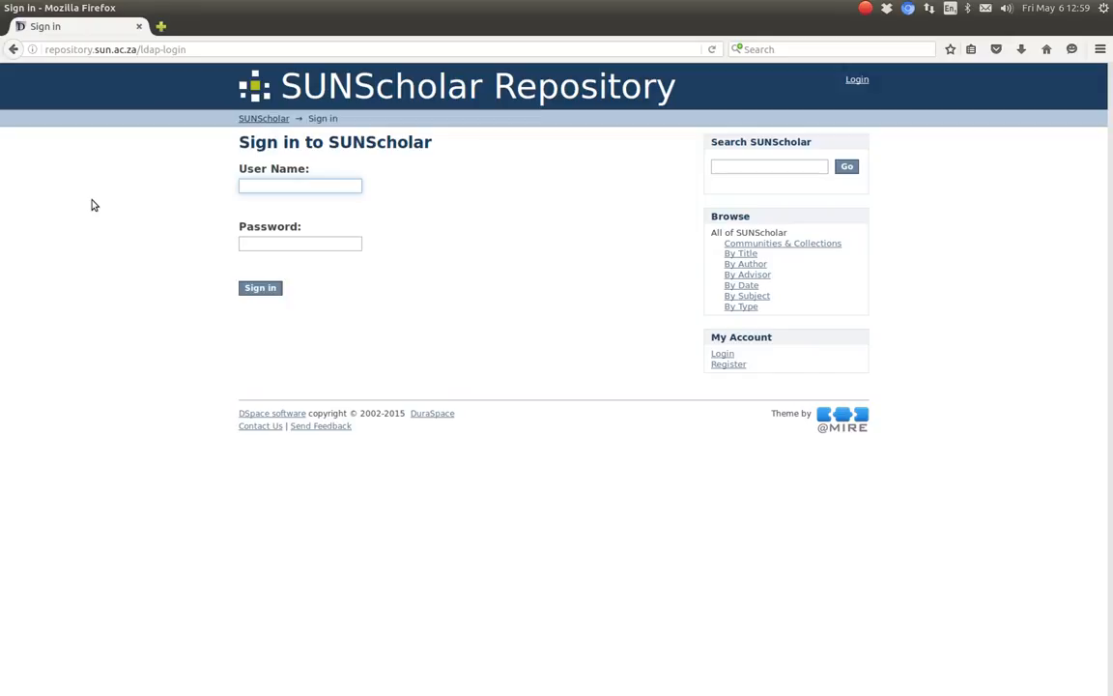
{"action": "type", "text": "hgibson"}
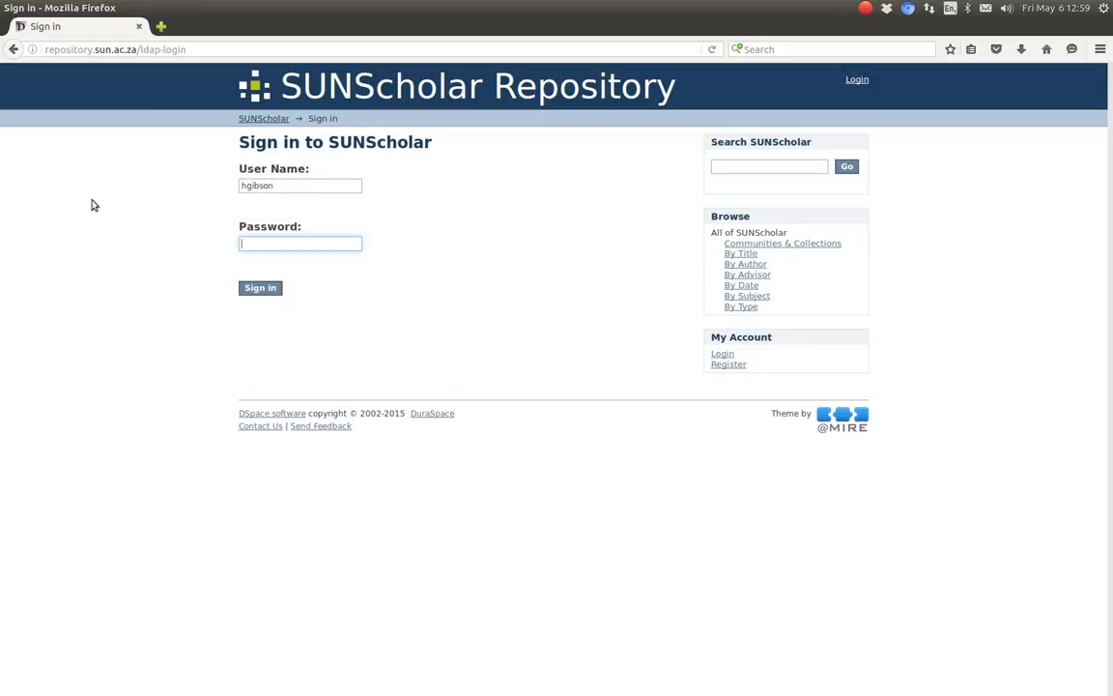
{"action": "type", "text": "•••"}
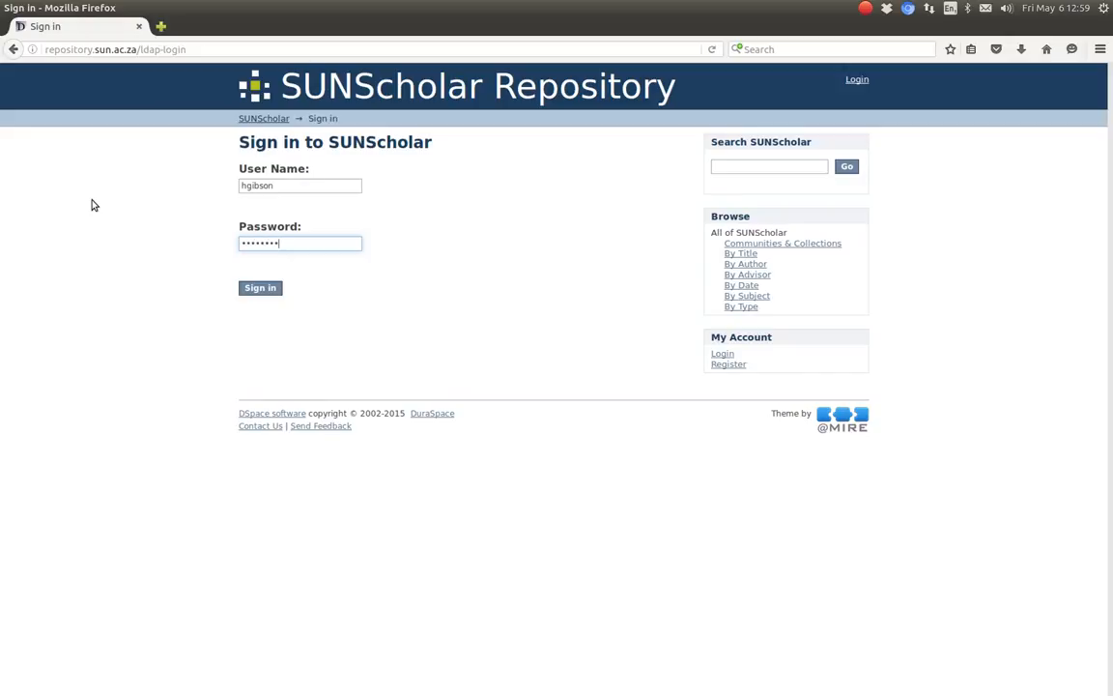
{"action": "left_click", "coordinate": [259, 286]}
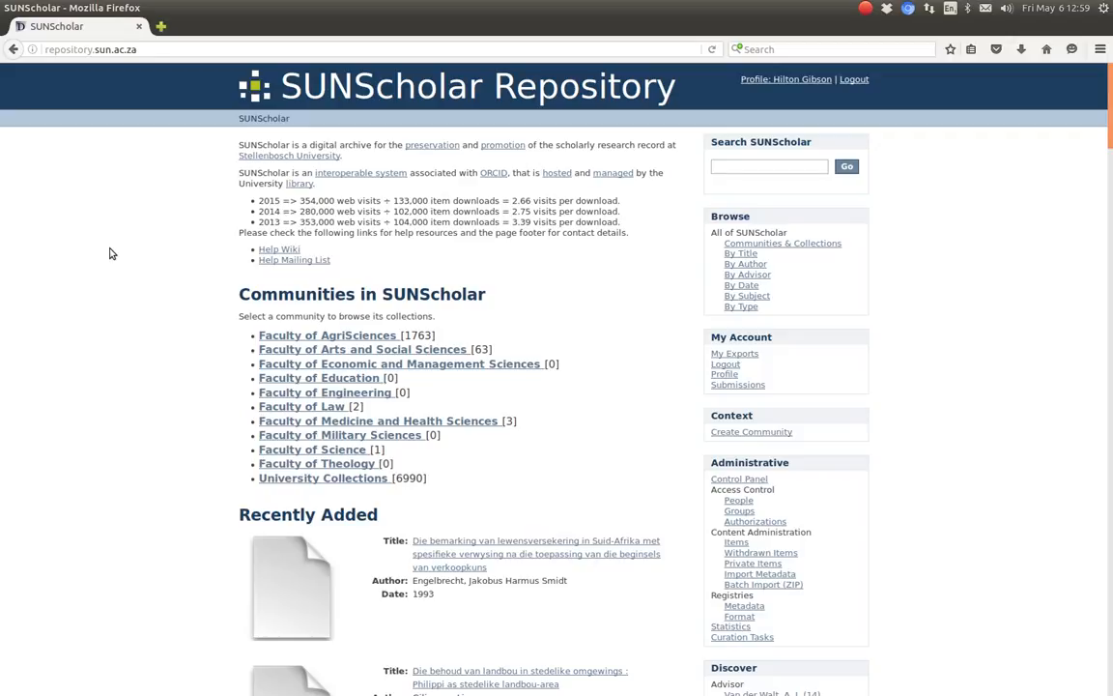
{"action": "mouse_move", "coordinate": [317, 464]}
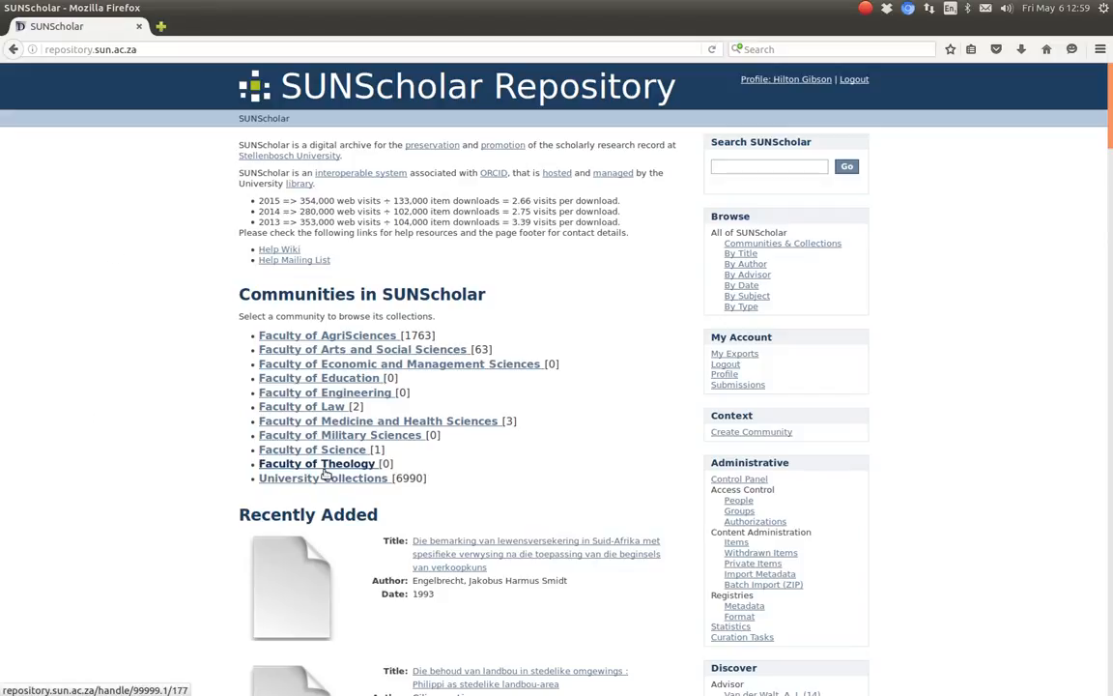
{"action": "mouse_move", "coordinate": [290, 473]}
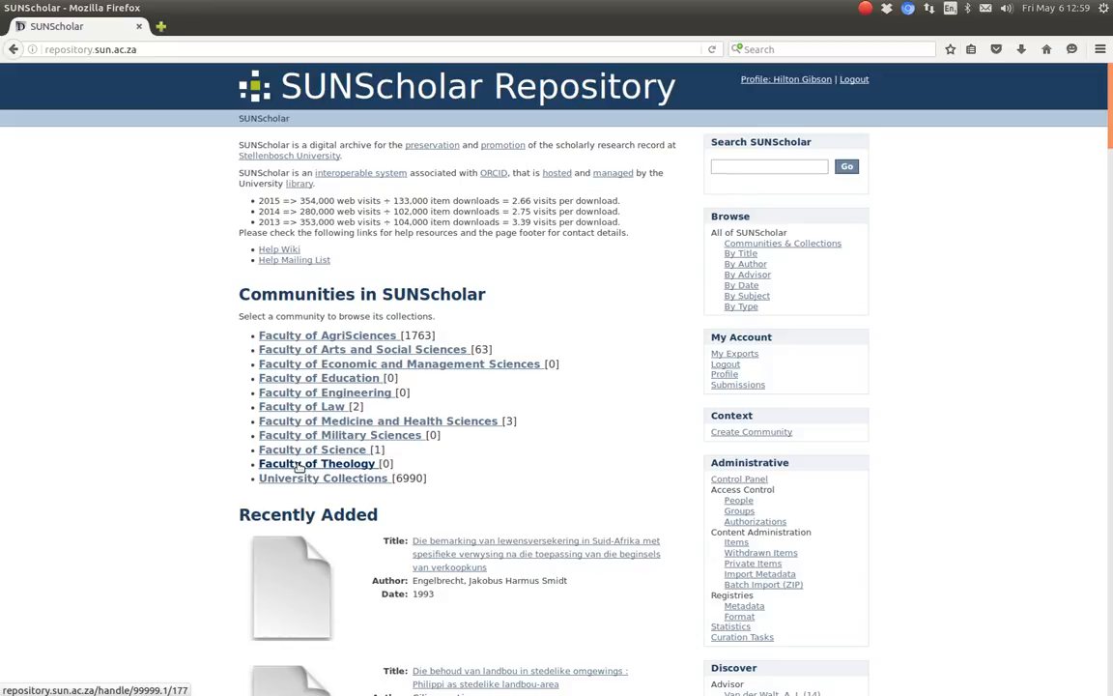
- Open the Faculty of Theology community's Edit Community pages at the Assign Roles view
{"action": "left_click", "coordinate": [317, 463]}
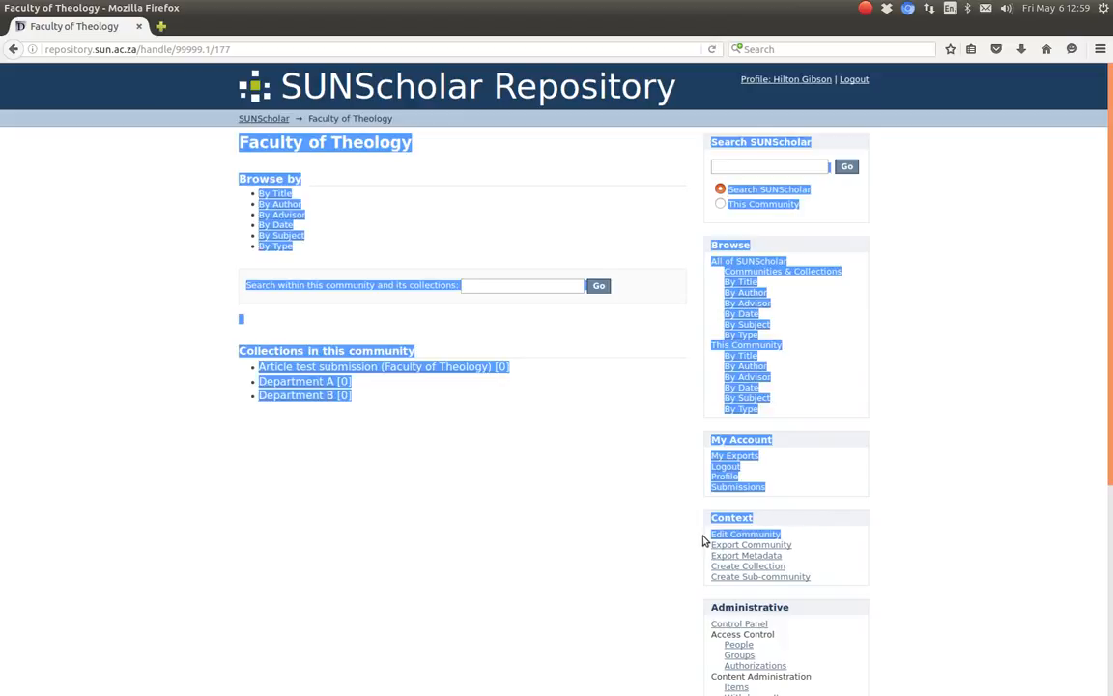
{"action": "left_click", "coordinate": [746, 534]}
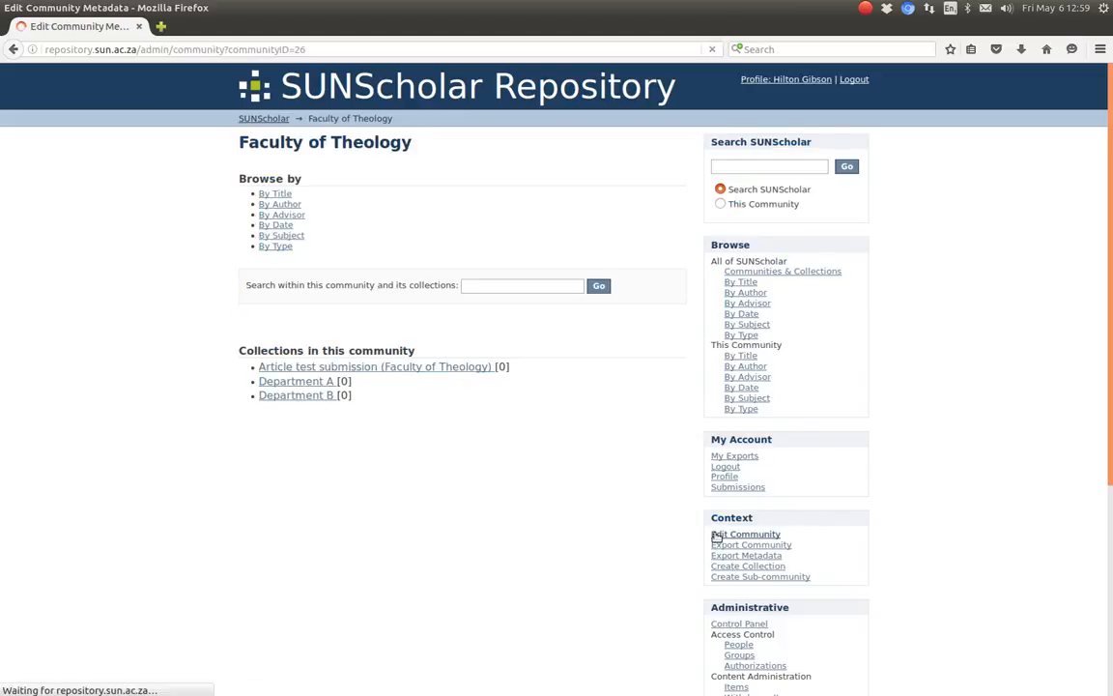
{"action": "left_click", "coordinate": [745, 533]}
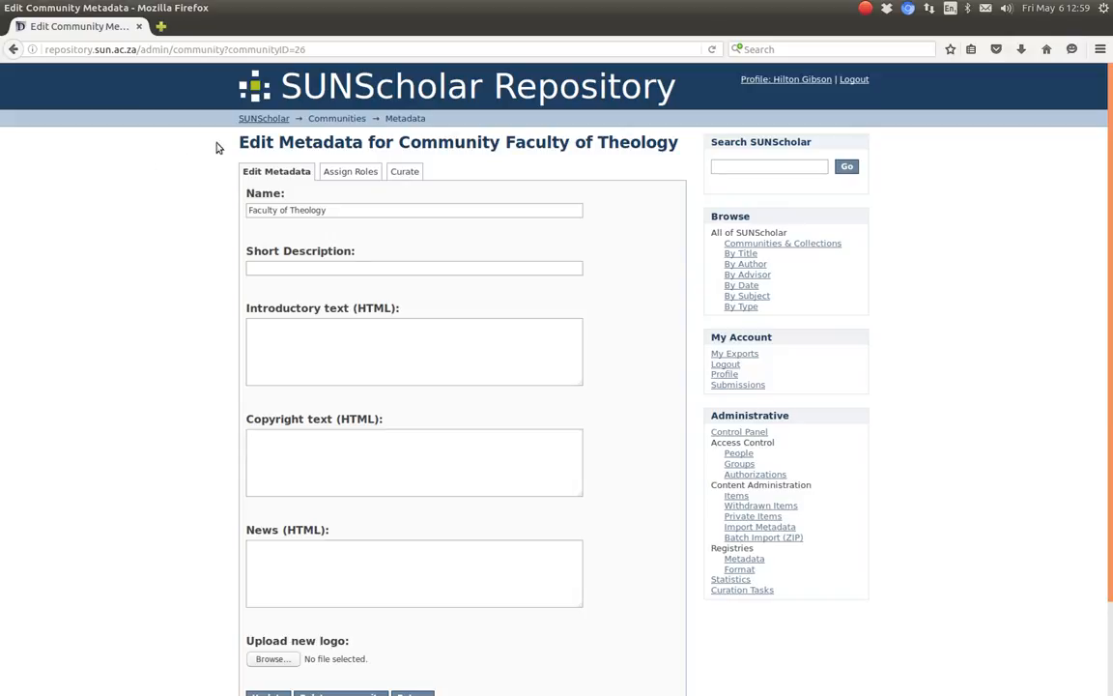
{"action": "scroll", "scroll_direction": "down", "scroll_amount": 3}
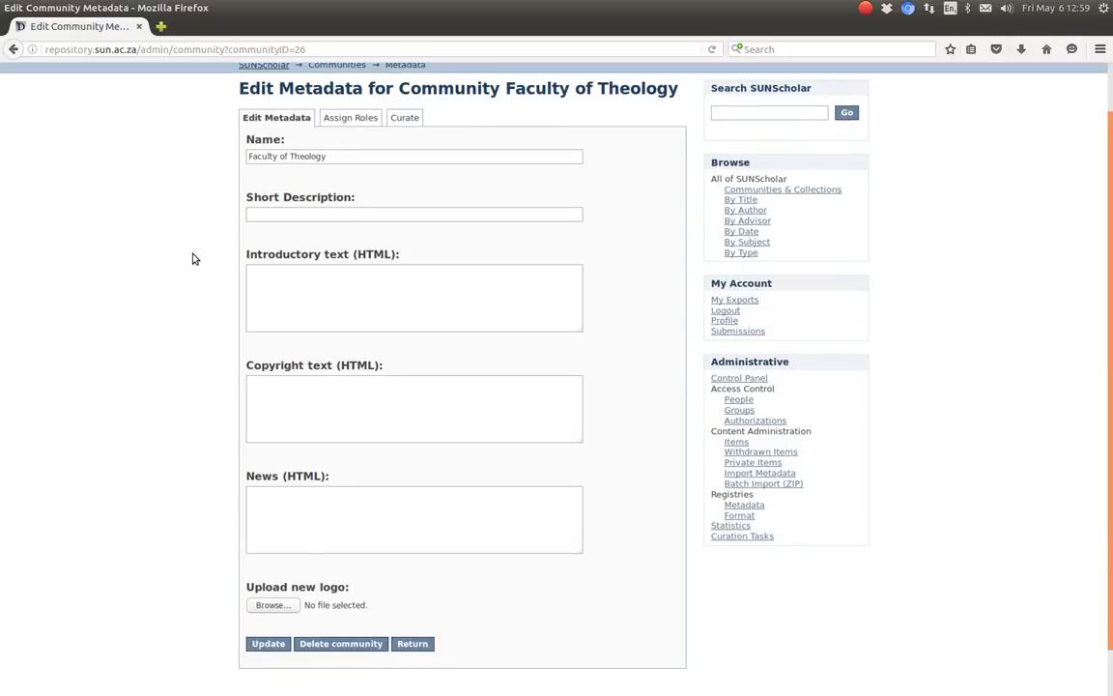
{"action": "scroll", "scroll_direction": "up", "scroll_amount": 3}
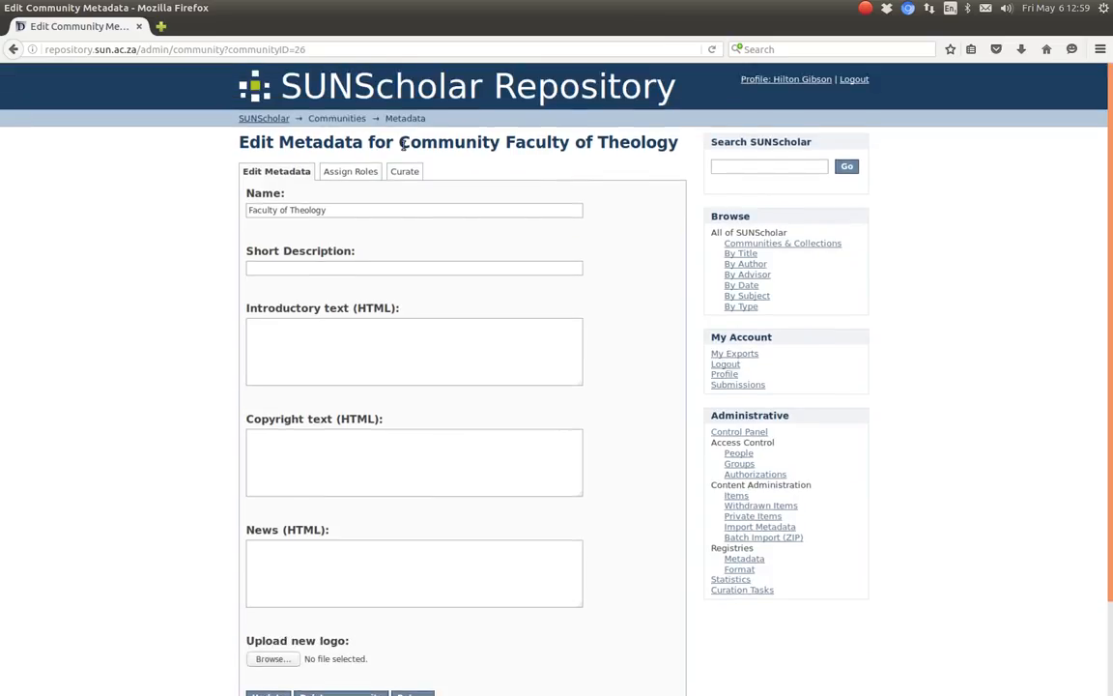
{"action": "left_click", "coordinate": [350, 170]}
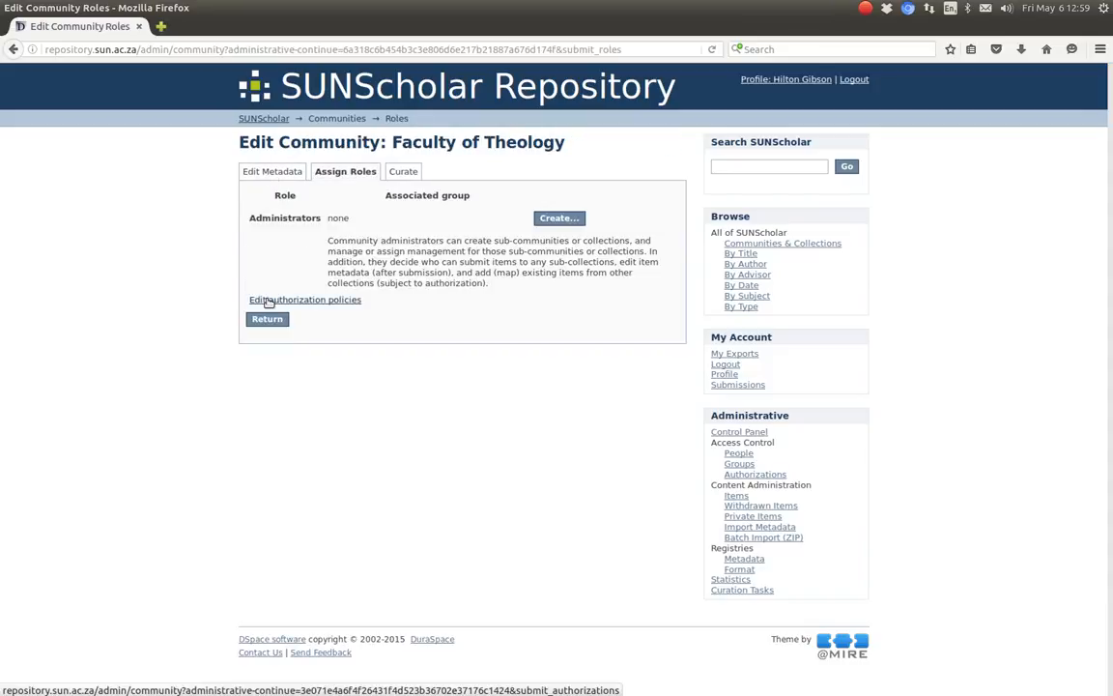
- Open read policy 1164 on community 26 and review its group list, keeping Administrator
{"action": "left_click", "coordinate": [305, 299]}
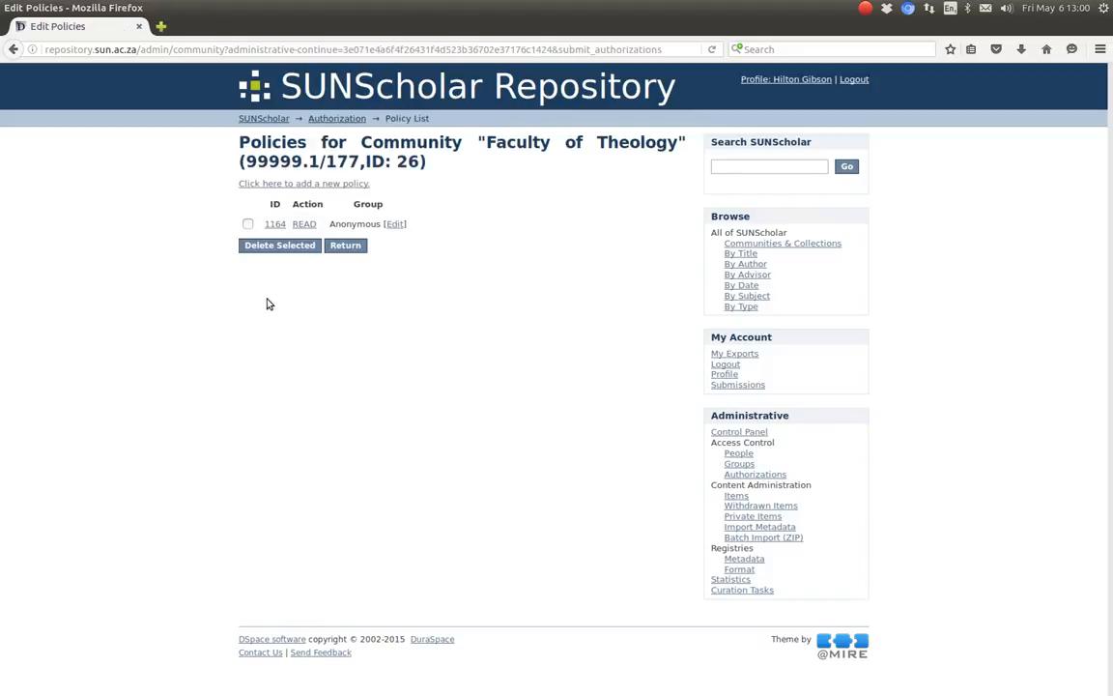
{"action": "mouse_move", "coordinate": [224, 239]}
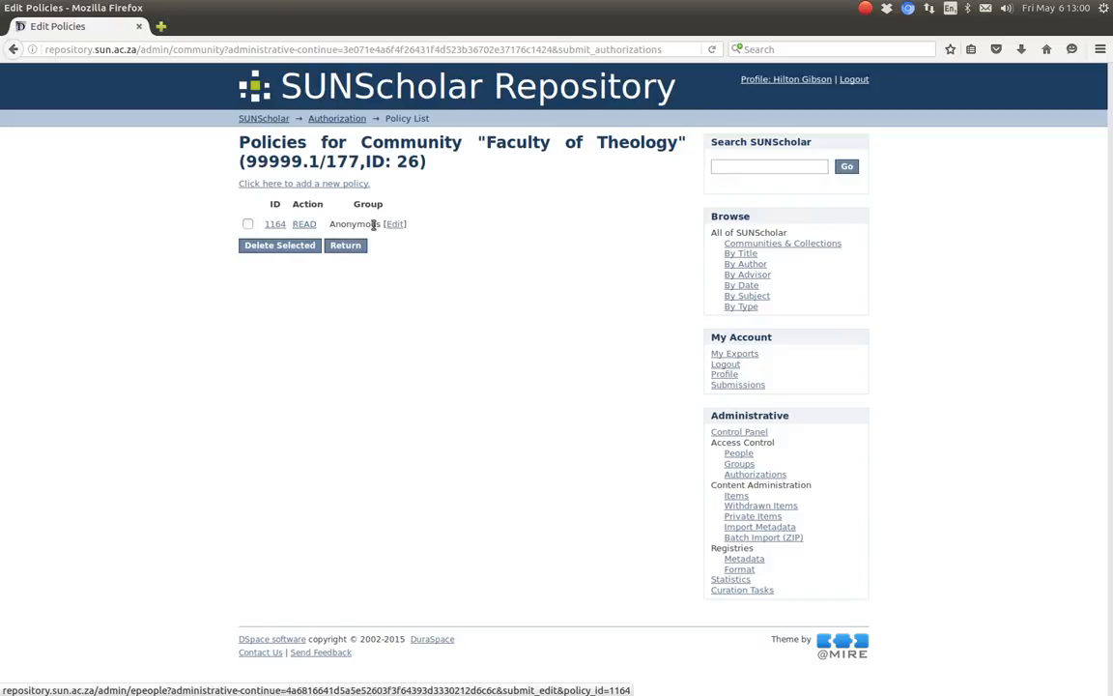
{"action": "mouse_move", "coordinate": [274, 224]}
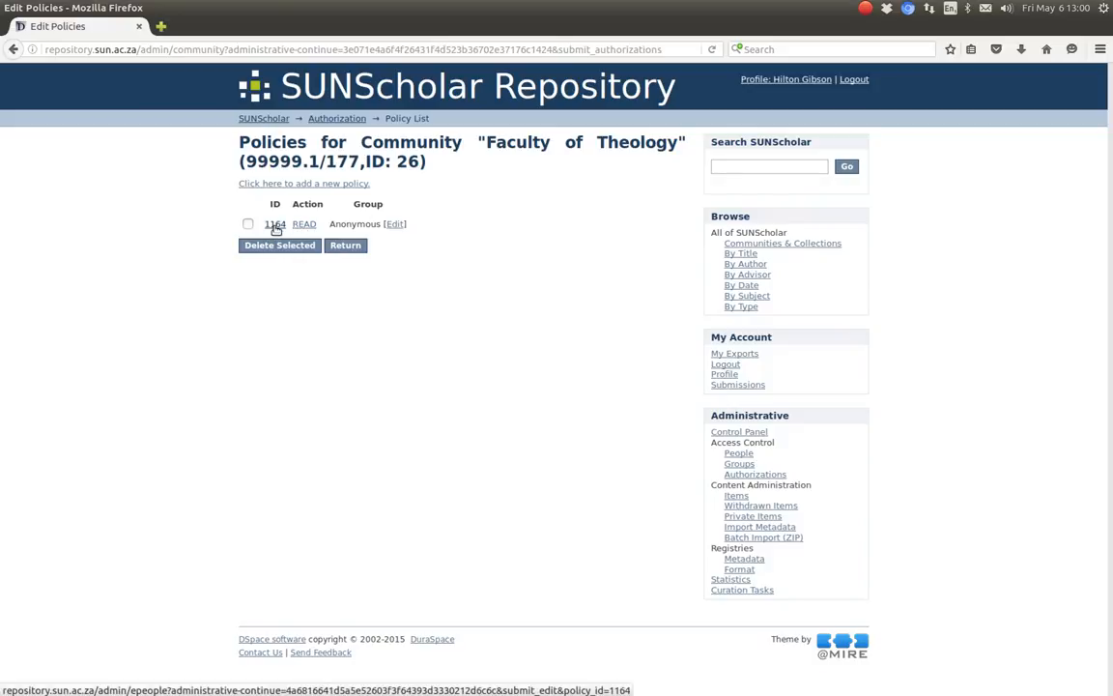
{"action": "left_click", "coordinate": [394, 224]}
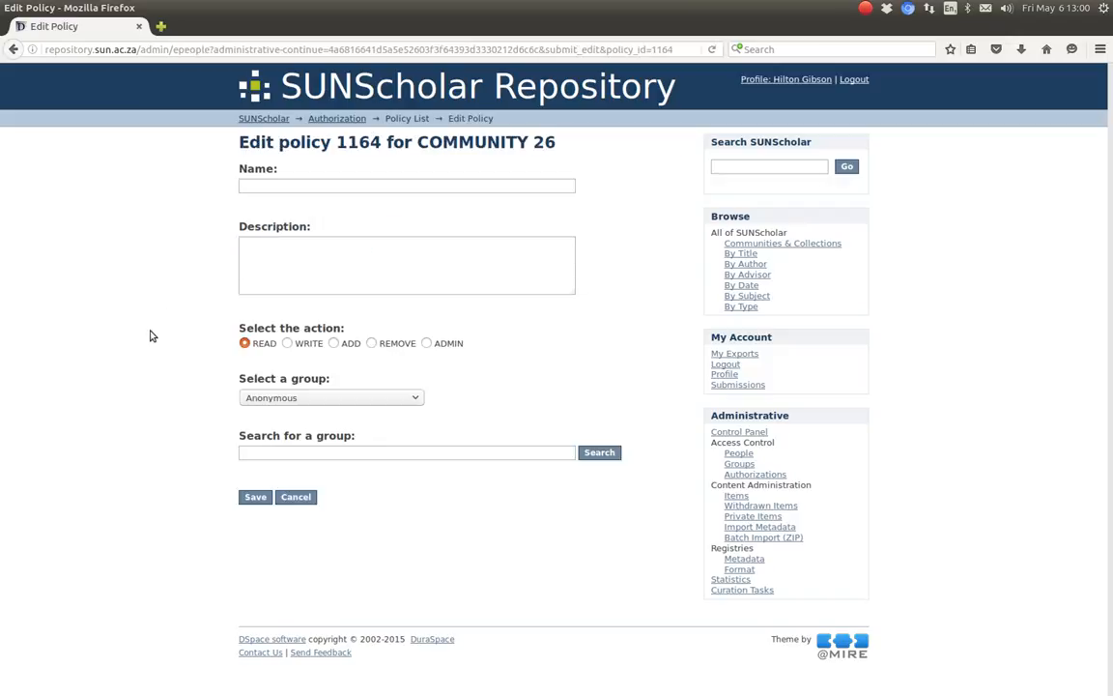
{"action": "mouse_move", "coordinate": [131, 328]}
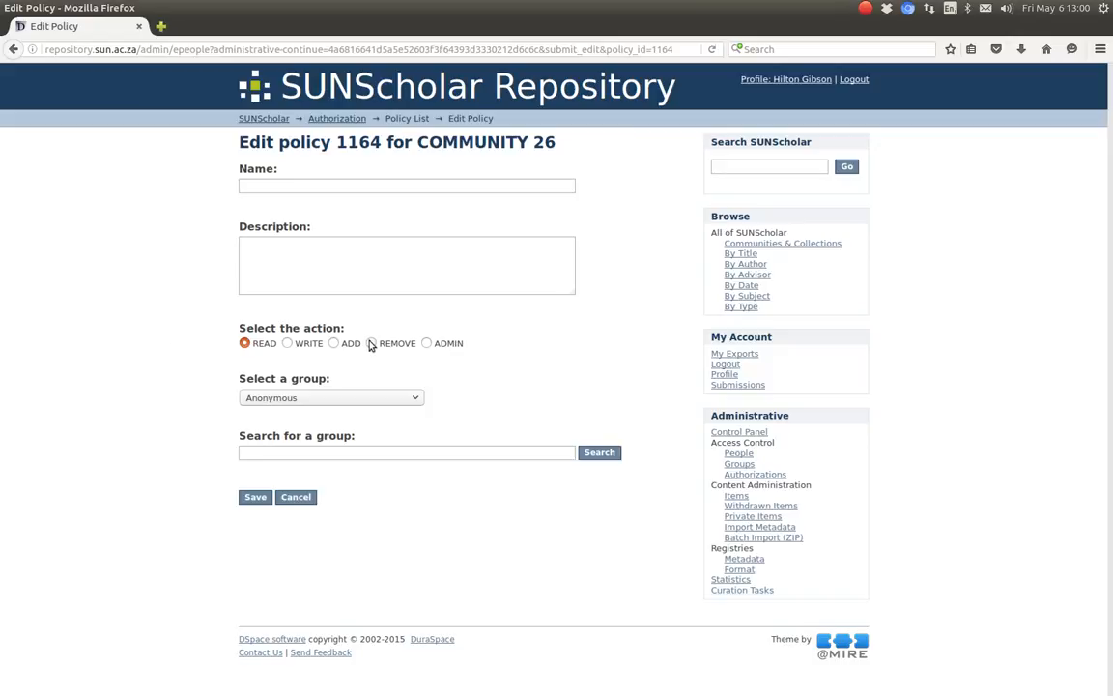
{"action": "mouse_move", "coordinate": [189, 371]}
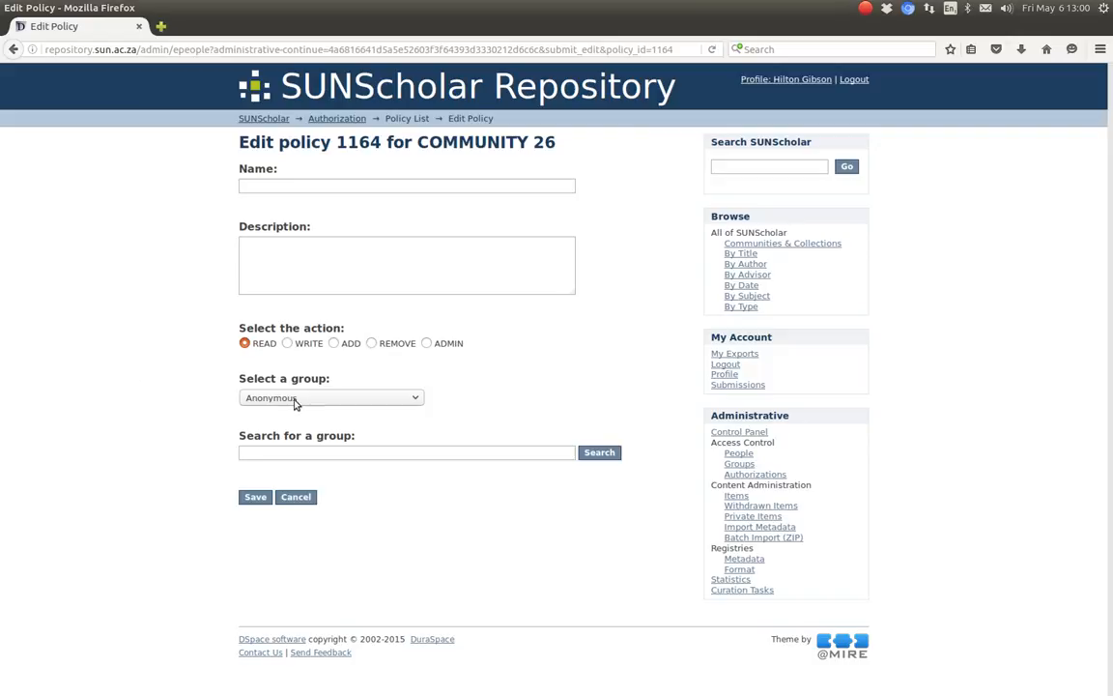
{"action": "left_click", "coordinate": [333, 398]}
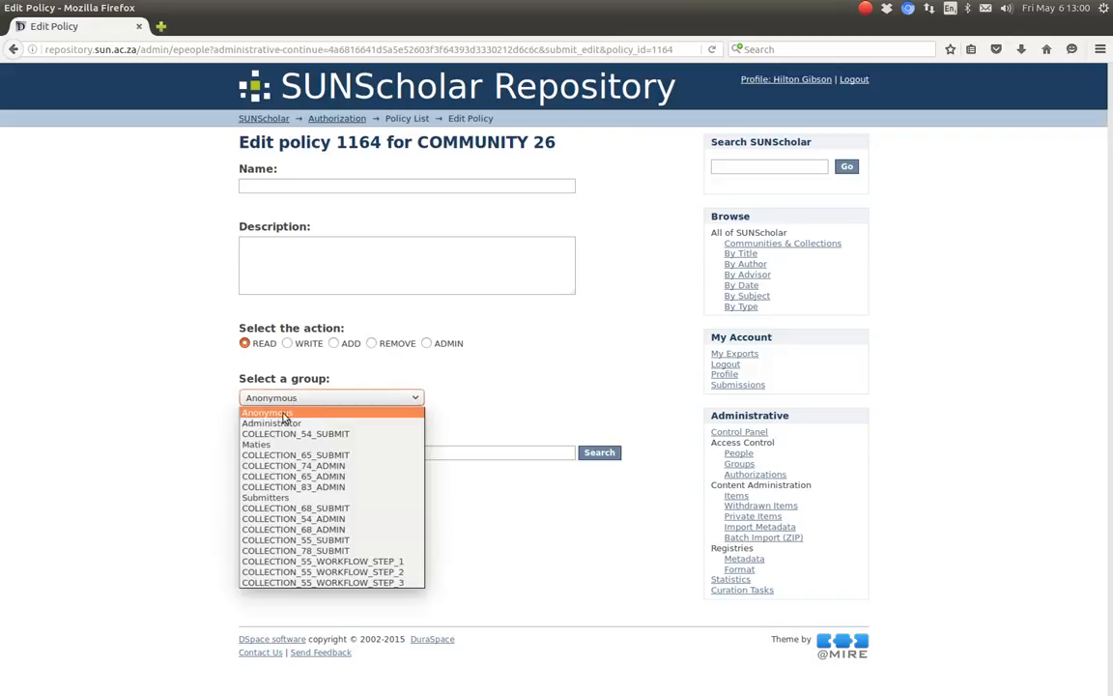
{"action": "mouse_move", "coordinate": [282, 423]}
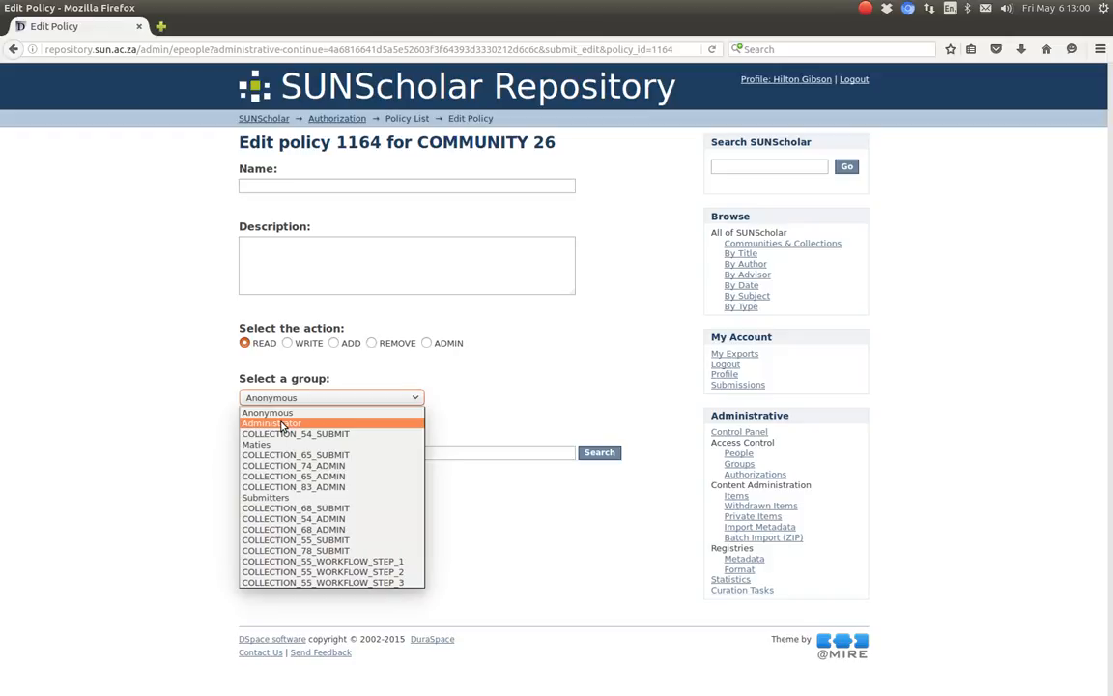
{"action": "left_click", "coordinate": [271, 421]}
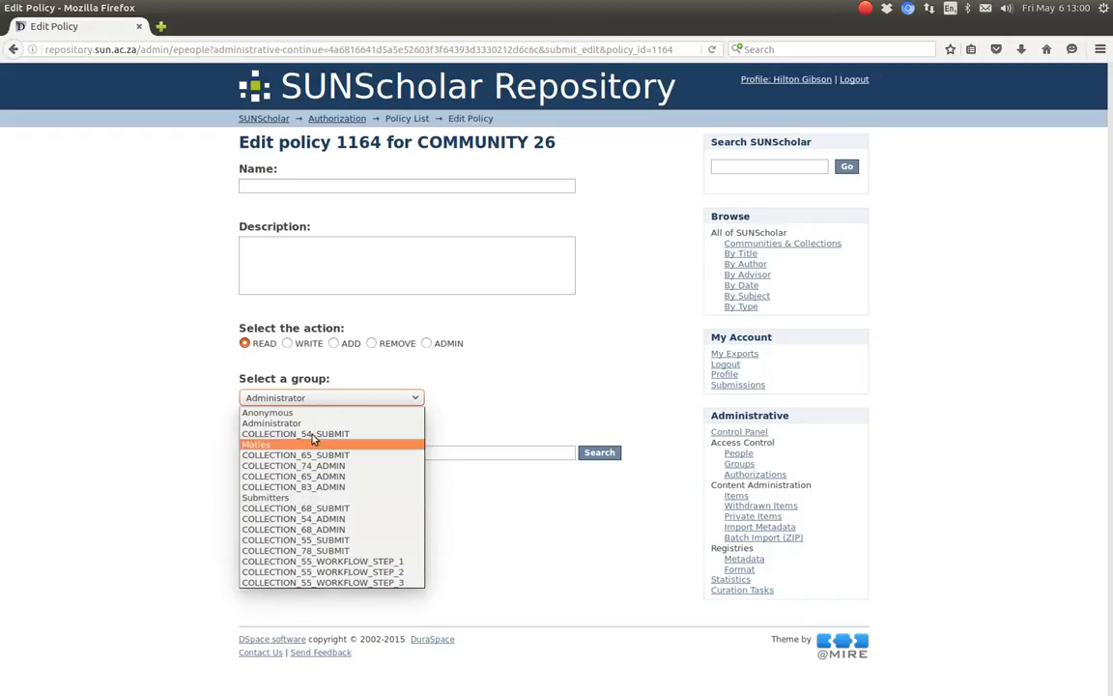
{"action": "mouse_move", "coordinate": [267, 413]}
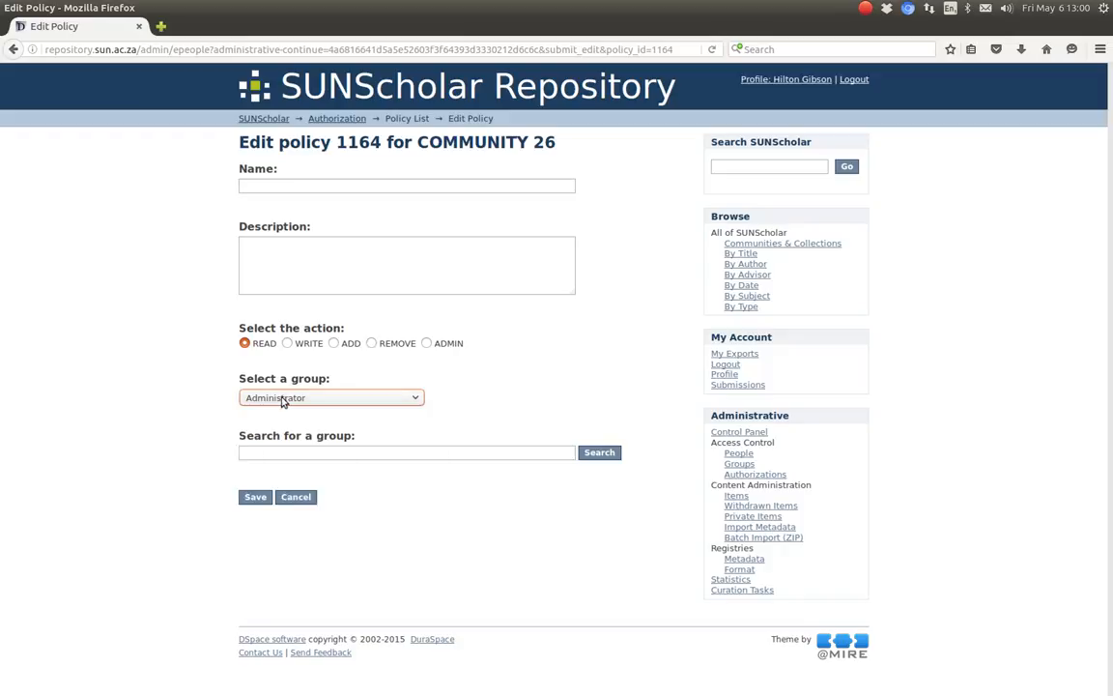
{"action": "left_click", "coordinate": [330, 398]}
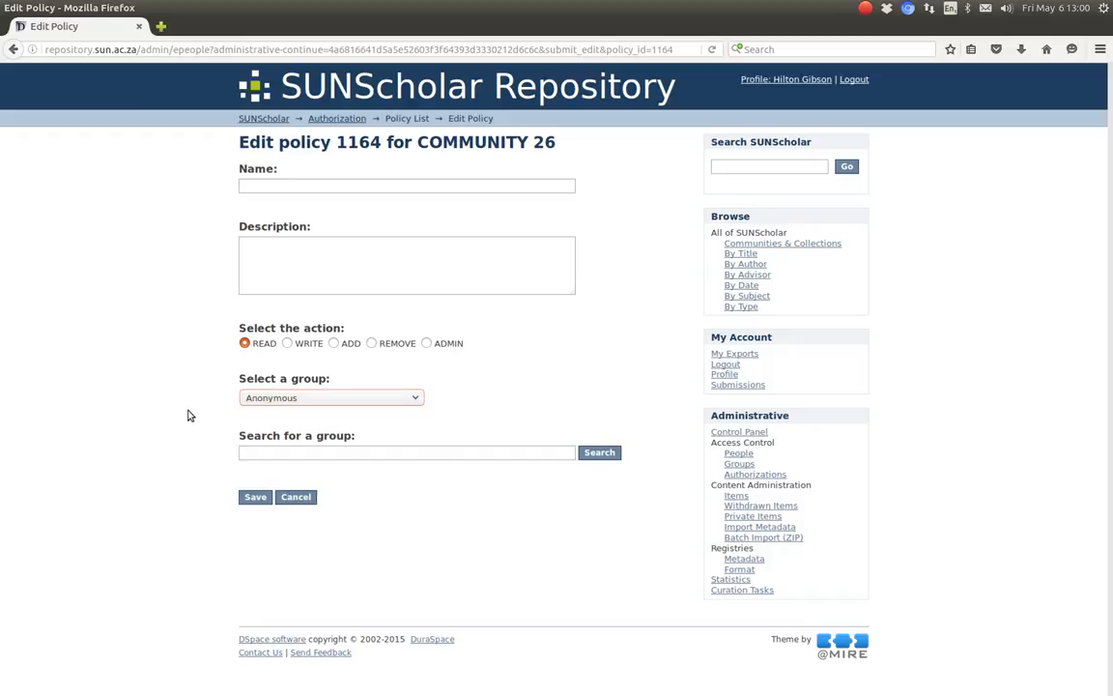
{"action": "left_click", "coordinate": [332, 398]}
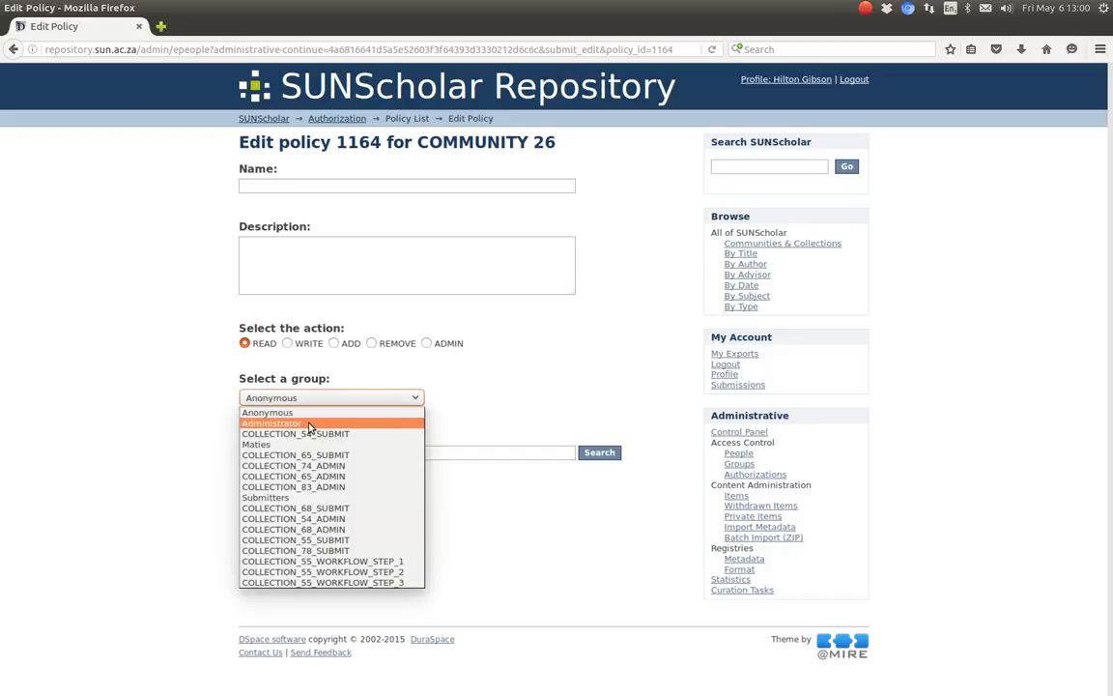
{"action": "left_click", "coordinate": [273, 421]}
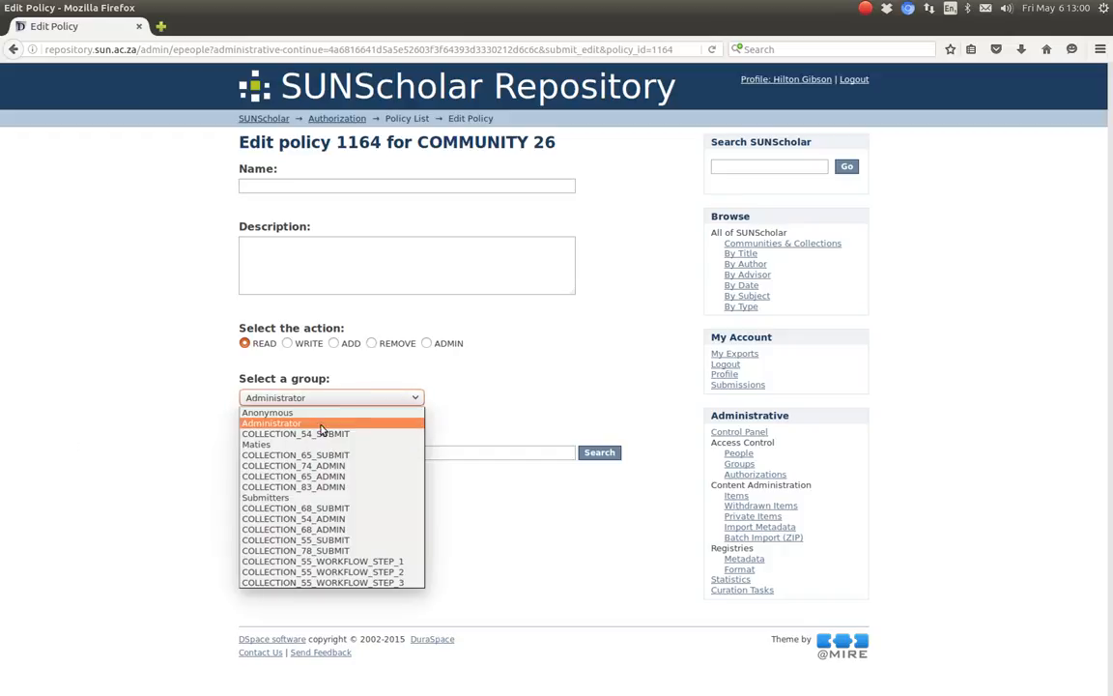
{"action": "left_click", "coordinate": [271, 421]}
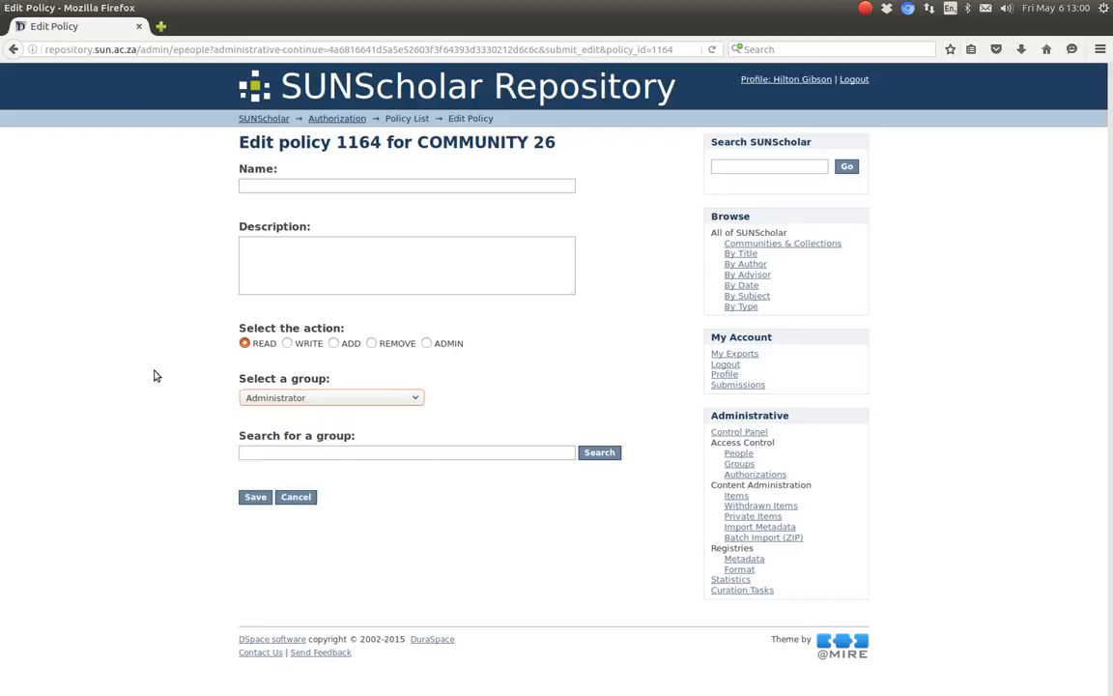
- Try the ADD and ADMIN policy actions, then leave the action on READ
{"action": "left_click", "coordinate": [332, 344]}
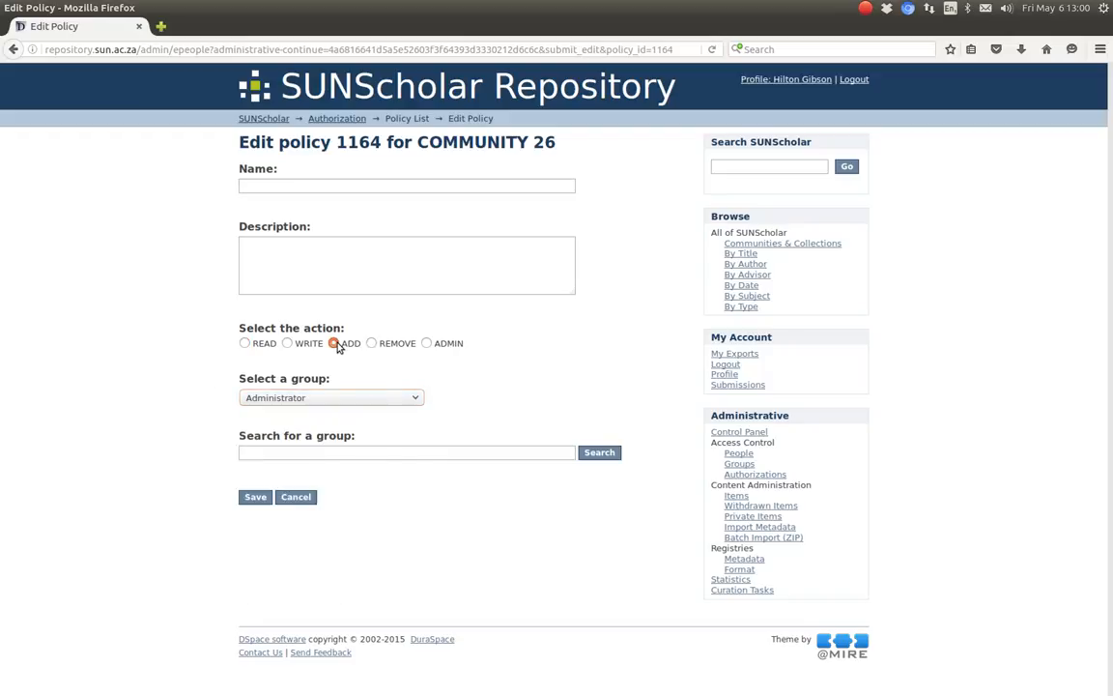
{"action": "left_click", "coordinate": [331, 398]}
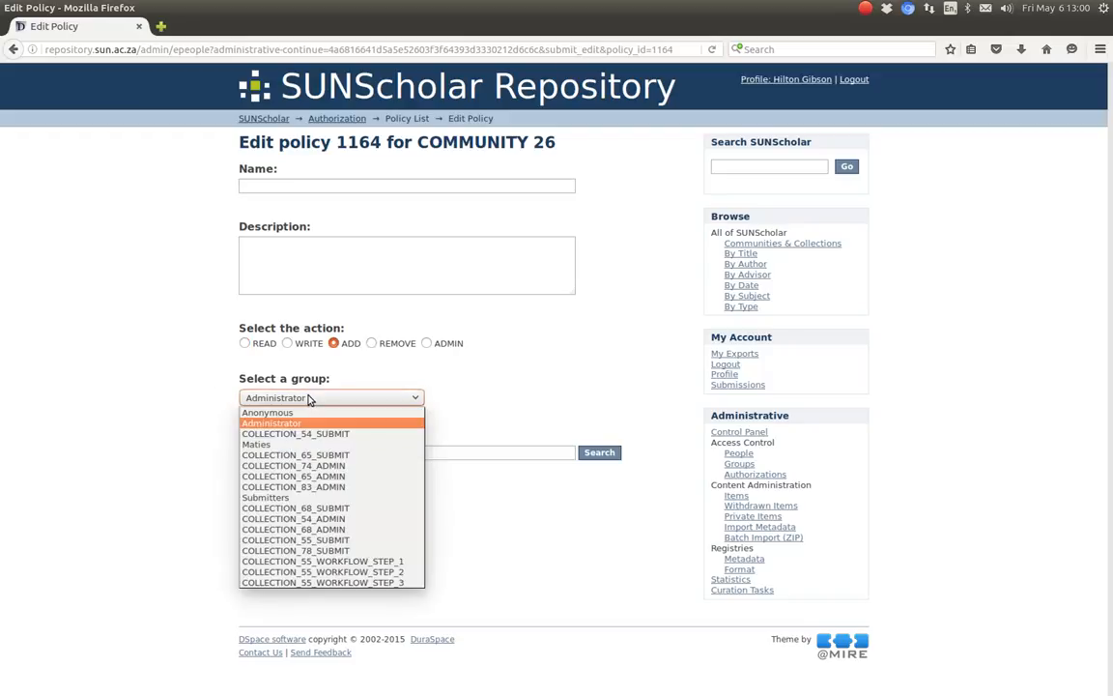
{"action": "left_click", "coordinate": [271, 421]}
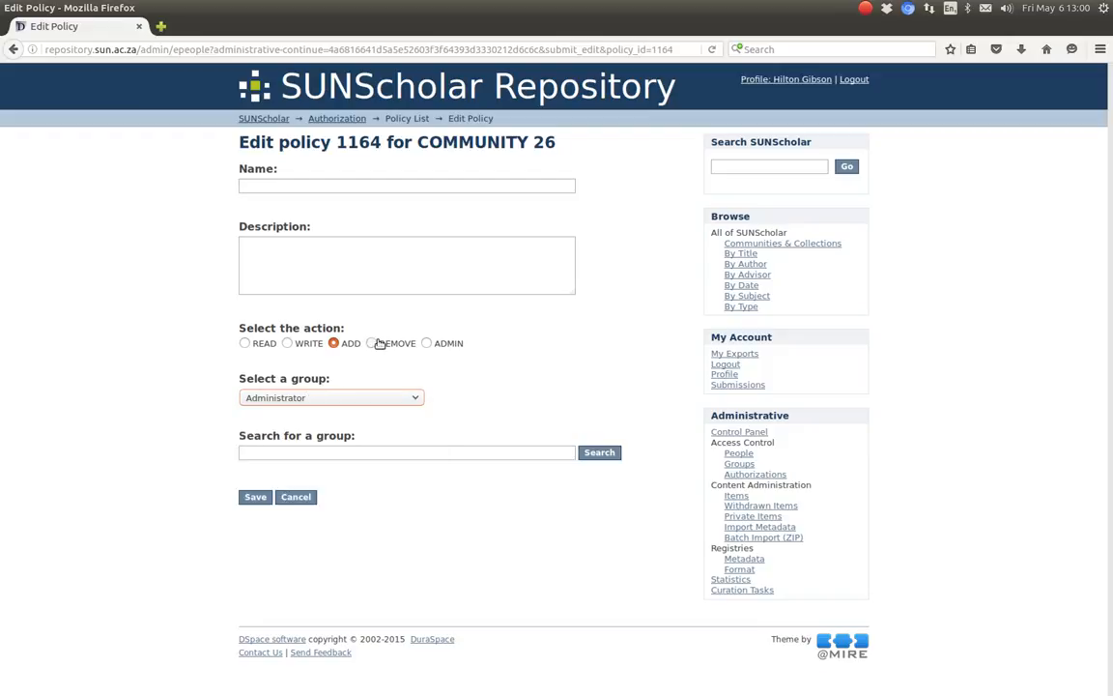
{"action": "left_click", "coordinate": [425, 344]}
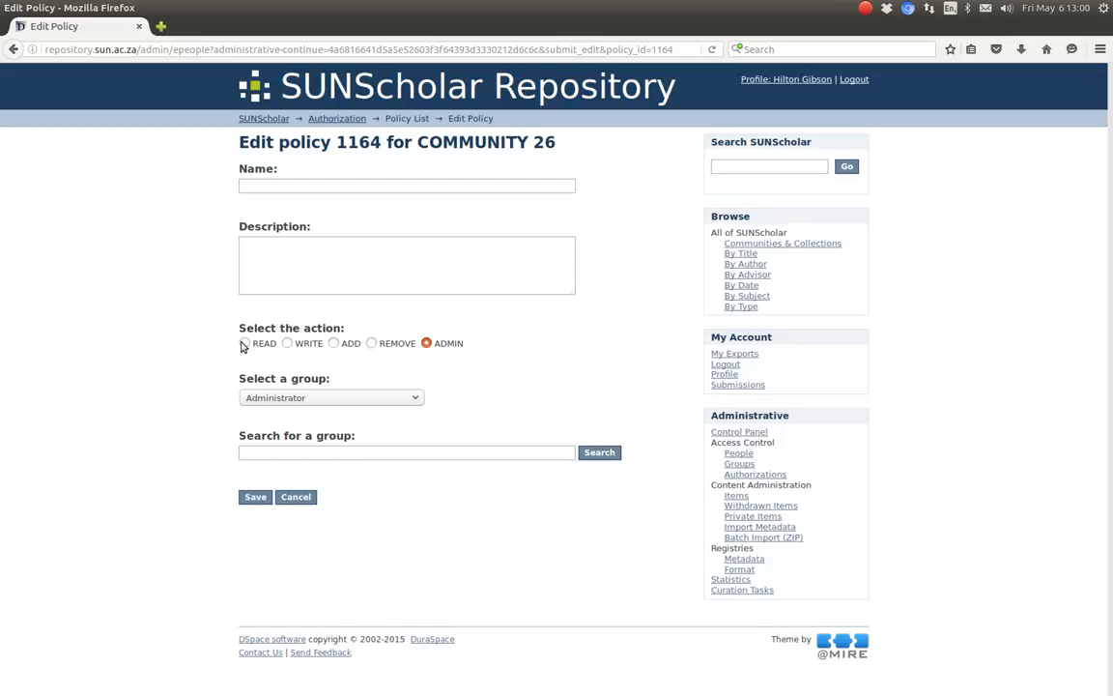
{"action": "left_click", "coordinate": [243, 344]}
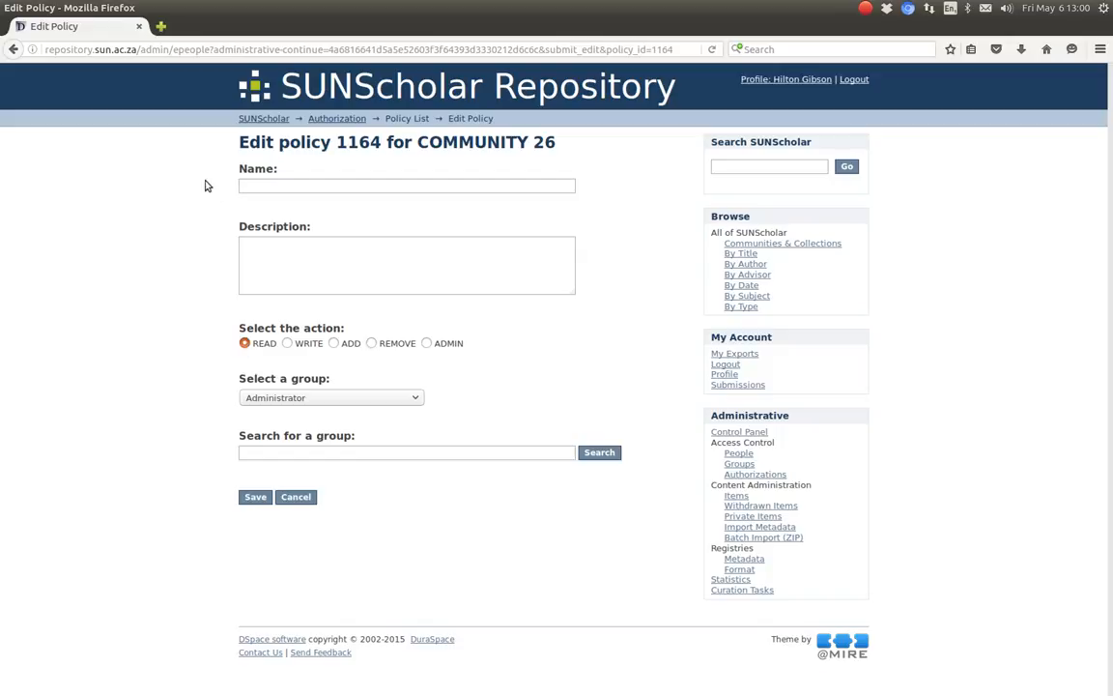
{"action": "mouse_move", "coordinate": [309, 344]}
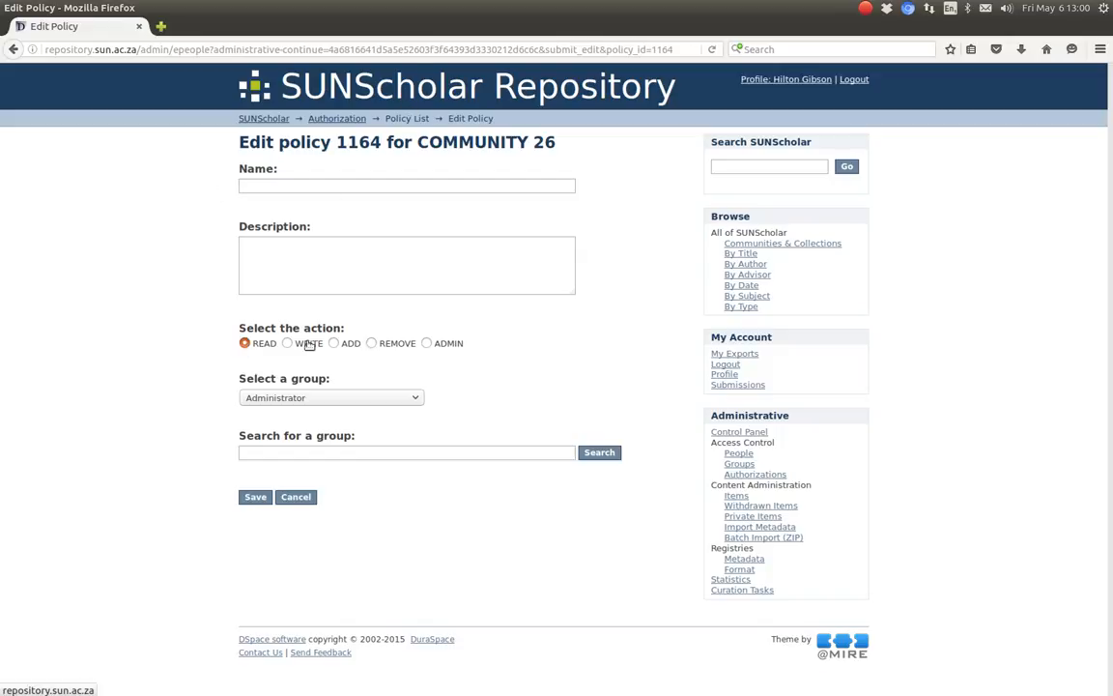
- Cancel the policy edit and navigate to the Article test submission collection's Assign Roles view
{"action": "left_click", "coordinate": [255, 497]}
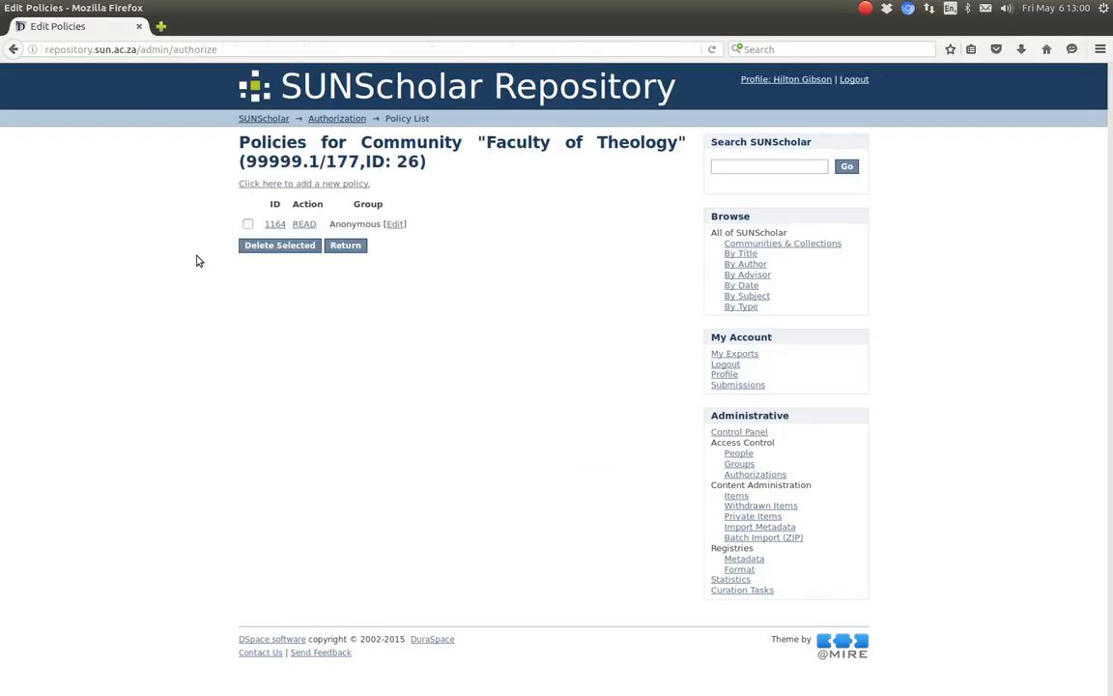
{"action": "left_click", "coordinate": [344, 243]}
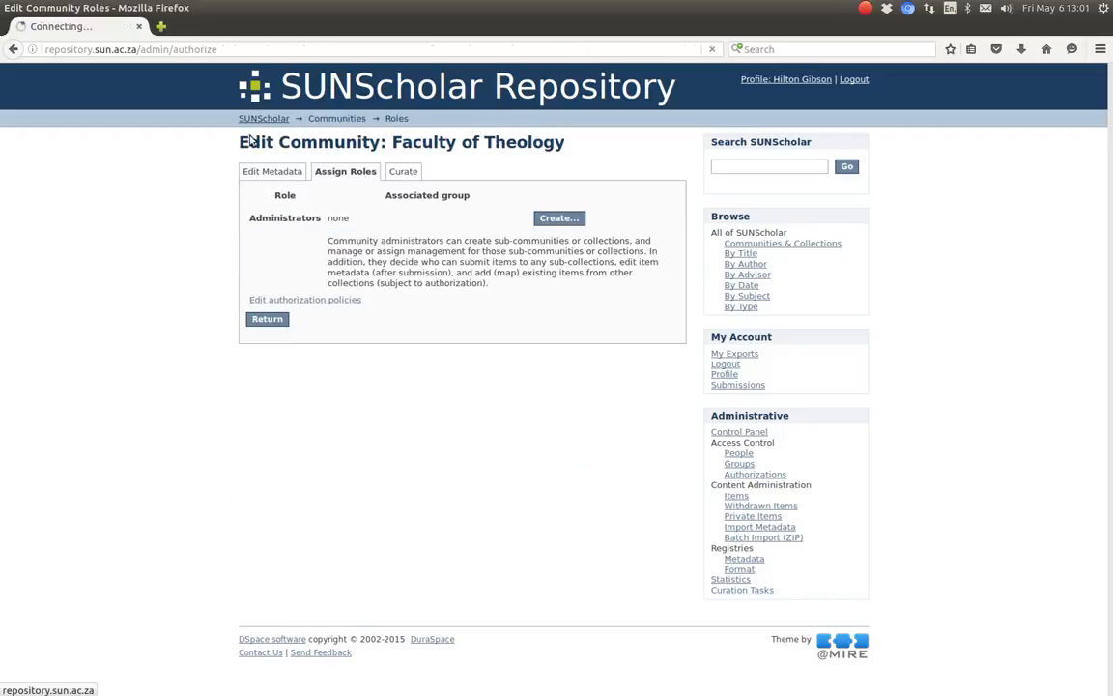
{"action": "left_click", "coordinate": [267, 319]}
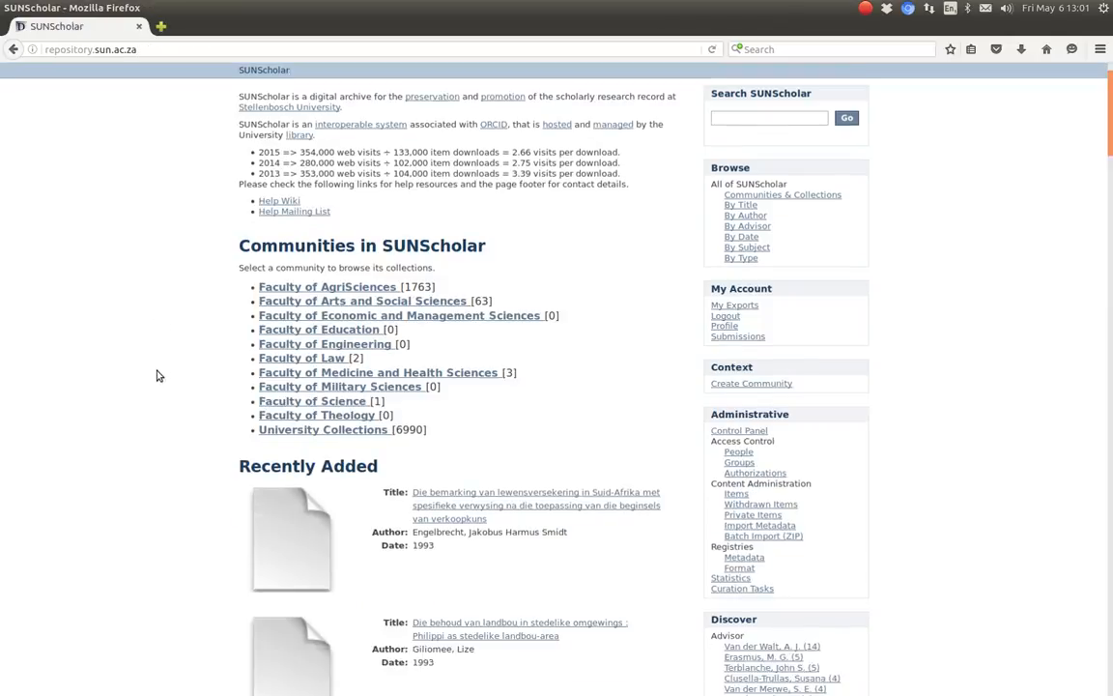
{"action": "left_click", "coordinate": [316, 414]}
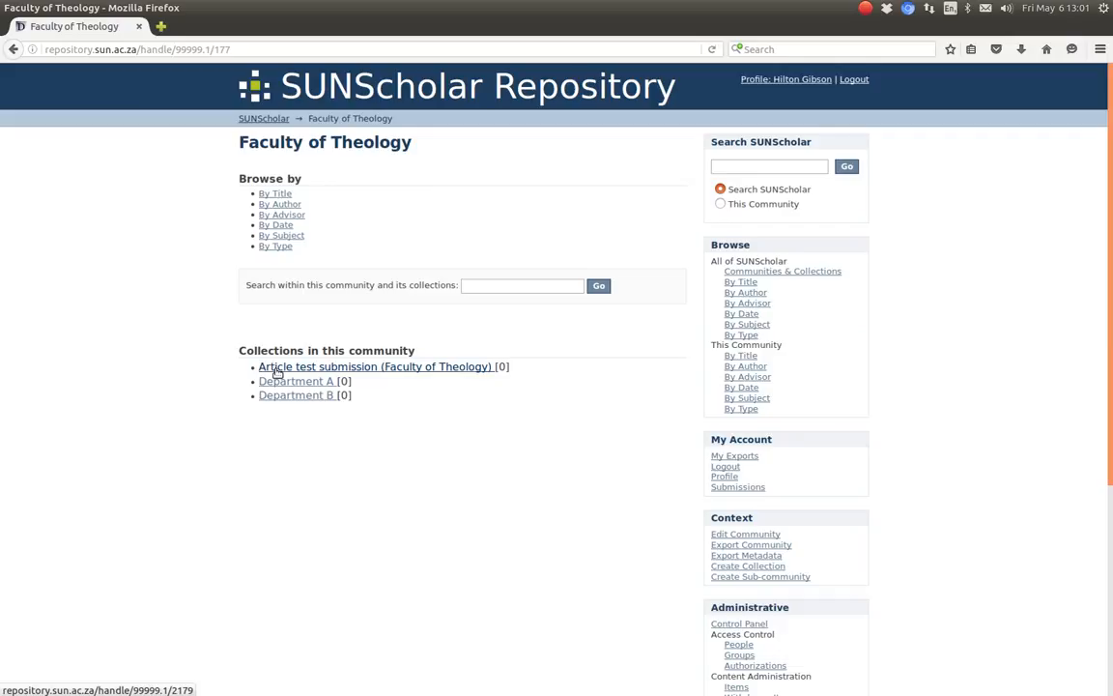
{"action": "left_click", "coordinate": [375, 367]}
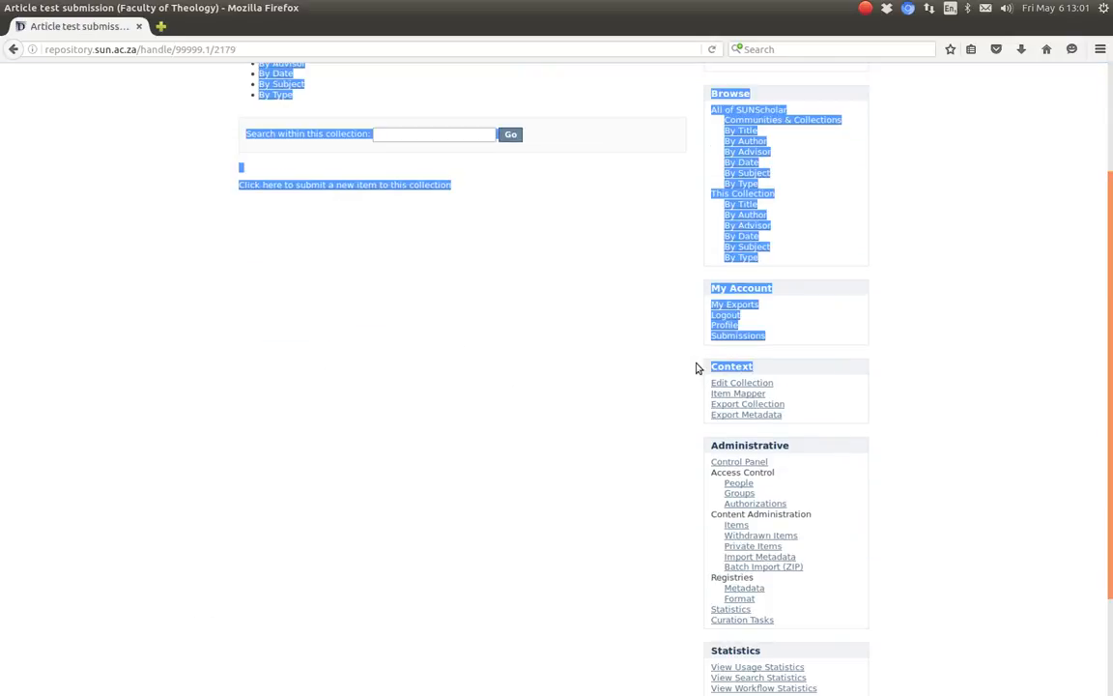
{"action": "mouse_move", "coordinate": [742, 382]}
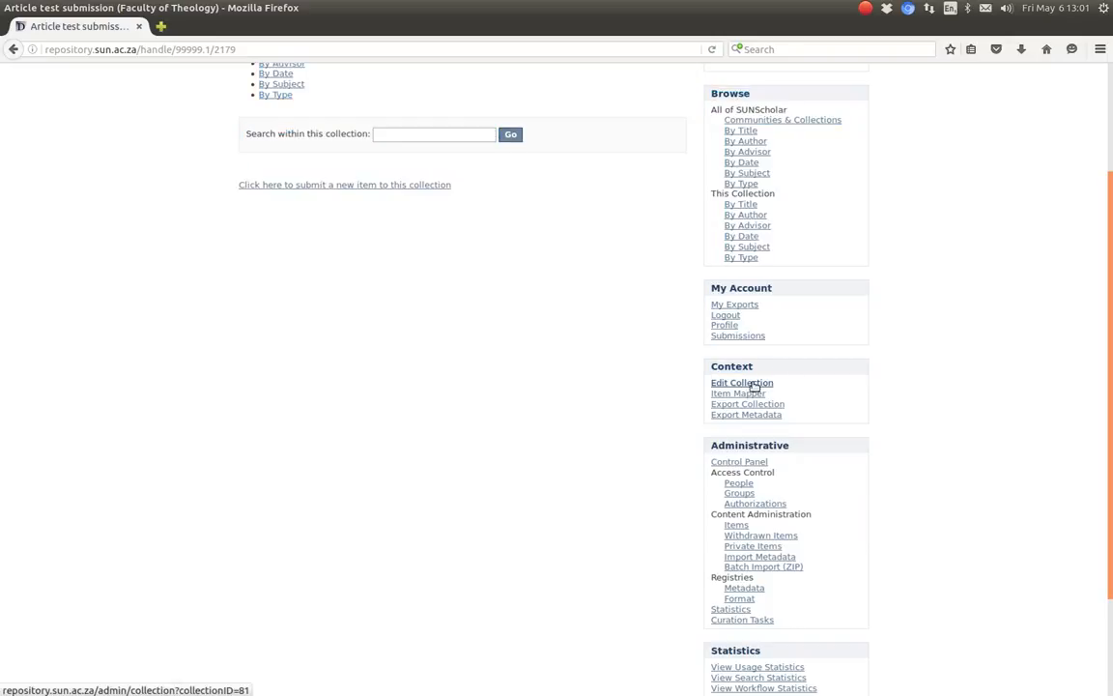
{"action": "left_click", "coordinate": [742, 382]}
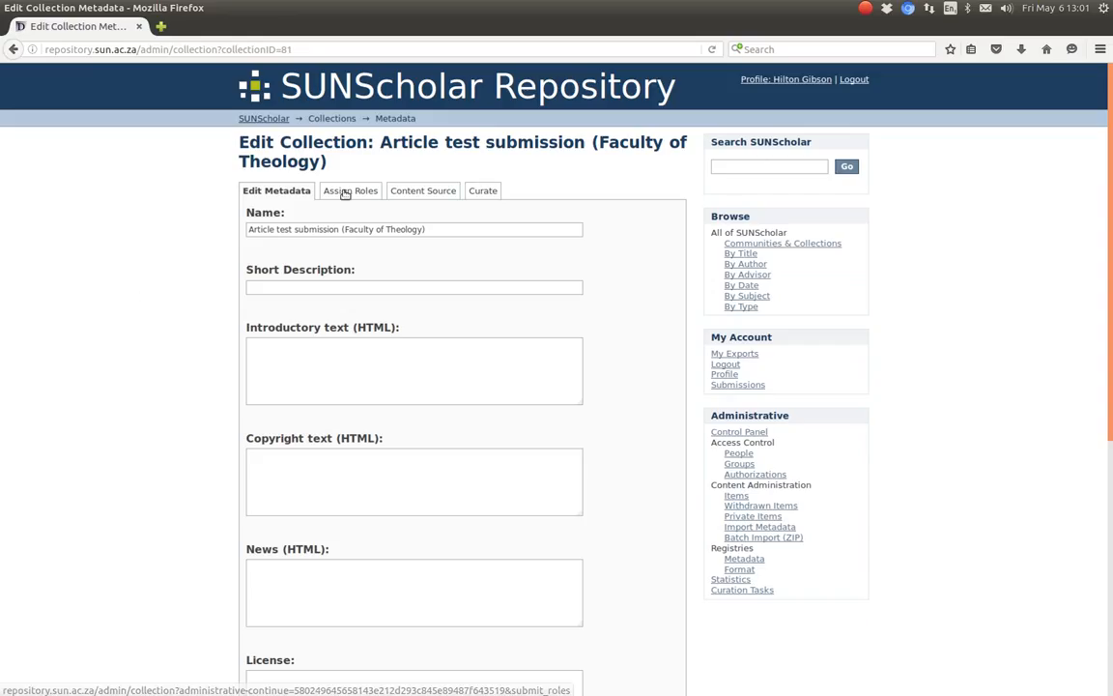
{"action": "left_click", "coordinate": [352, 191]}
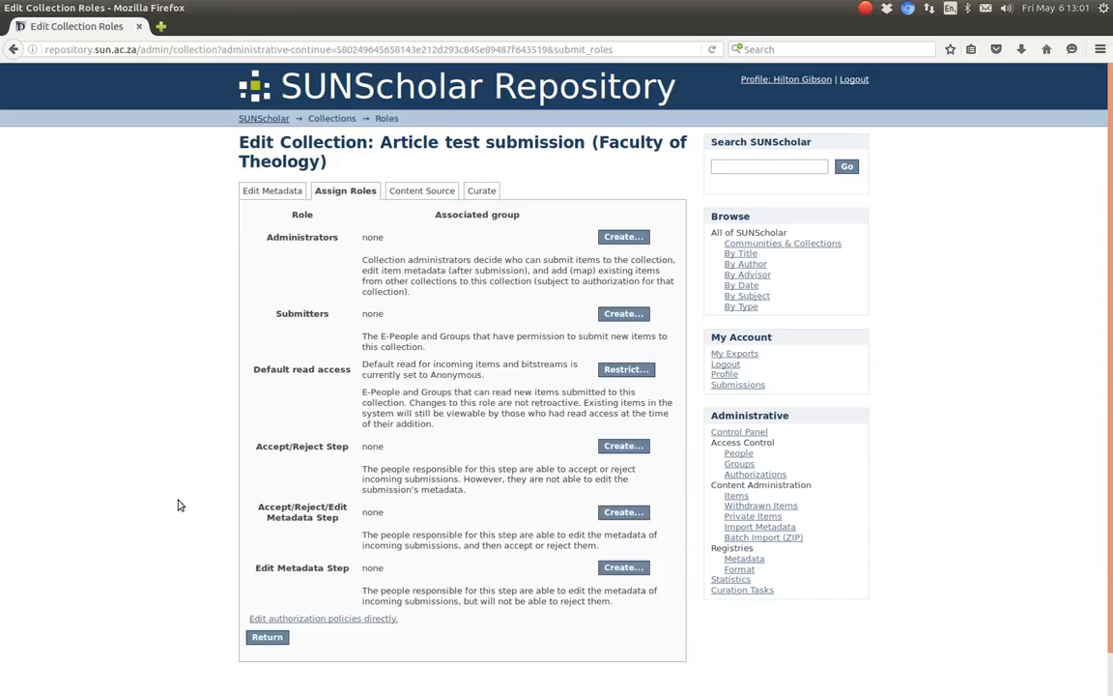
{"action": "mouse_move", "coordinate": [323, 618]}
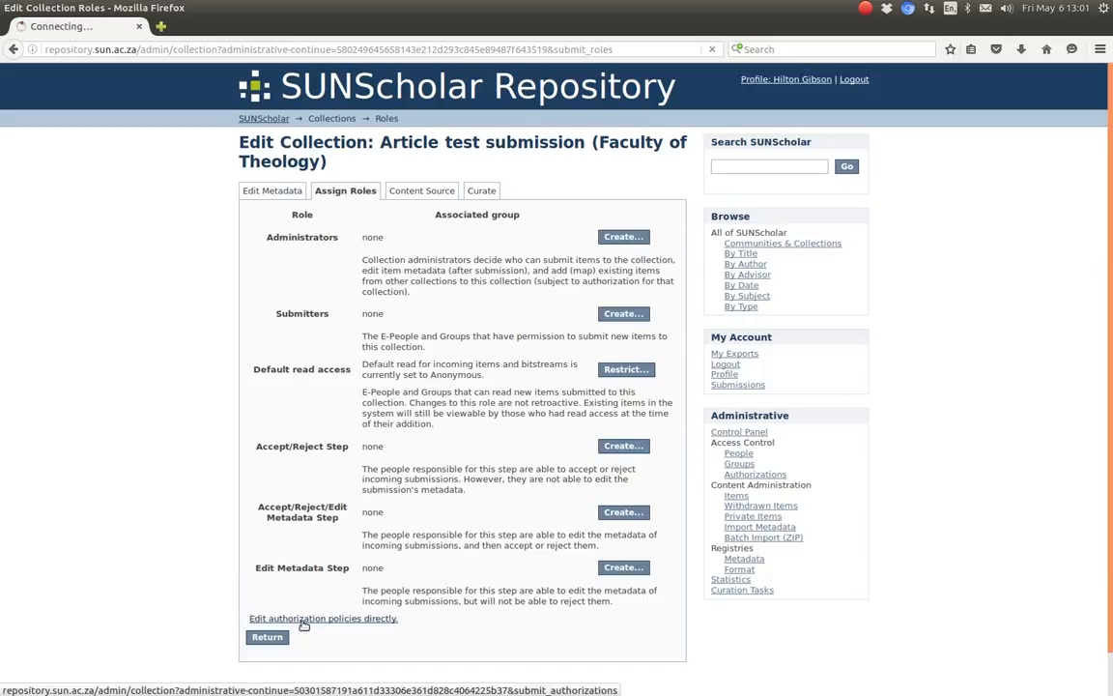
- Review the collection's READ and DEFAULT_ITEM_READ policies unchanged and return to its role settings
{"action": "left_click", "coordinate": [323, 618]}
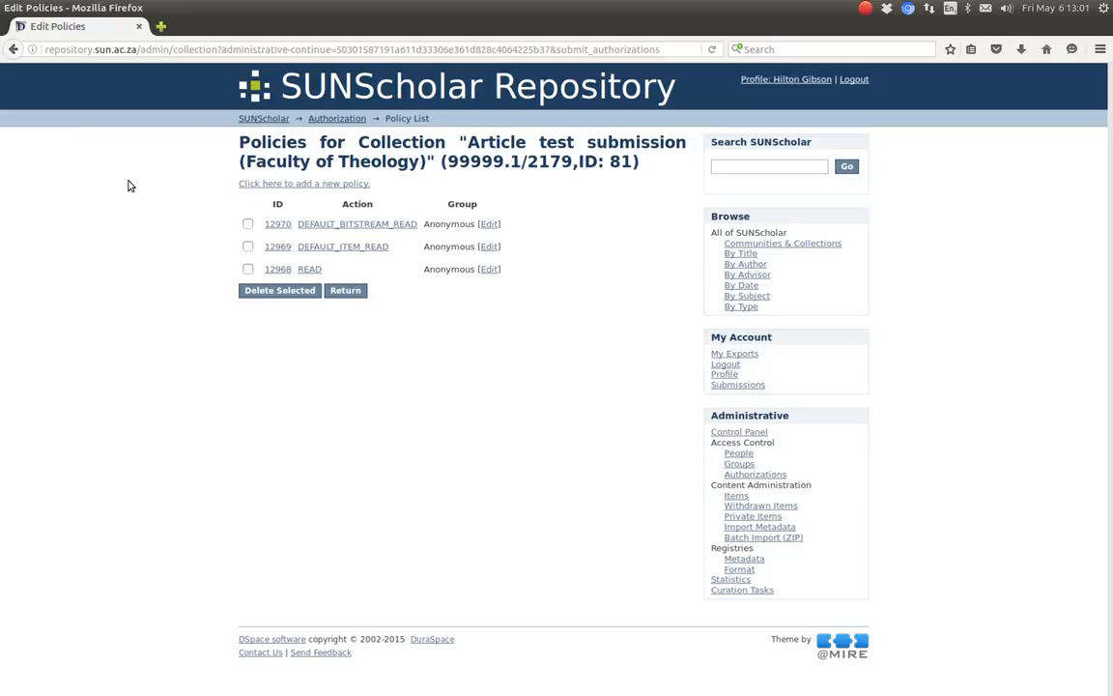
{"action": "mouse_move", "coordinate": [356, 224]}
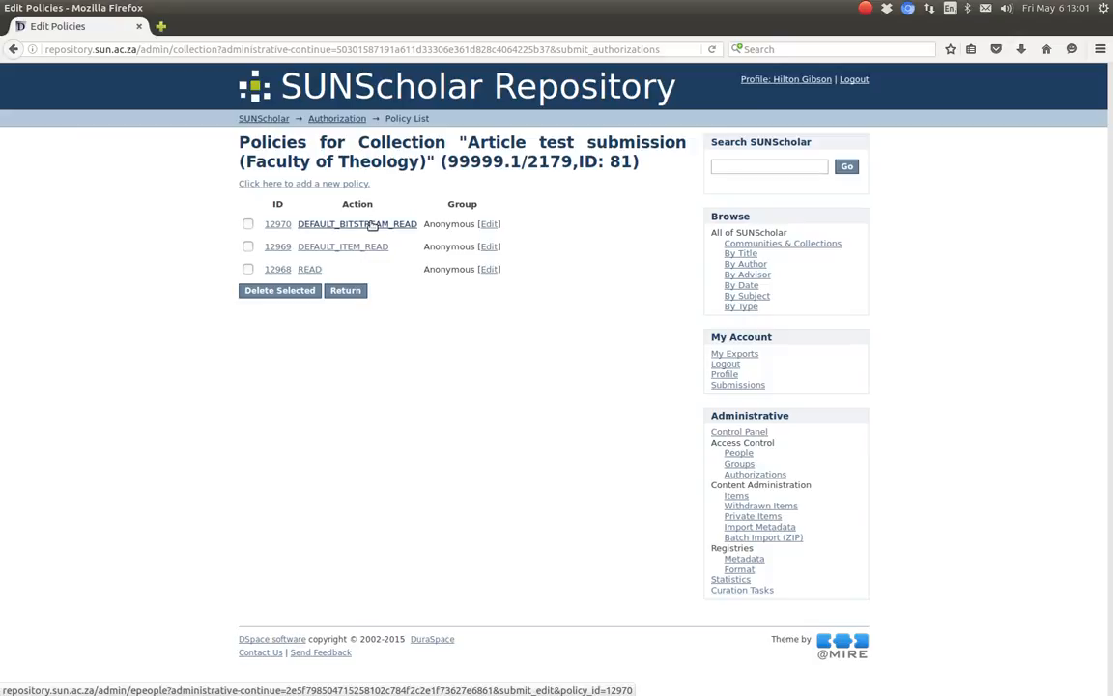
{"action": "mouse_move", "coordinate": [394, 224]}
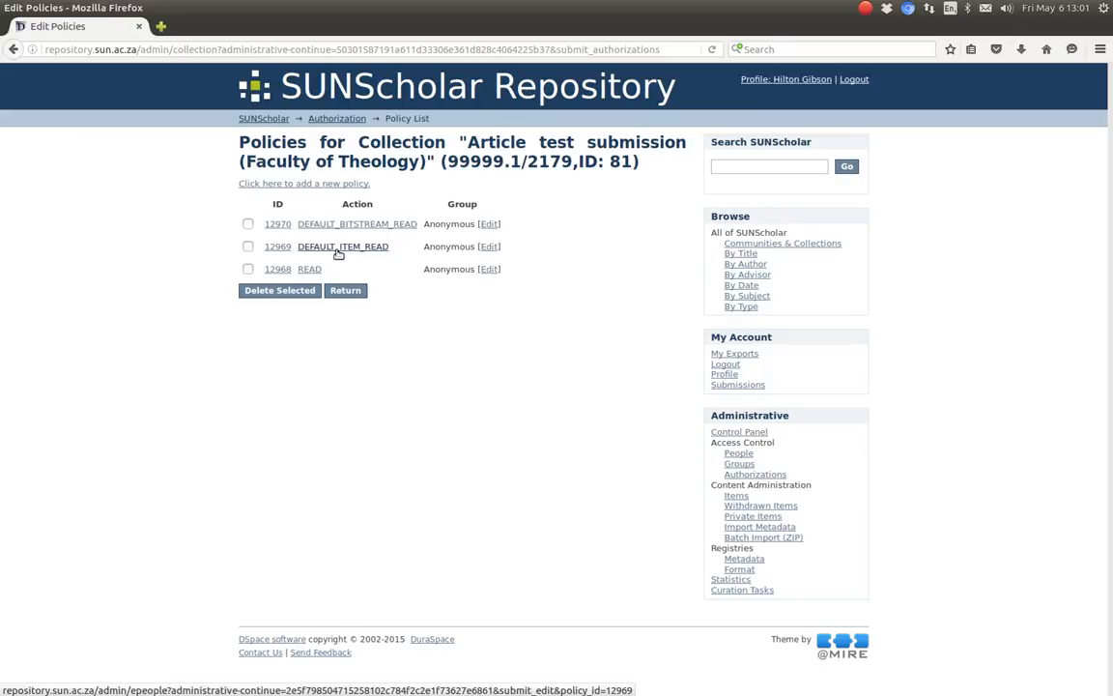
{"action": "mouse_move", "coordinate": [309, 268]}
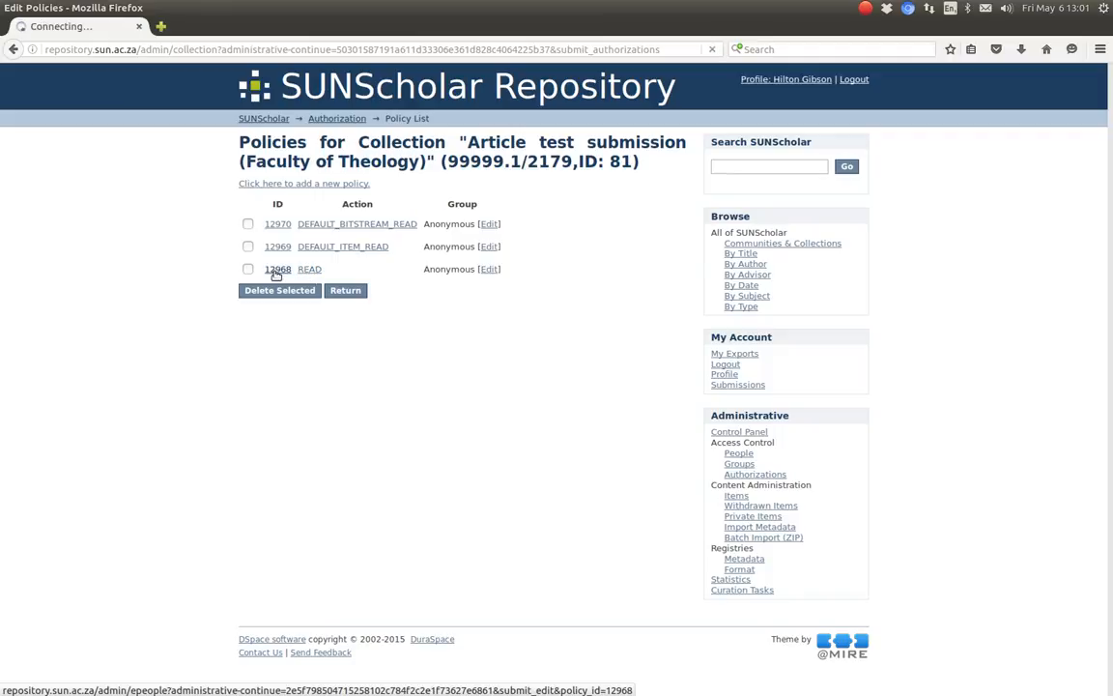
{"action": "left_click", "coordinate": [489, 269]}
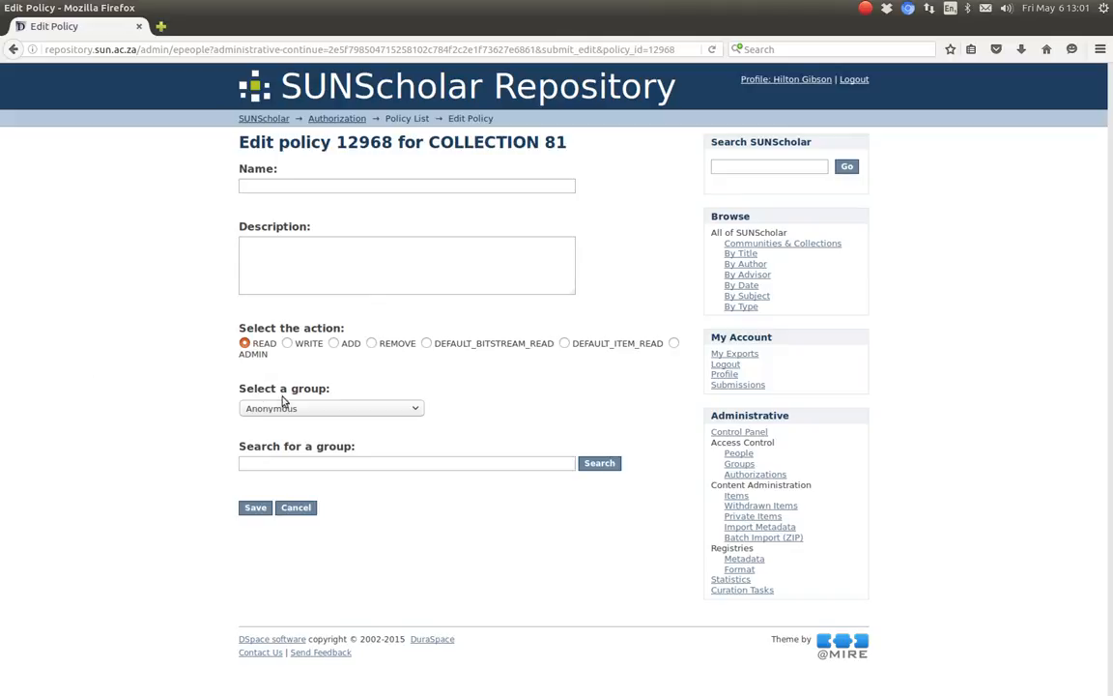
{"action": "mouse_move", "coordinate": [622, 351]}
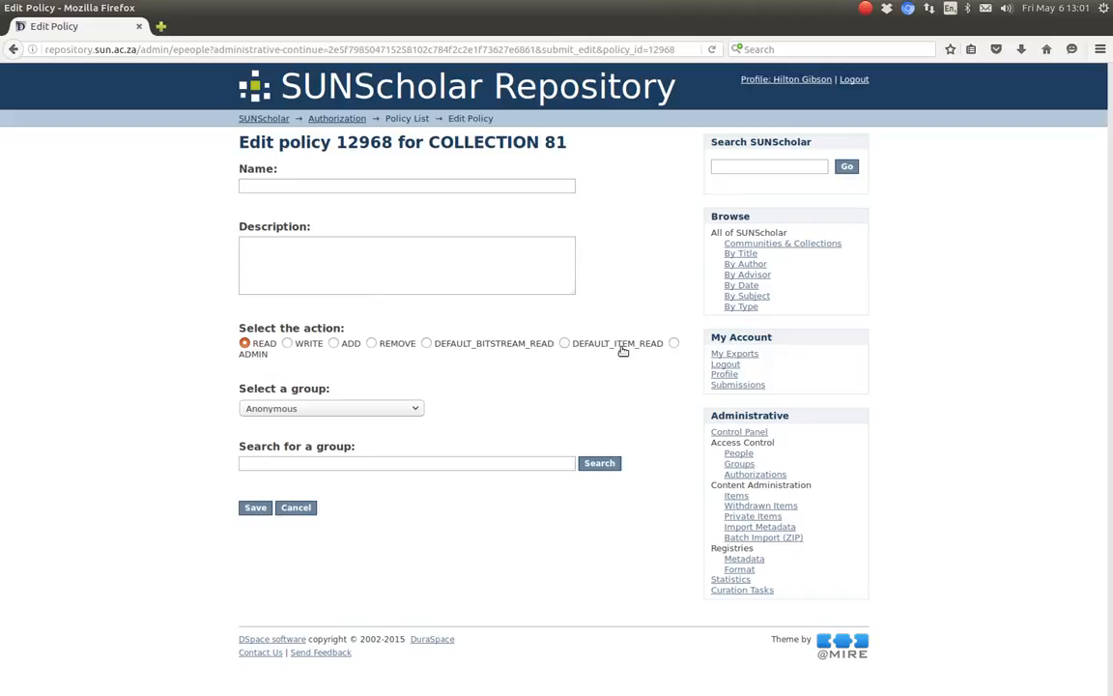
{"action": "mouse_move", "coordinate": [324, 481]}
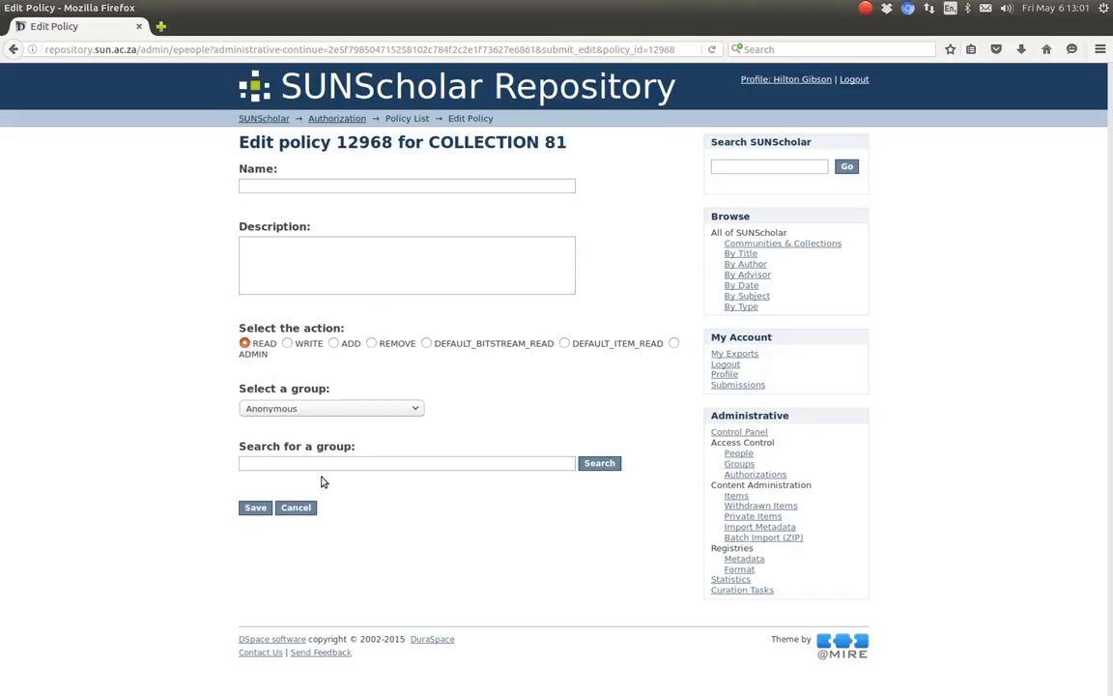
{"action": "left_click", "coordinate": [330, 408]}
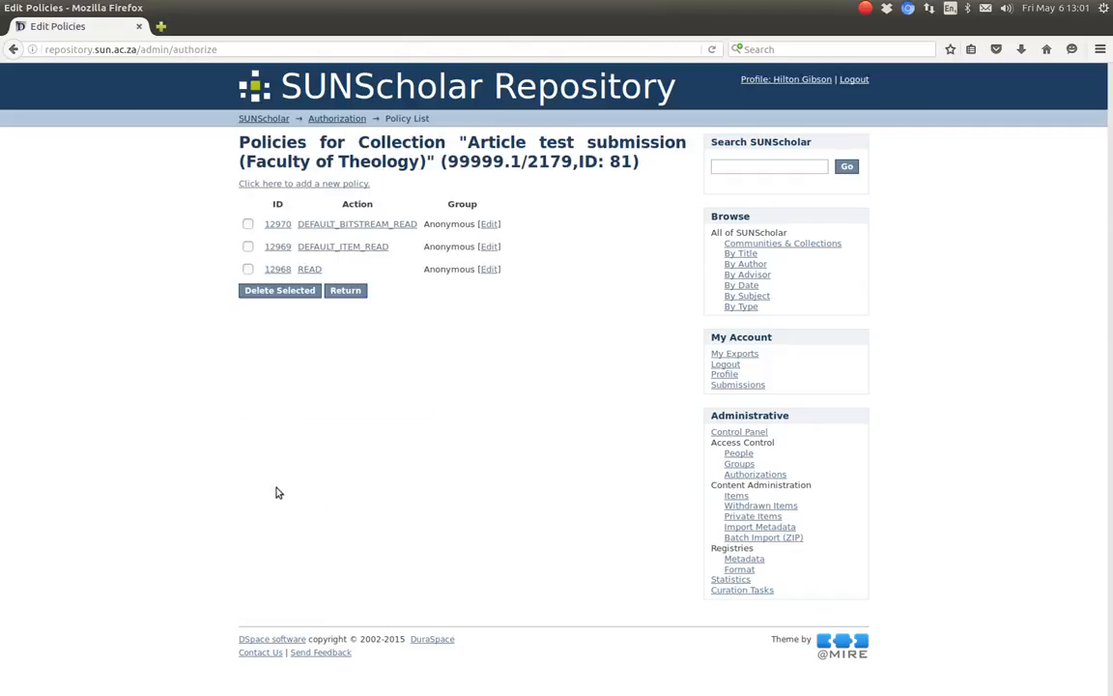
{"action": "left_click", "coordinate": [489, 246]}
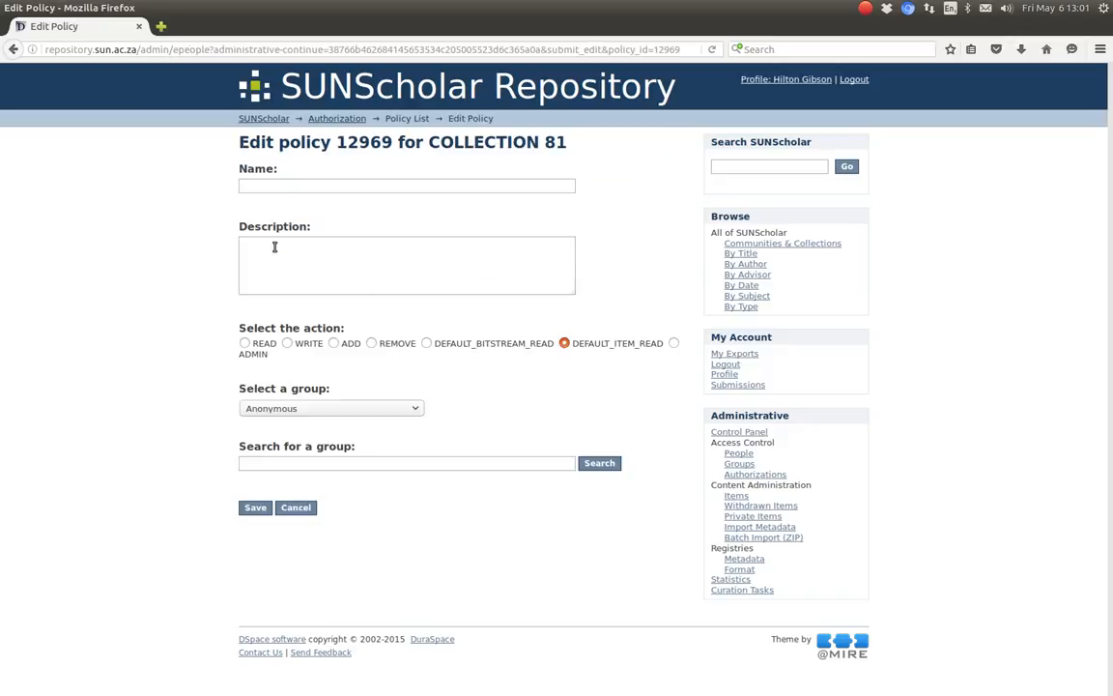
{"action": "mouse_move", "coordinate": [216, 531]}
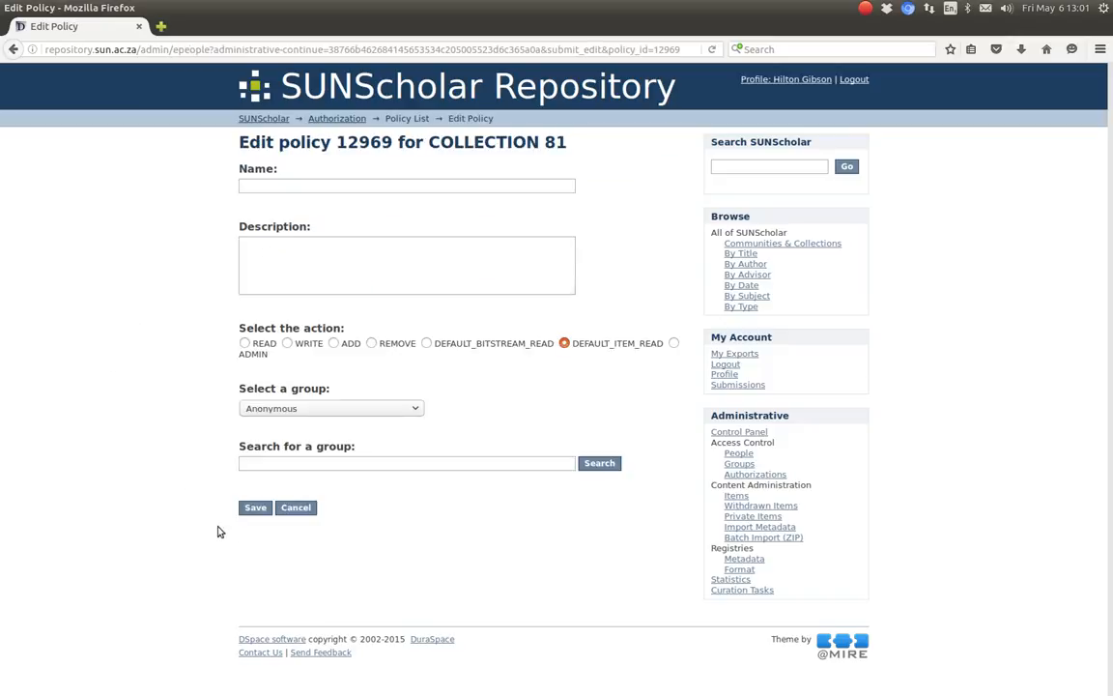
{"action": "mouse_move", "coordinate": [325, 510]}
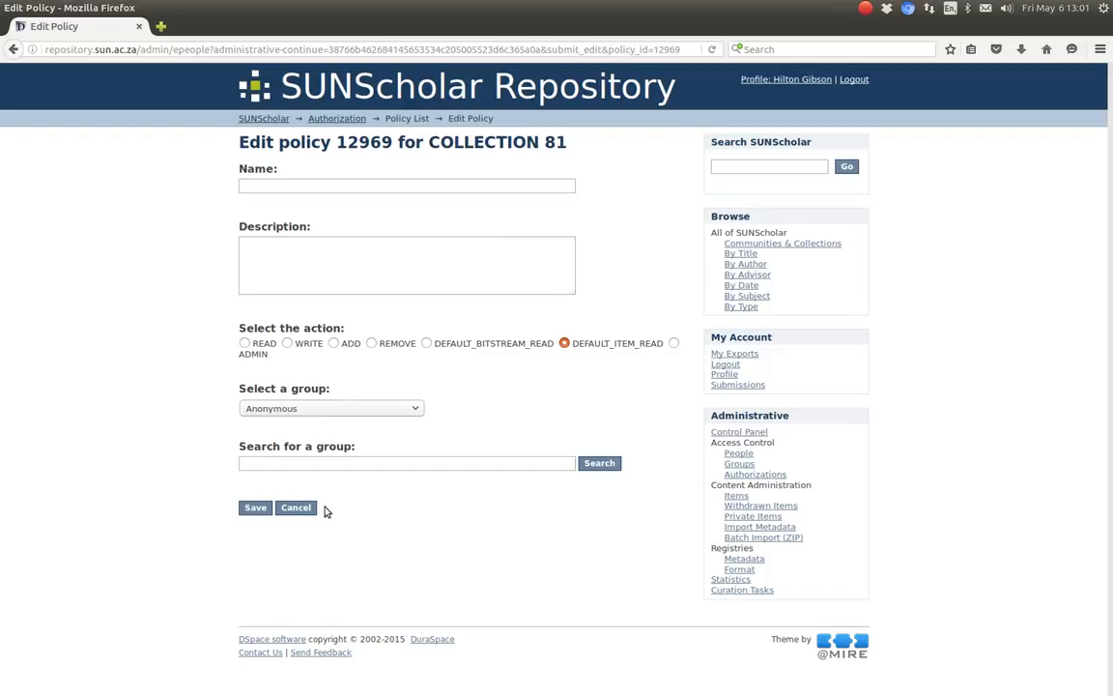
{"action": "left_click", "coordinate": [255, 506]}
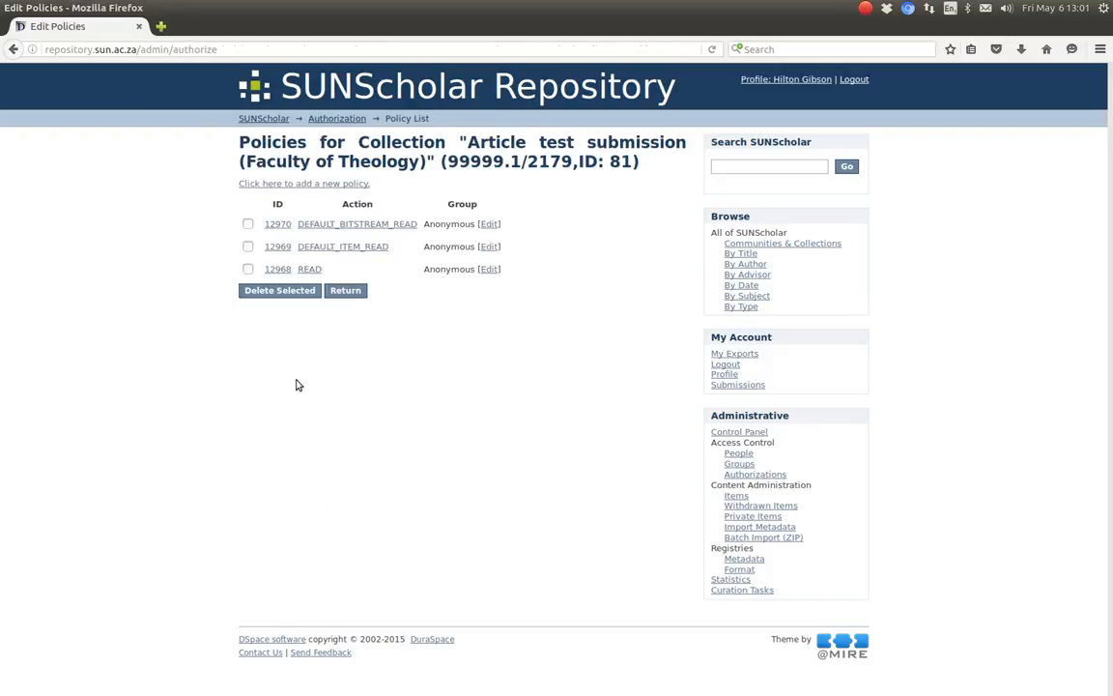
{"action": "left_click", "coordinate": [344, 289]}
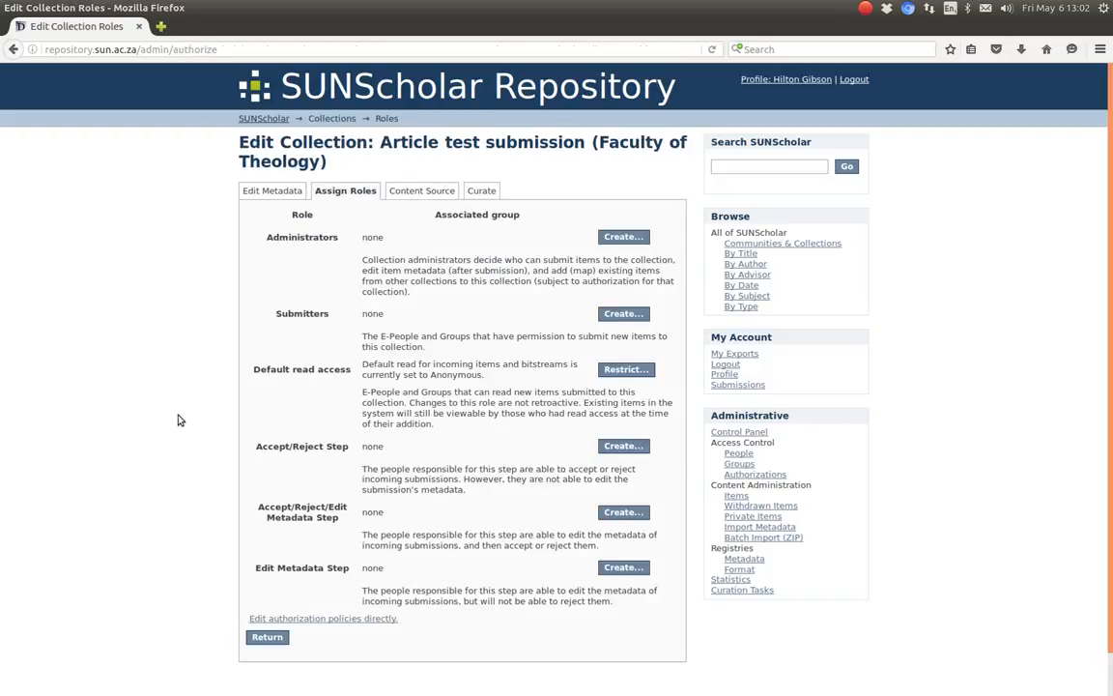
{"action": "mouse_move", "coordinate": [187, 293]}
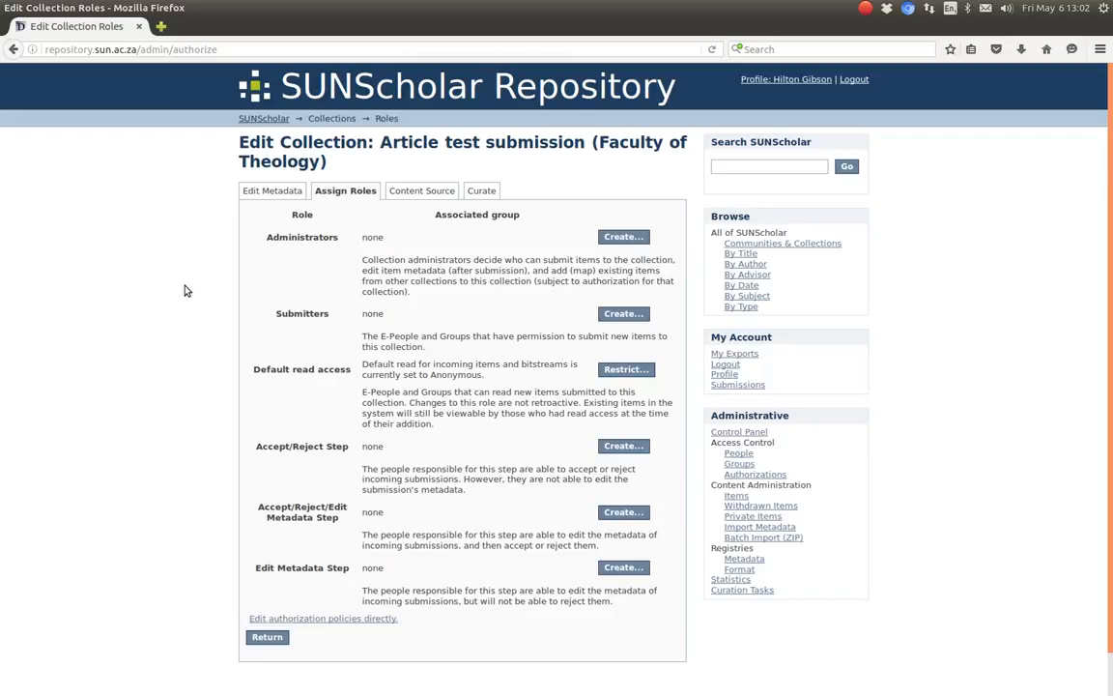
{"action": "mouse_move", "coordinate": [804, 487]}
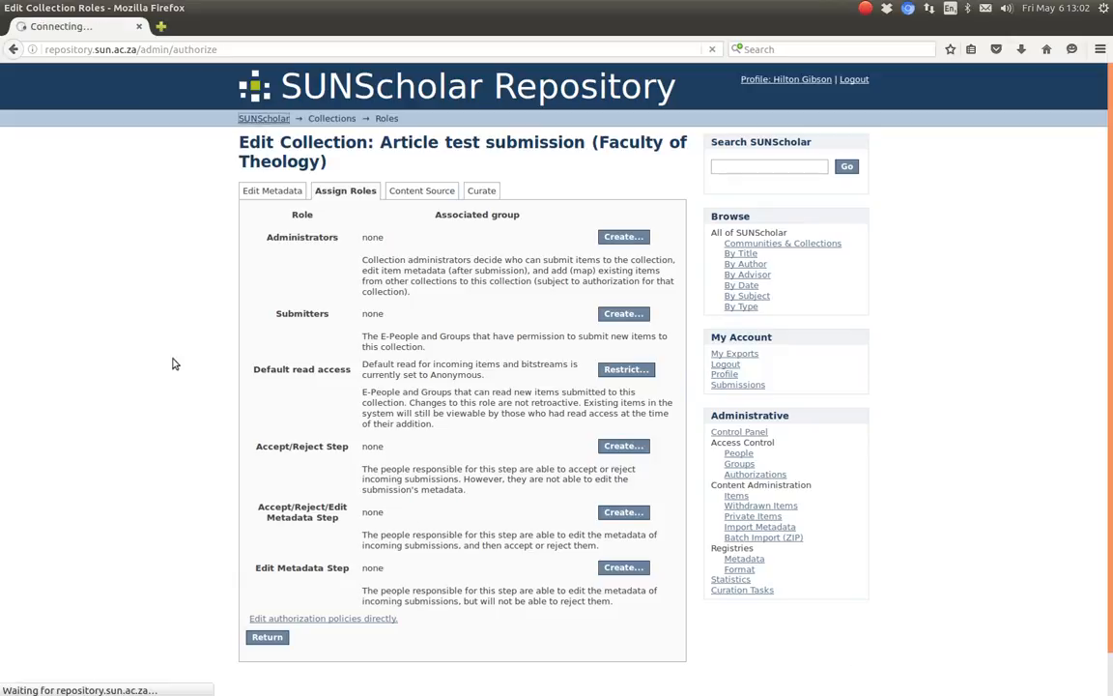
- Return to the Article test submission collection and start a new item submission
{"action": "left_click", "coordinate": [263, 118]}
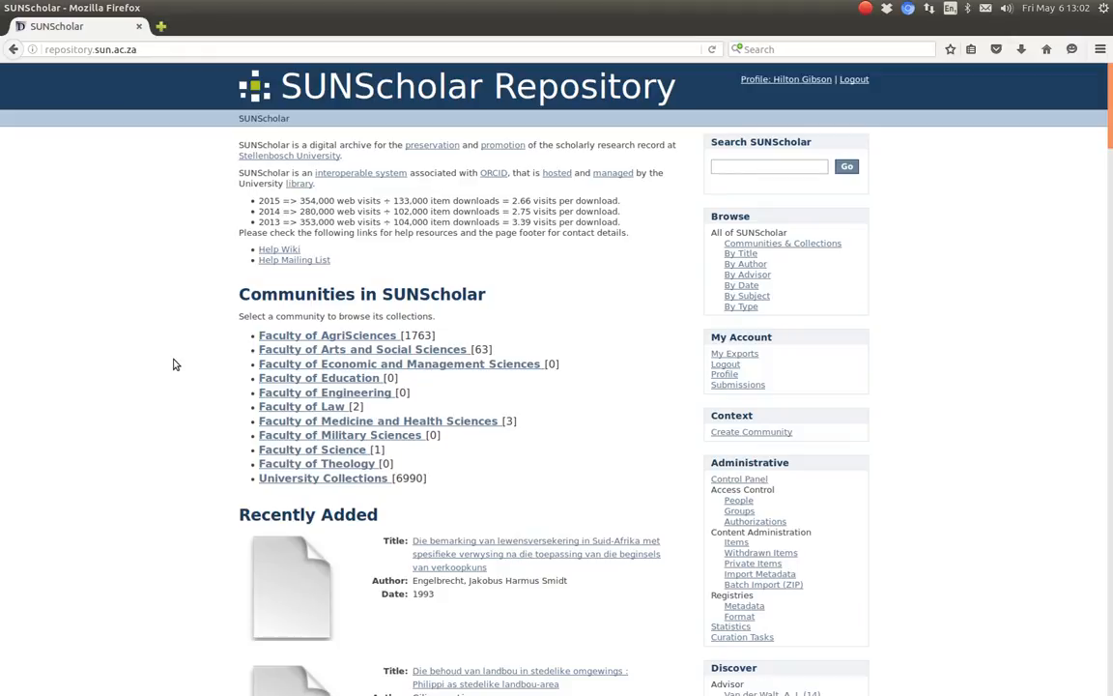
{"action": "mouse_move", "coordinate": [317, 463]}
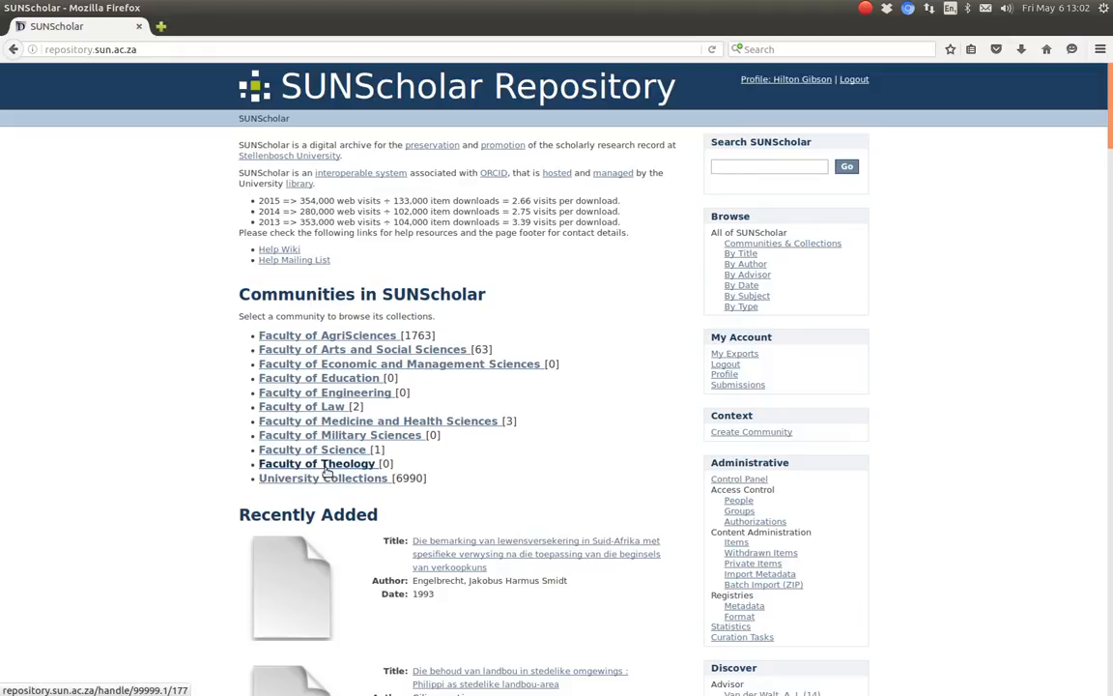
{"action": "mouse_move", "coordinate": [124, 363]}
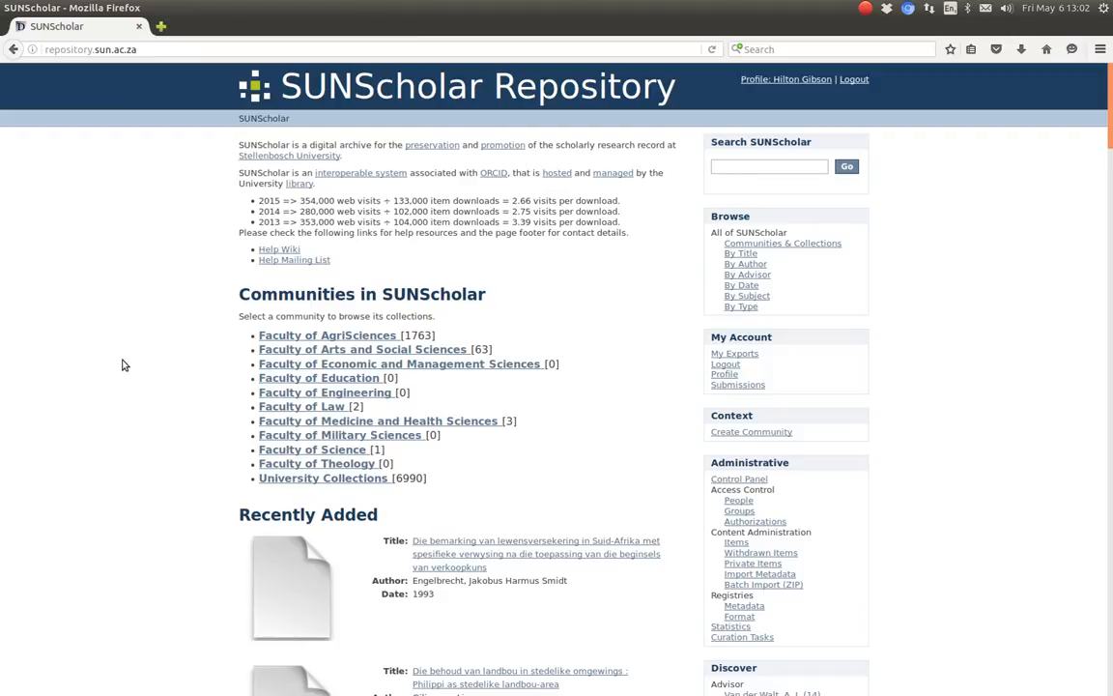
{"action": "mouse_move", "coordinate": [217, 441]}
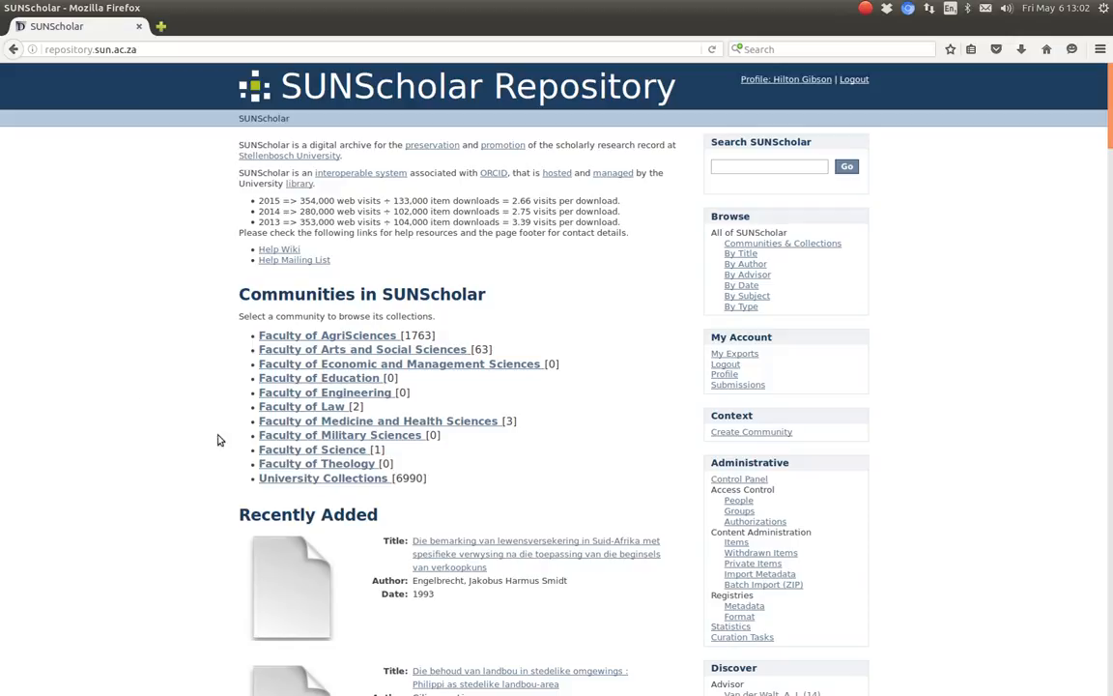
{"action": "left_click", "coordinate": [316, 464]}
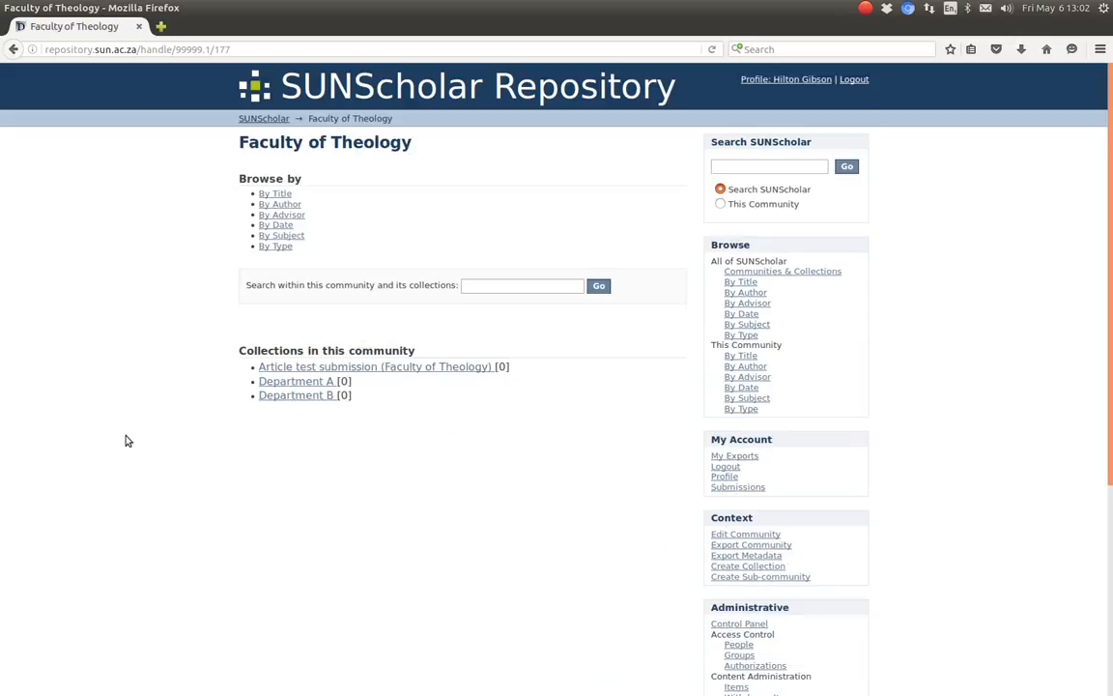
{"action": "left_click", "coordinate": [373, 367]}
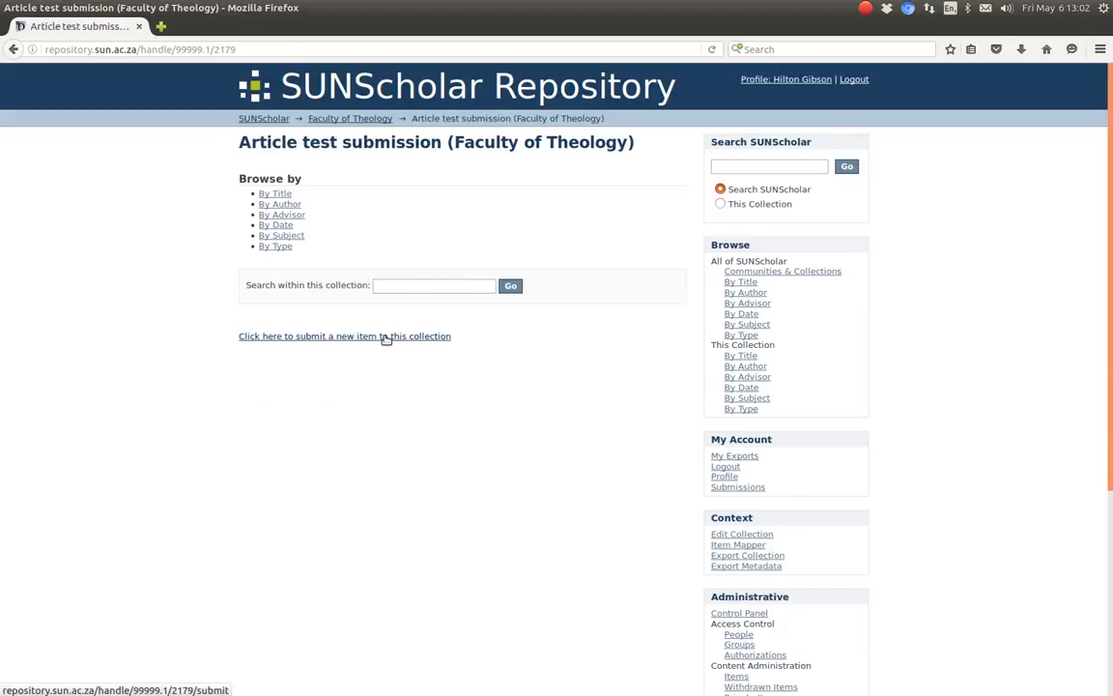
{"action": "left_click", "coordinate": [344, 336]}
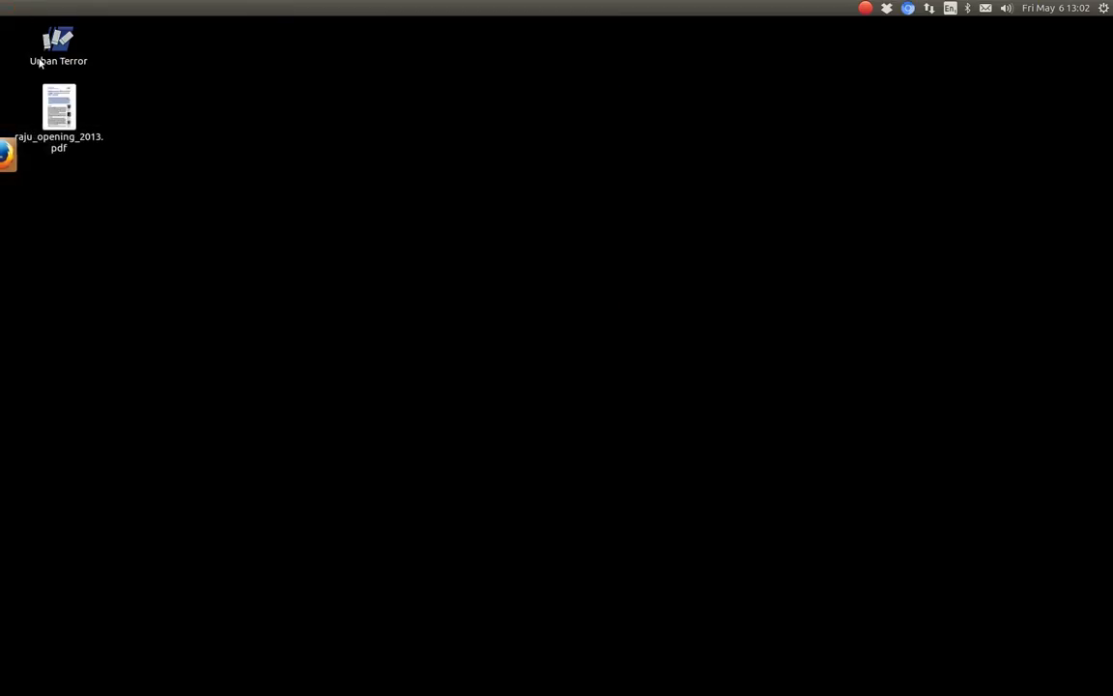
- Open raju_opening_2013.pdf from the desktop to consult its title and abstract
{"action": "double_click", "coordinate": [58, 107]}
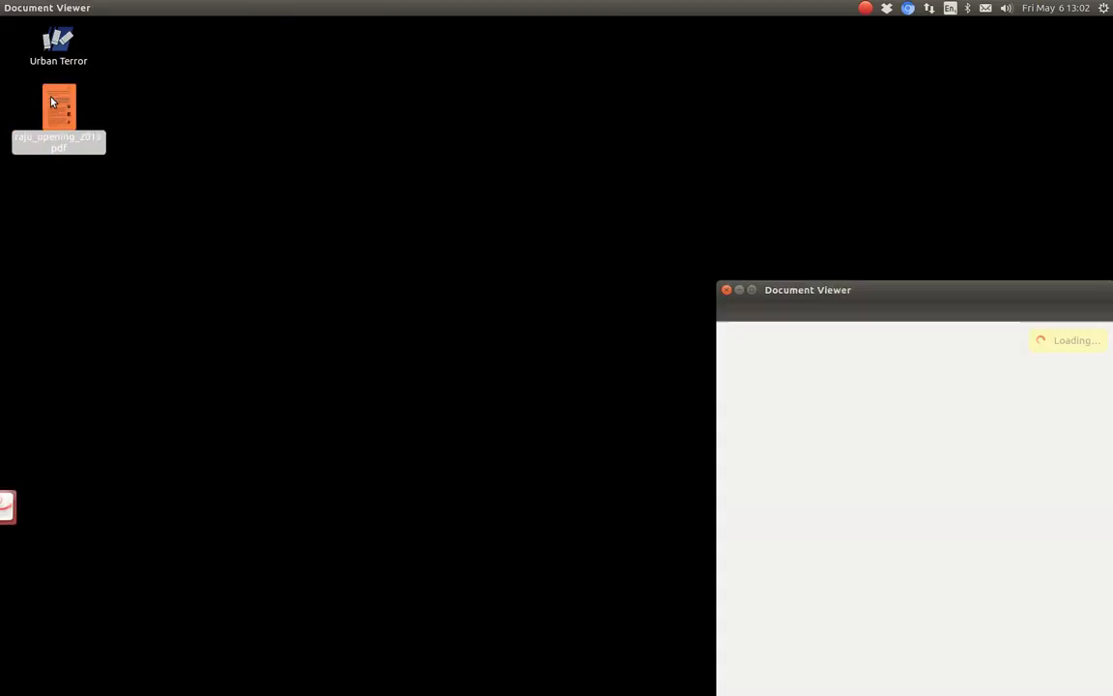
{"action": "left_click", "coordinate": [726, 290]}
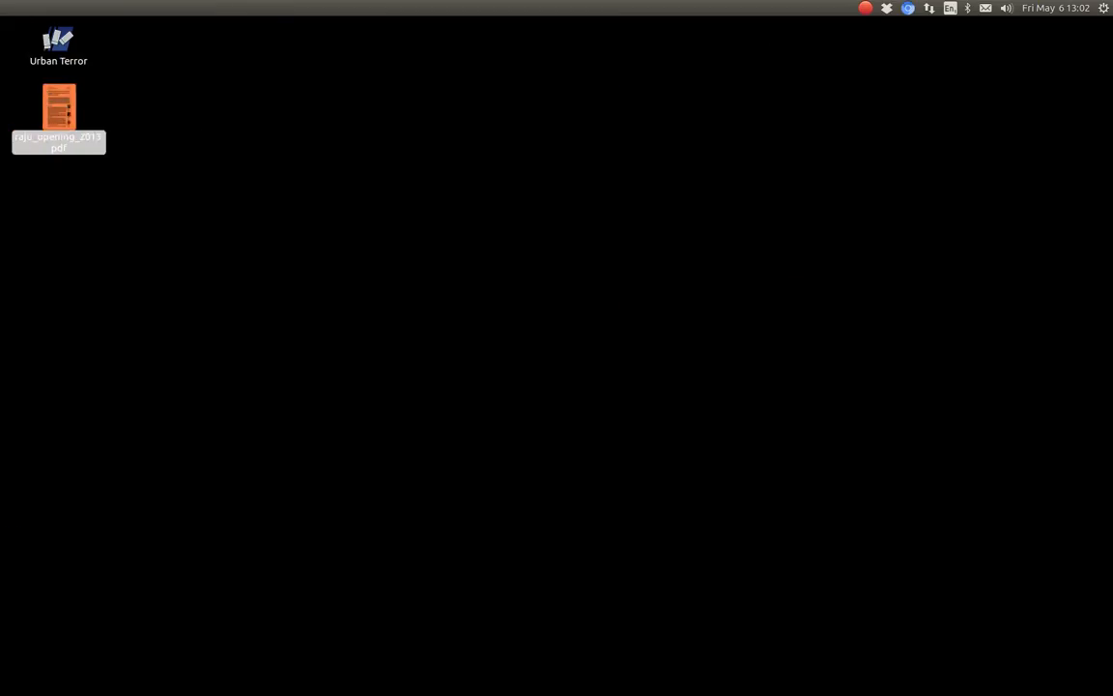
{"action": "double_click", "coordinate": [58, 106]}
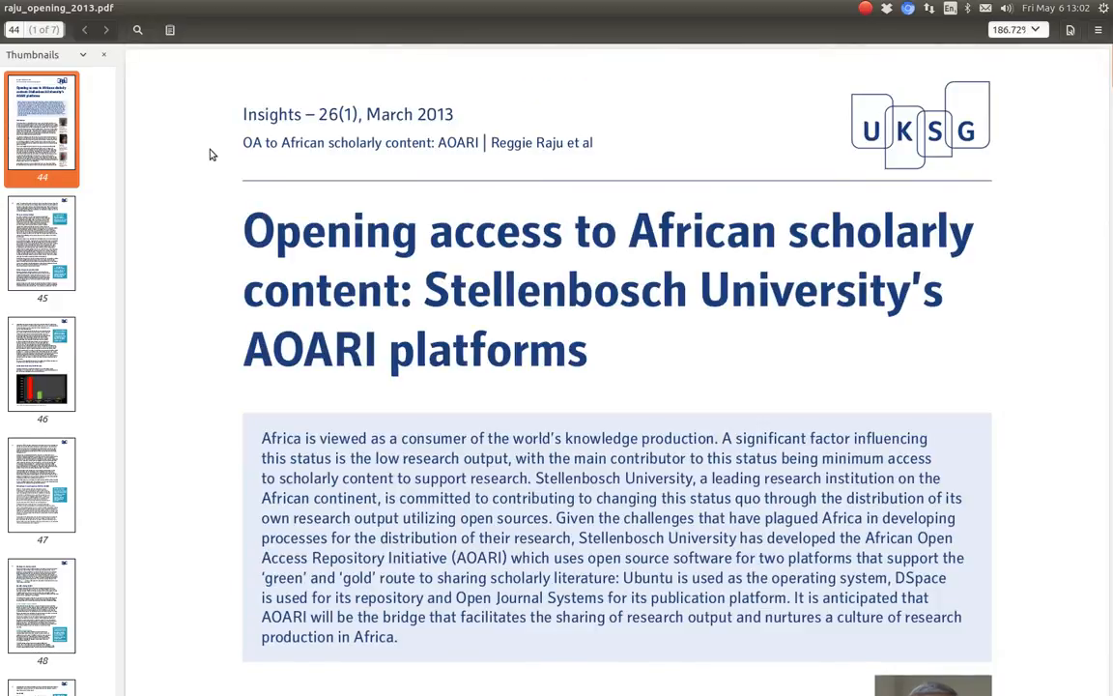
{"action": "mouse_move", "coordinate": [187, 157]}
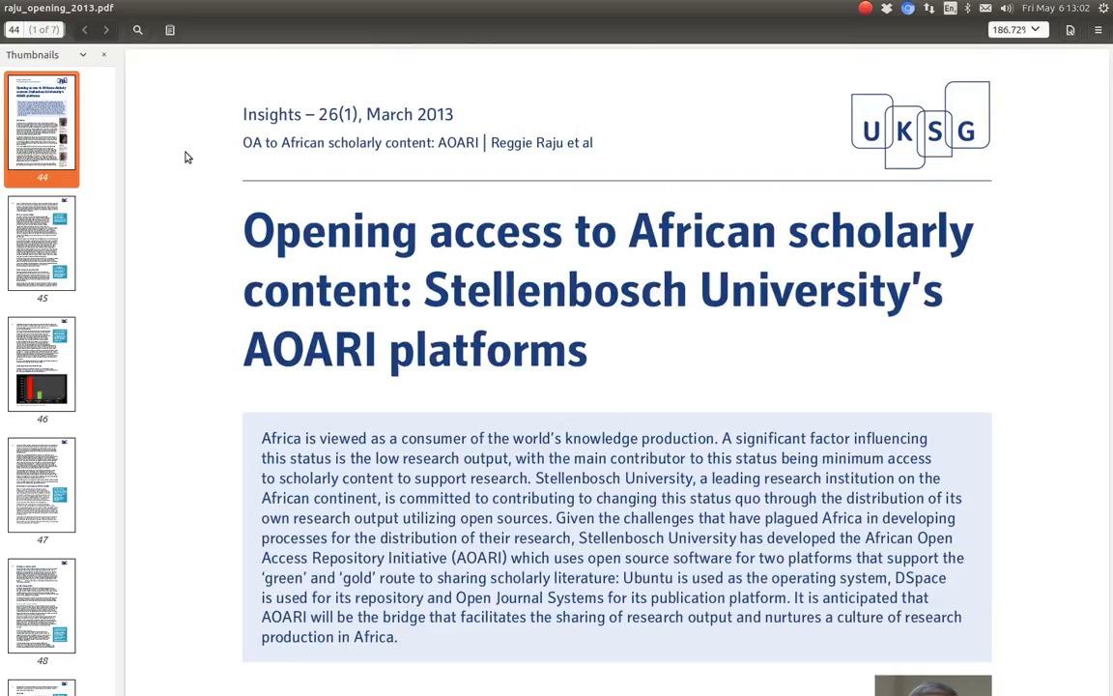
{"action": "mouse_move", "coordinate": [189, 268]}
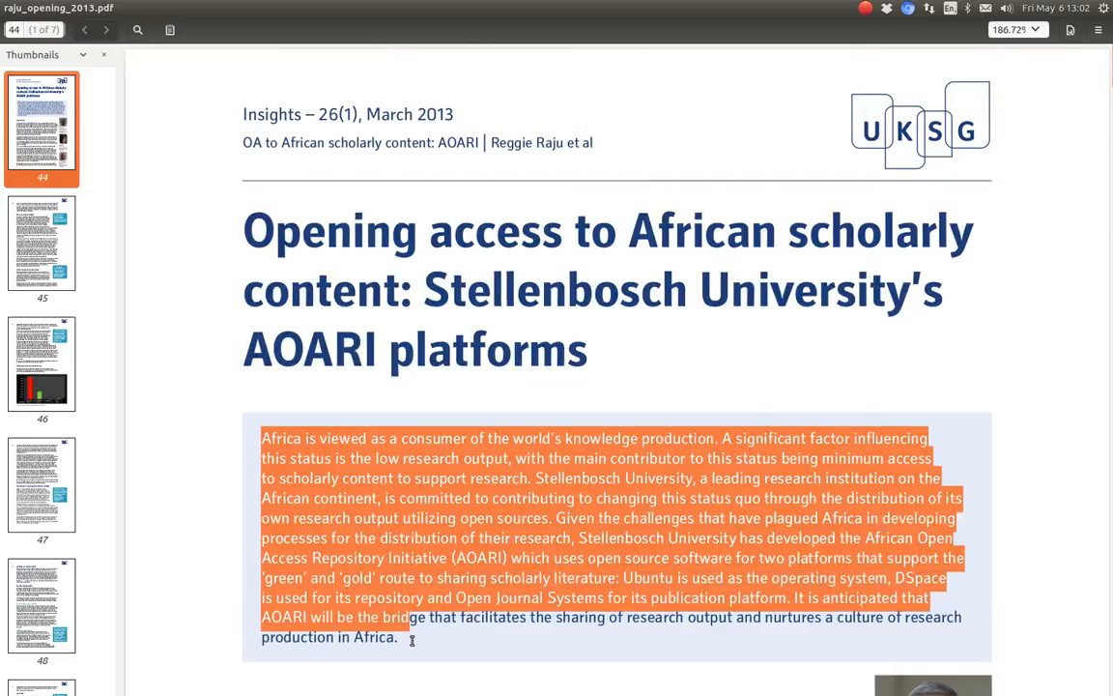
{"action": "left_click", "coordinate": [211, 336]}
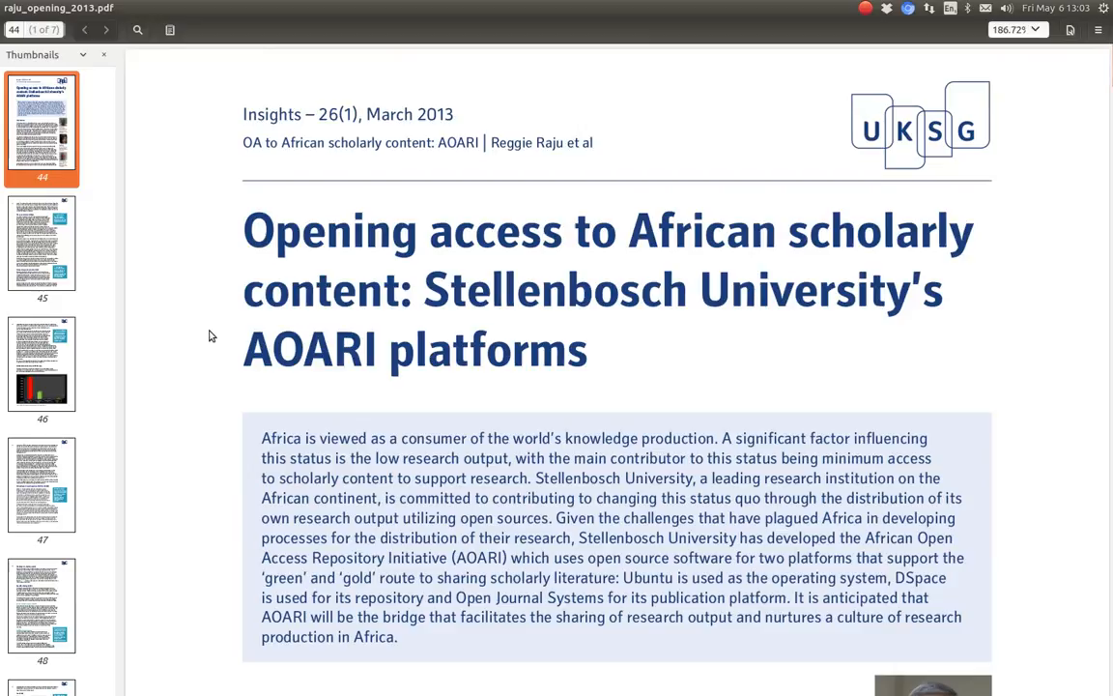
{"action": "double_click", "coordinate": [506, 143]}
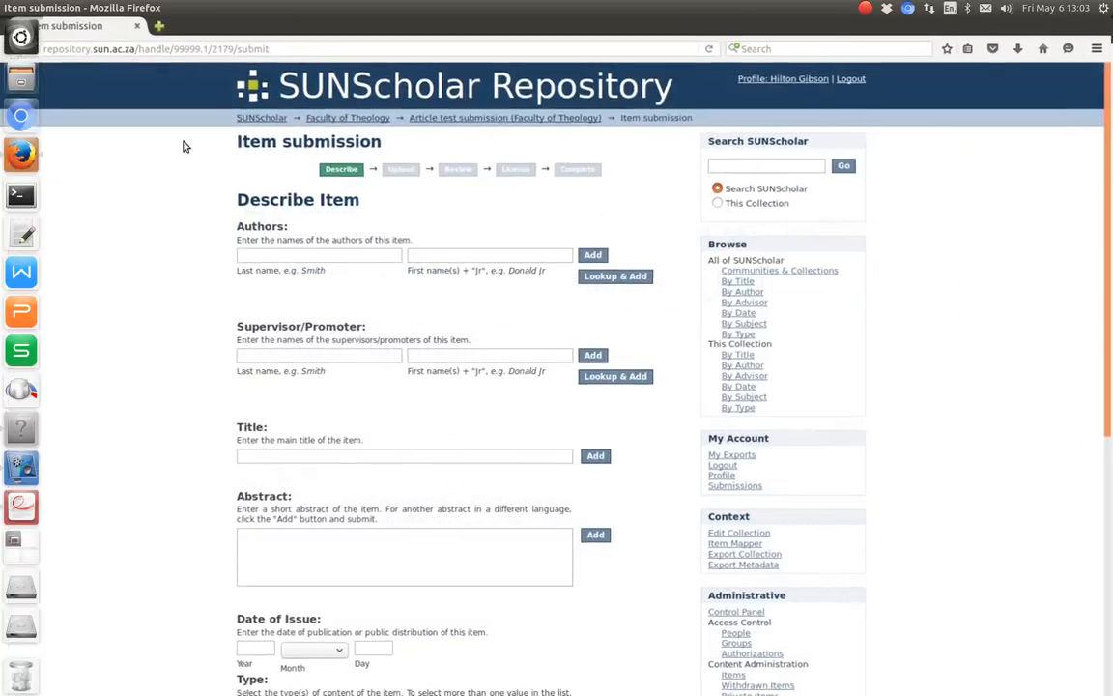
- Add the first author Raju, Reggie to the item's author list
{"action": "left_click", "coordinate": [319, 255]}
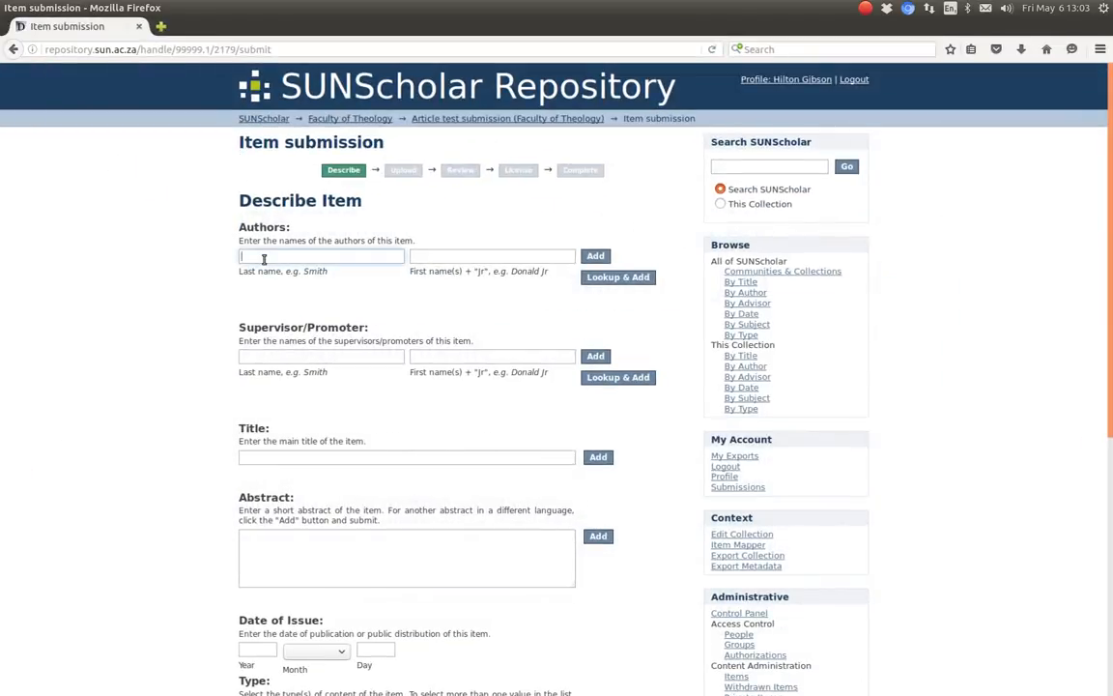
{"action": "type", "text": "Regg"}
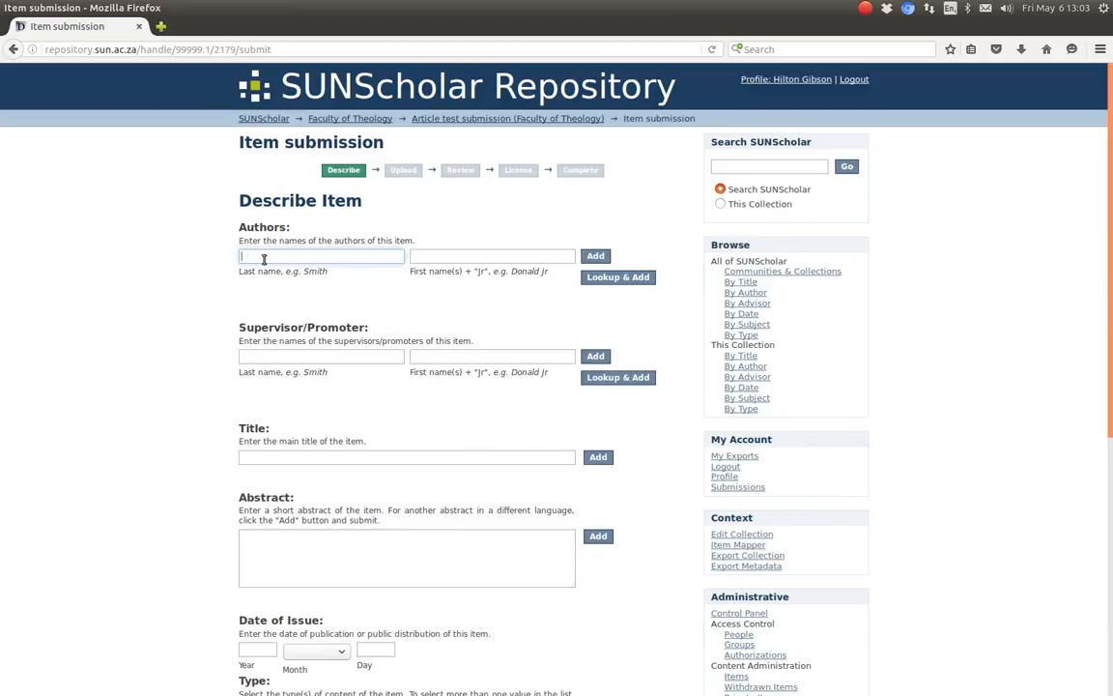
{"action": "type", "text": "Raju"}
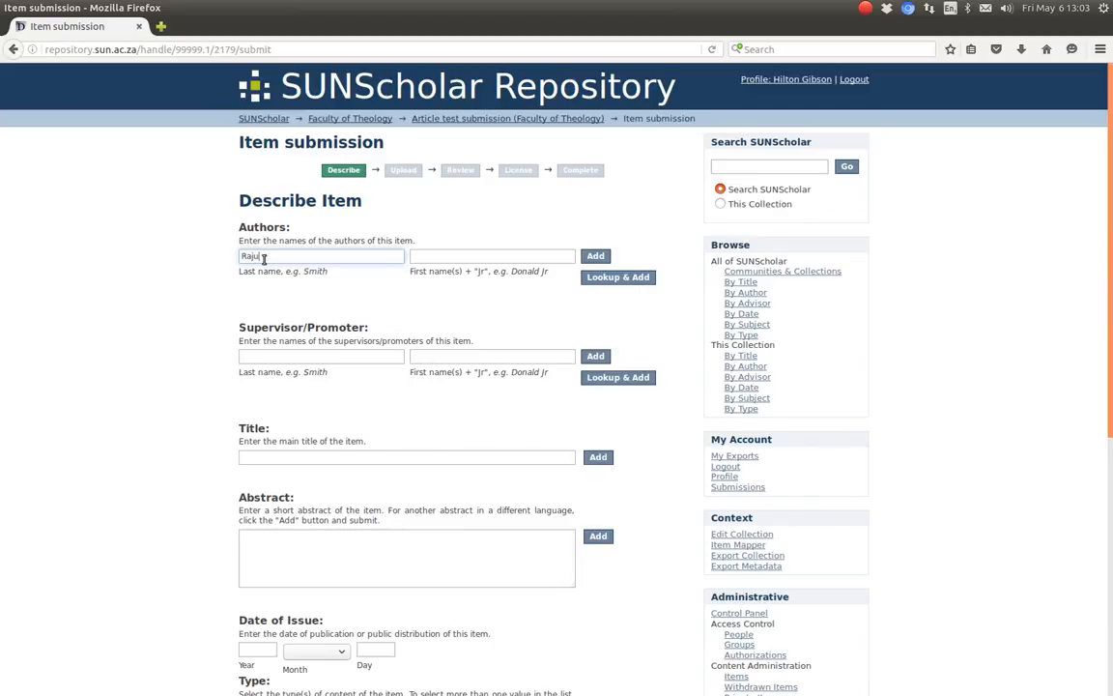
{"action": "type", "text": "R"}
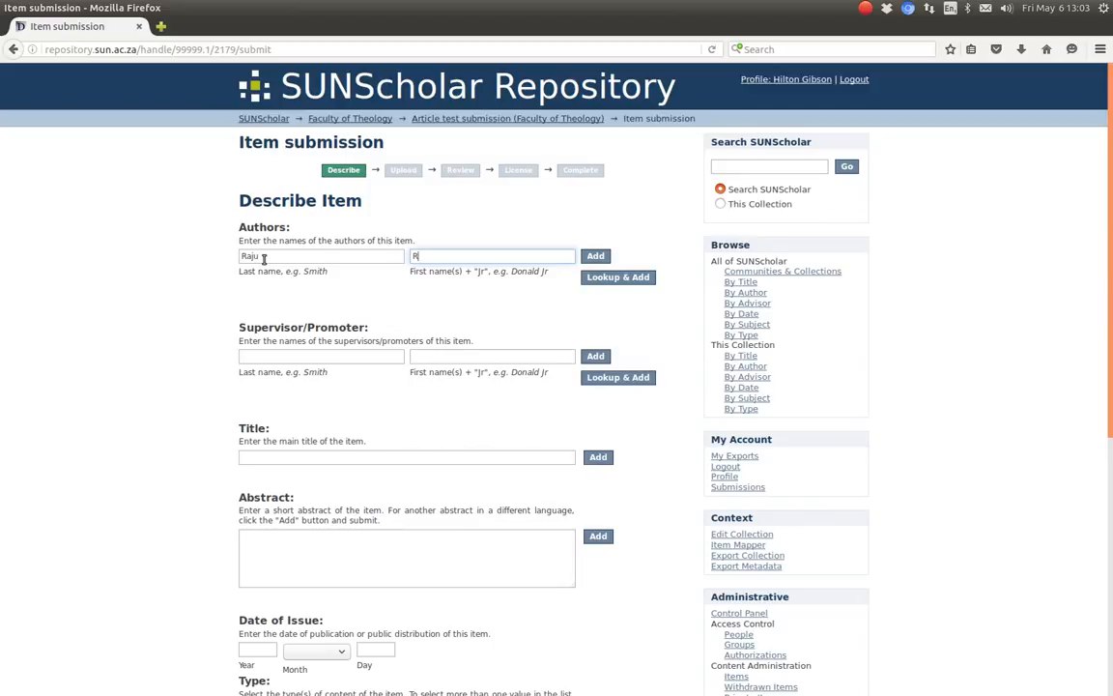
{"action": "type", "text": "eggie"}
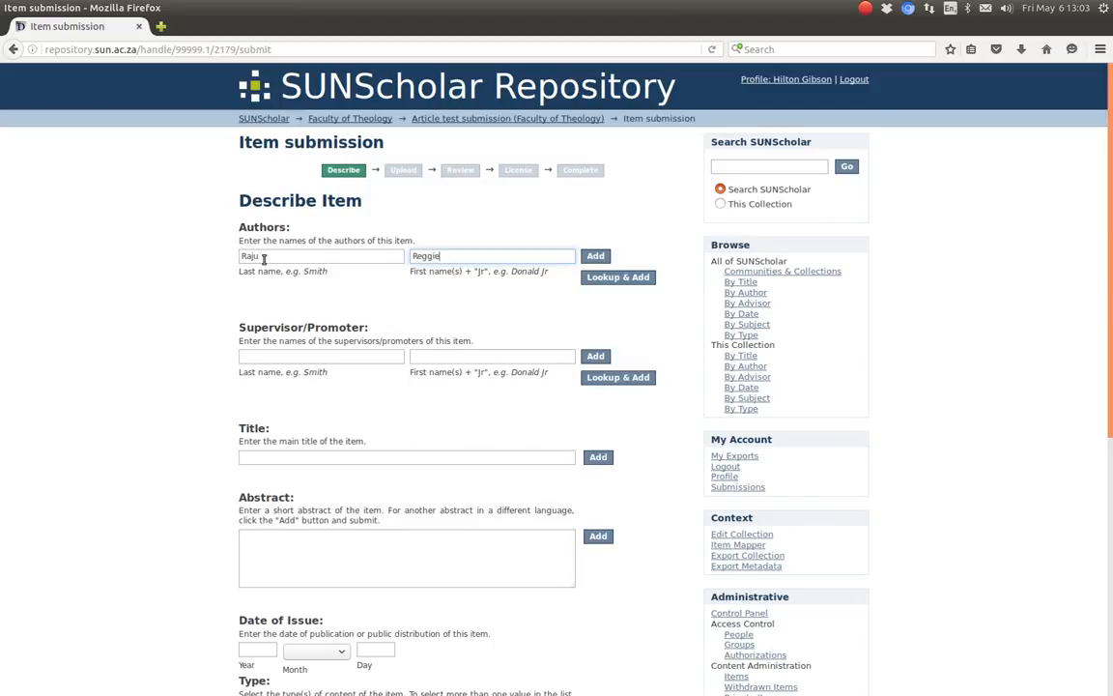
{"action": "left_click", "coordinate": [321, 355]}
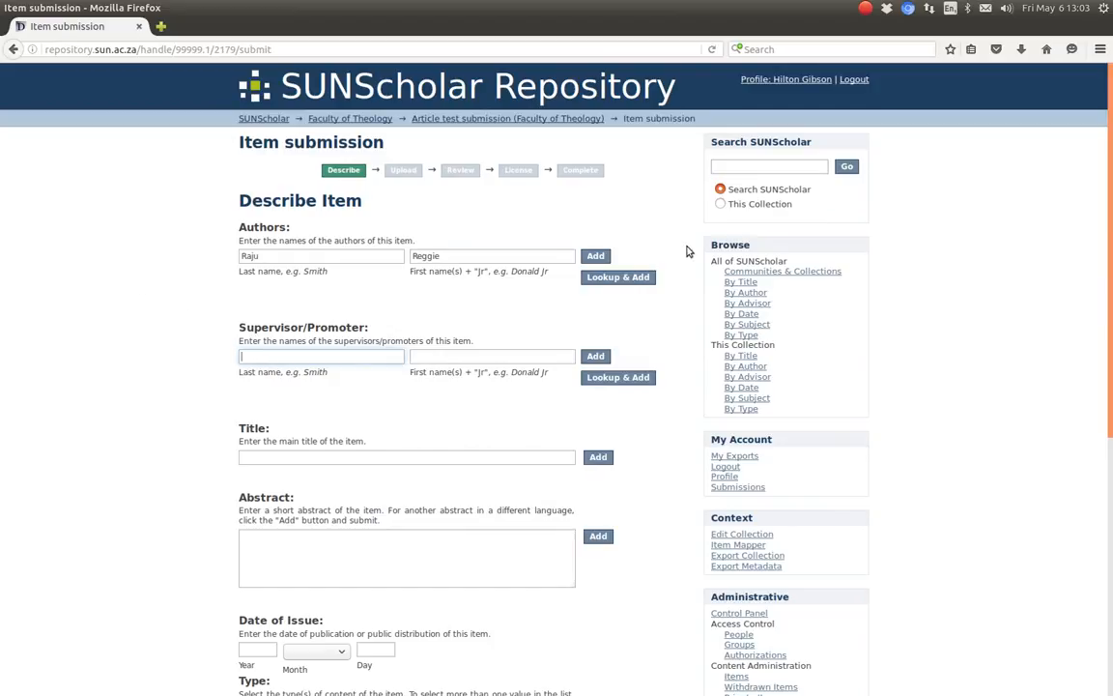
{"action": "left_click", "coordinate": [595, 255]}
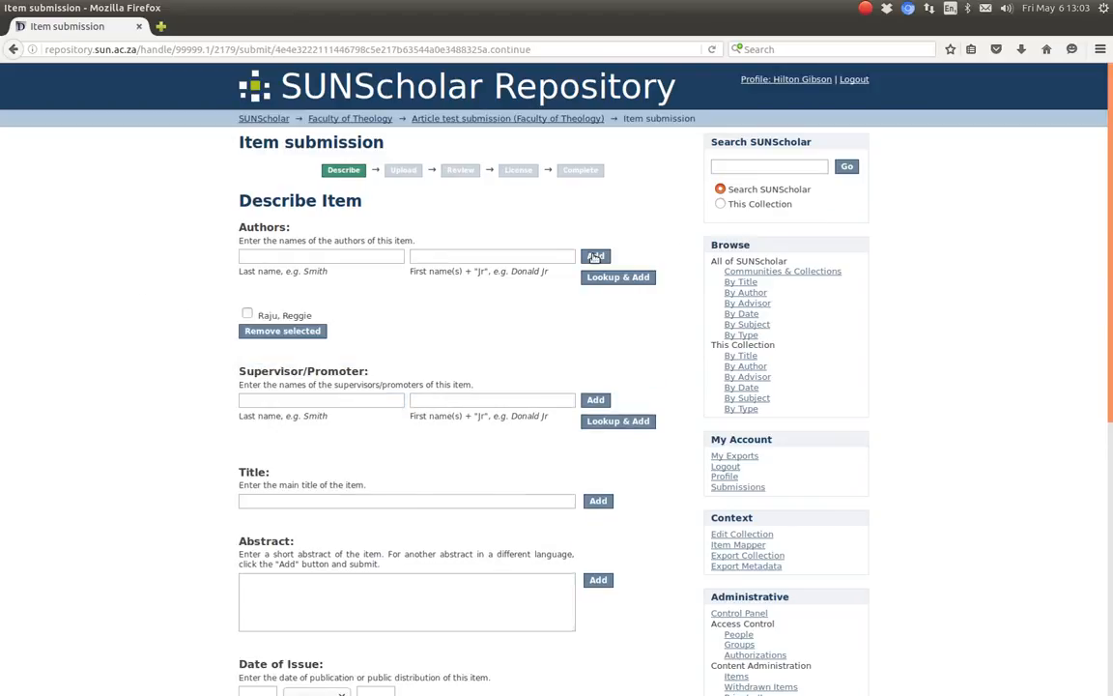
- Add the second author Gibson, Hilton to the author list
{"action": "left_click", "coordinate": [320, 255]}
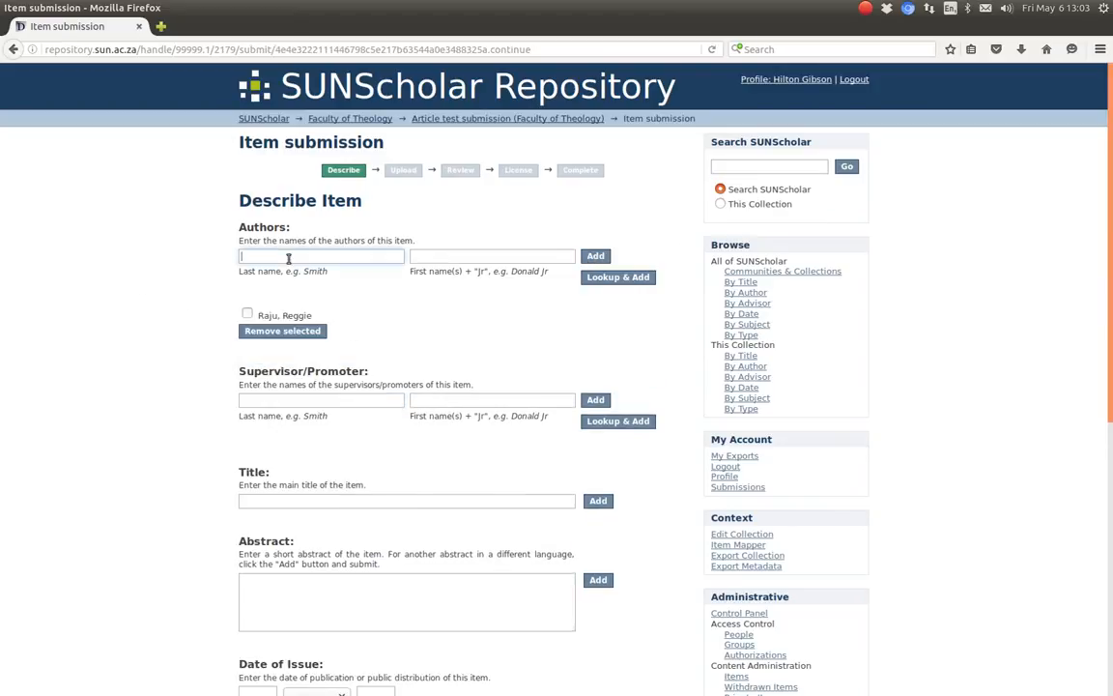
{"action": "type", "text": "Gibson"}
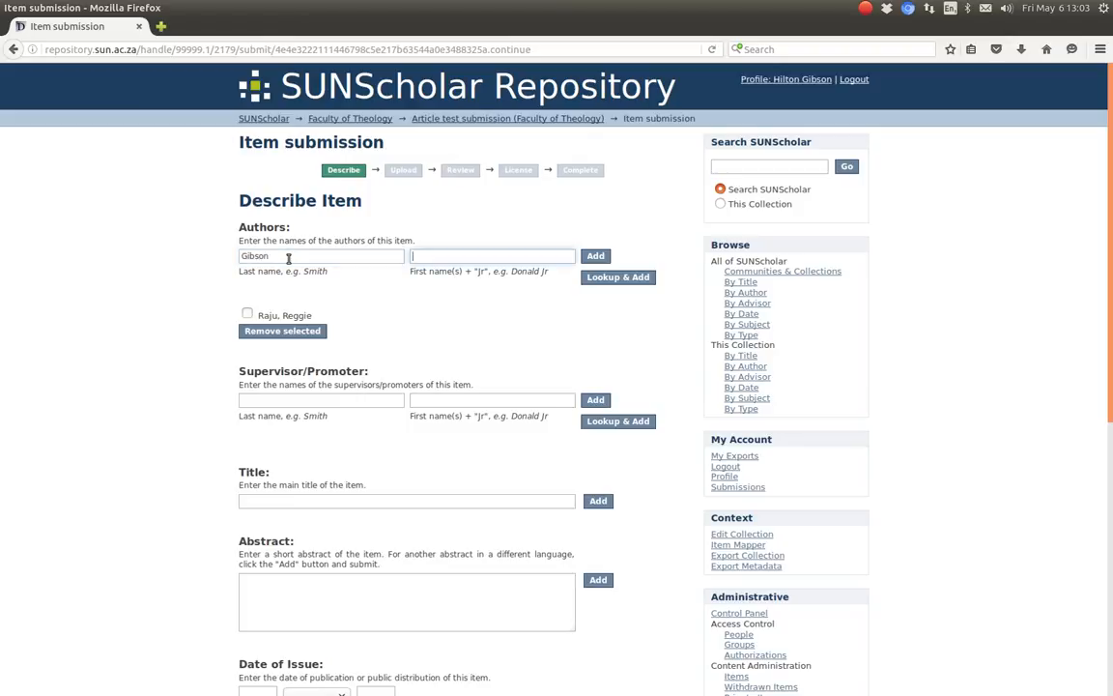
{"action": "type", "text": "Hilton"}
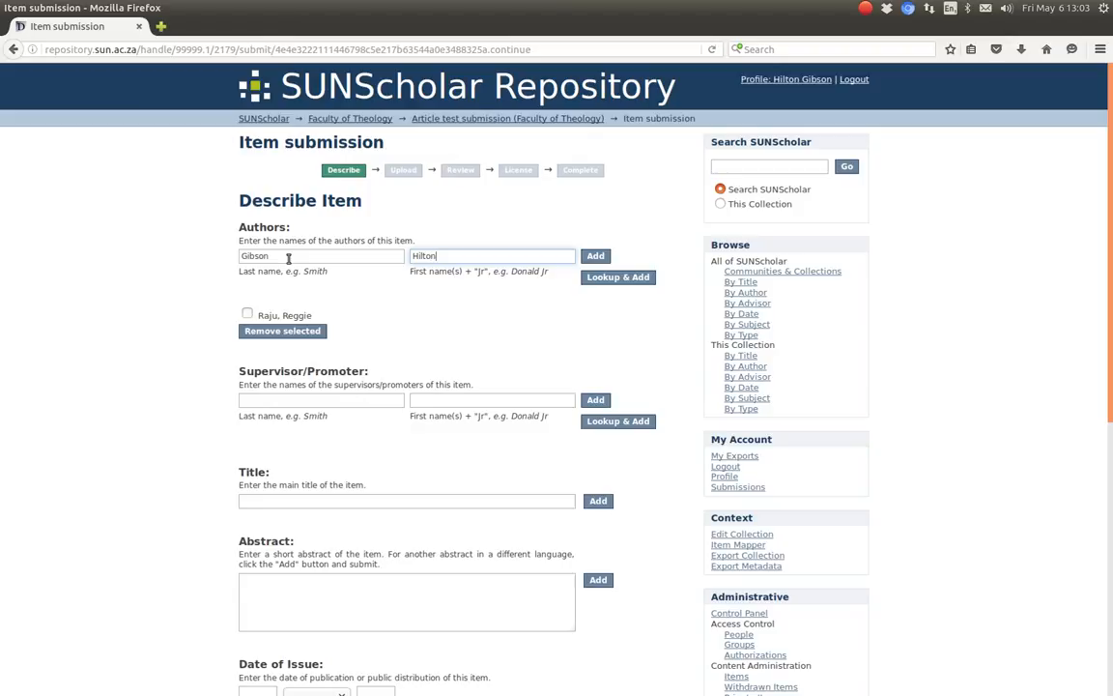
{"action": "left_click", "coordinate": [595, 255]}
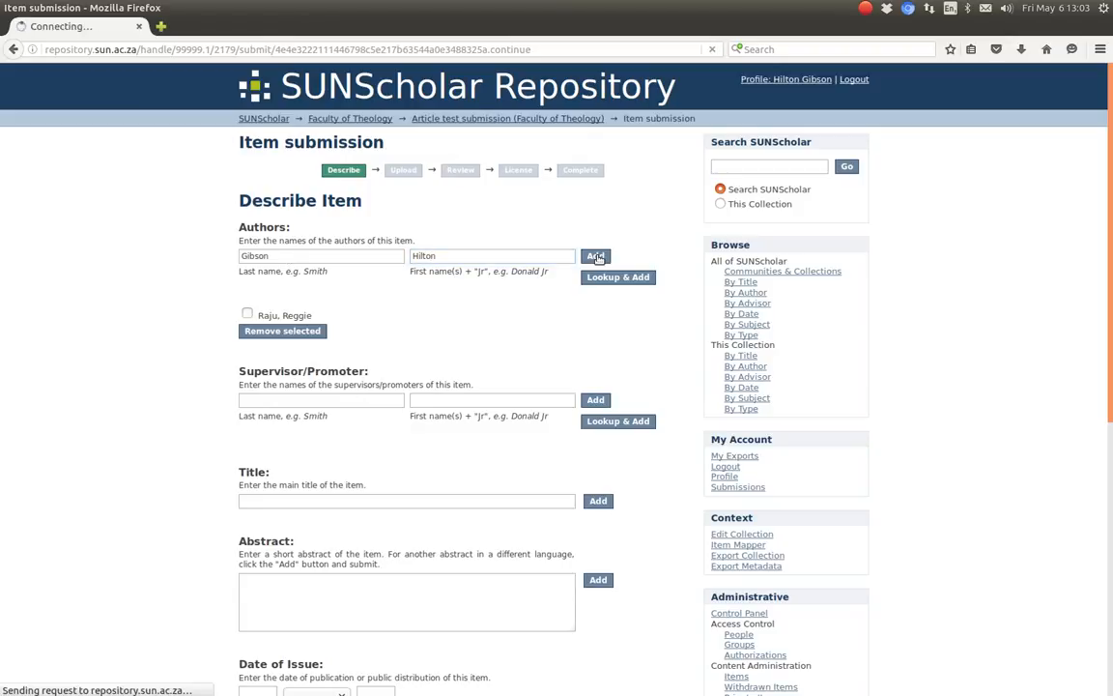
{"action": "left_click", "coordinate": [595, 255]}
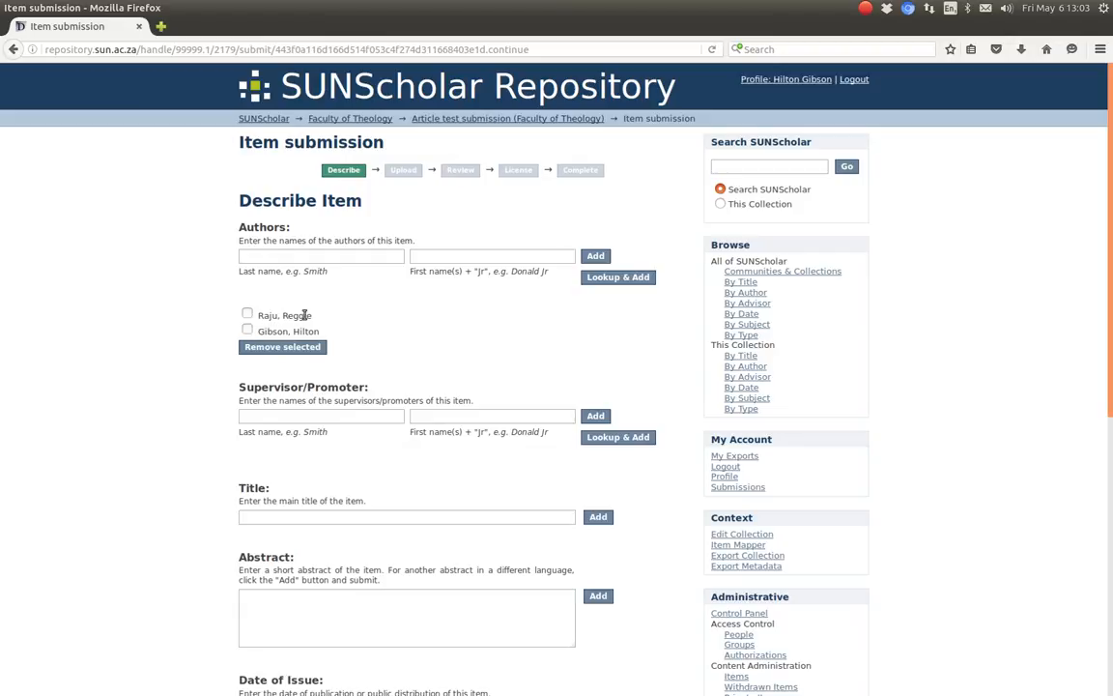
{"action": "mouse_move", "coordinate": [143, 375]}
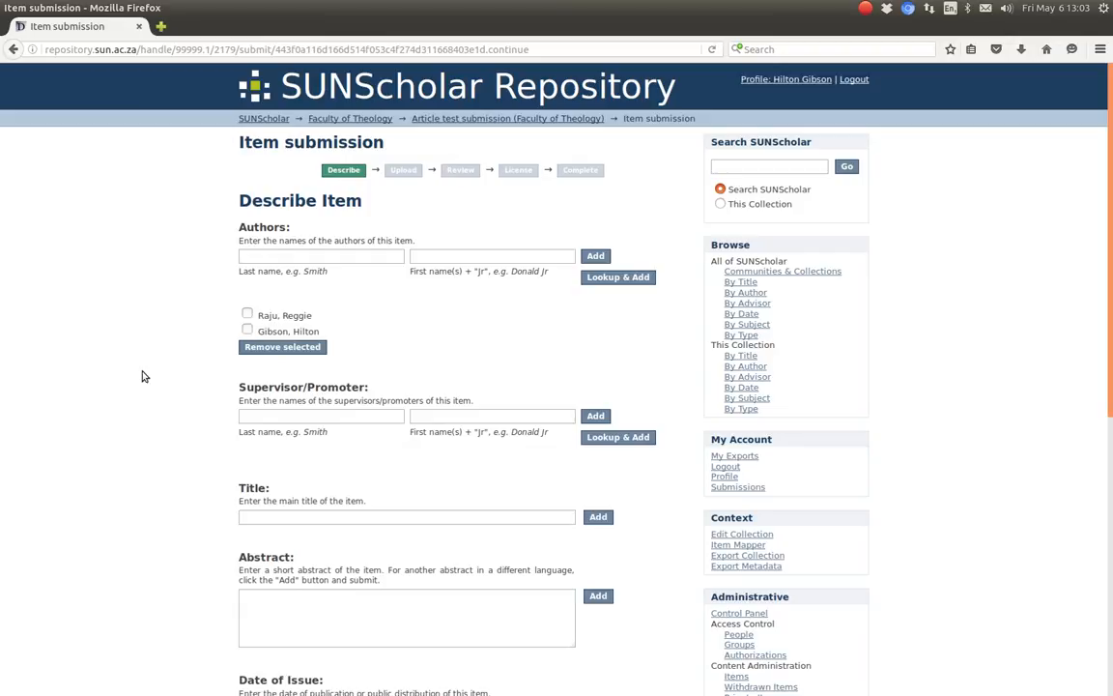
{"action": "scroll", "scroll_direction": "down", "scroll_amount": 3}
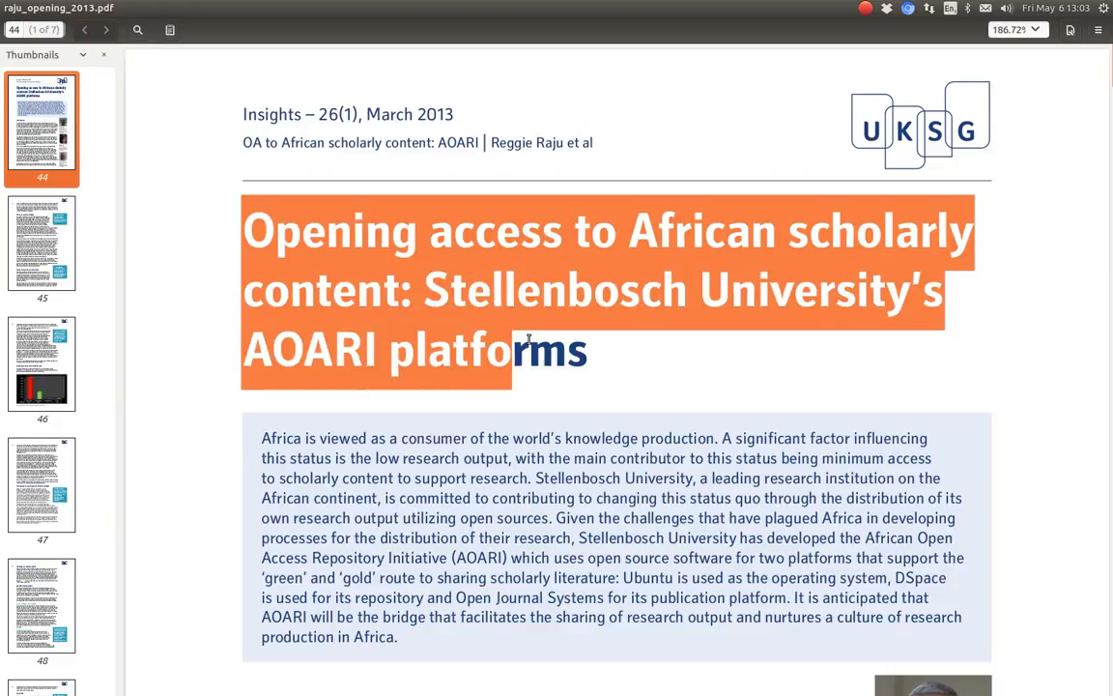
- Paste the article title copied from the PDF into the Title field
{"action": "right_click", "coordinate": [525, 350]}
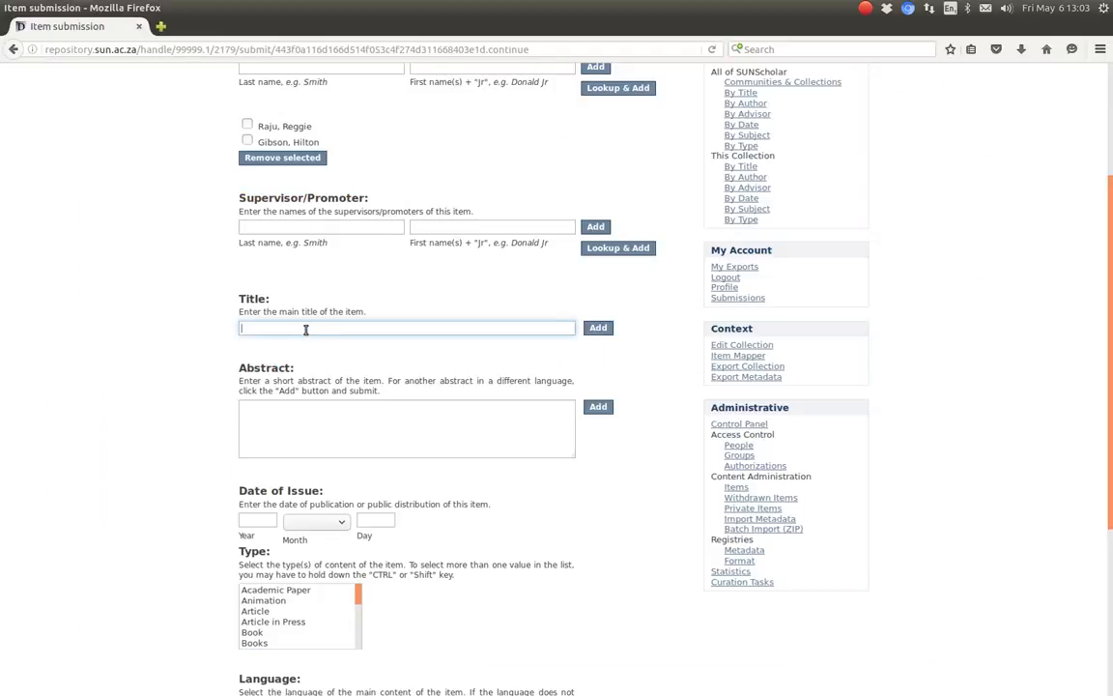
{"action": "right_click", "coordinate": [406, 328]}
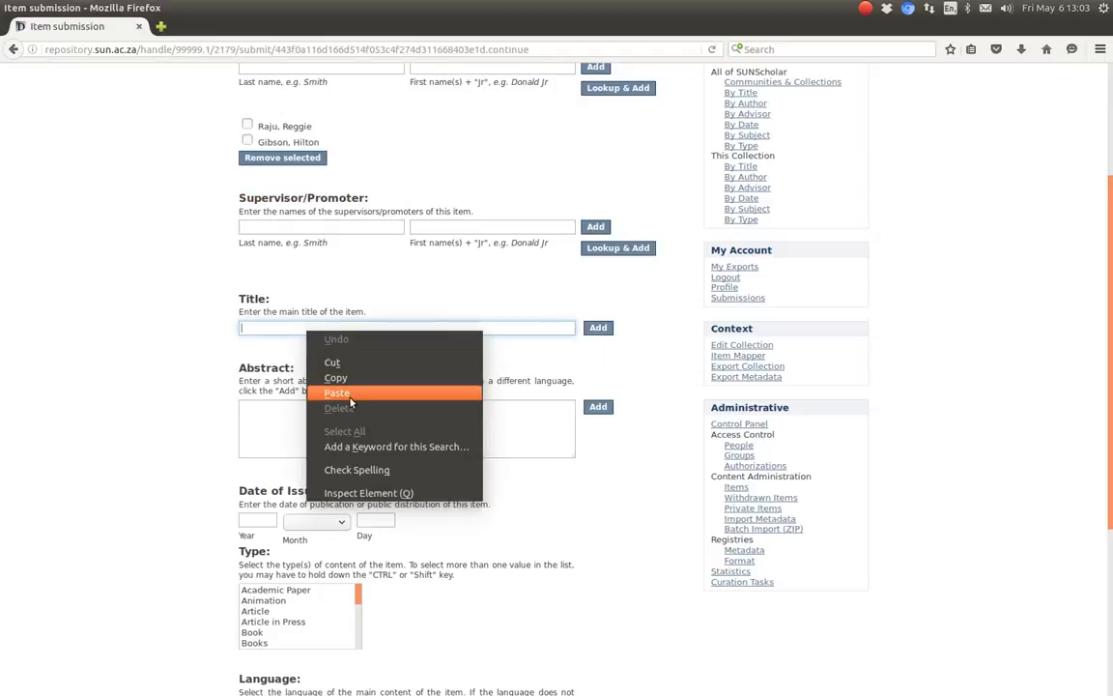
{"action": "left_click", "coordinate": [336, 393]}
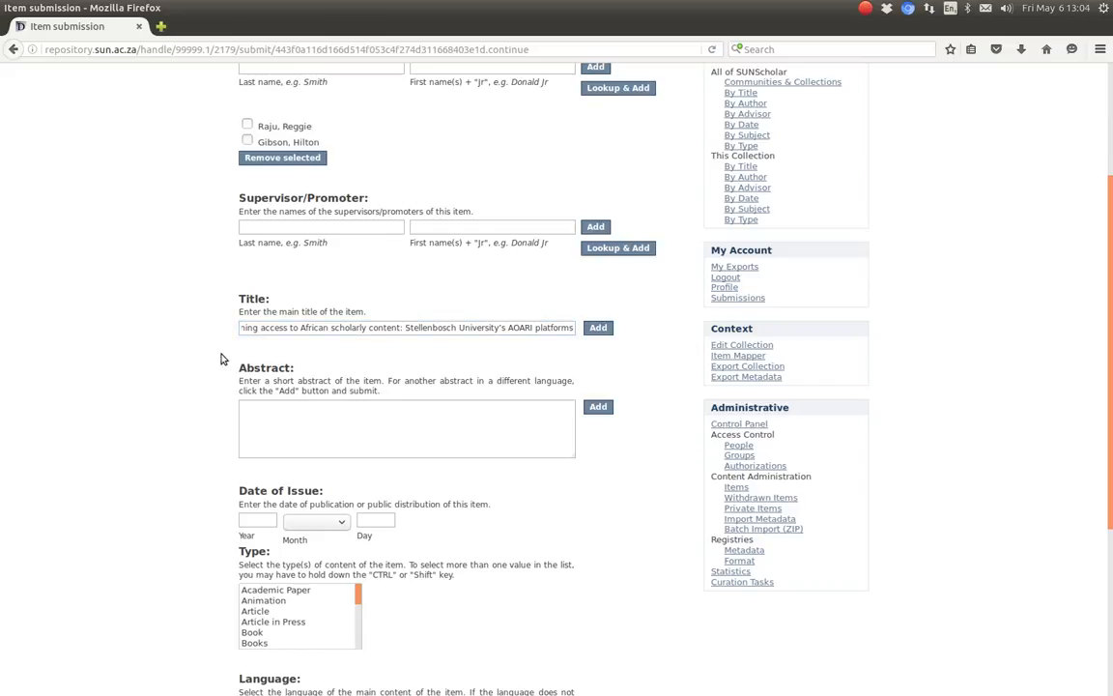
{"action": "mouse_move", "coordinate": [151, 323]}
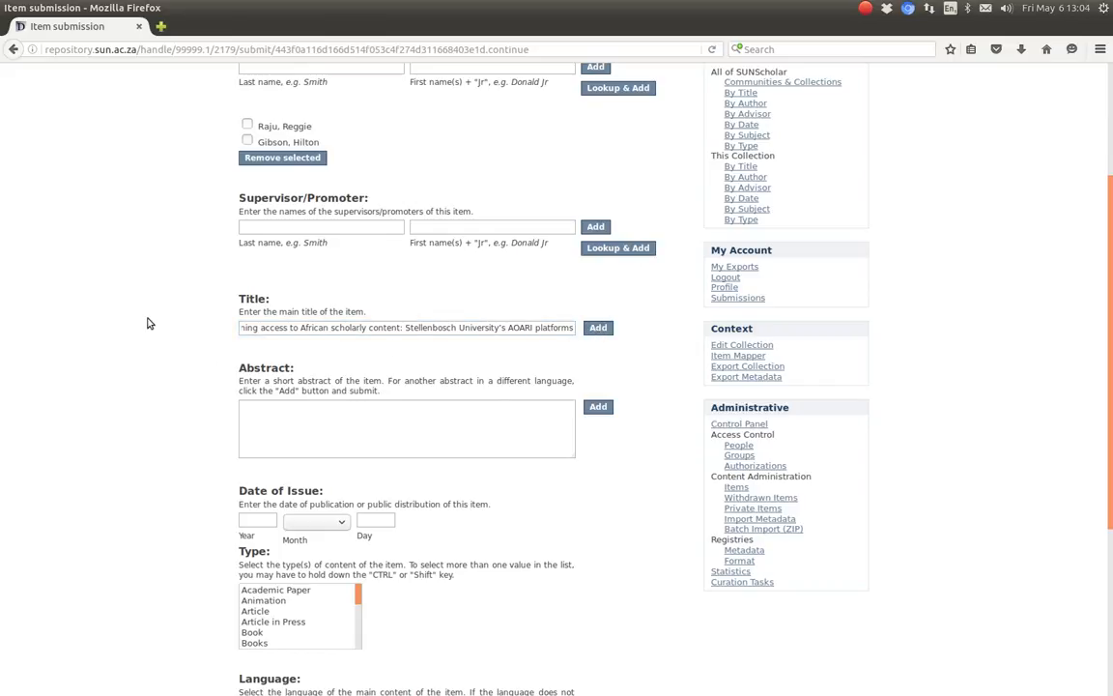
- Paste the article's abstract into the Abstract field, resizing the box to check it
{"action": "scroll", "scroll_direction": "down", "scroll_amount": 3}
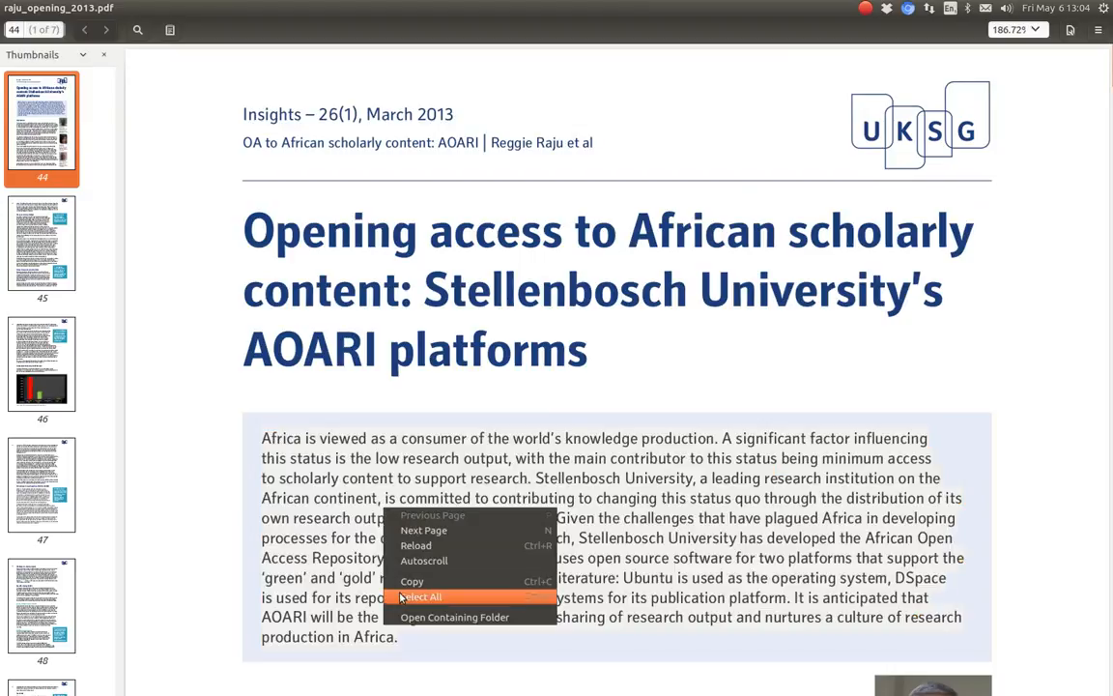
{"action": "left_click", "coordinate": [421, 595]}
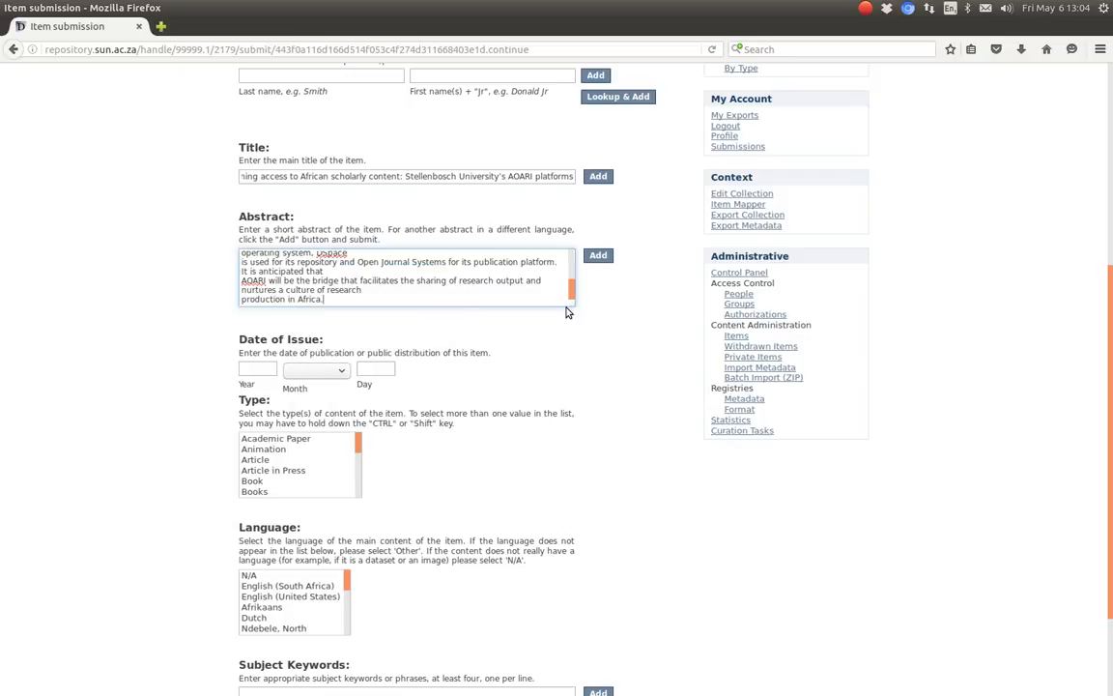
{"action": "left_click_drag", "start_coordinate": [572, 309], "coordinate": [606, 347]}
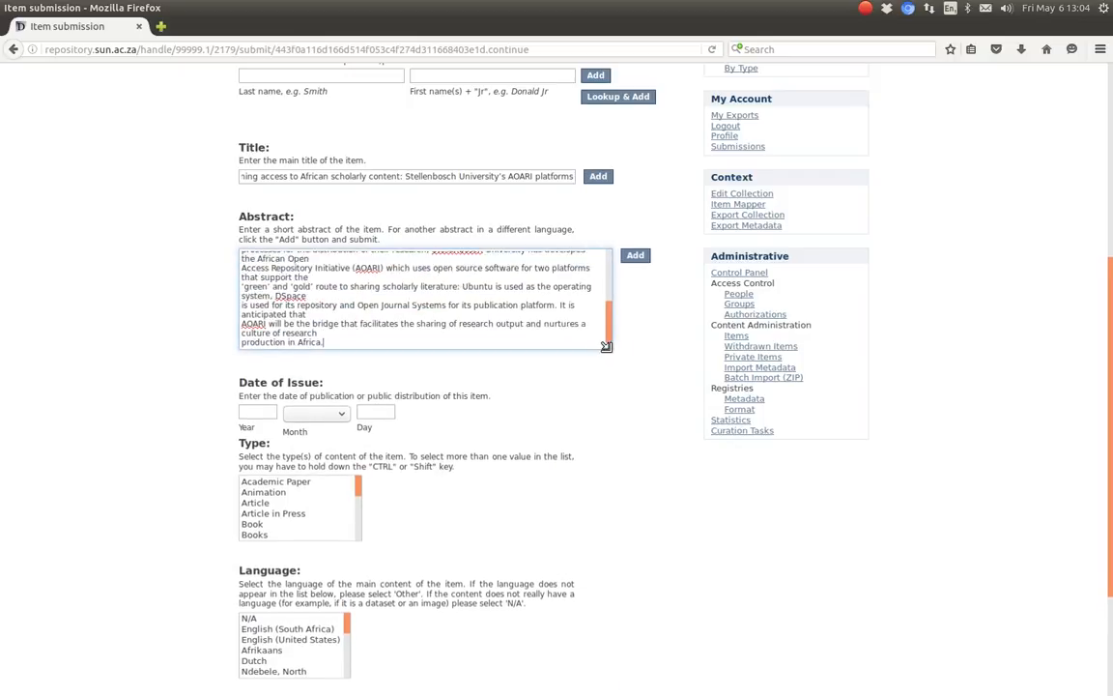
{"action": "left_click_drag", "start_coordinate": [606, 348], "coordinate": [626, 367]}
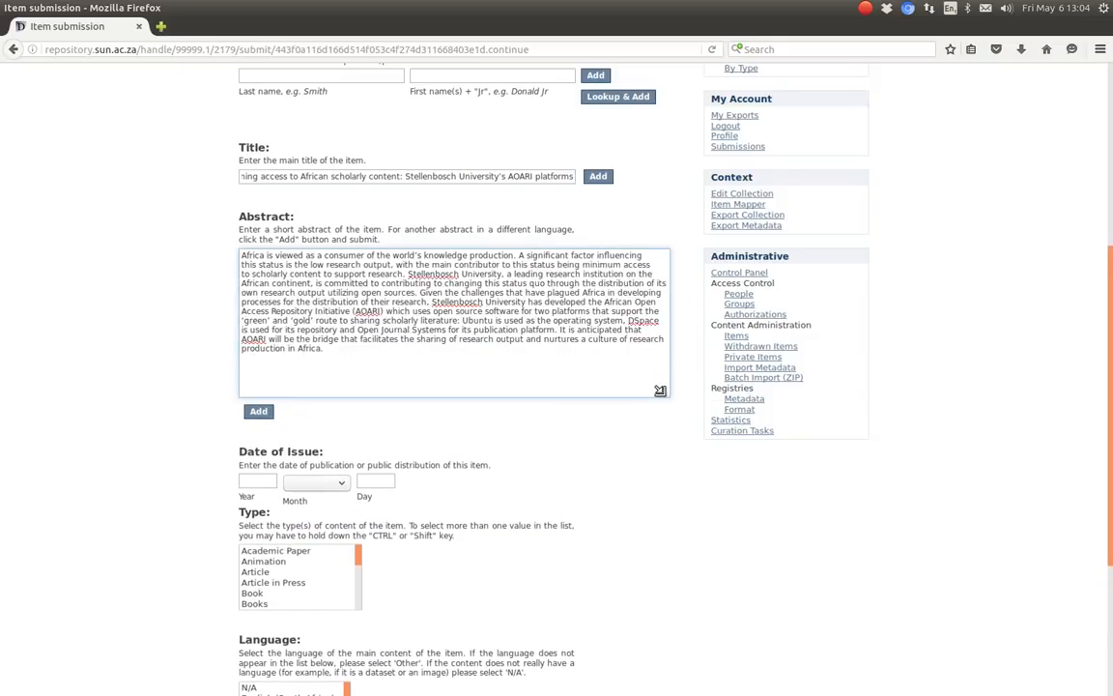
{"action": "left_click_drag", "start_coordinate": [660, 391], "coordinate": [575, 347]}
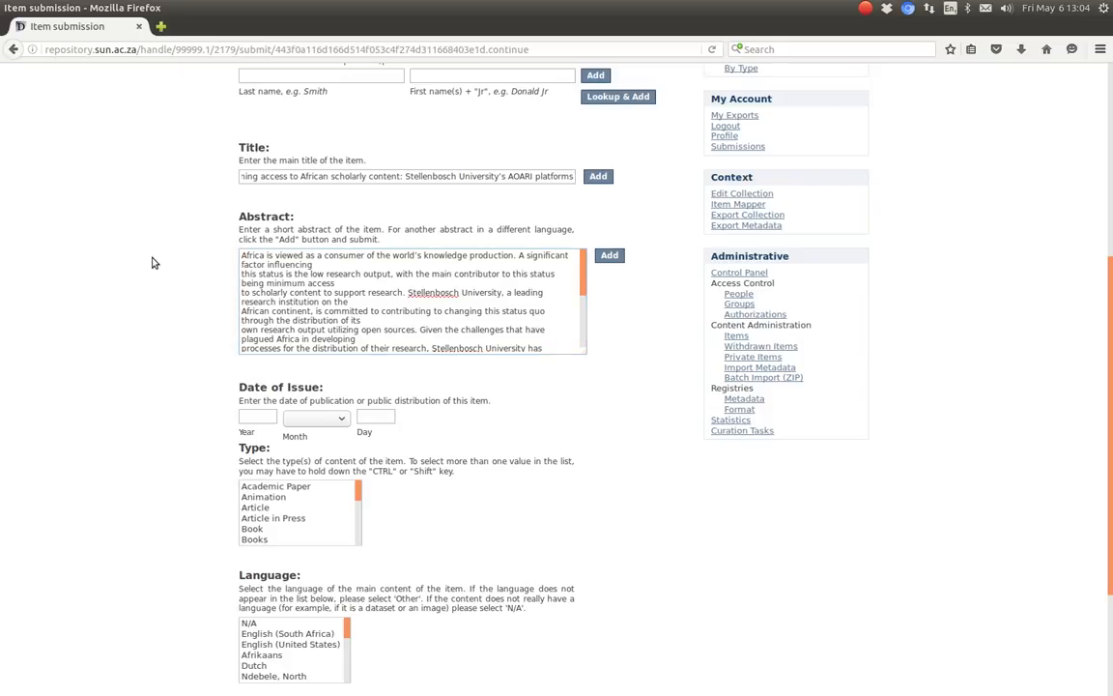
- Set the issue date to 01 February 2014
{"action": "scroll", "scroll_direction": "down", "scroll_amount": 3}
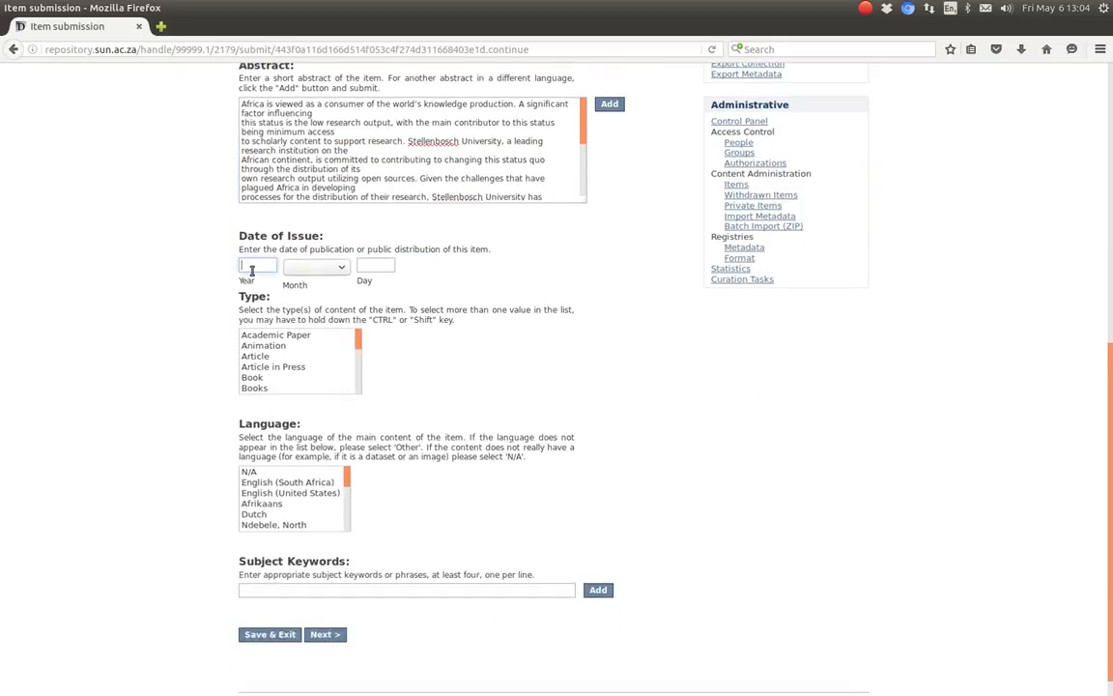
{"action": "type", "text": "2014"}
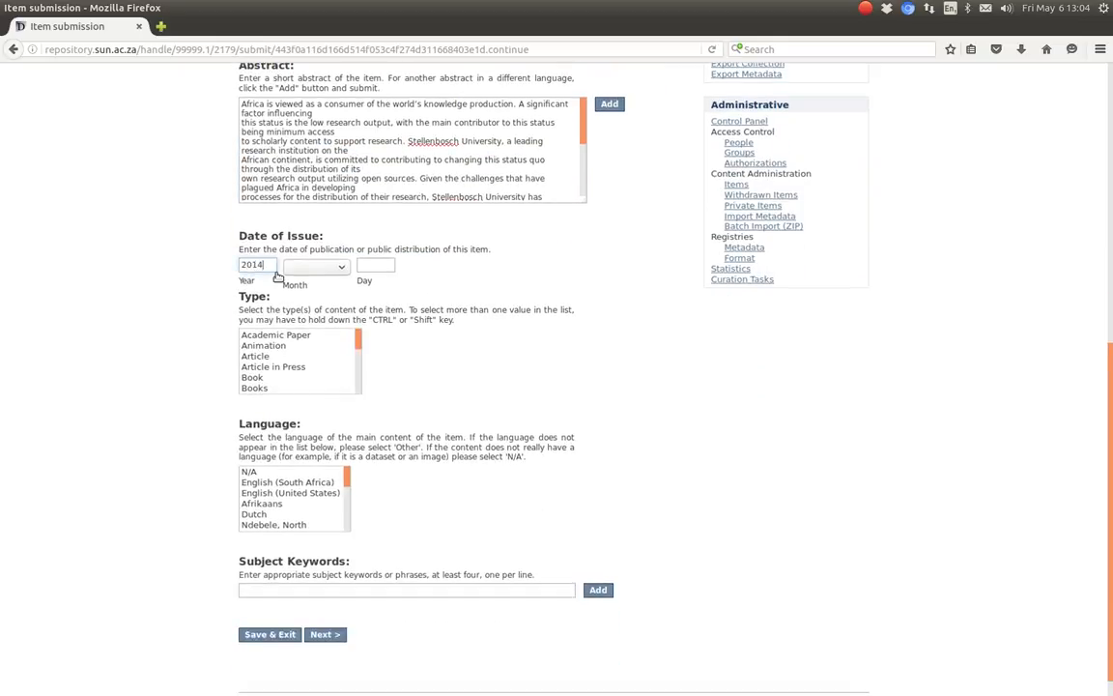
{"action": "left_click", "coordinate": [317, 266]}
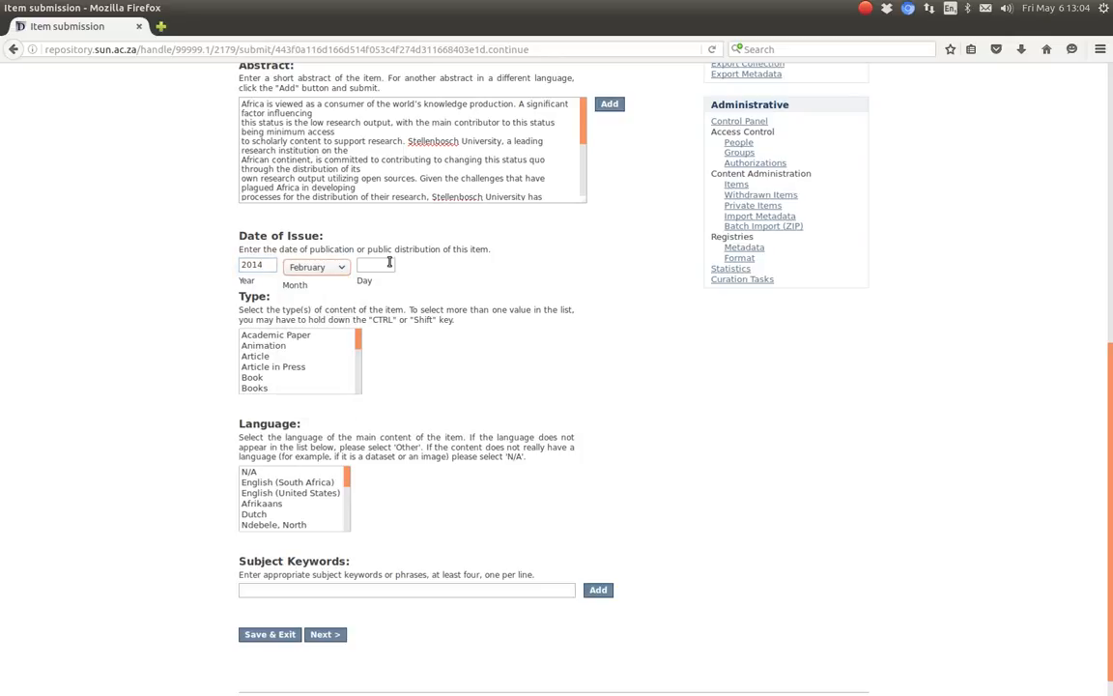
{"action": "type", "text": "01"}
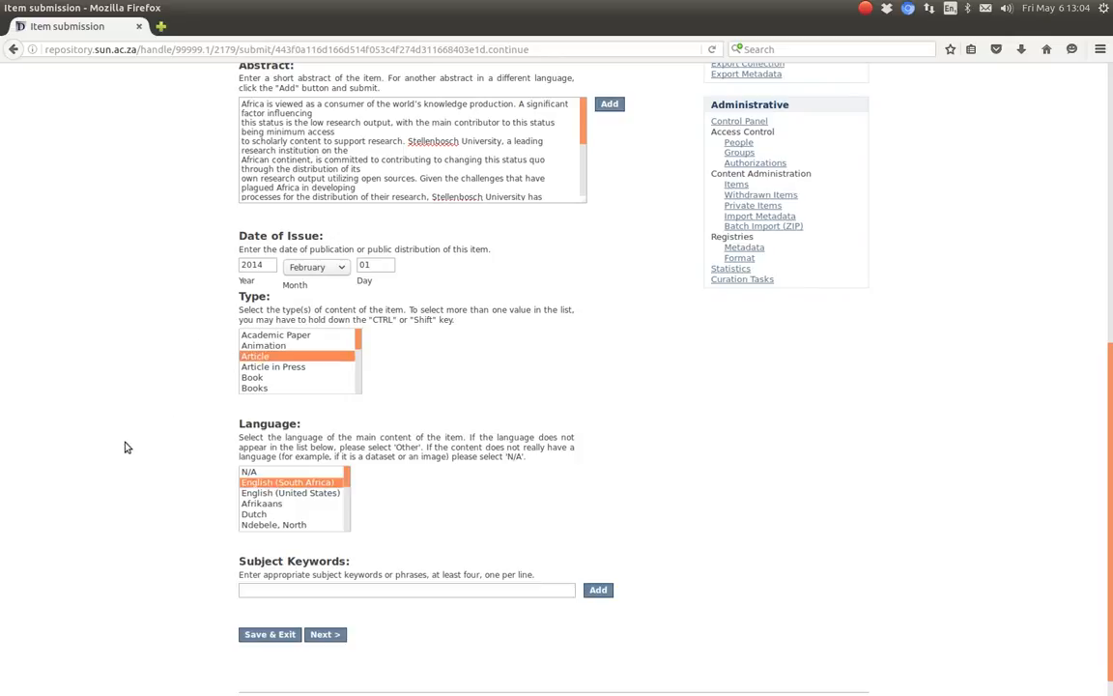
- Add the subject keywords dspace, africa and open access
{"action": "left_click", "coordinate": [406, 590]}
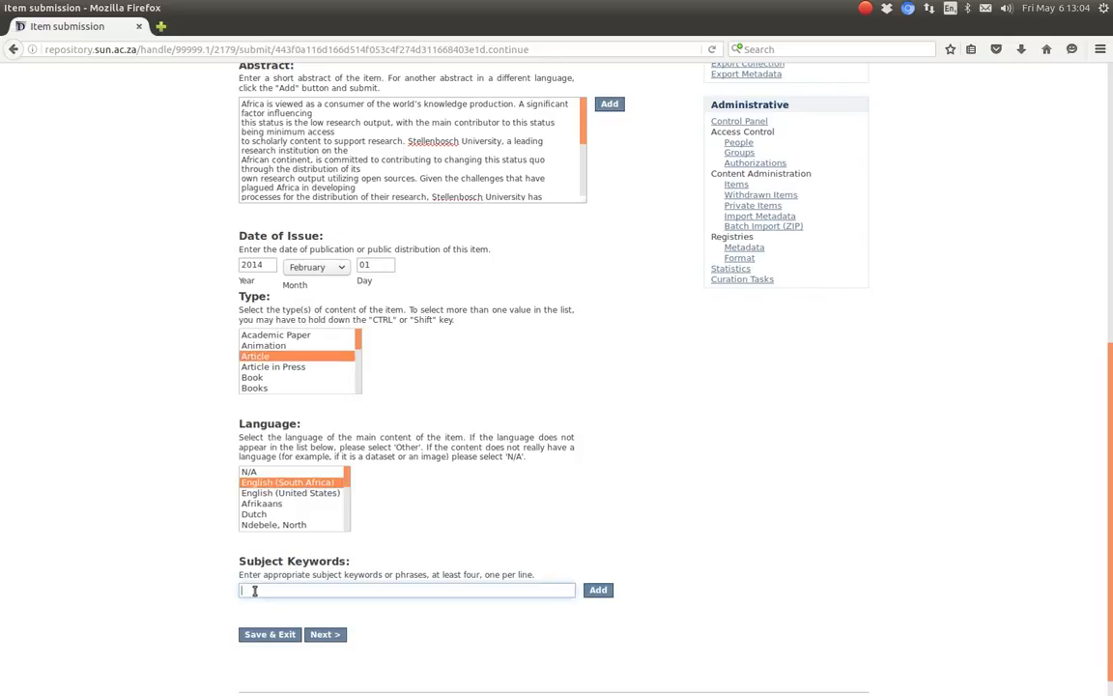
{"action": "type", "text": "dspace"}
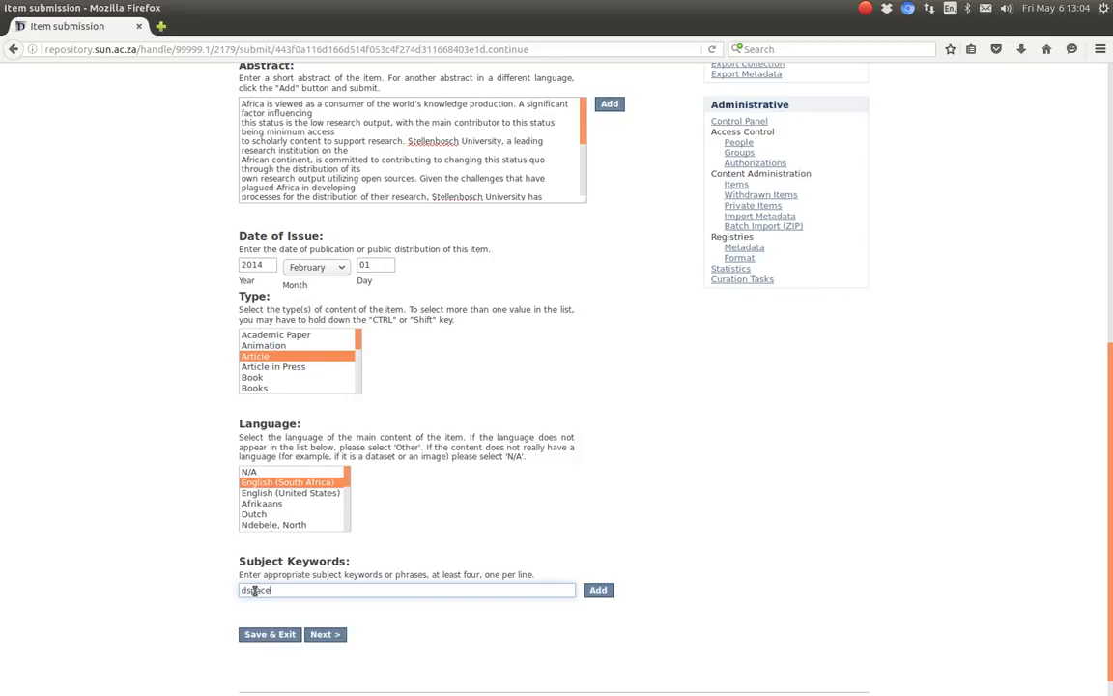
{"action": "type", "text": "a"}
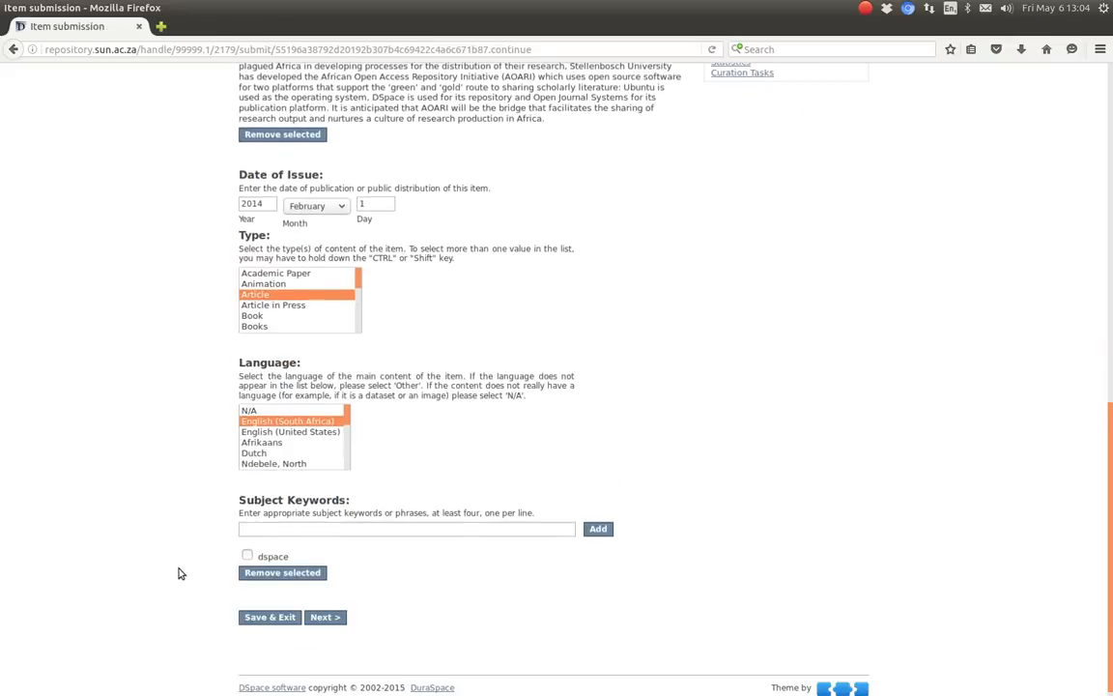
{"action": "left_click", "coordinate": [405, 529]}
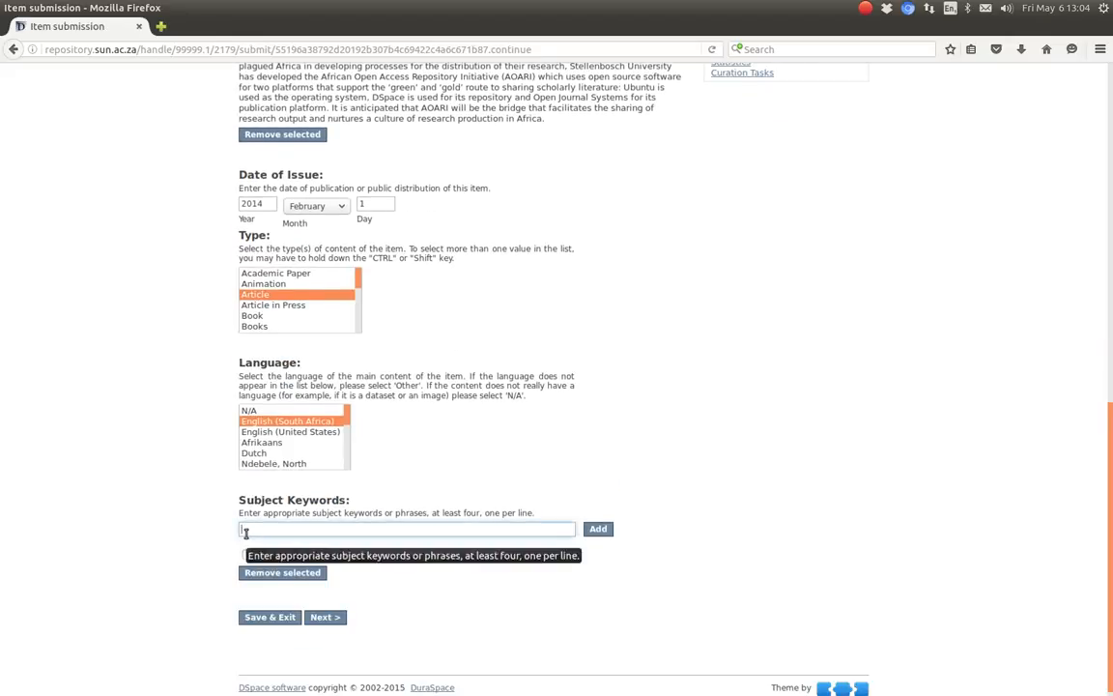
{"action": "type", "text": "africa"}
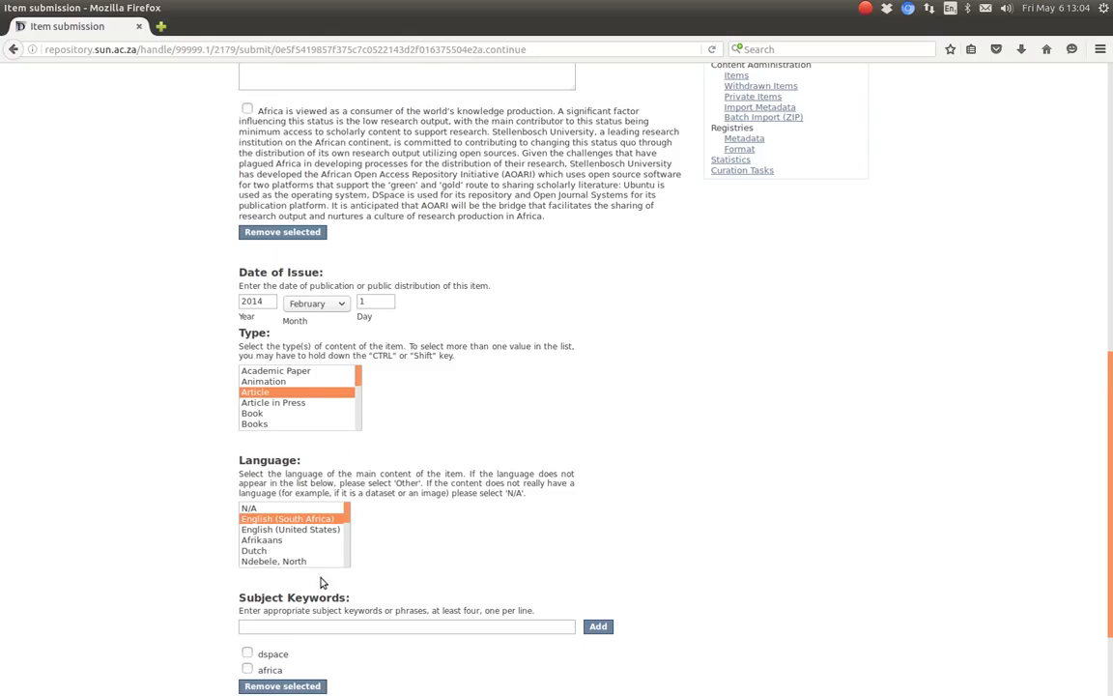
{"action": "type", "text": "open"}
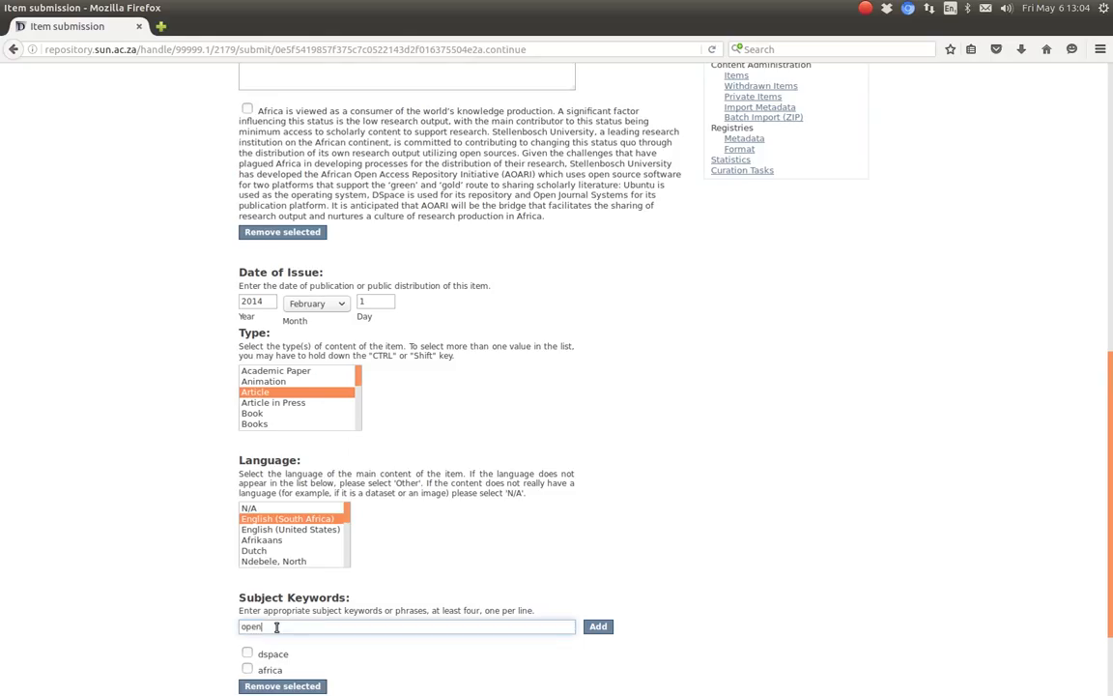
{"action": "type", "text": "access"}
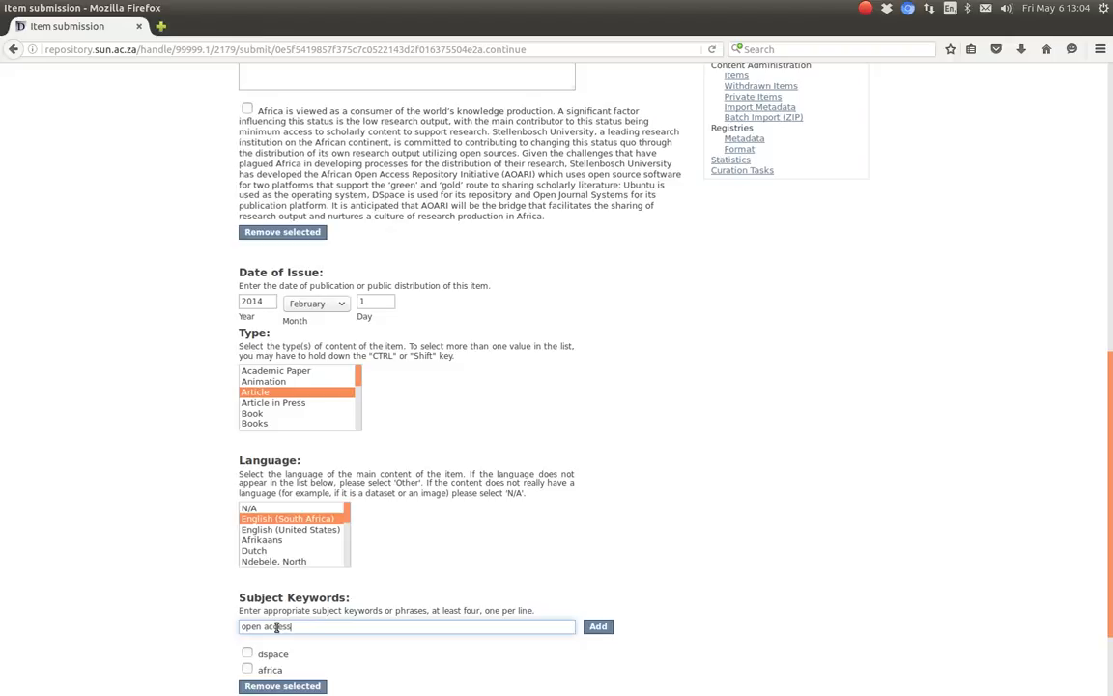
{"action": "left_click", "coordinate": [597, 626]}
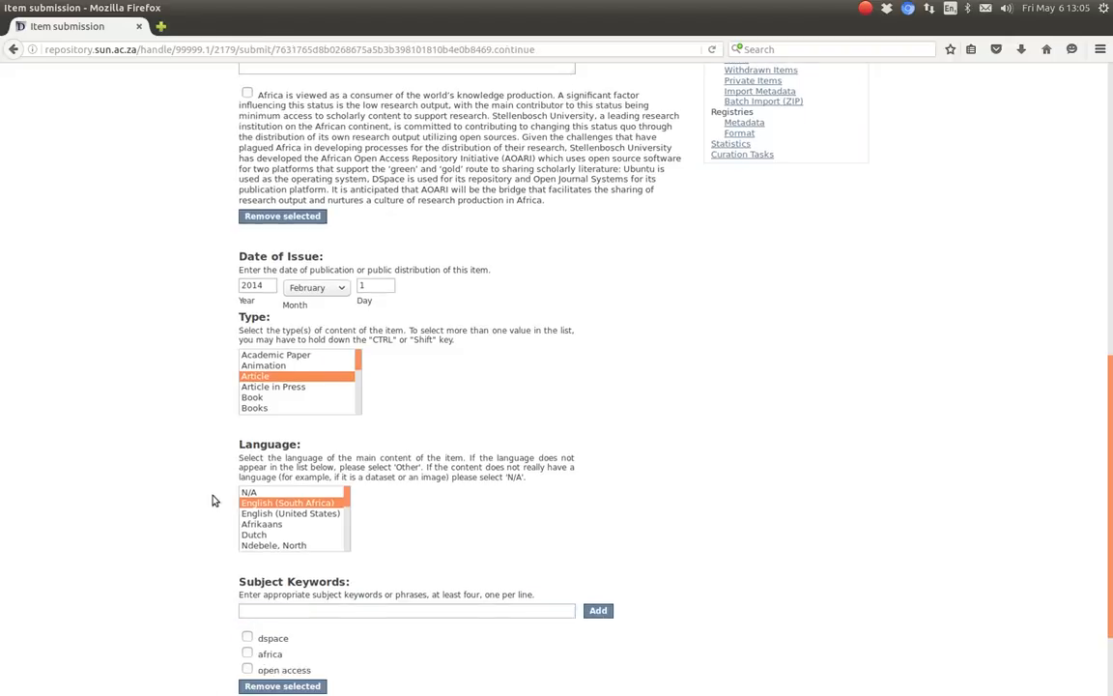
{"action": "scroll", "scroll_direction": "down", "scroll_amount": 3}
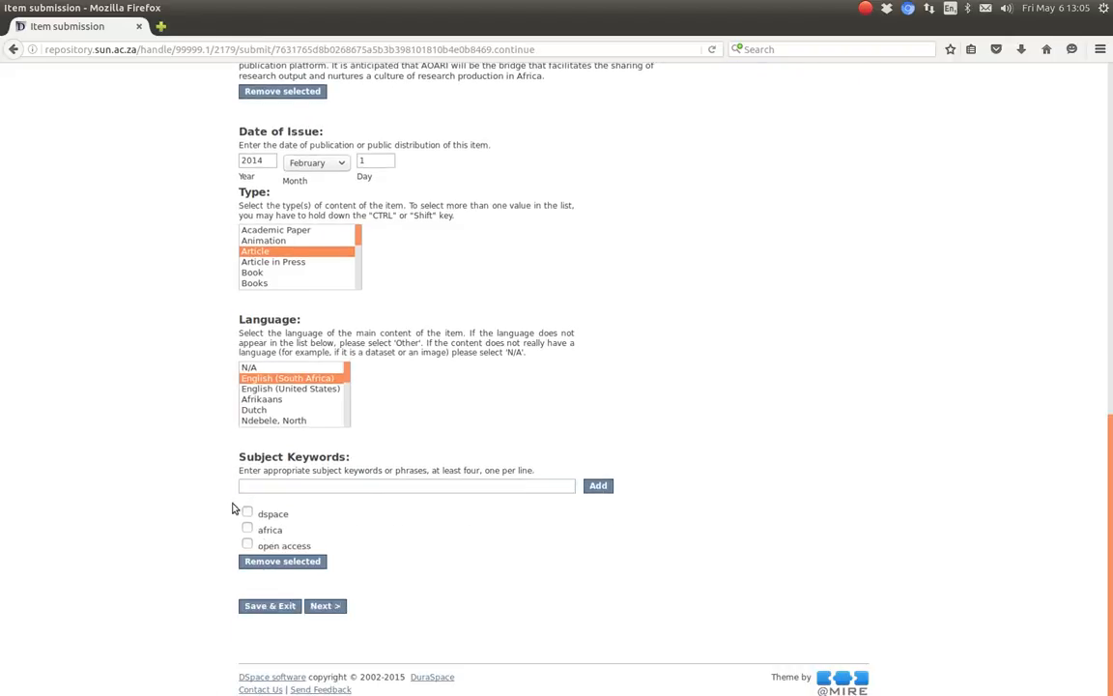
{"action": "mouse_move", "coordinate": [164, 472]}
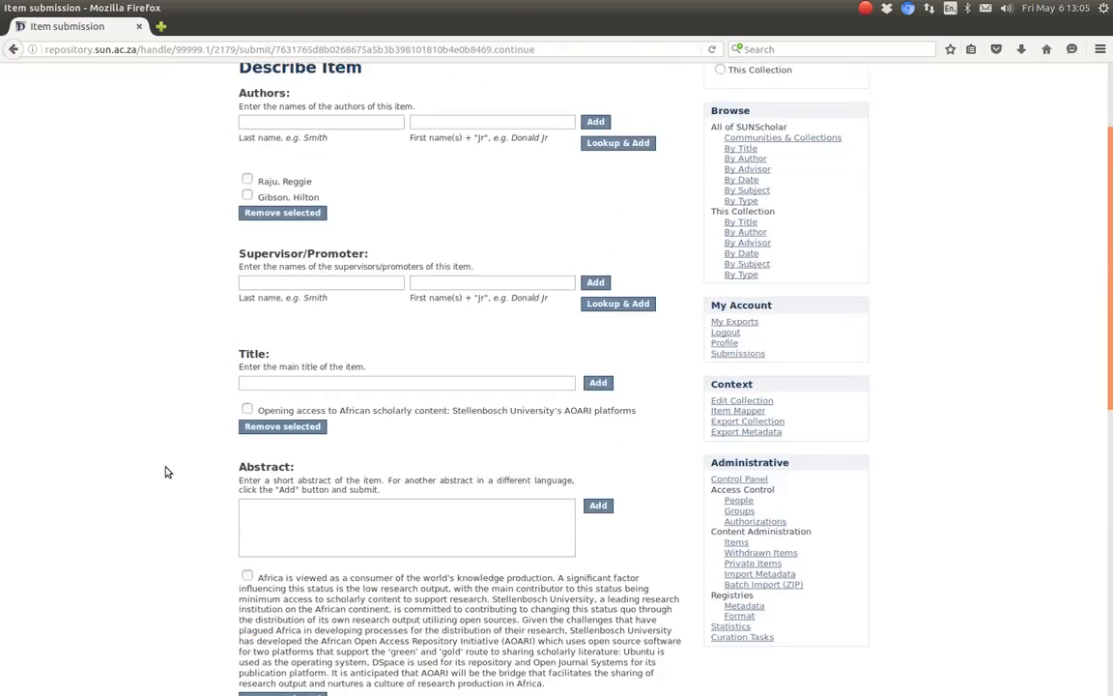
{"action": "scroll", "scroll_direction": "down", "scroll_amount": 3}
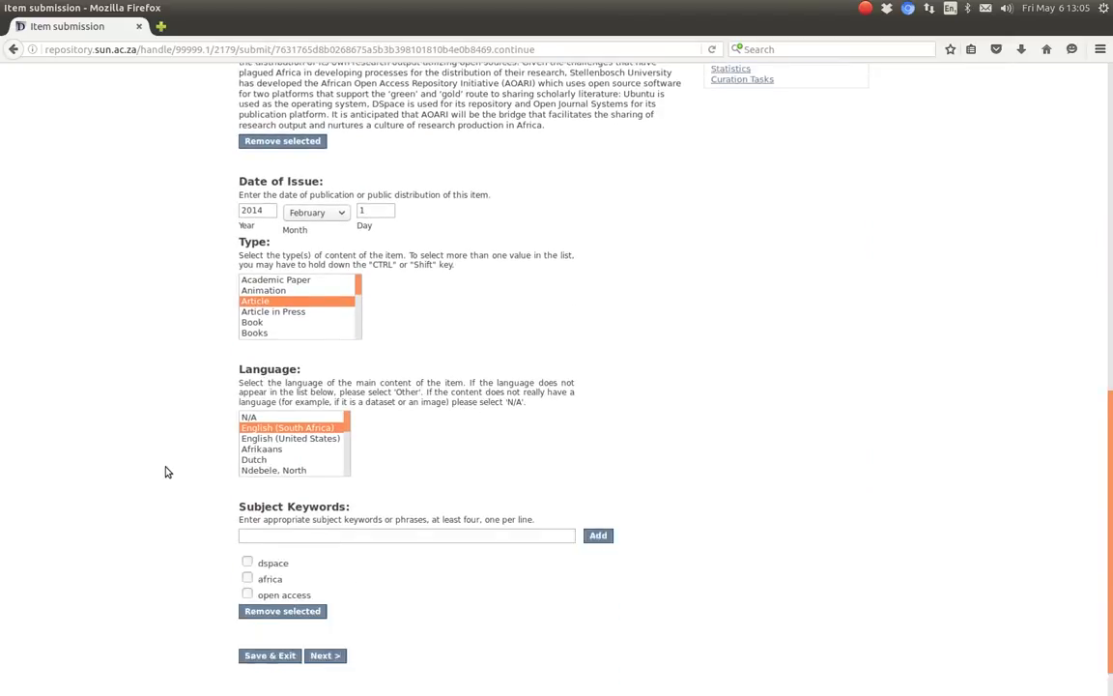
{"action": "scroll", "scroll_direction": "down", "scroll_amount": 3}
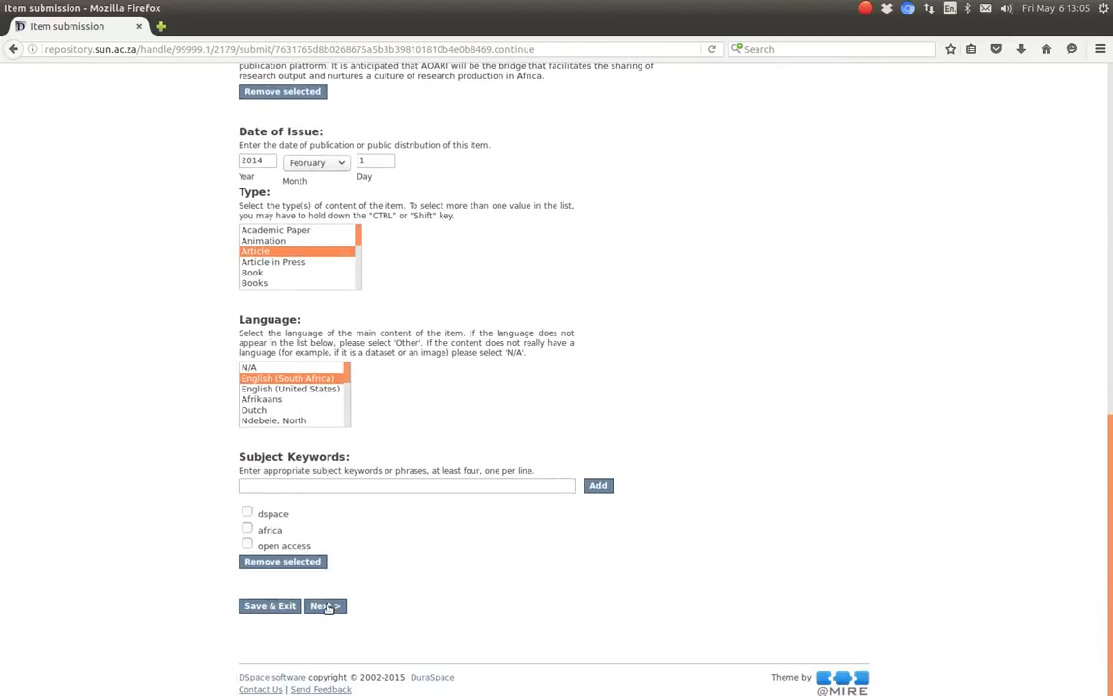
- Choose raju_opening_2013.pdf from the Desktop and describe it as 'Final Published Version'
{"action": "left_click", "coordinate": [323, 607]}
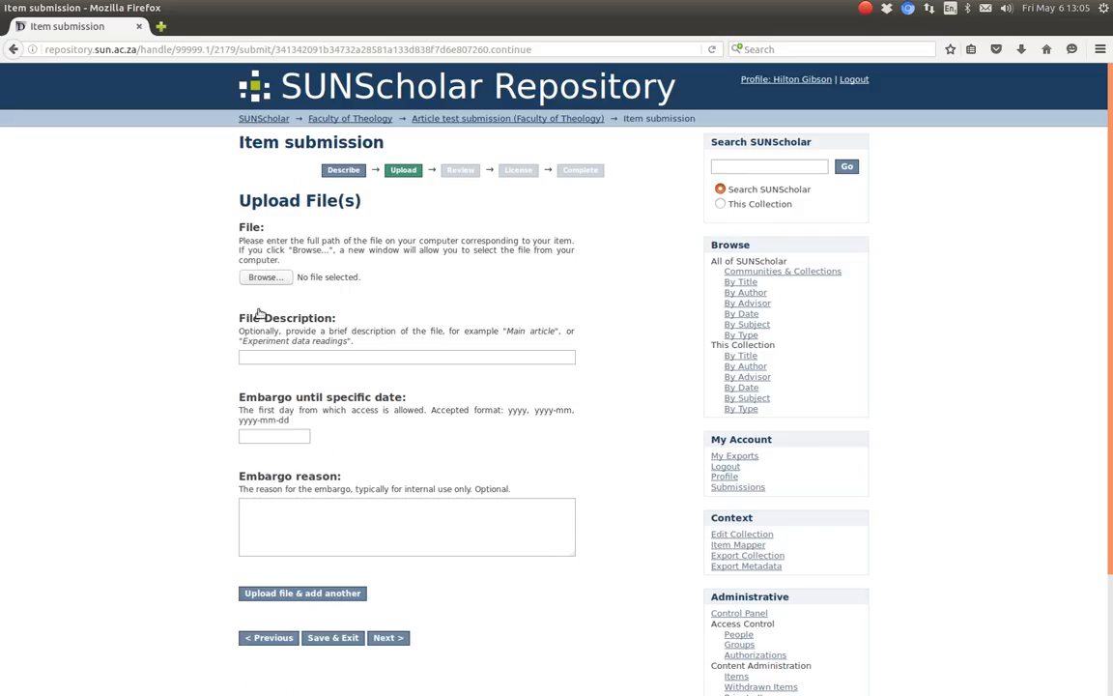
{"action": "left_click", "coordinate": [265, 278]}
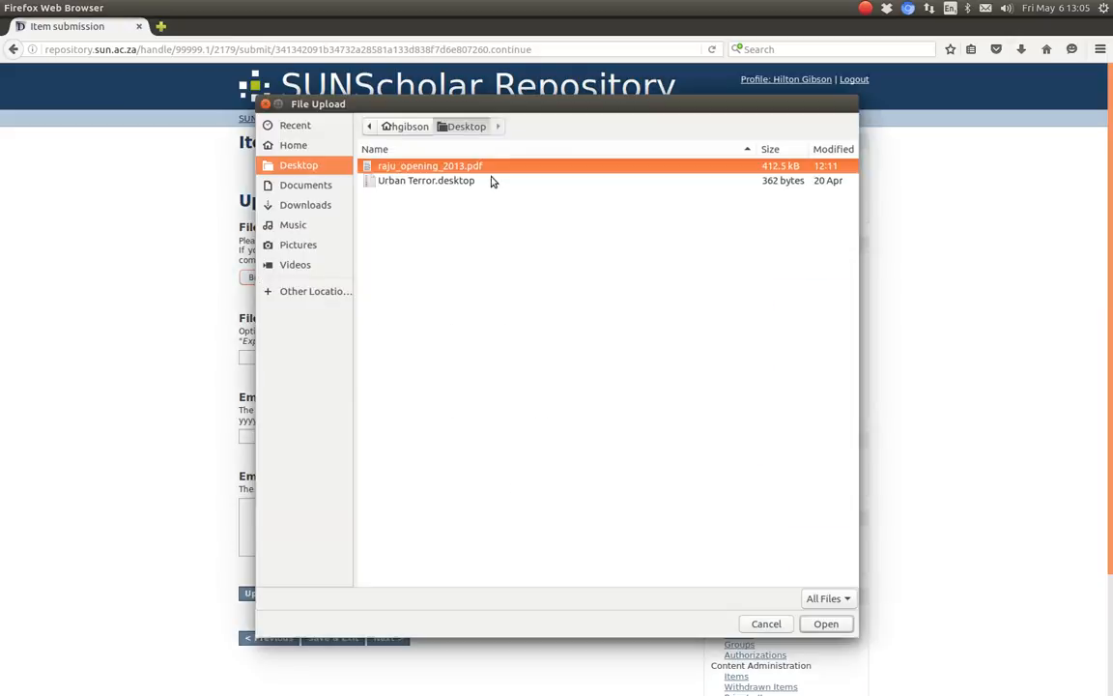
{"action": "mouse_move", "coordinate": [827, 623]}
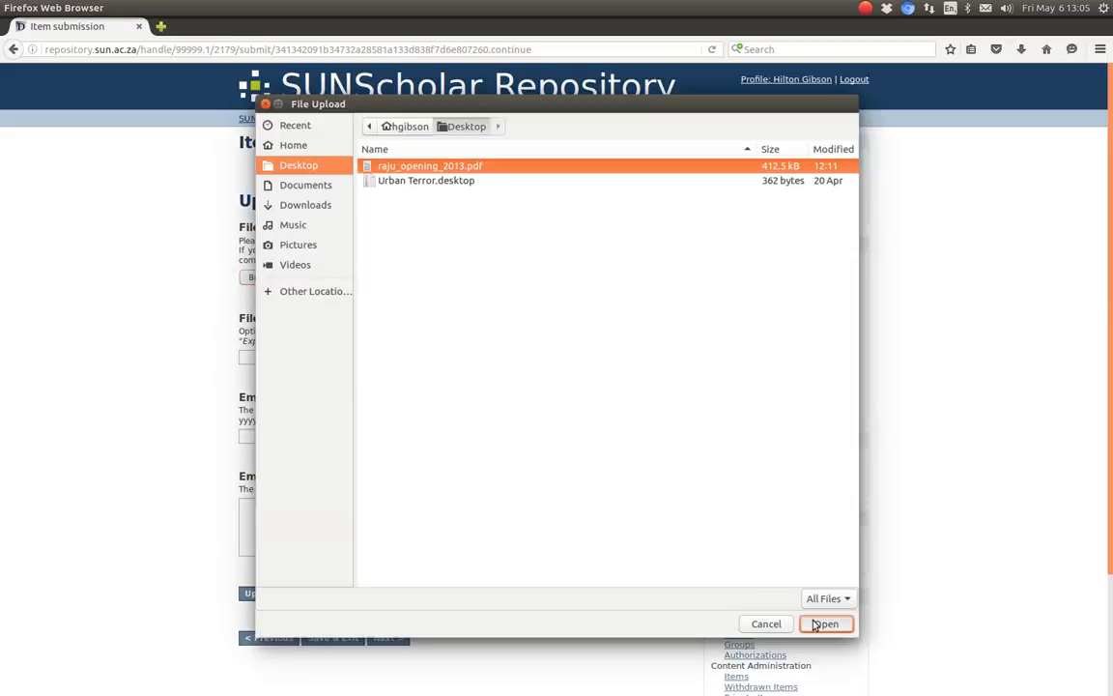
{"action": "left_click", "coordinate": [827, 622]}
{"action": "type", "text": "Final "}
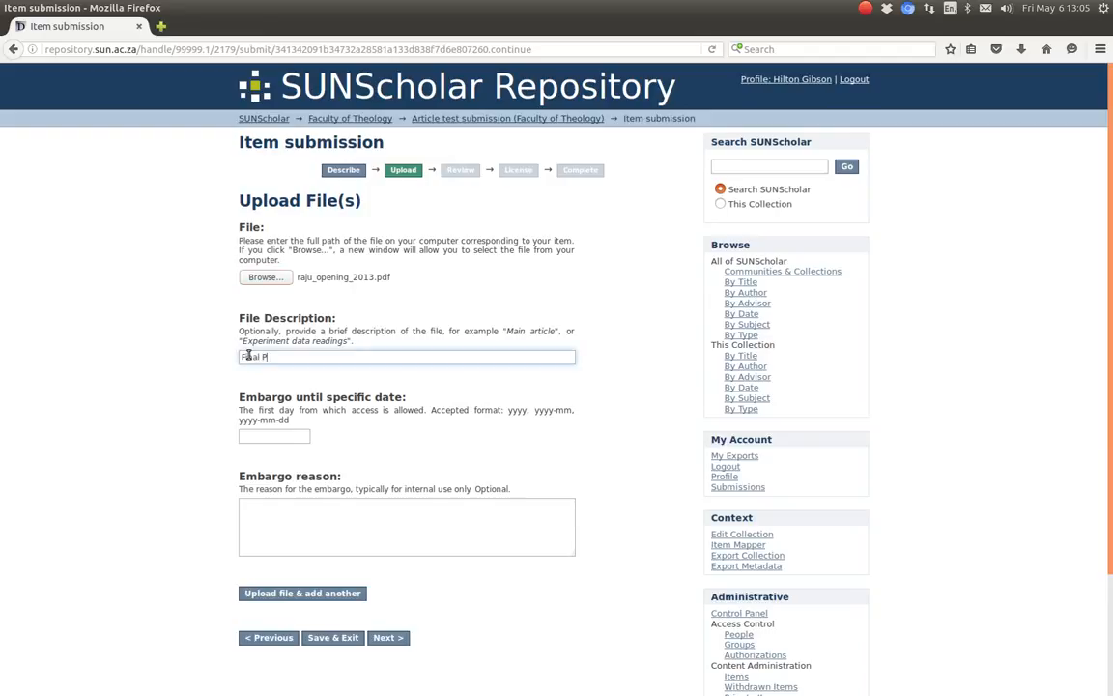
{"action": "type", "text": "Published"}
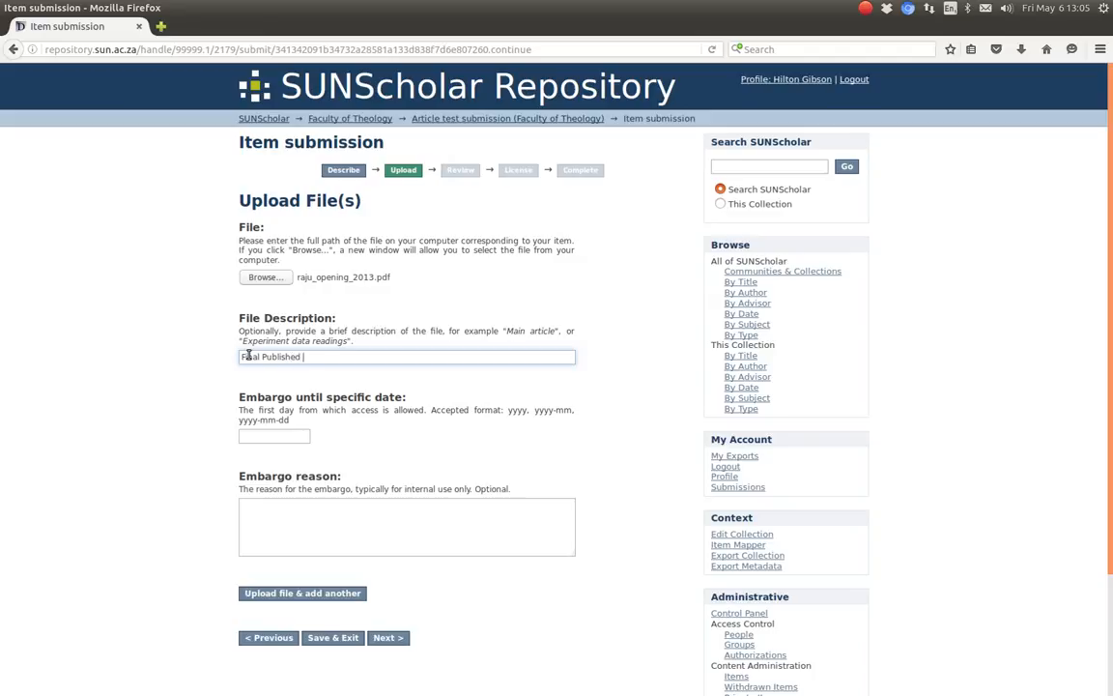
{"action": "type", "text": "Version"}
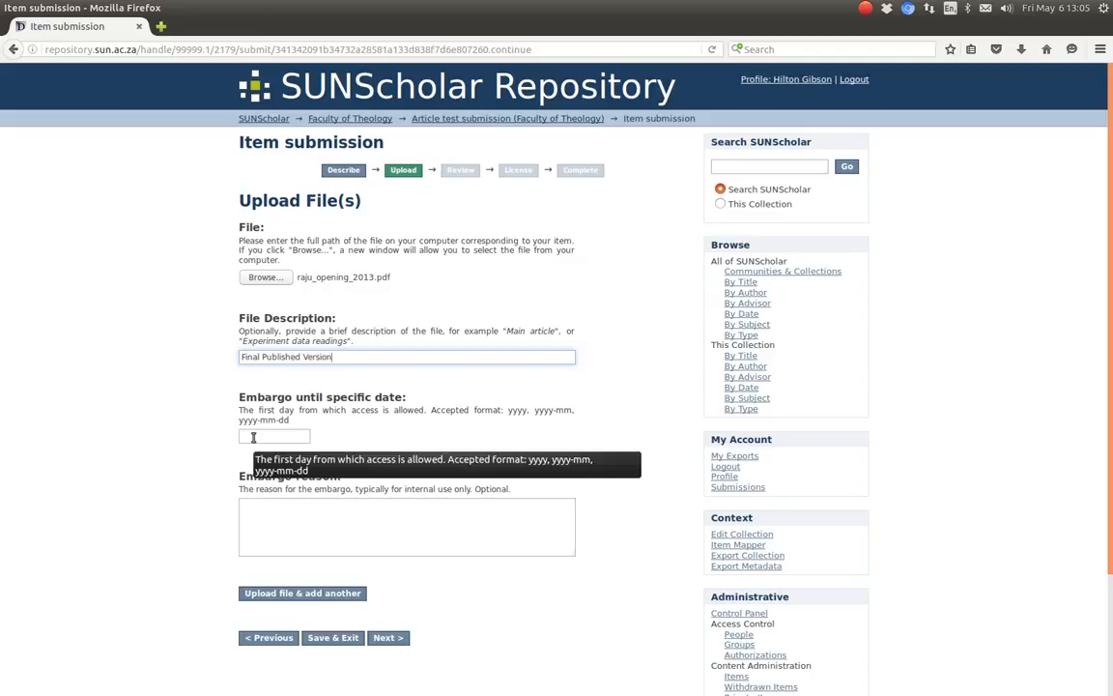
{"action": "mouse_move", "coordinate": [178, 410]}
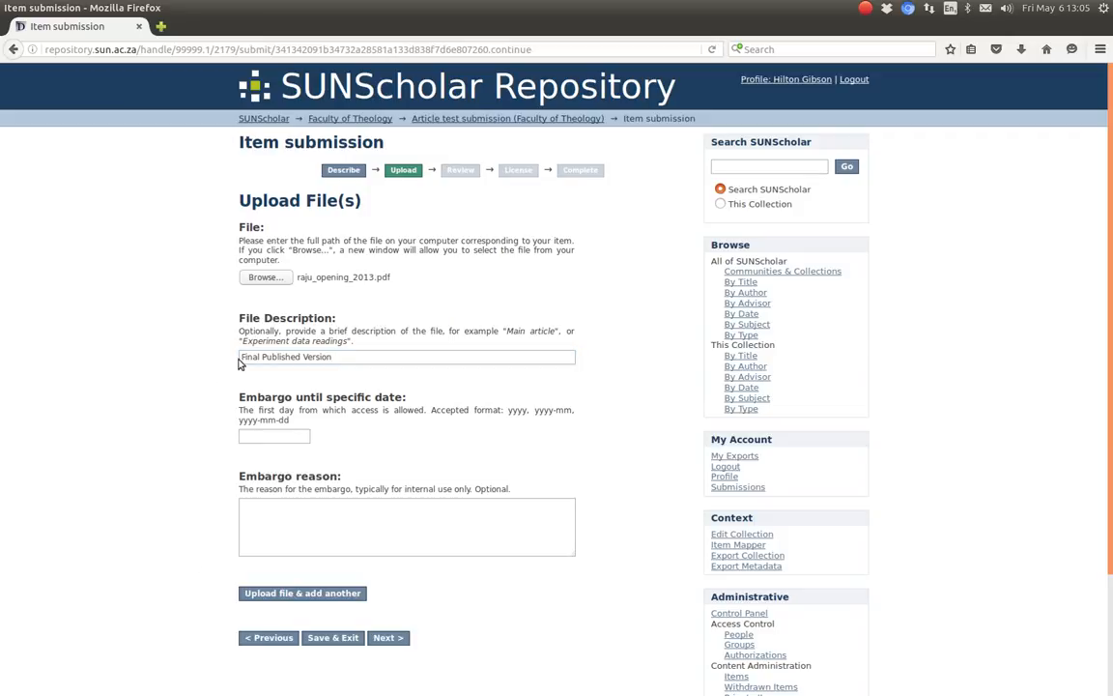
{"action": "mouse_move", "coordinate": [384, 400]}
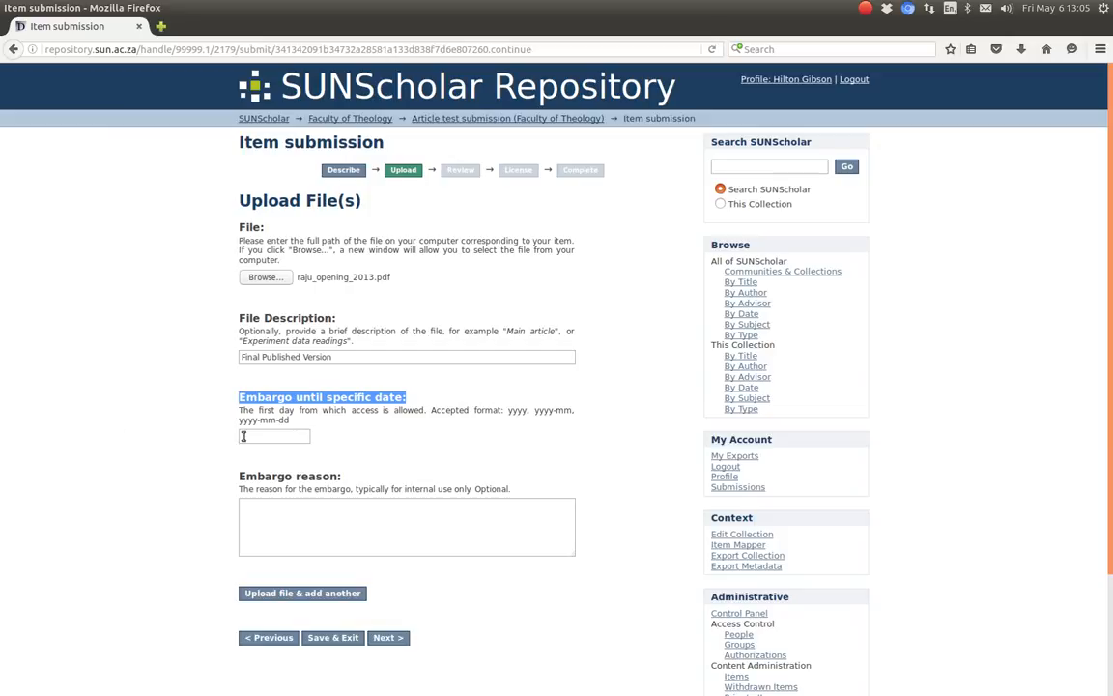
{"action": "mouse_move", "coordinate": [224, 422]}
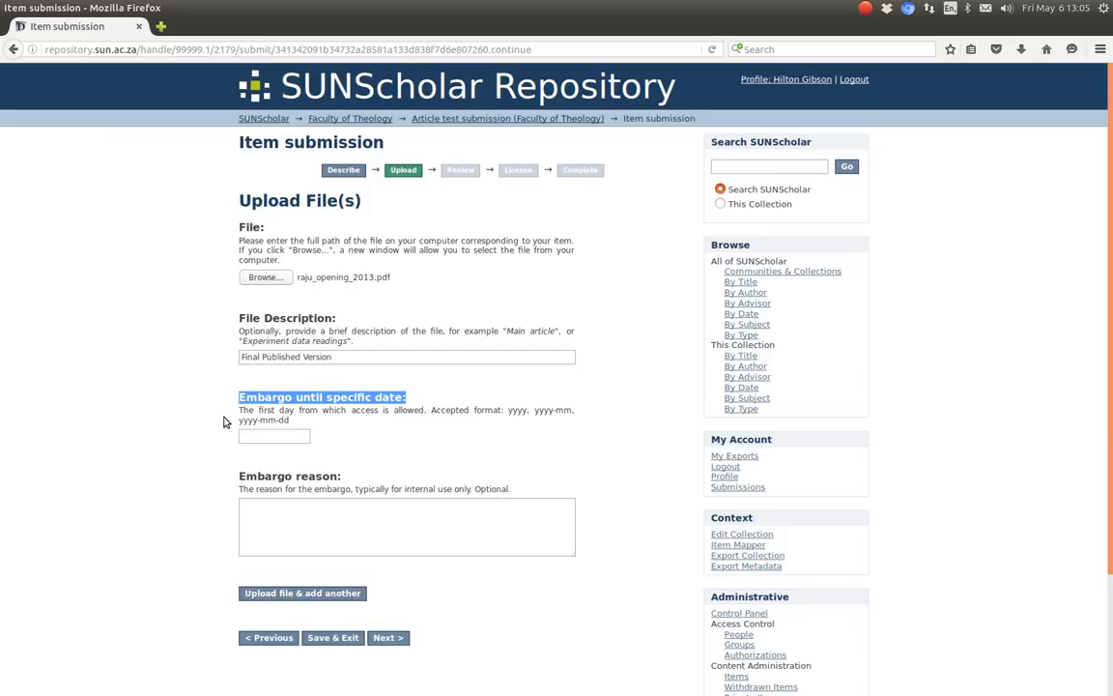
- Set the file's embargo date to 2016-12-31 using the calendar
{"action": "left_click", "coordinate": [274, 437]}
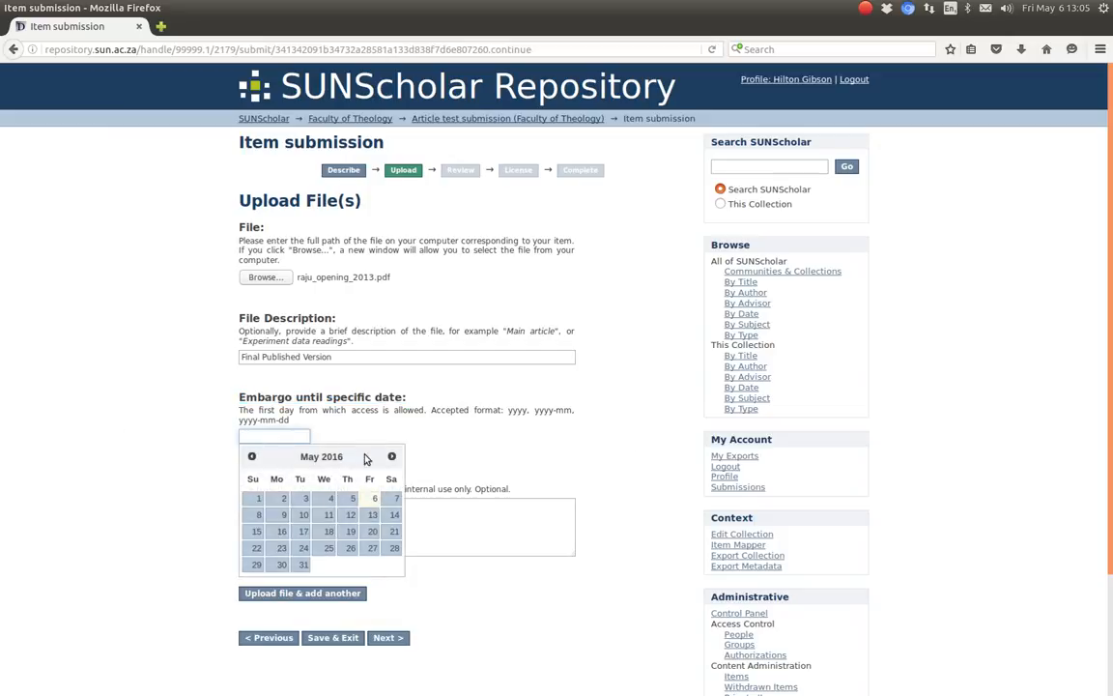
{"action": "left_click", "coordinate": [390, 456]}
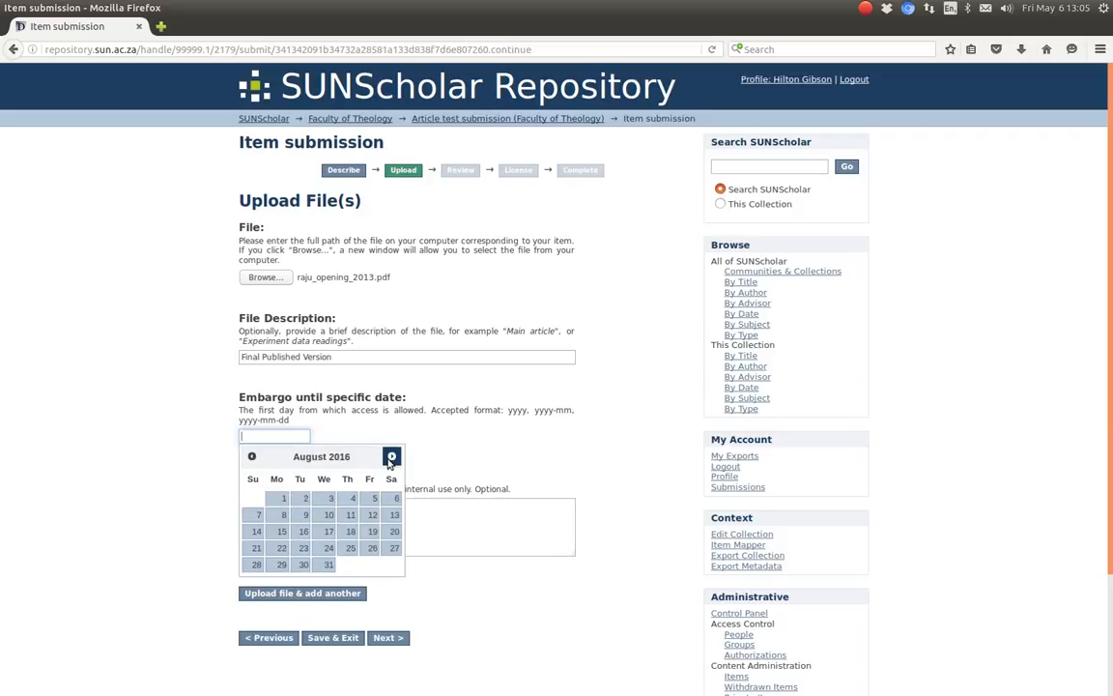
{"action": "left_click", "coordinate": [390, 456]}
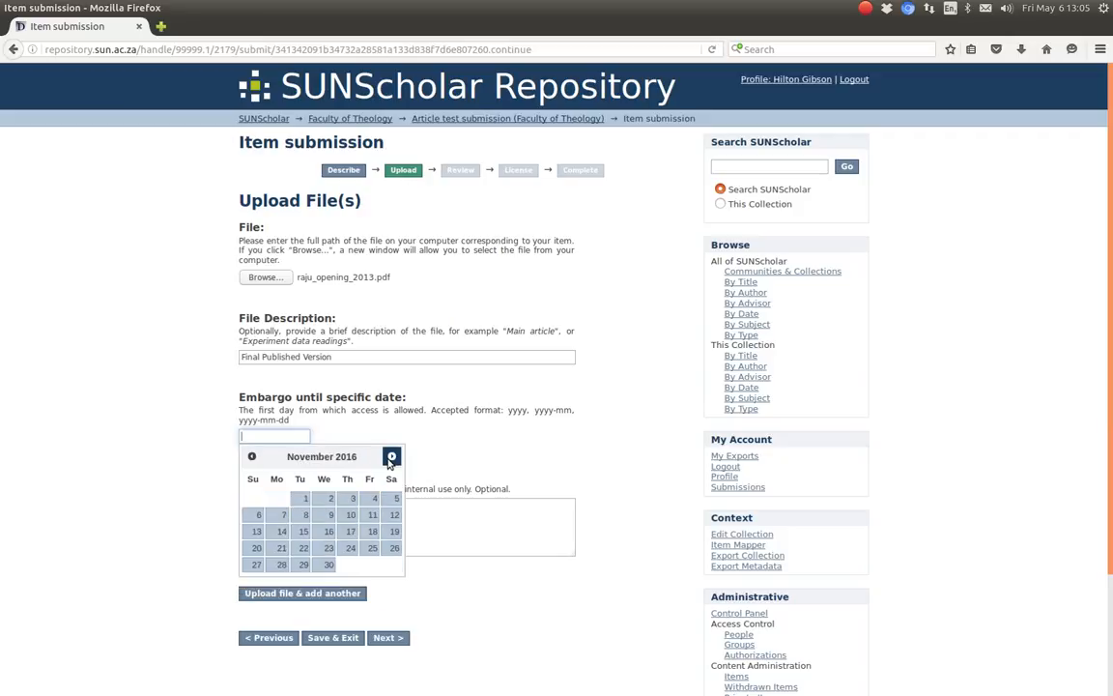
{"action": "left_click", "coordinate": [390, 456]}
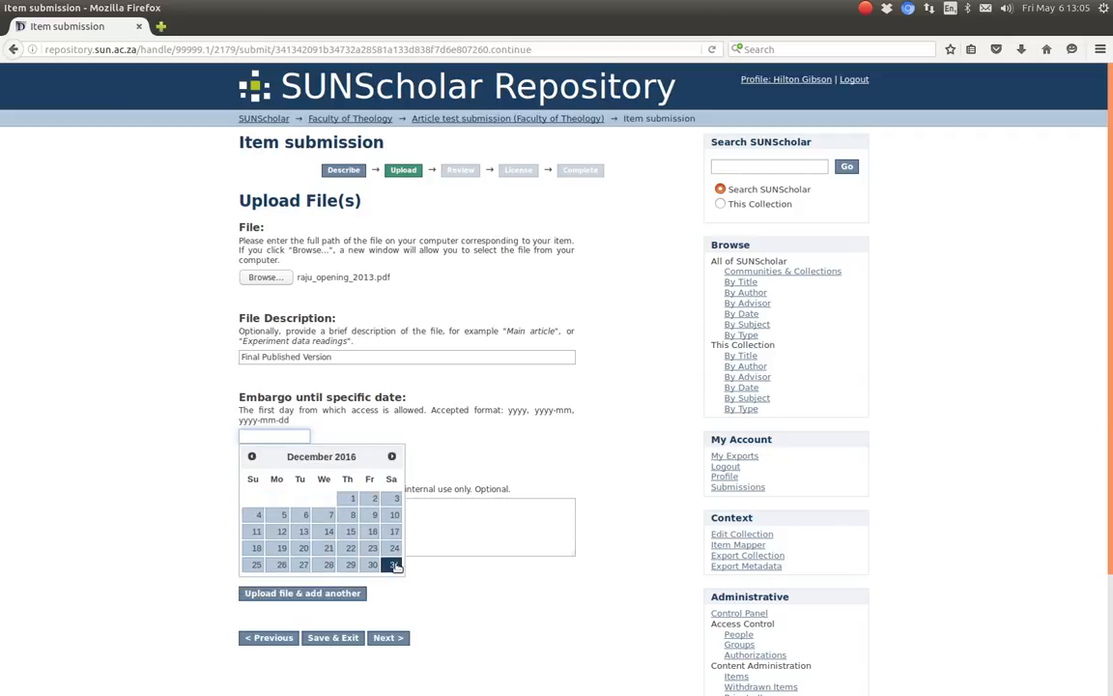
{"action": "left_click", "coordinate": [392, 564]}
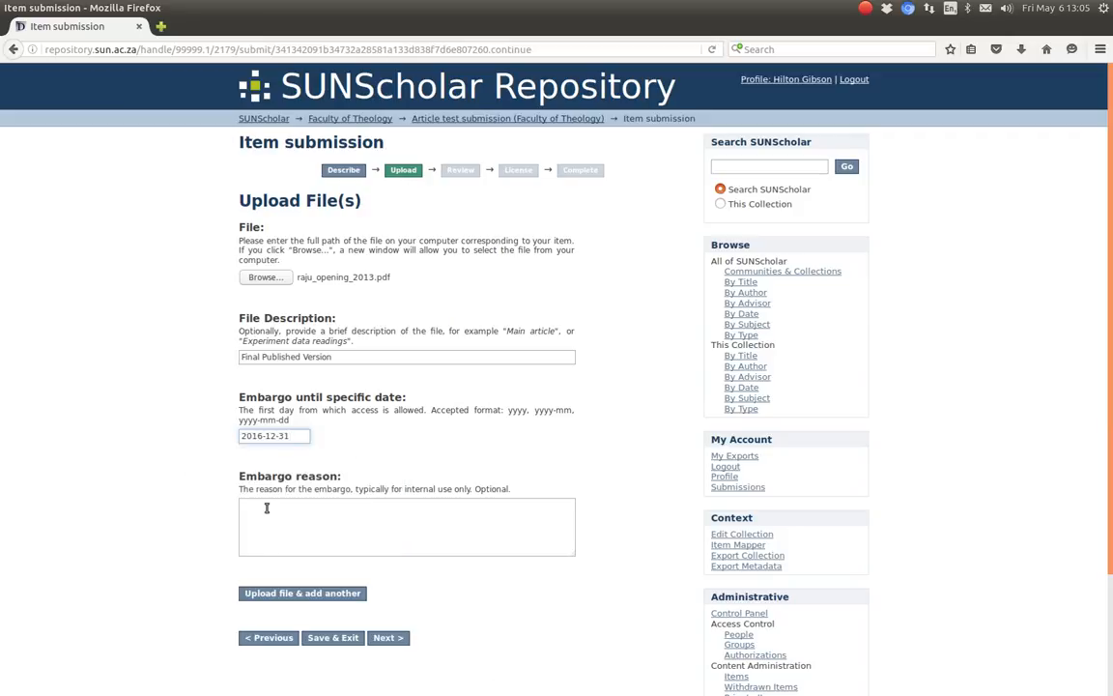
- Enter the embargo reason 'Reggie asked us to do this.' and continue to the review step
{"action": "type", "text": "R"}
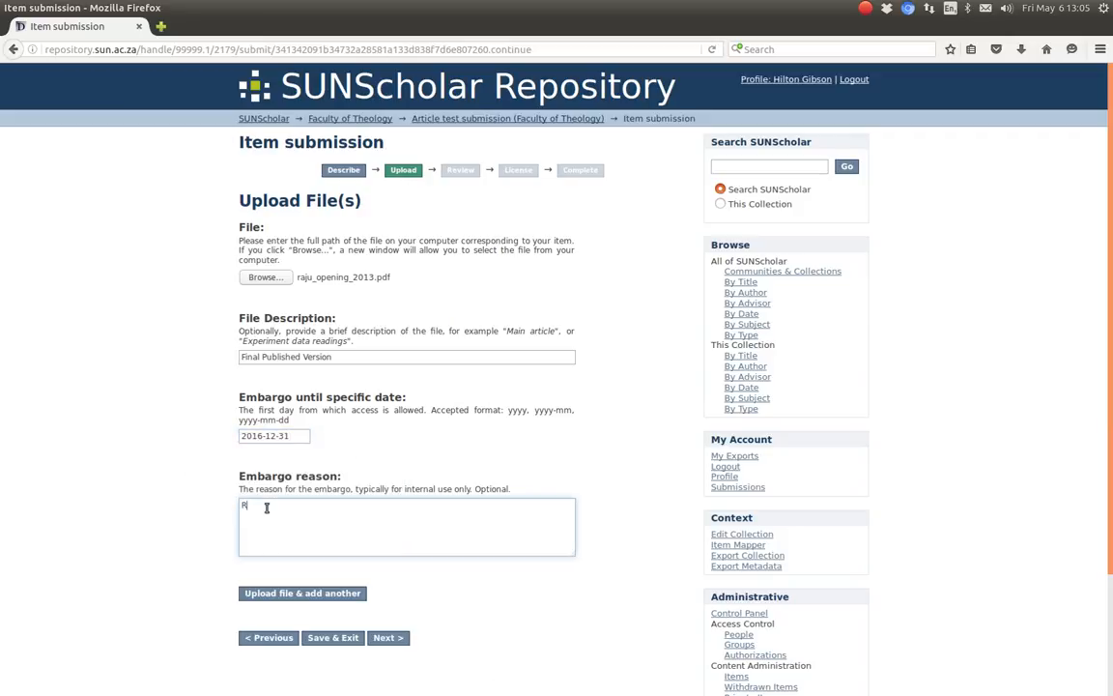
{"action": "type", "text": "Reggie"}
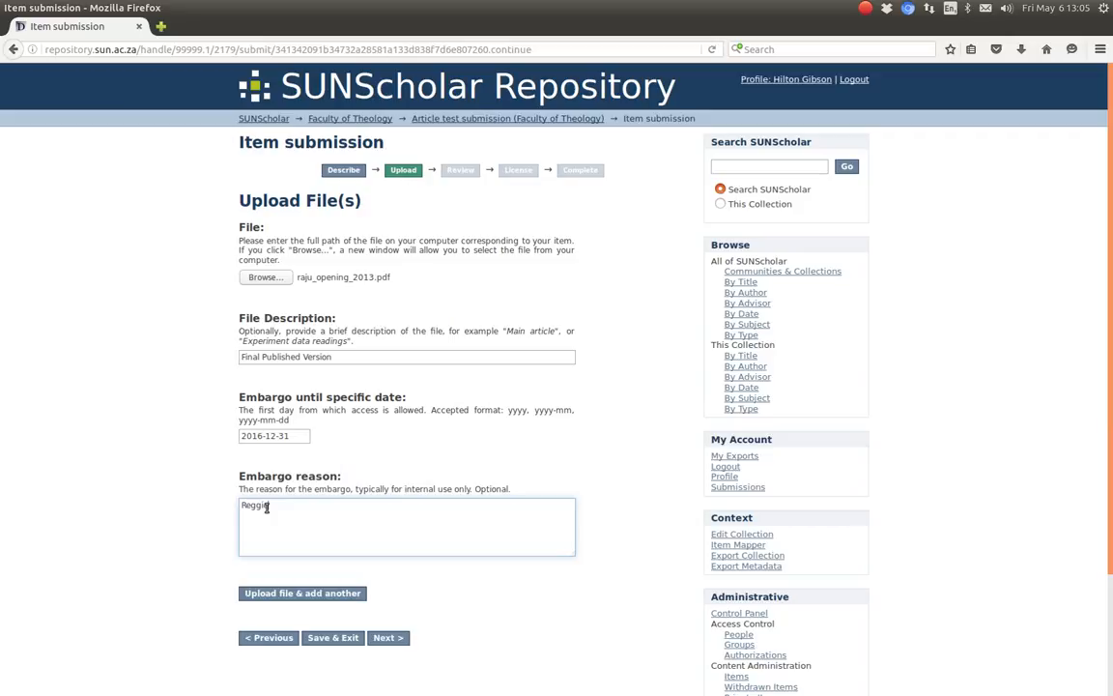
{"action": "type", "text": "asked"}
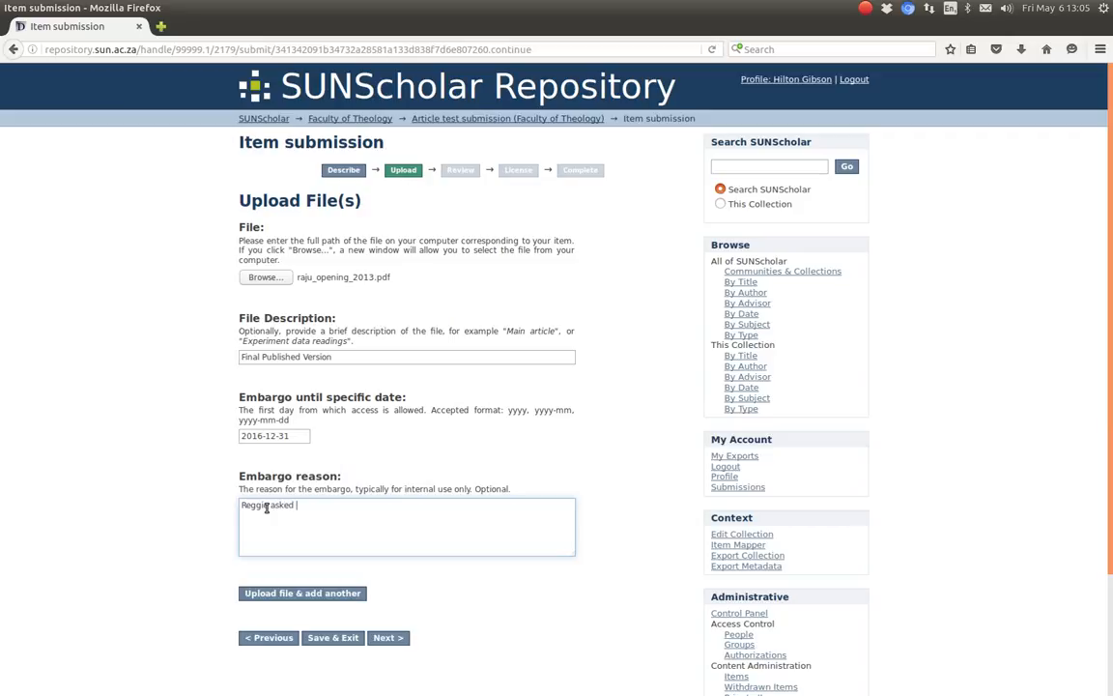
{"action": "type", "text": "us to d"}
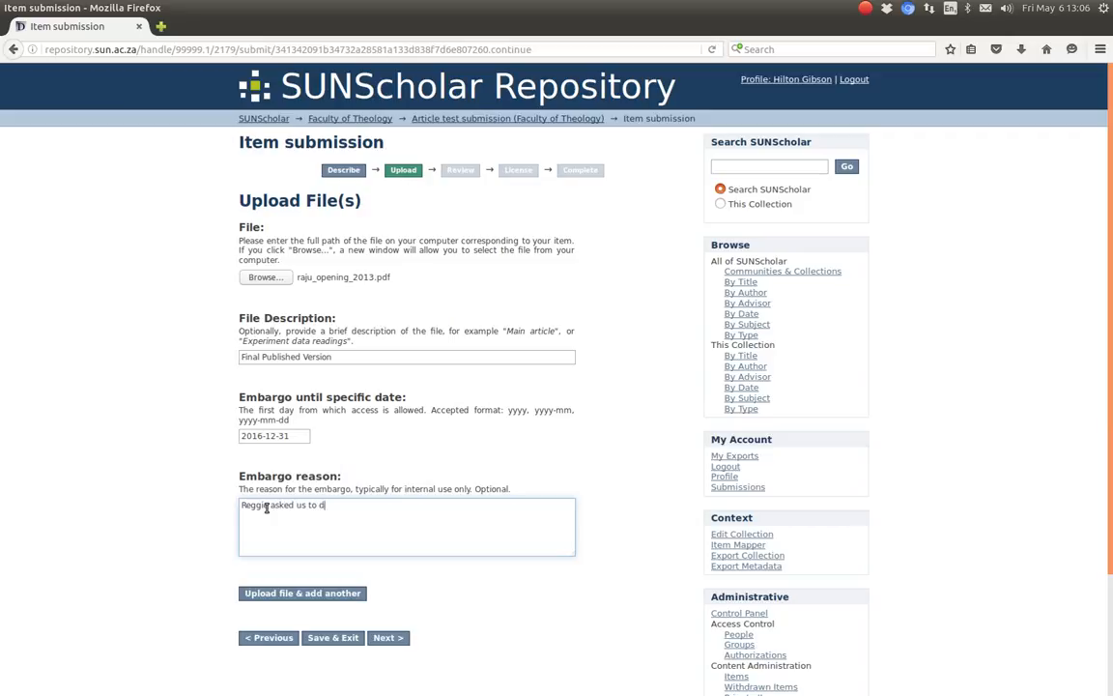
{"action": "type", "text": "o this."}
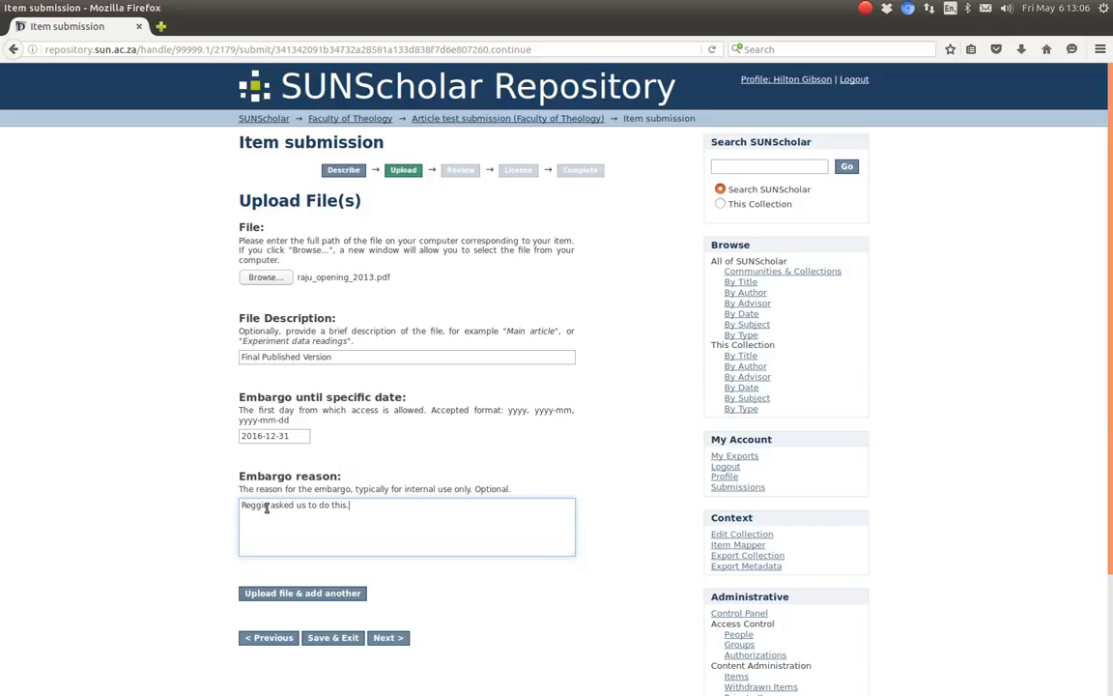
{"action": "mouse_move", "coordinate": [112, 398]}
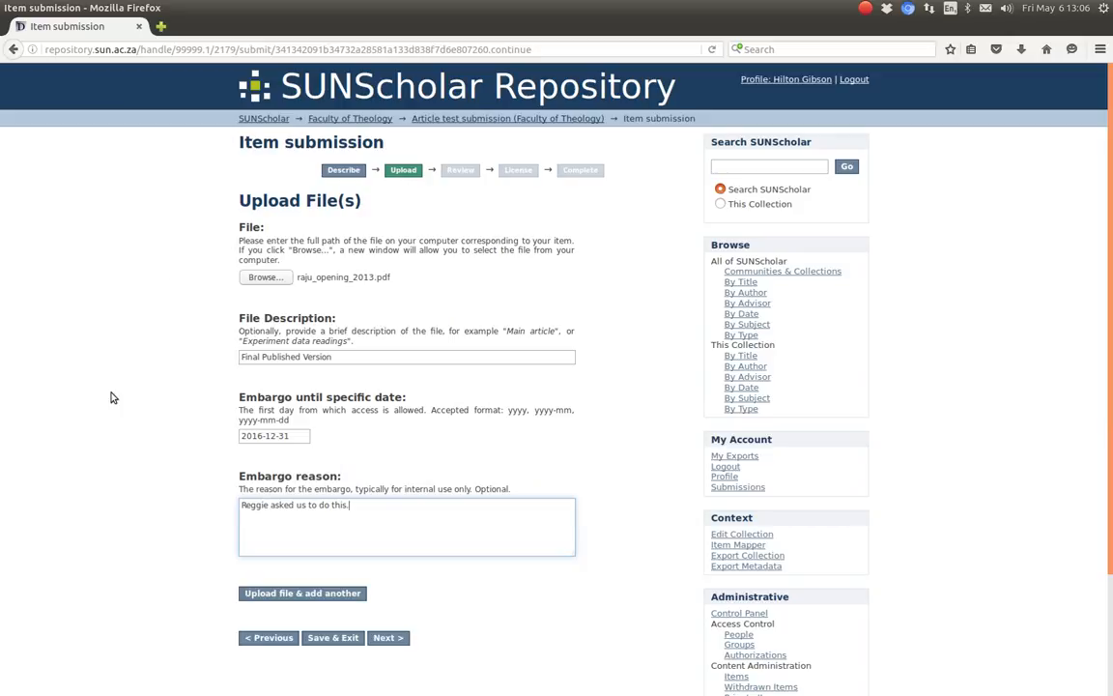
{"action": "mouse_move", "coordinate": [142, 657]}
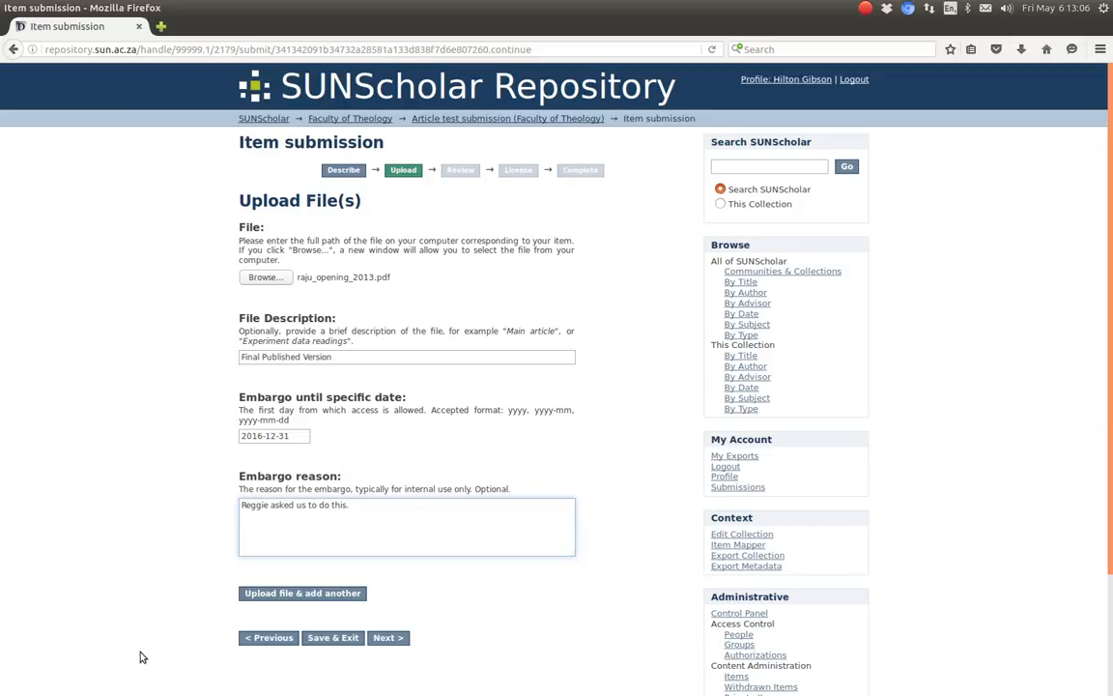
{"action": "left_click", "coordinate": [386, 637]}
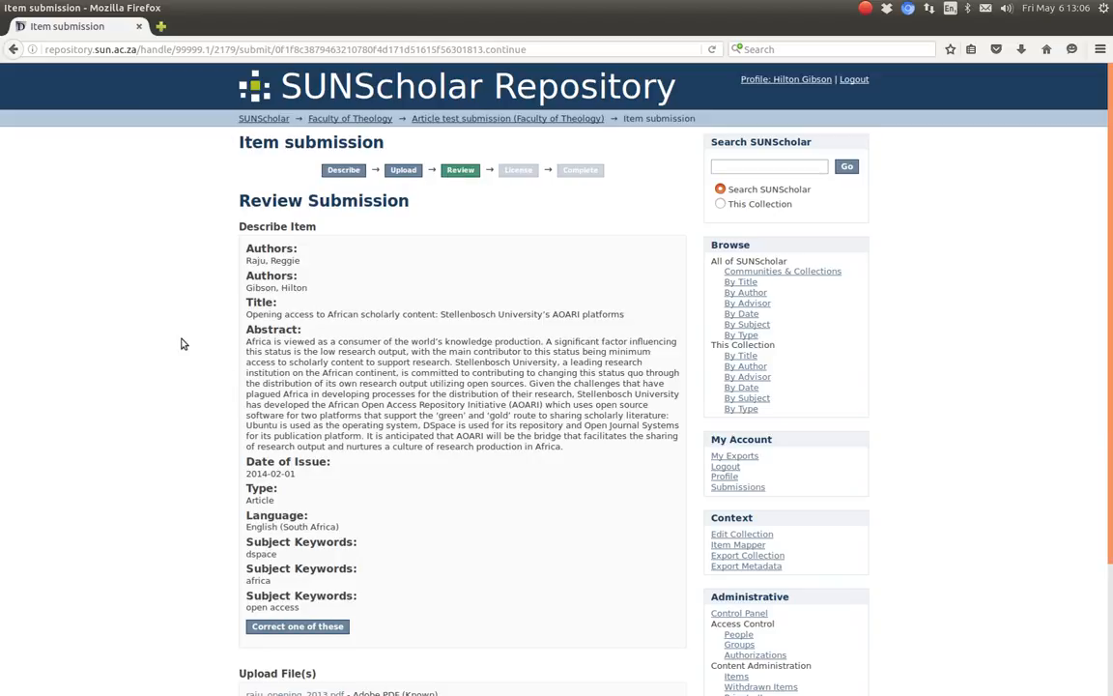
- Scroll through the Review Submission page checking the metadata and the uploaded PDF
{"action": "scroll", "scroll_direction": "down", "scroll_amount": 3}
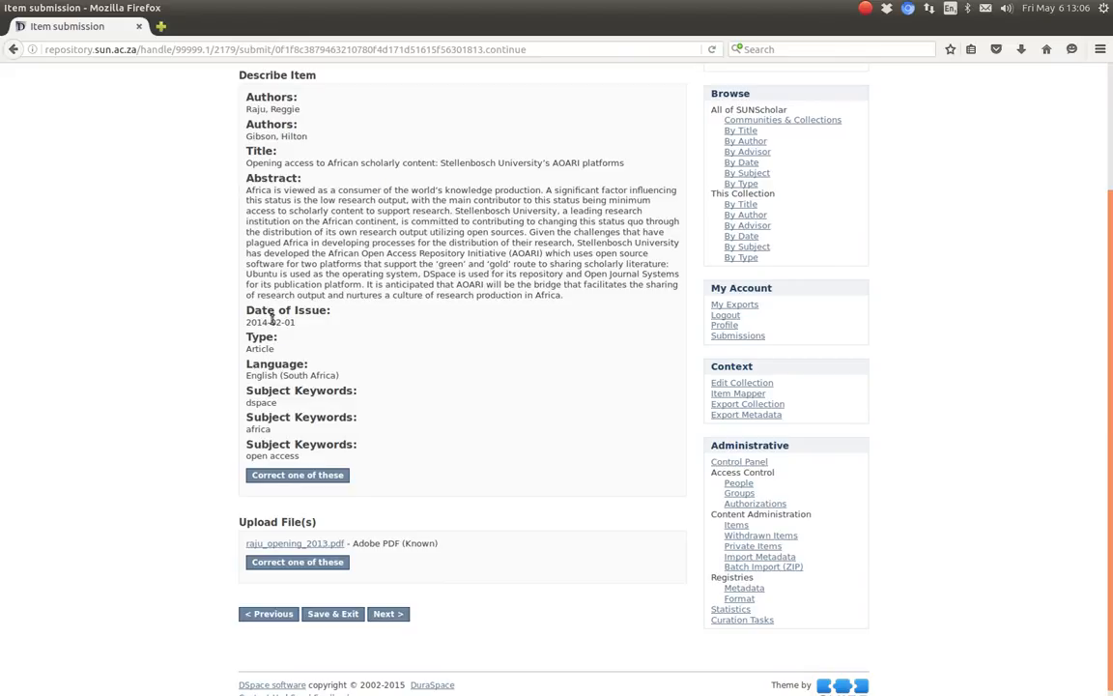
{"action": "mouse_move", "coordinate": [203, 346]}
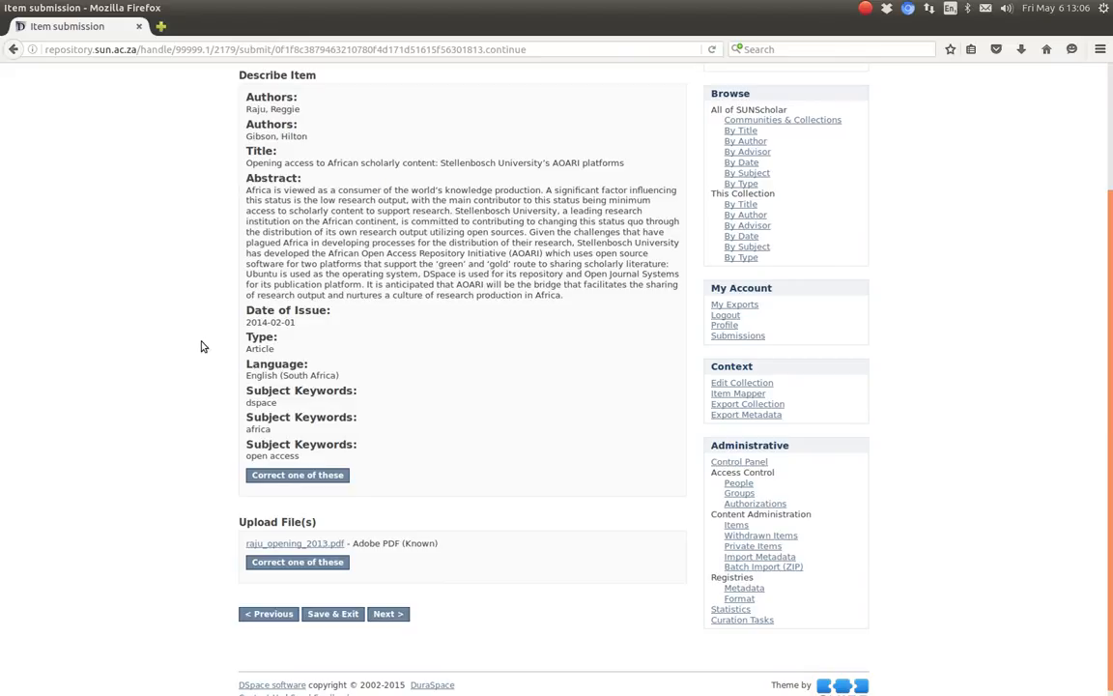
{"action": "scroll", "scroll_direction": "up", "scroll_amount": 3}
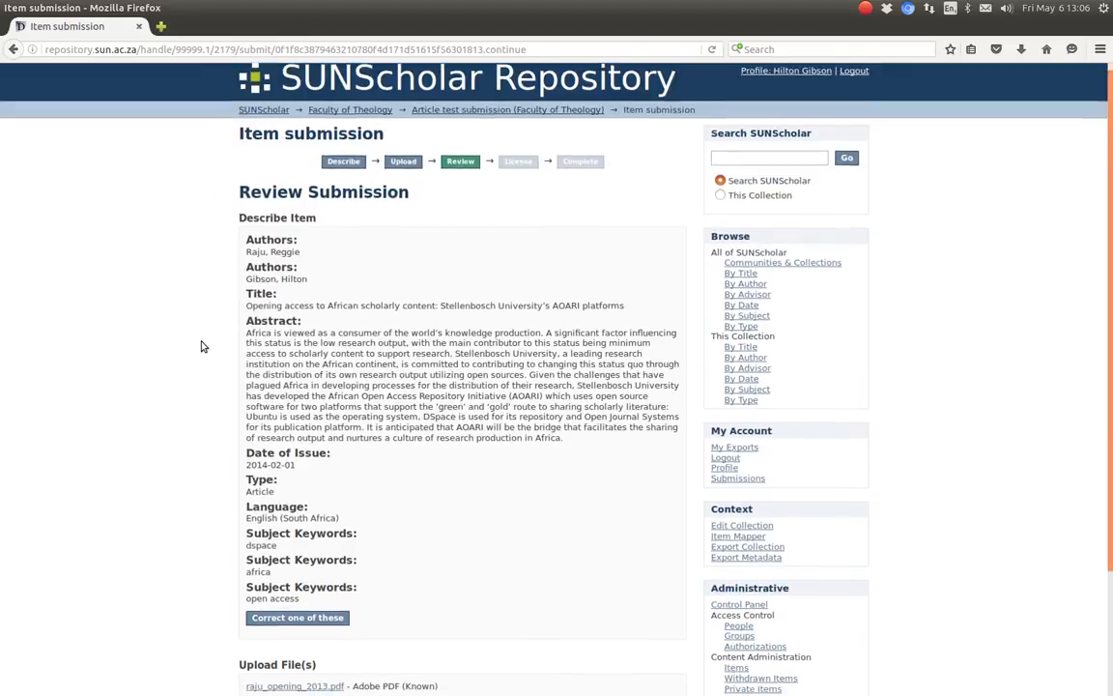
{"action": "scroll", "scroll_direction": "down", "scroll_amount": 3}
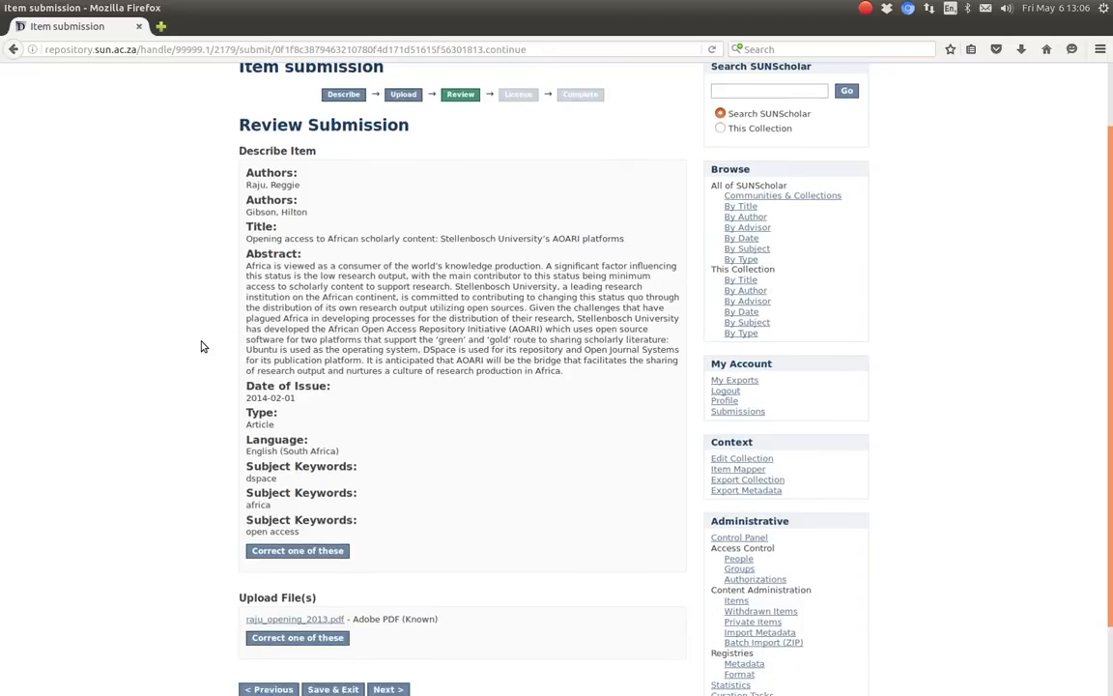
{"action": "scroll", "scroll_direction": "up", "scroll_amount": 3}
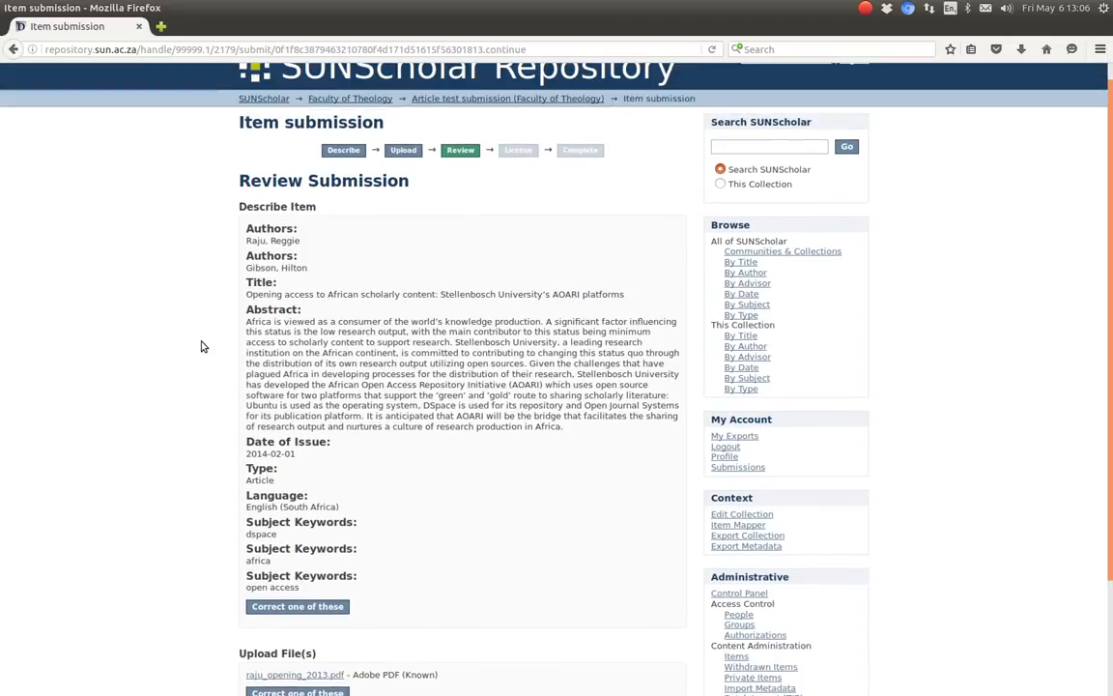
{"action": "scroll", "scroll_direction": "down", "scroll_amount": 3}
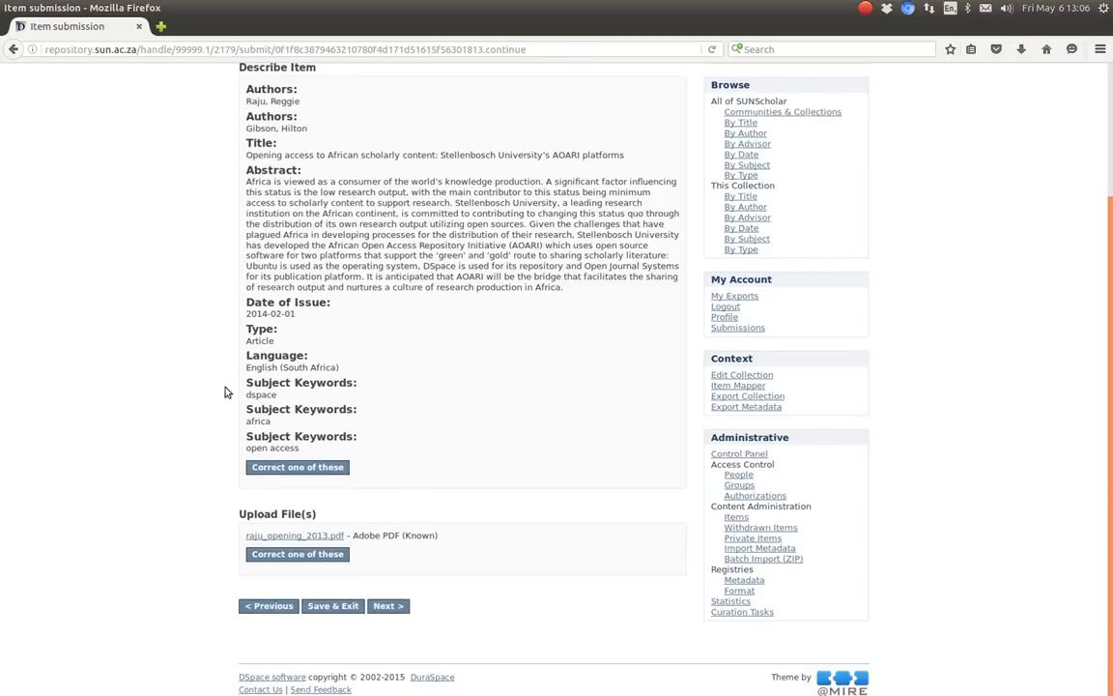
- Grant the distribution license and complete the submission of the item
{"action": "left_click", "coordinate": [386, 605]}
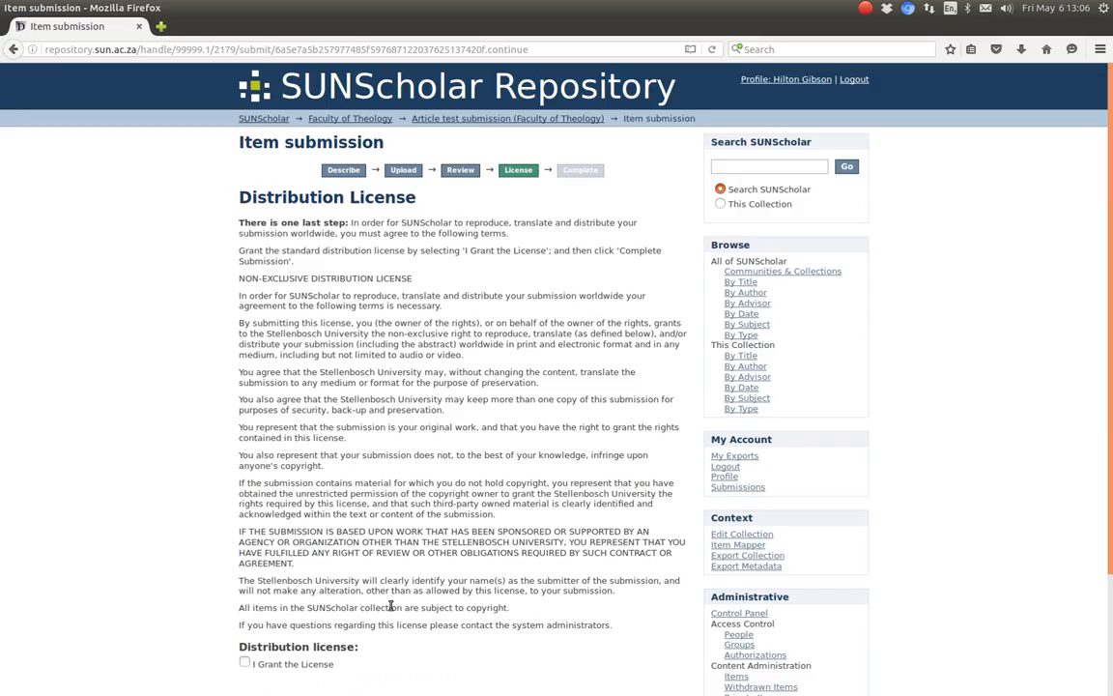
{"action": "scroll", "scroll_direction": "down", "scroll_amount": 3}
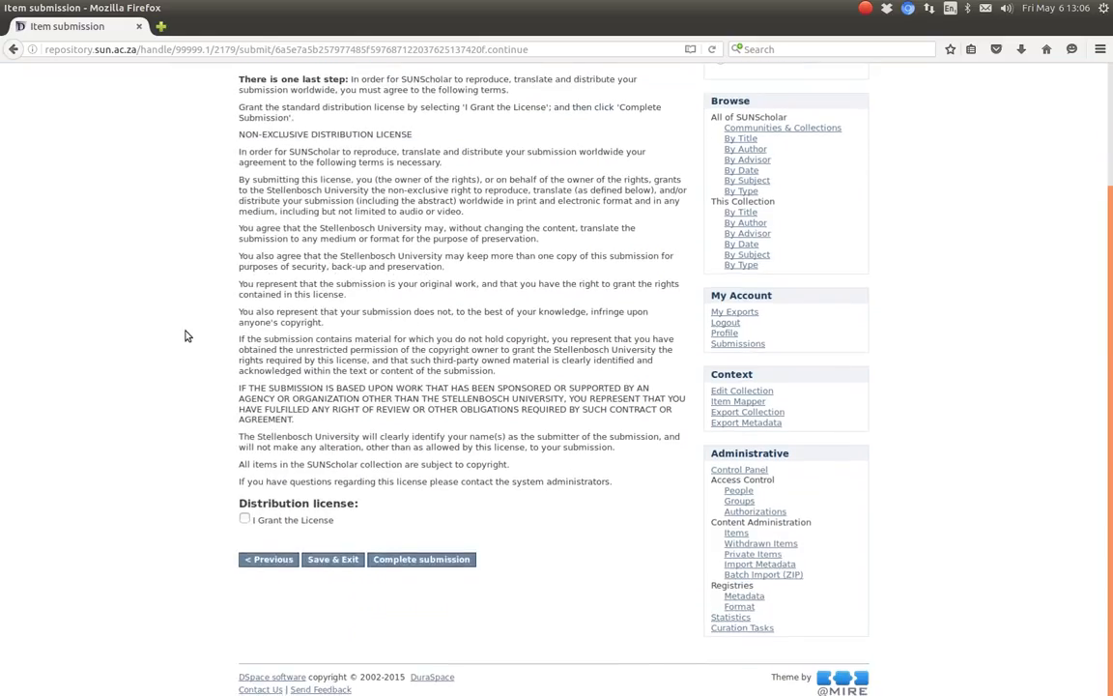
{"action": "left_click", "coordinate": [244, 518]}
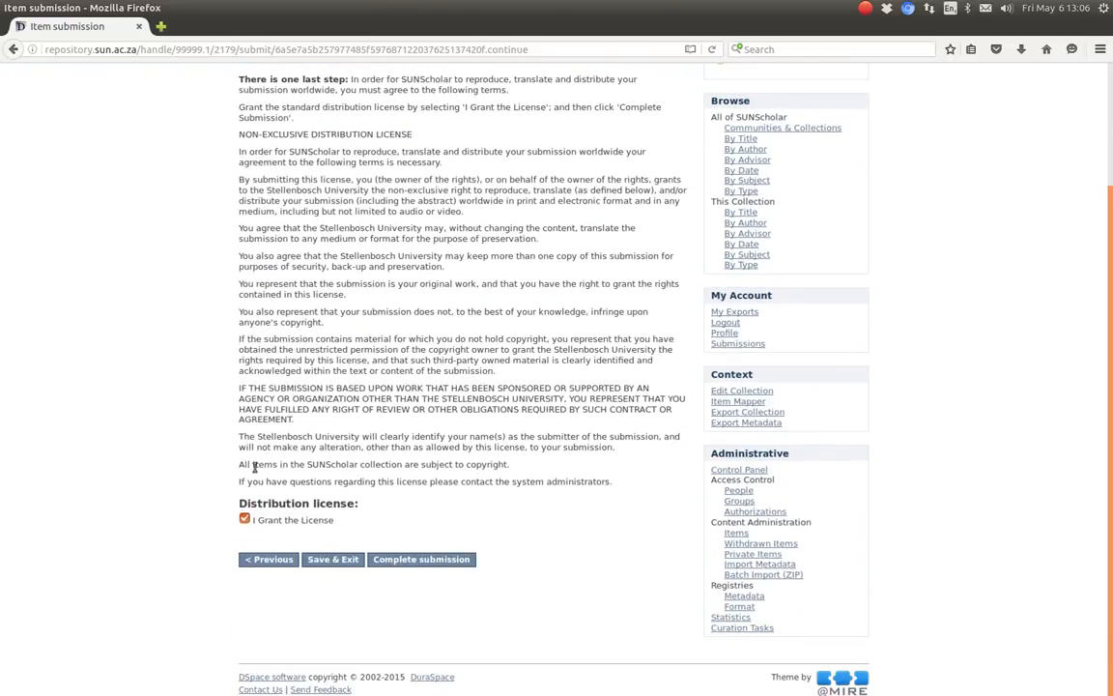
{"action": "left_click", "coordinate": [421, 558]}
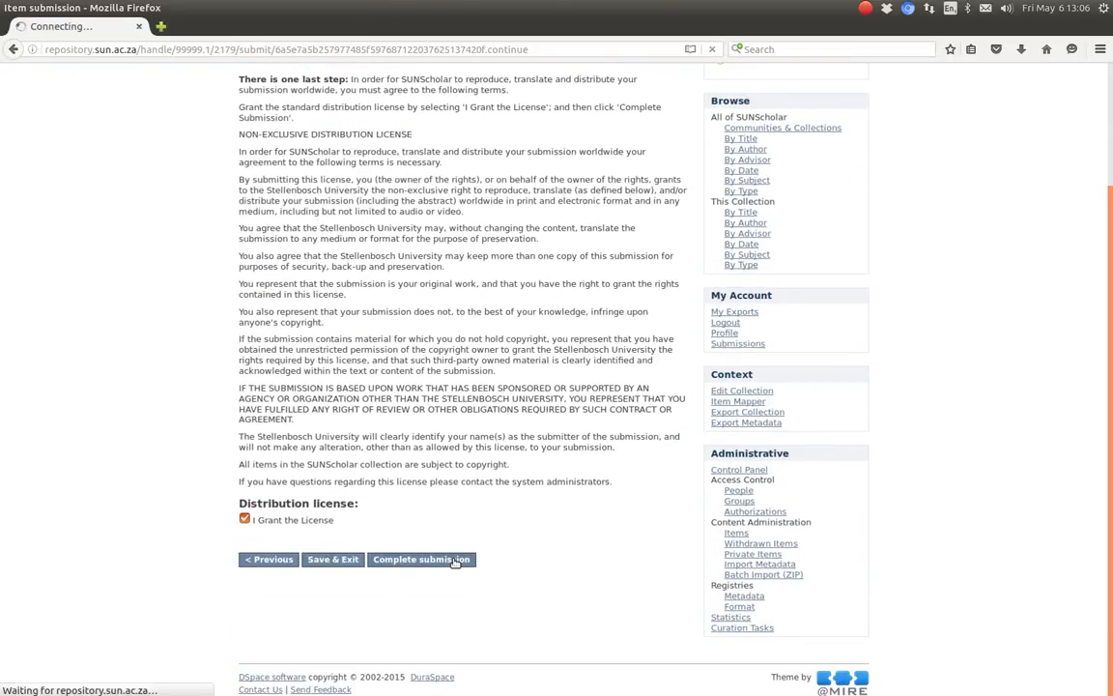
{"action": "left_click", "coordinate": [421, 558]}
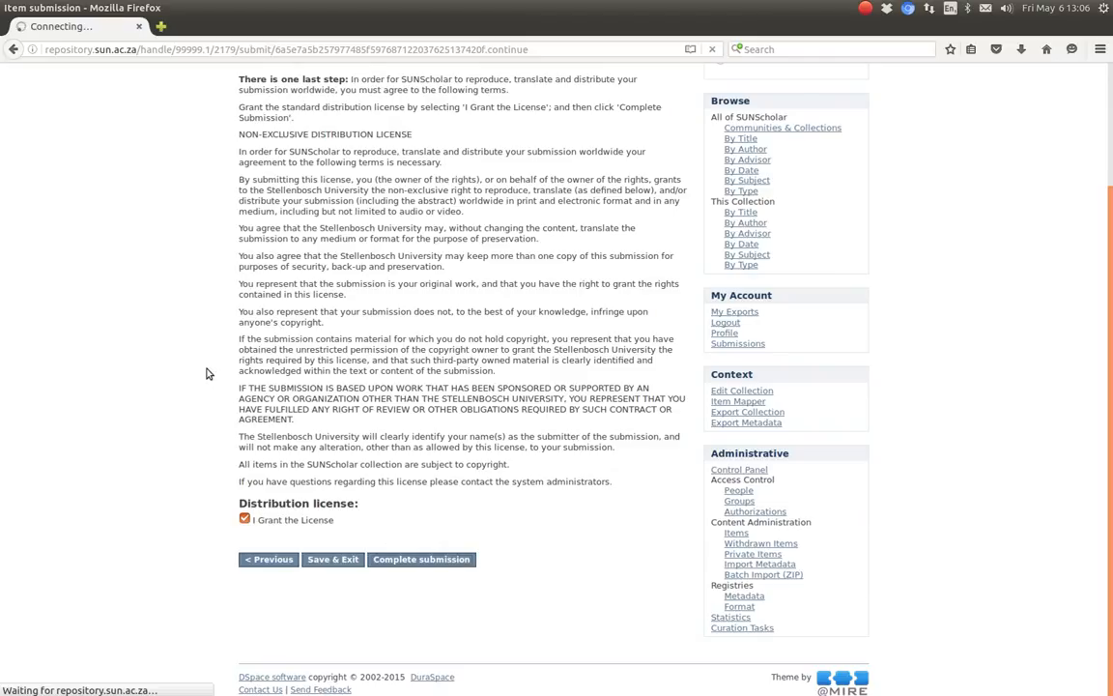
{"action": "left_click", "coordinate": [421, 558]}
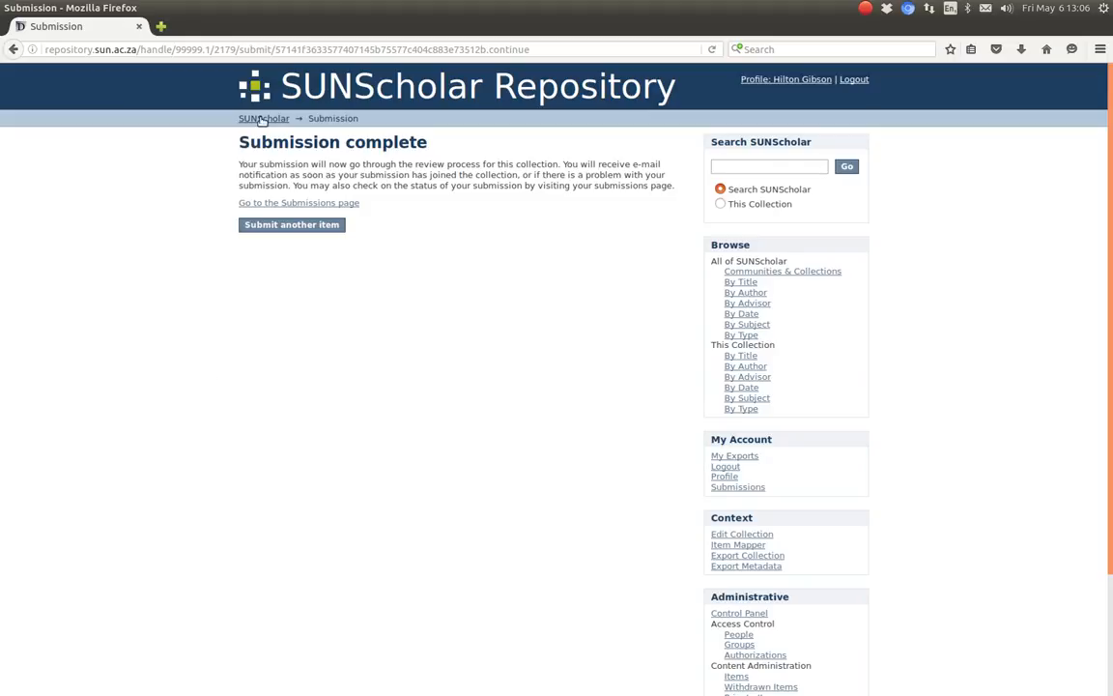
- Navigate from the home page via Faculty of Theology to the Article test submission collection's recent submissions
{"action": "left_click", "coordinate": [263, 118]}
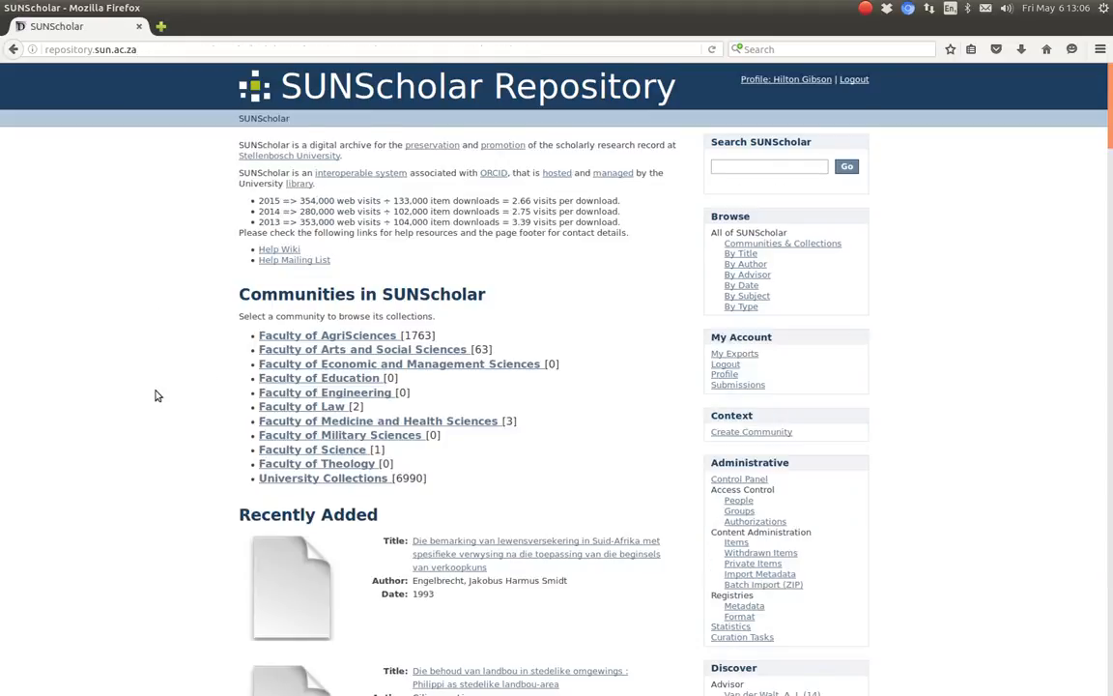
{"action": "left_click", "coordinate": [317, 464]}
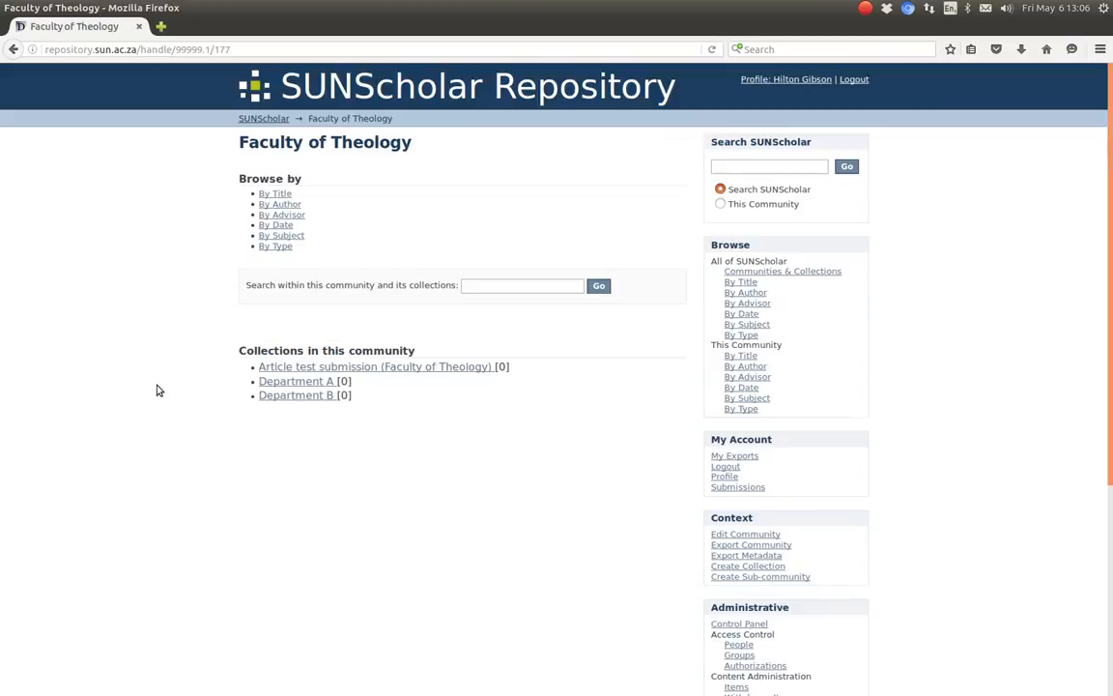
{"action": "left_click", "coordinate": [375, 367]}
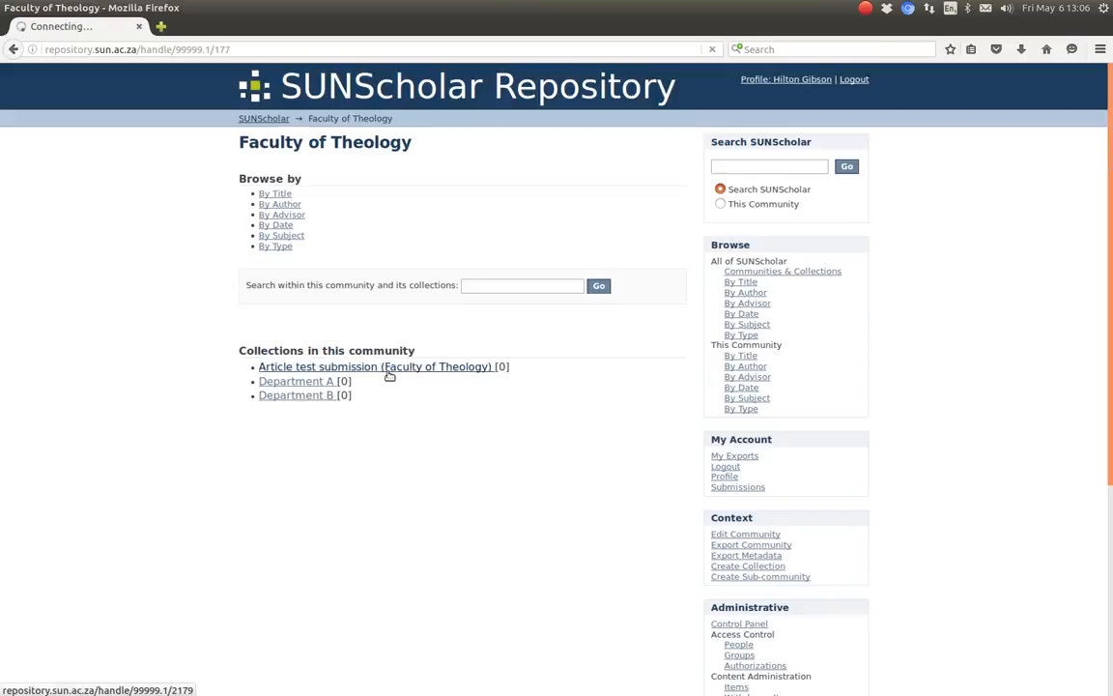
{"action": "left_click", "coordinate": [375, 367]}
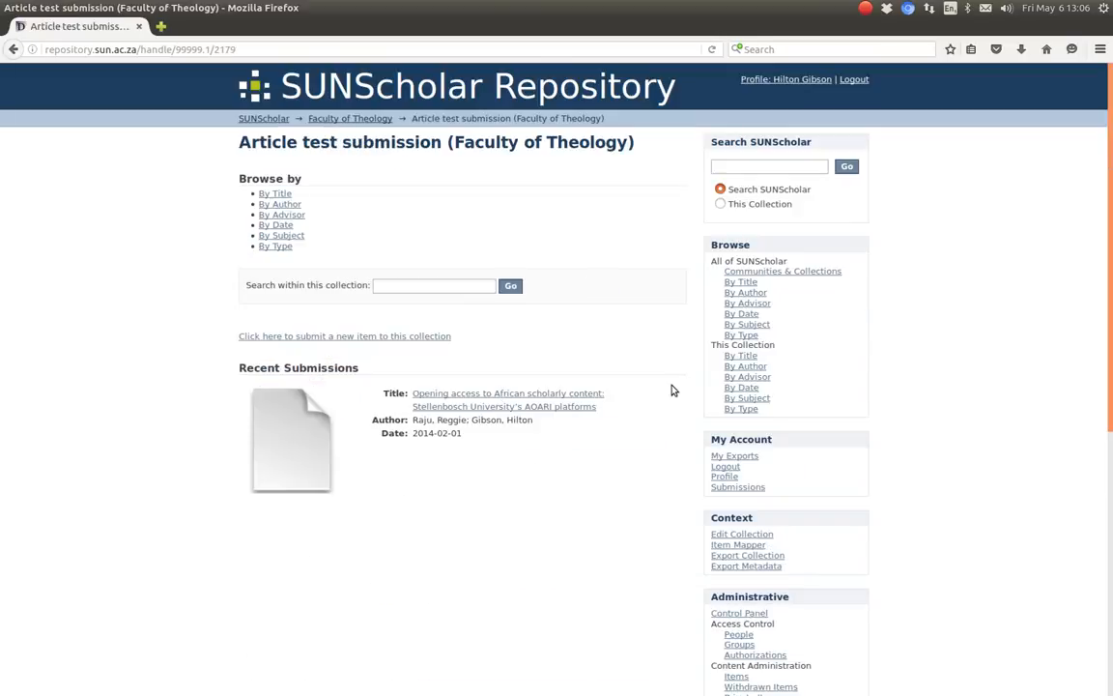
{"action": "scroll", "scroll_direction": "down", "scroll_amount": 3}
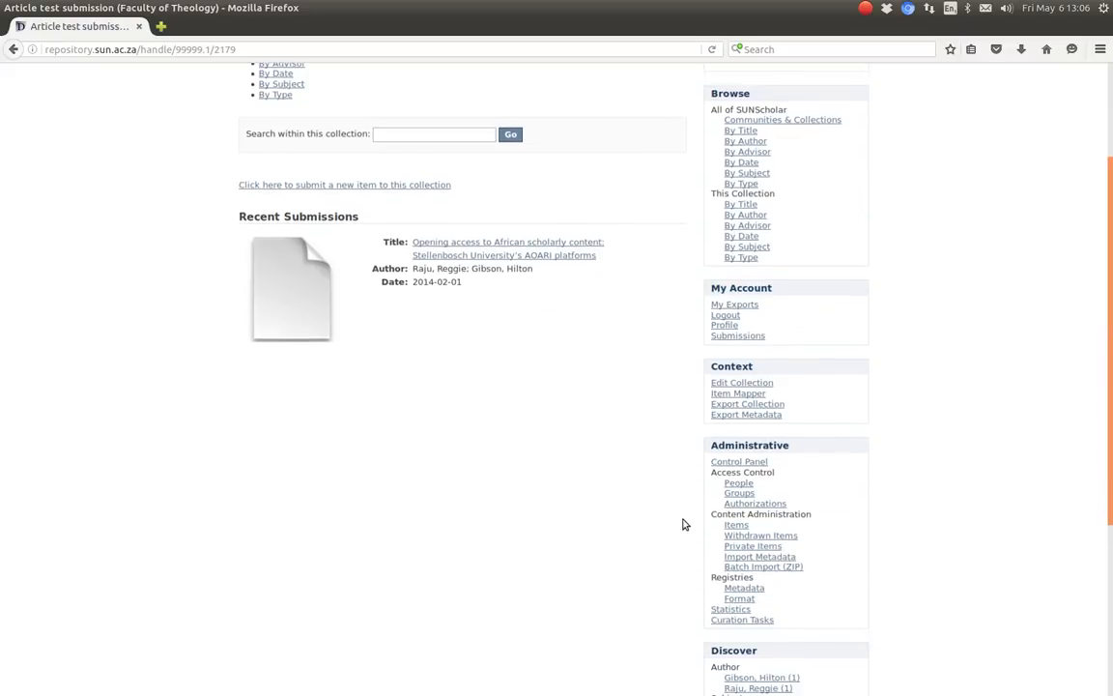
- View the collection's assigned roles, including Anonymous default read, then return to Edit Metadata
{"action": "left_click", "coordinate": [742, 383]}
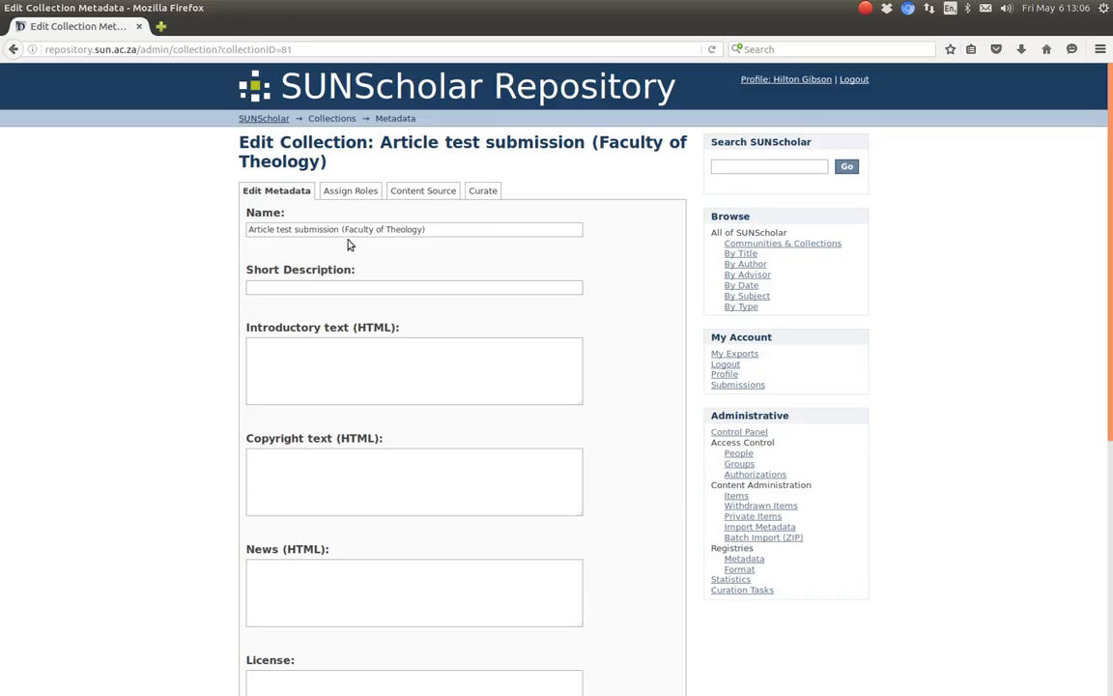
{"action": "left_click", "coordinate": [349, 191]}
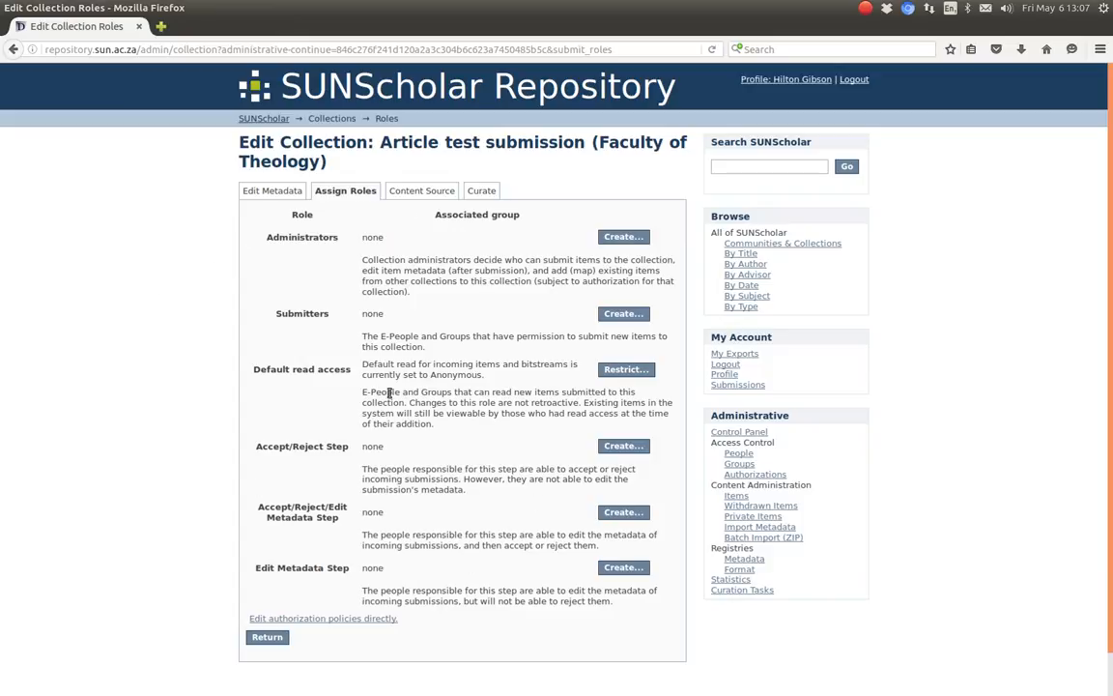
{"action": "mouse_move", "coordinate": [423, 255]}
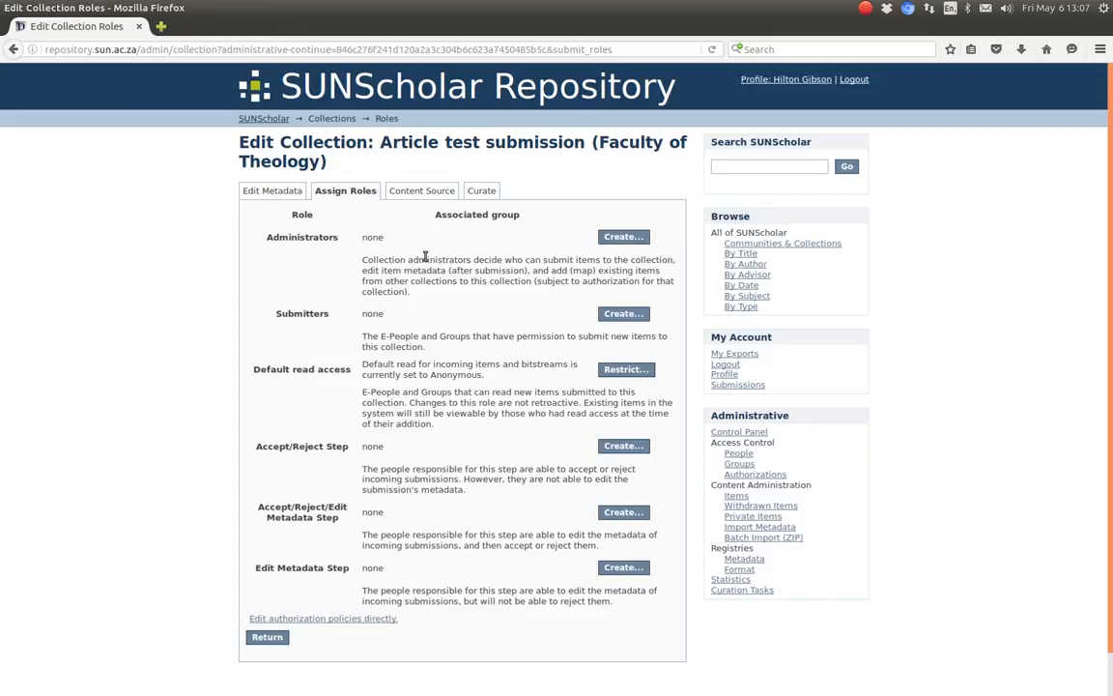
{"action": "mouse_move", "coordinate": [615, 205]}
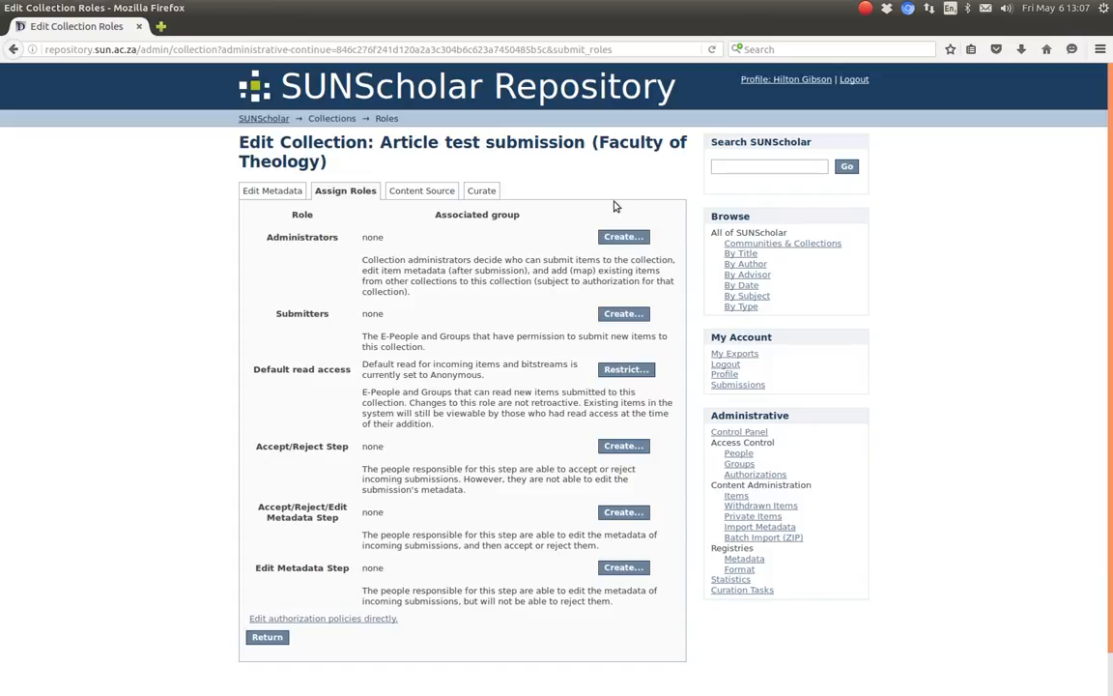
{"action": "mouse_move", "coordinate": [495, 243]}
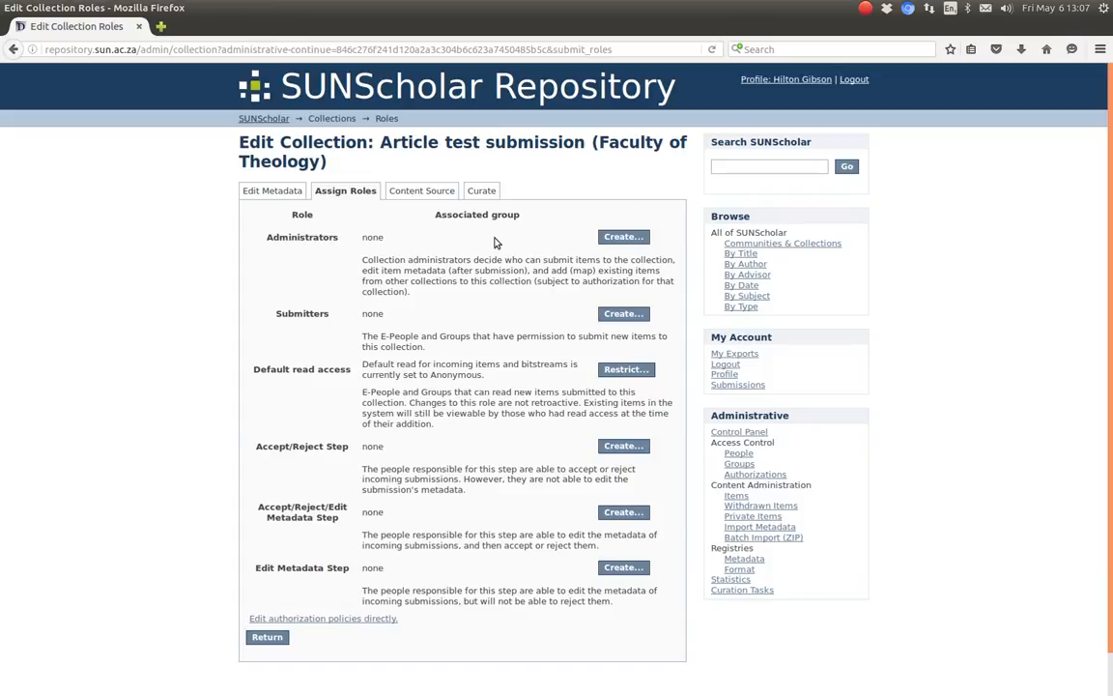
{"action": "mouse_move", "coordinate": [259, 203]}
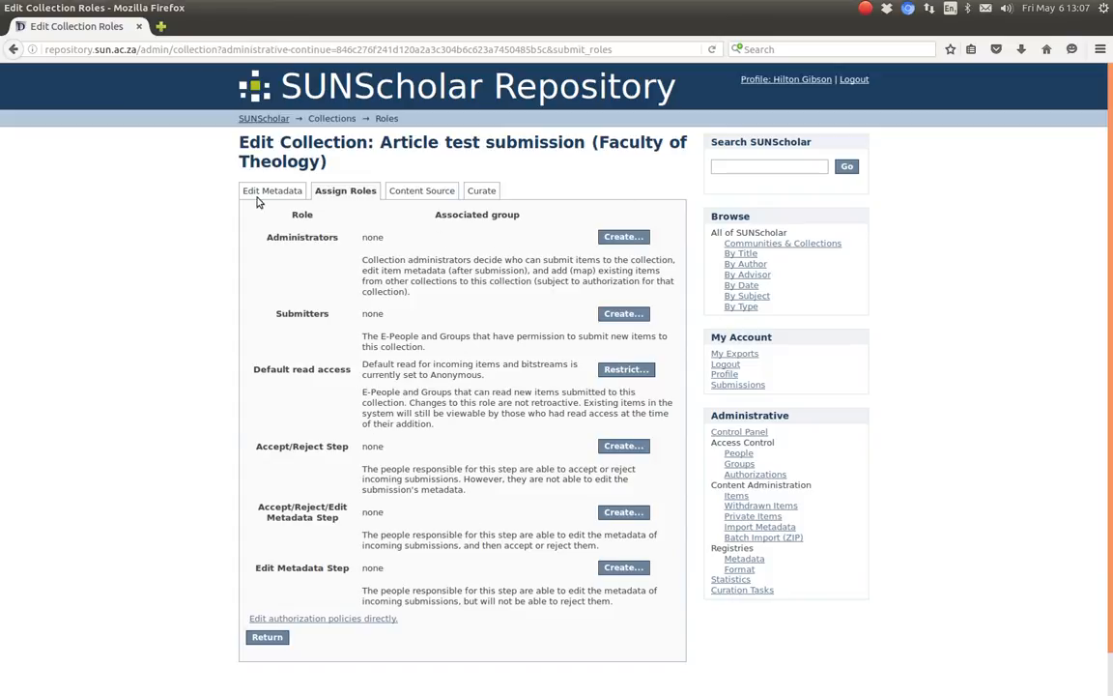
{"action": "left_click", "coordinate": [270, 191]}
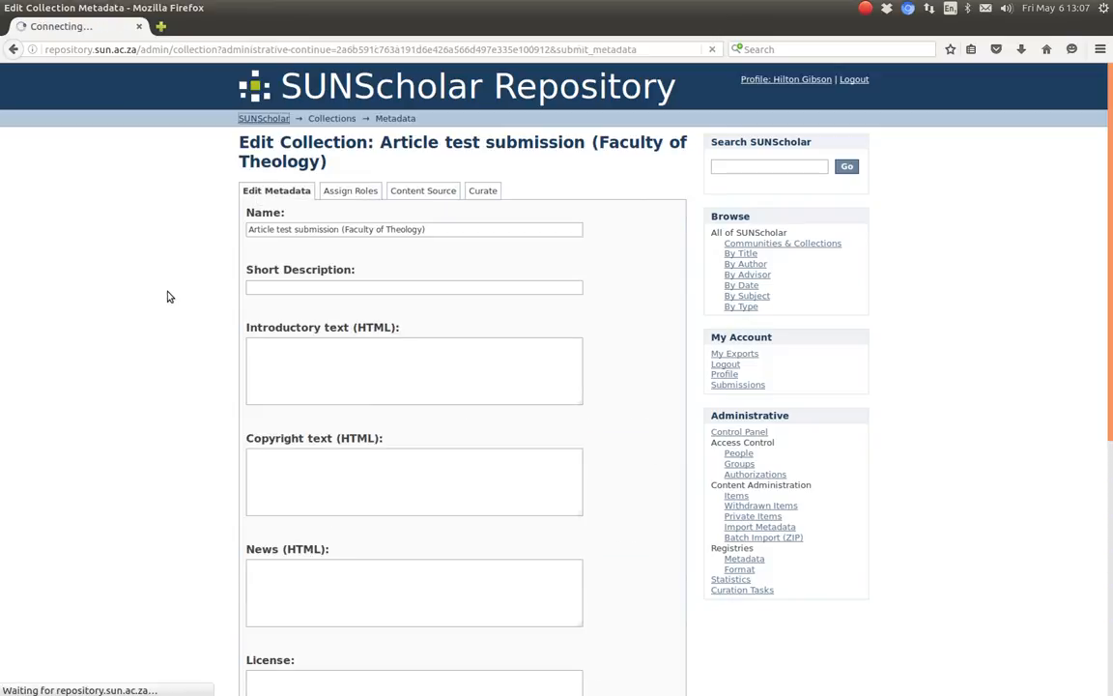
- Navigate from the home page via Faculty of Theology back to the Article test submission collection
{"action": "left_click", "coordinate": [262, 118]}
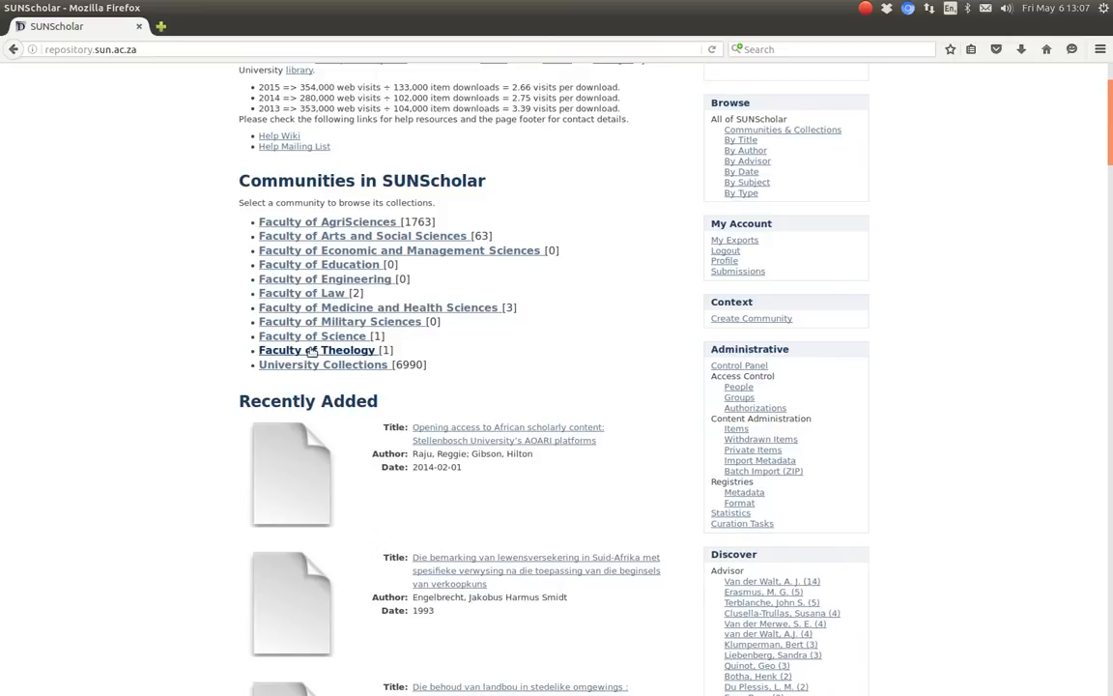
{"action": "left_click", "coordinate": [317, 349]}
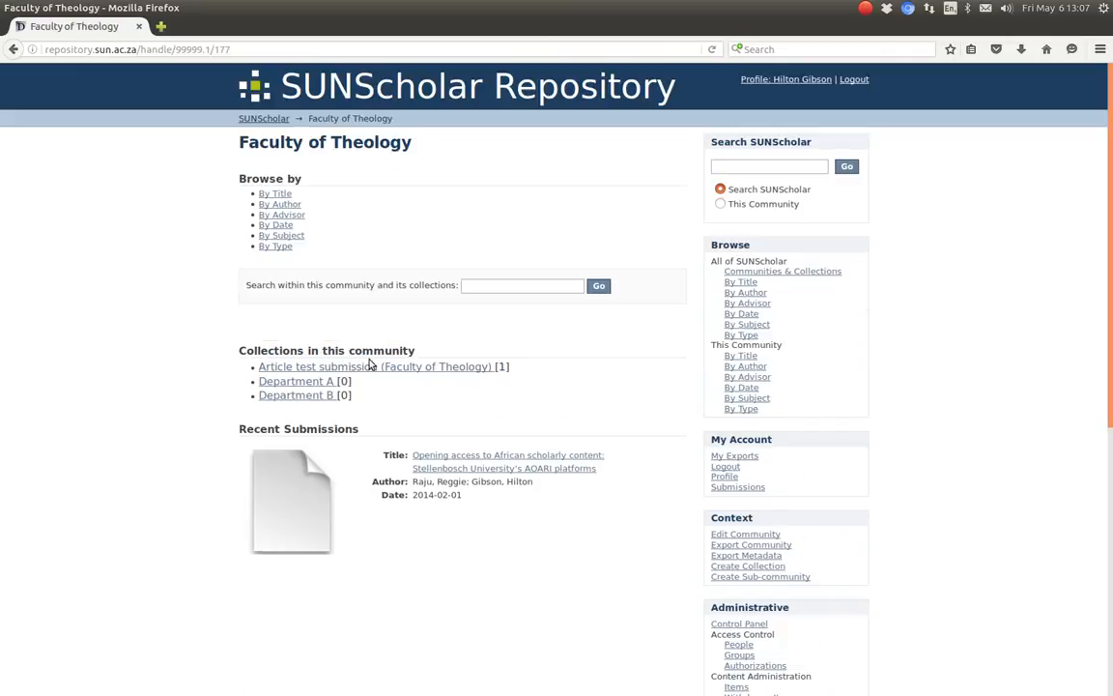
{"action": "mouse_move", "coordinate": [375, 367]}
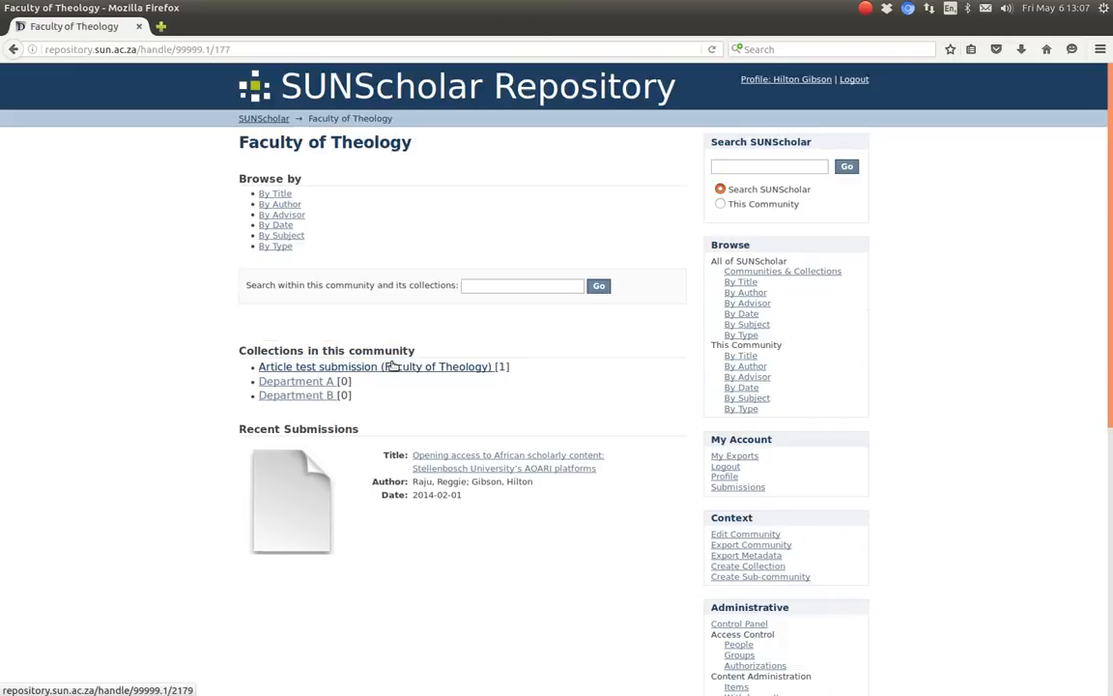
{"action": "left_click", "coordinate": [374, 367]}
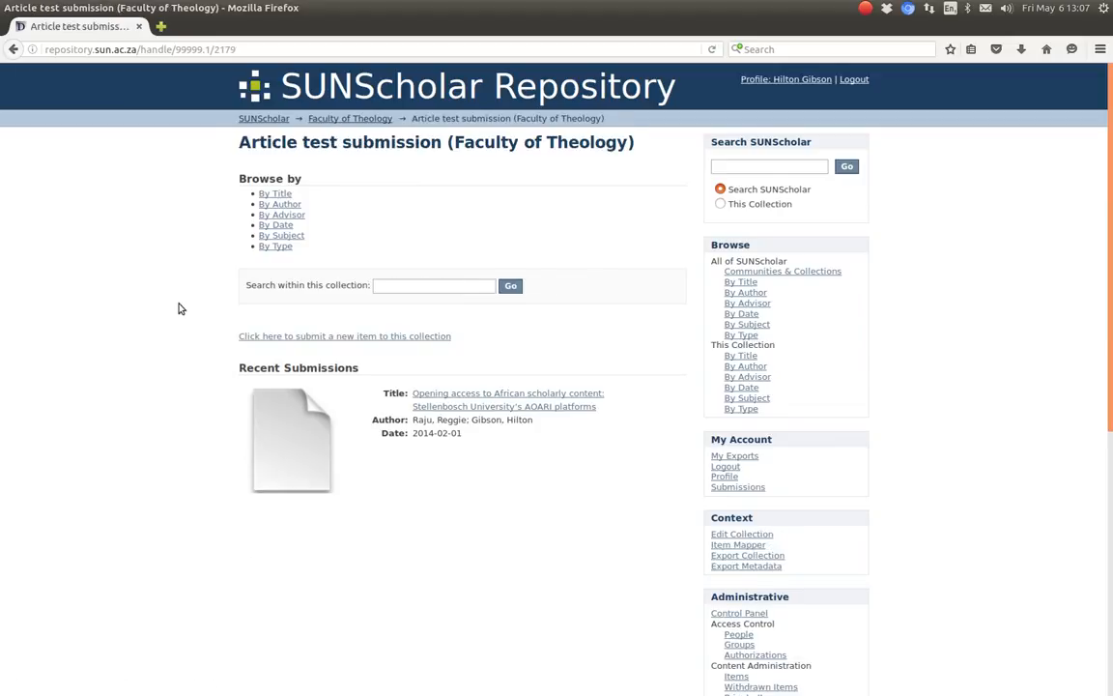
{"action": "mouse_move", "coordinate": [487, 406]}
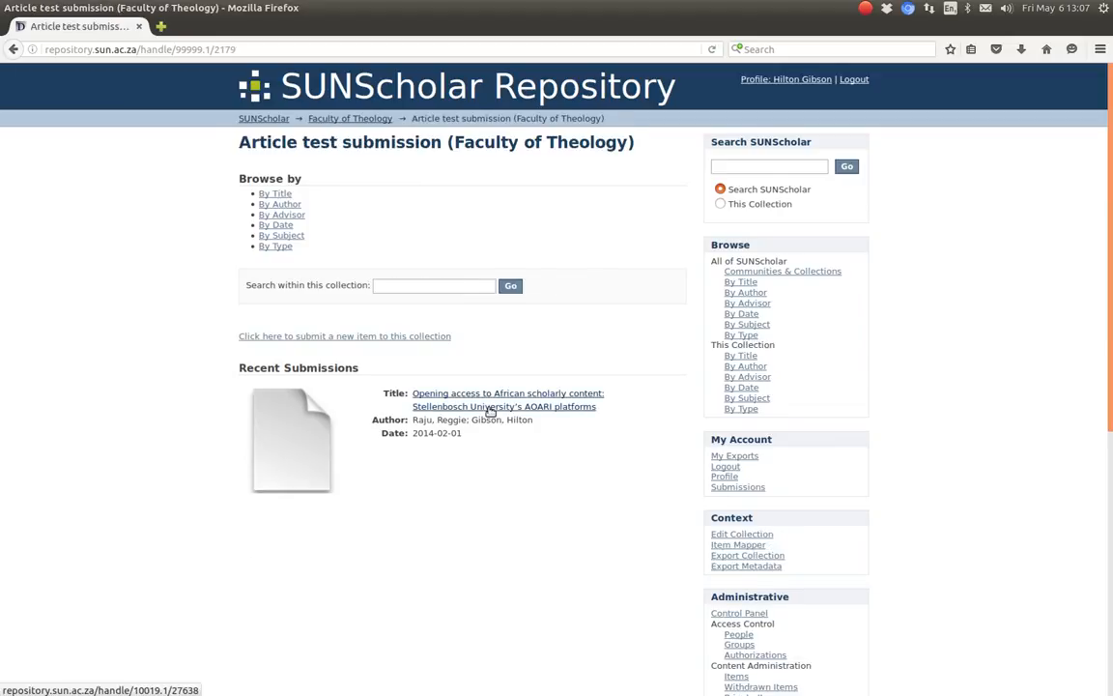
- View the AOARI article's short record and then its full metadata record
{"action": "left_click", "coordinate": [507, 398]}
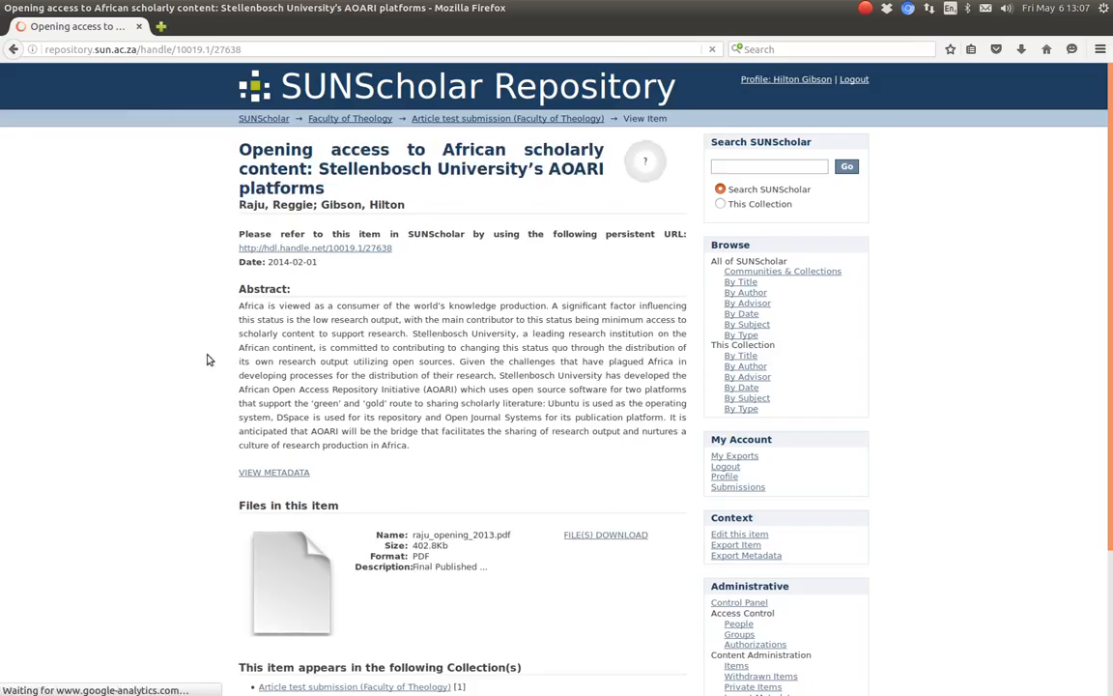
{"action": "scroll", "scroll_direction": "down", "scroll_amount": 3}
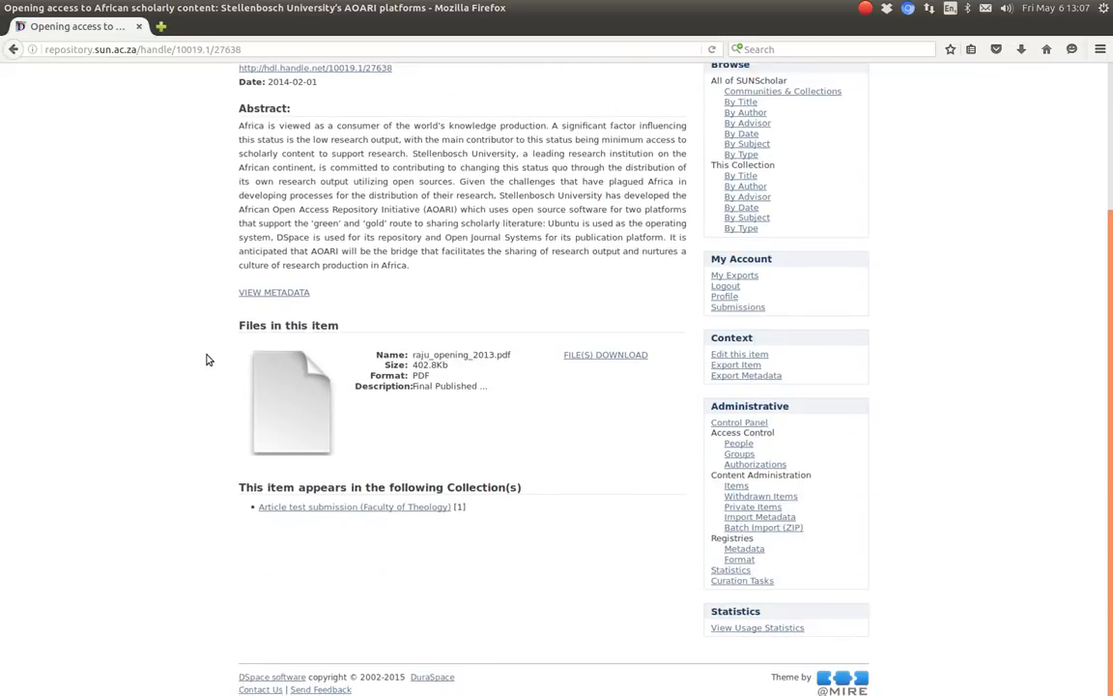
{"action": "scroll", "scroll_direction": "up", "scroll_amount": 3}
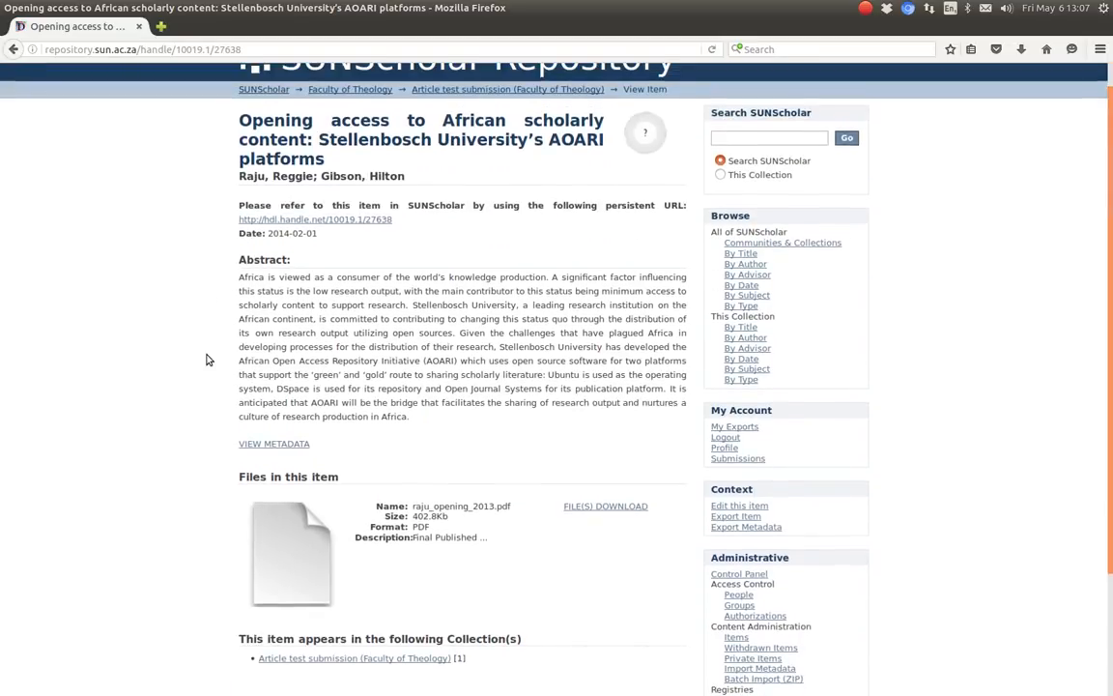
{"action": "scroll", "scroll_direction": "down", "scroll_amount": 3}
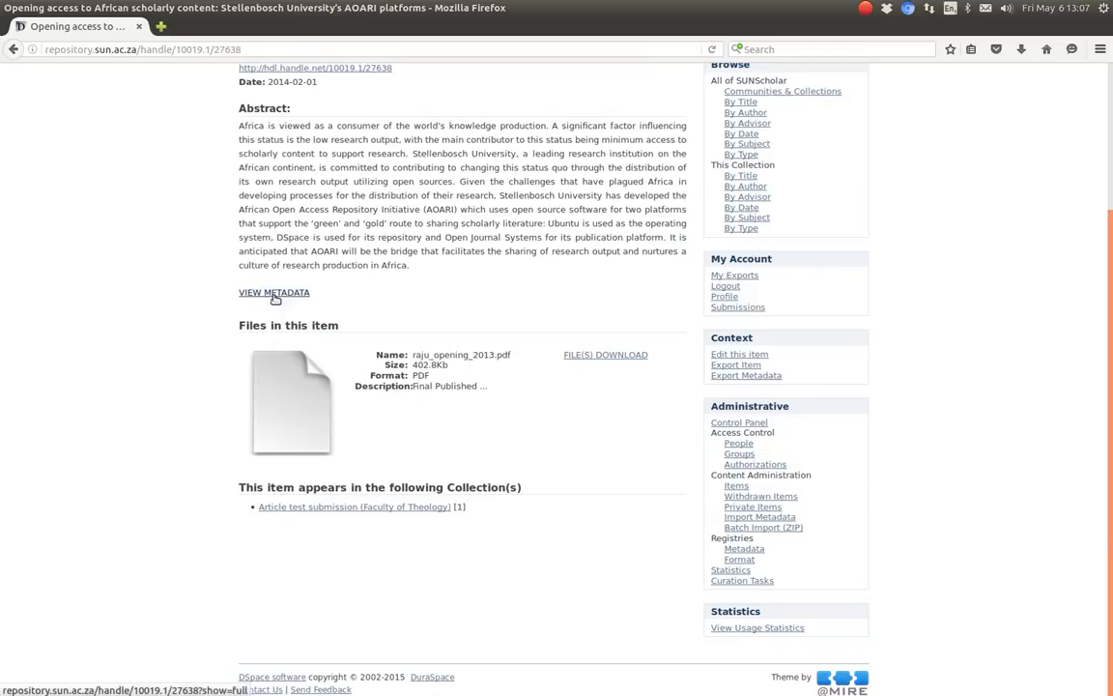
{"action": "left_click", "coordinate": [274, 292]}
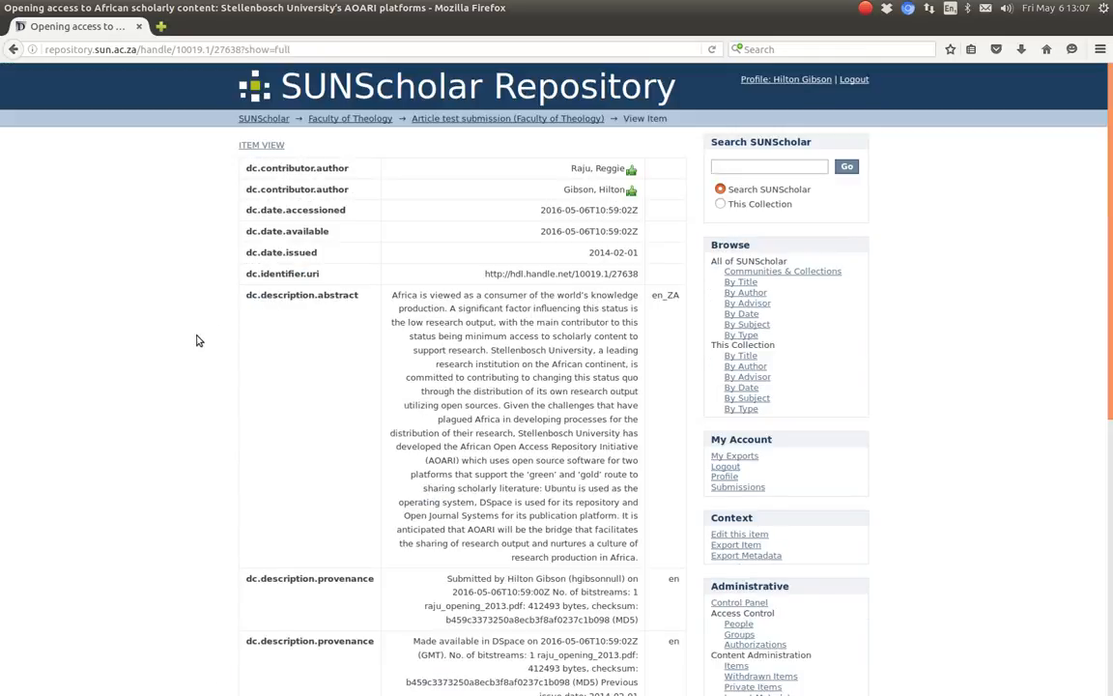
{"action": "mouse_move", "coordinate": [220, 288]}
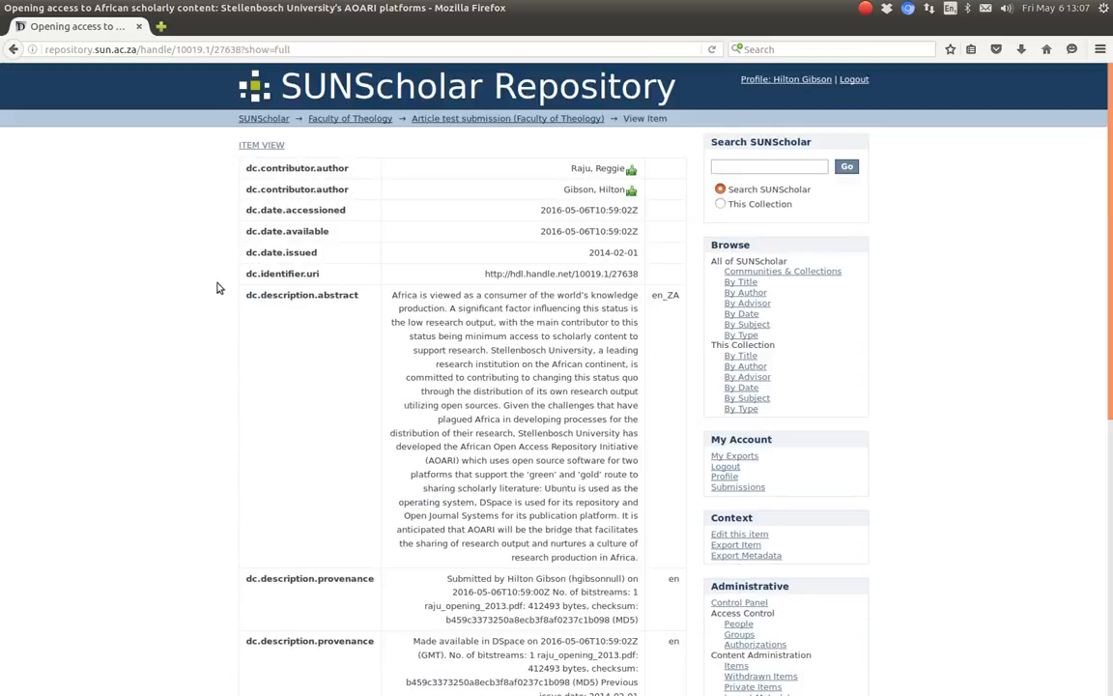
{"action": "mouse_move", "coordinate": [213, 263]}
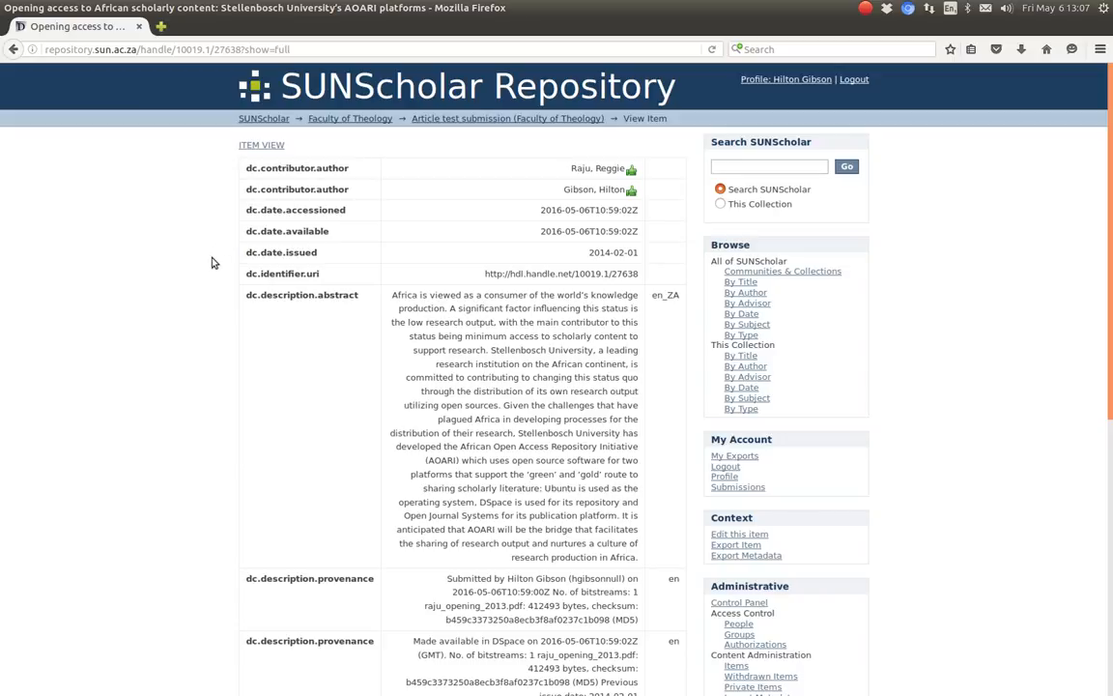
{"action": "scroll", "scroll_direction": "down", "scroll_amount": 3}
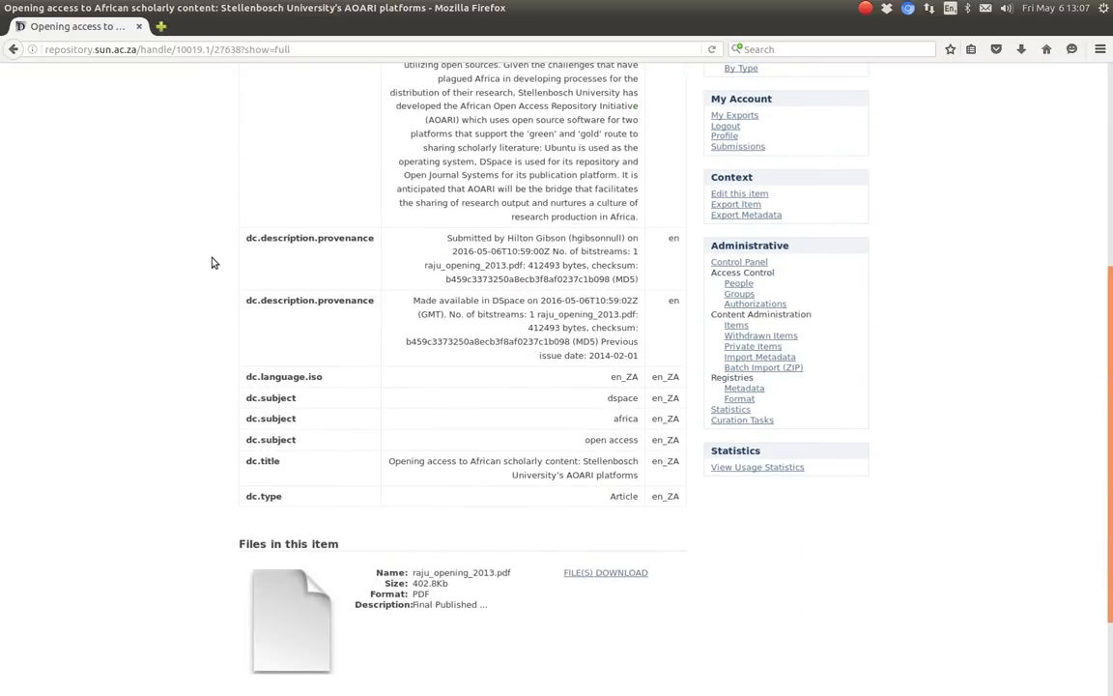
{"action": "scroll", "scroll_direction": "down", "scroll_amount": 3}
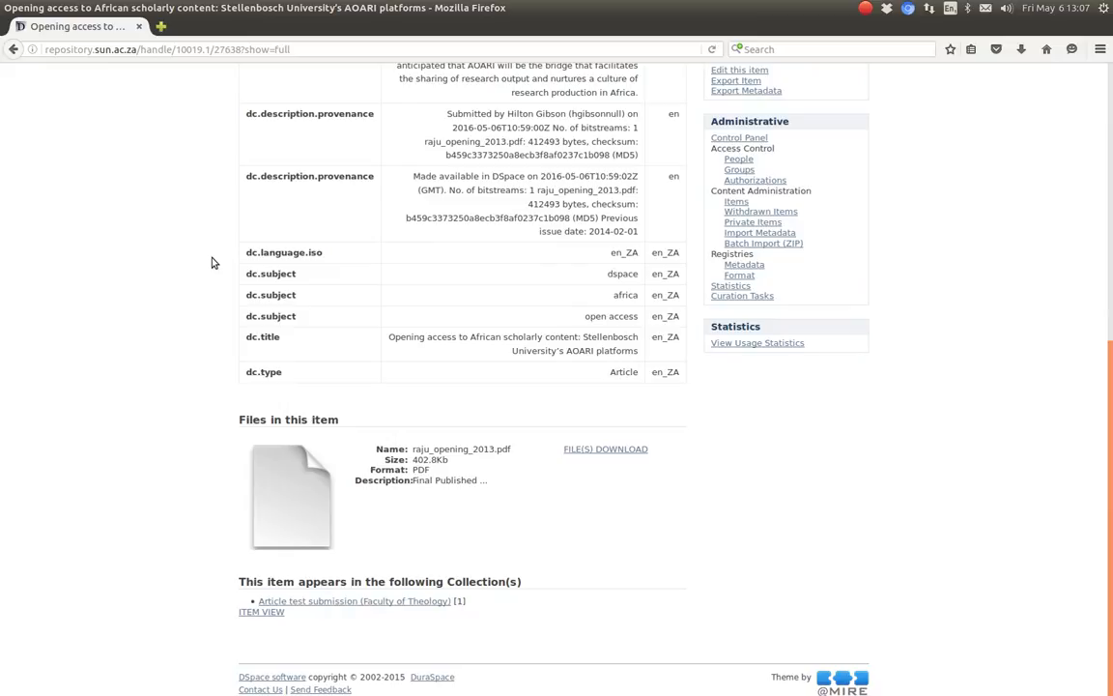
{"action": "scroll", "scroll_direction": "up", "scroll_amount": 3}
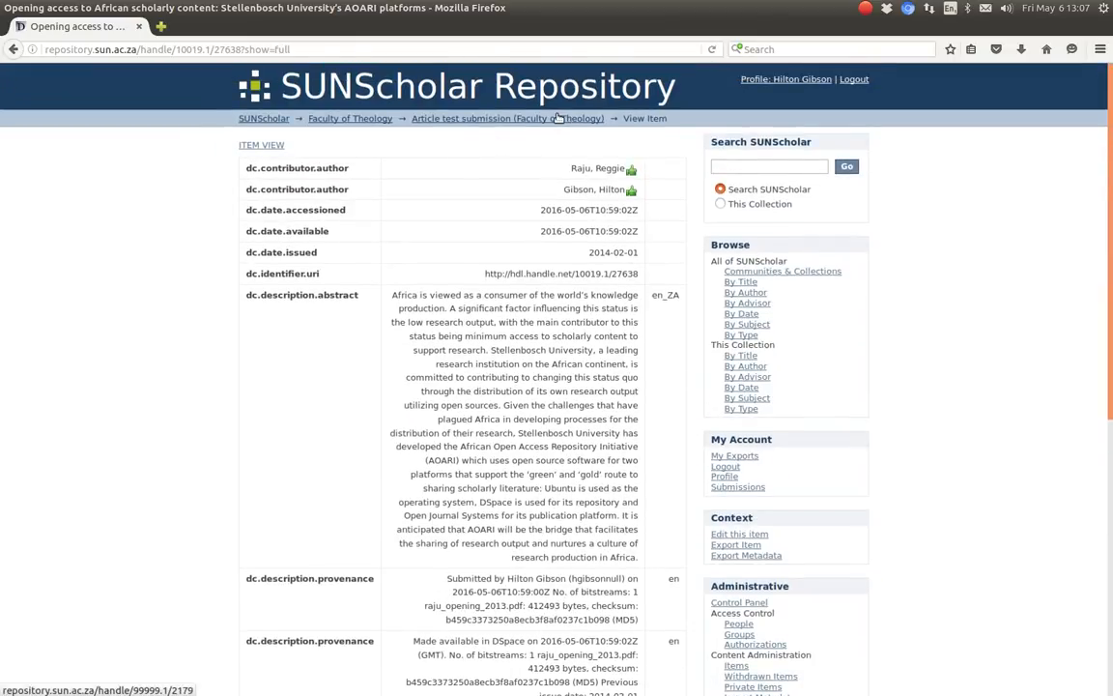
- Return via the collection to the article's short record showing its attached PDF file
{"action": "left_click", "coordinate": [506, 118]}
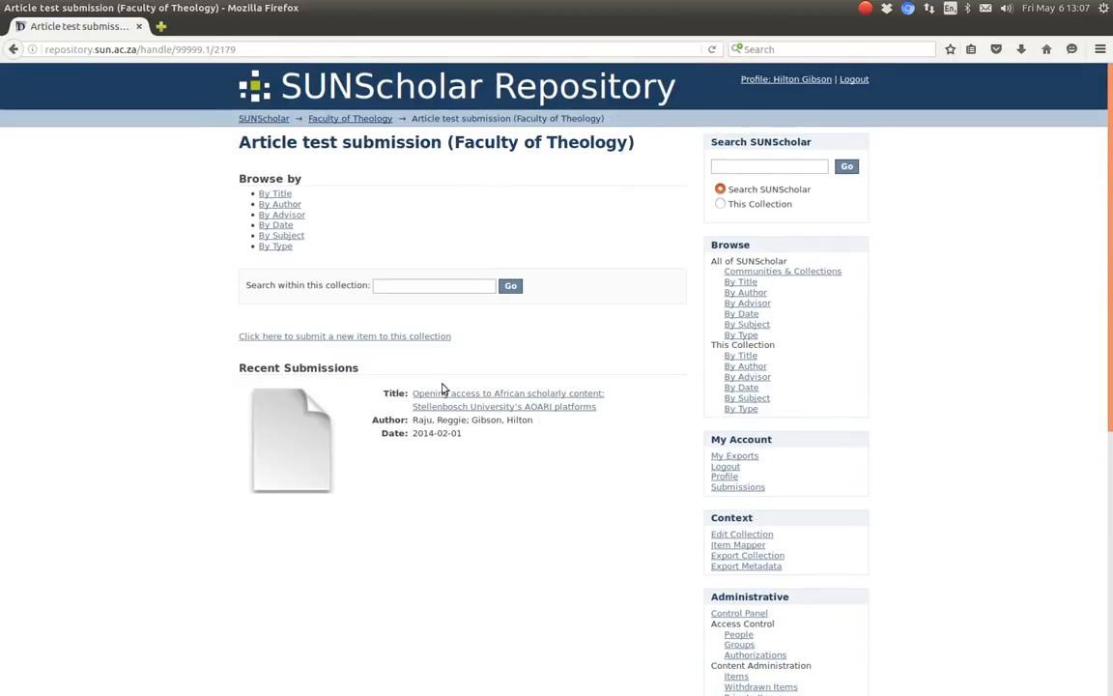
{"action": "left_click", "coordinate": [506, 398]}
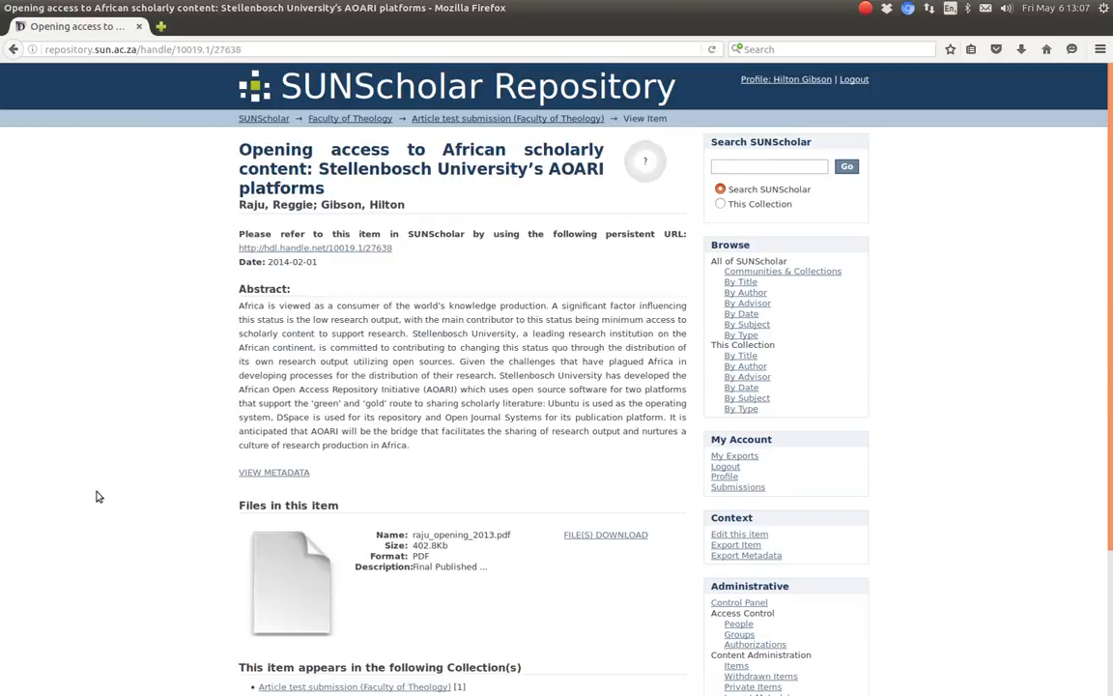
{"action": "scroll", "scroll_direction": "down", "scroll_amount": 3}
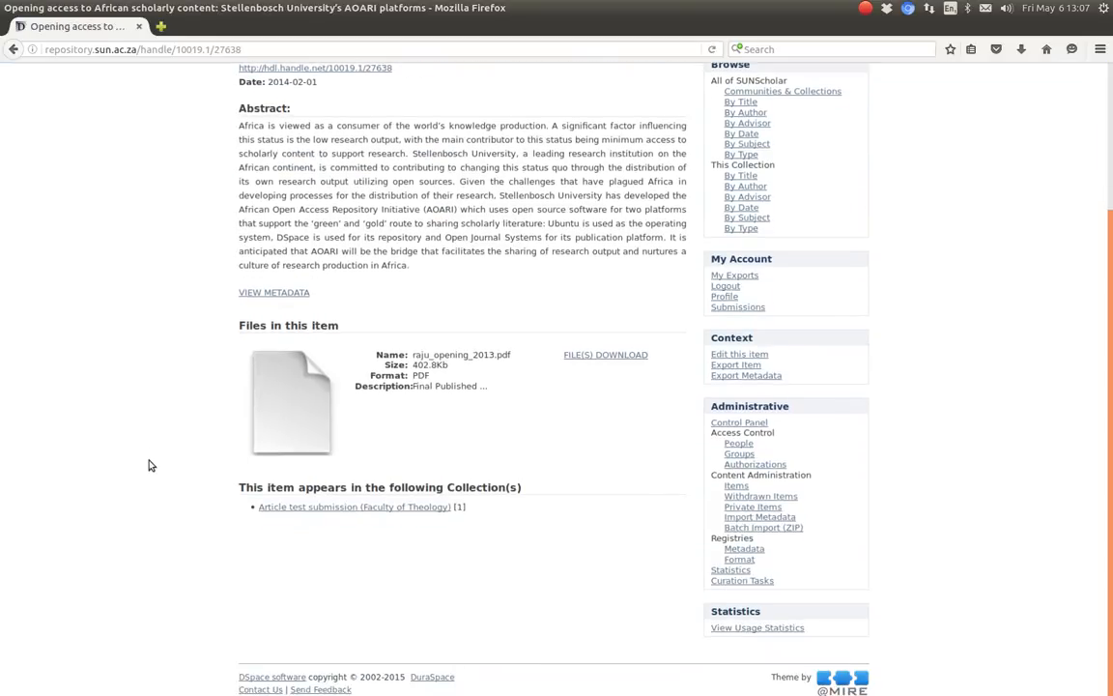
{"action": "mouse_move", "coordinate": [284, 418]}
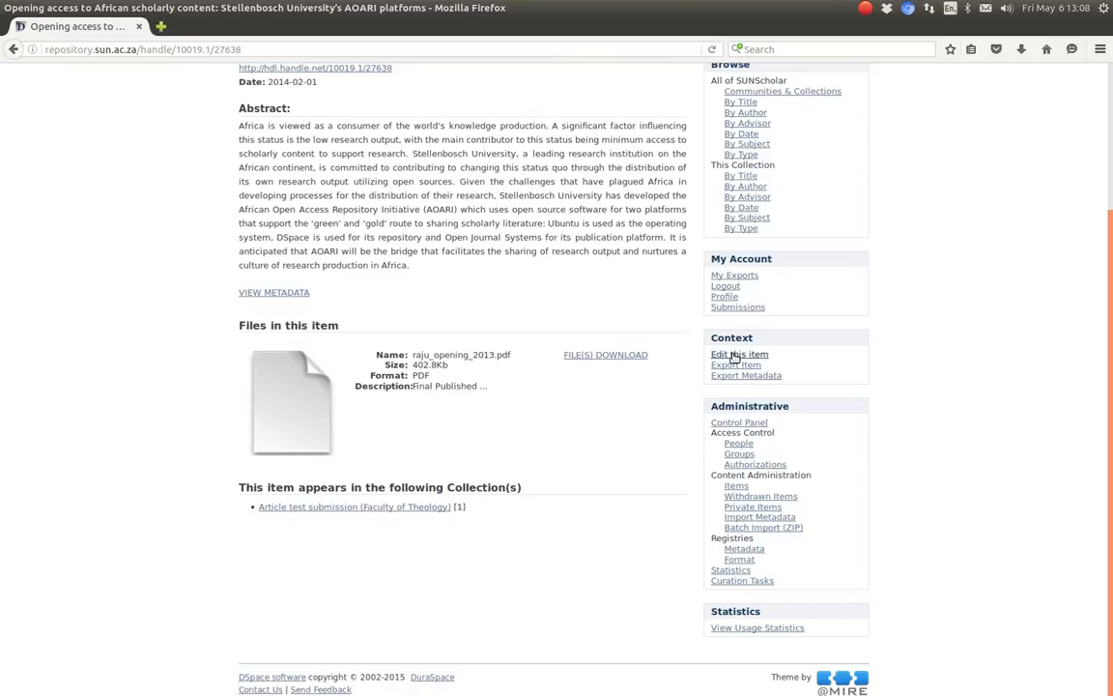
- Check the item's PDF and license bitstreams in Edit Item, then return to Item Status
{"action": "left_click", "coordinate": [740, 353]}
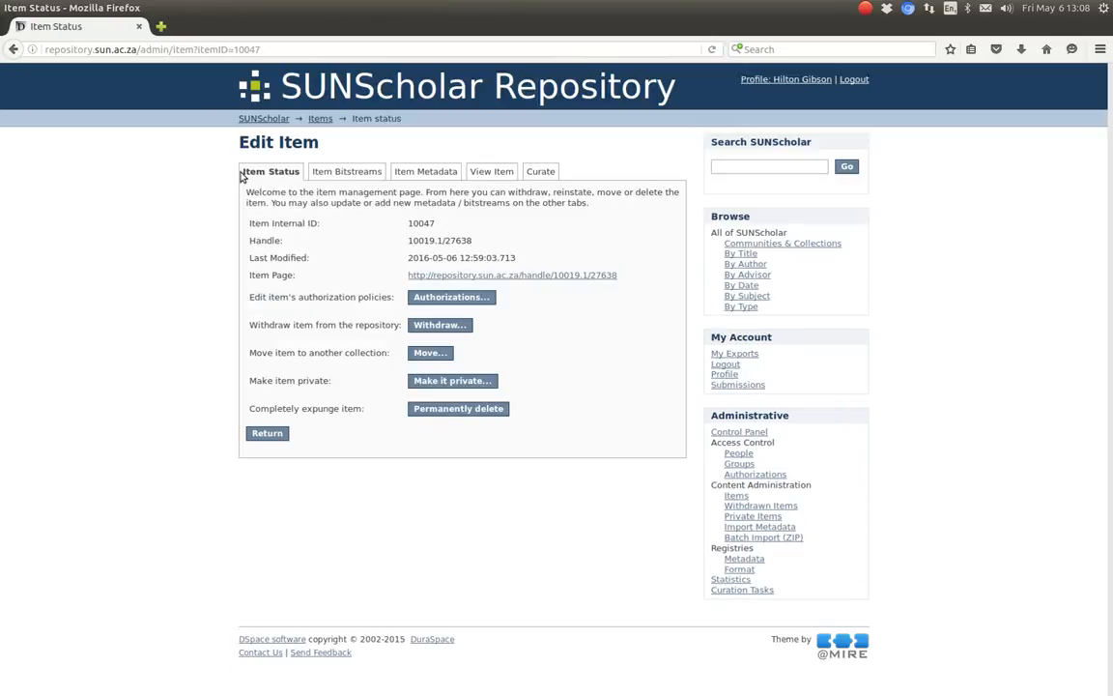
{"action": "left_click", "coordinate": [346, 170]}
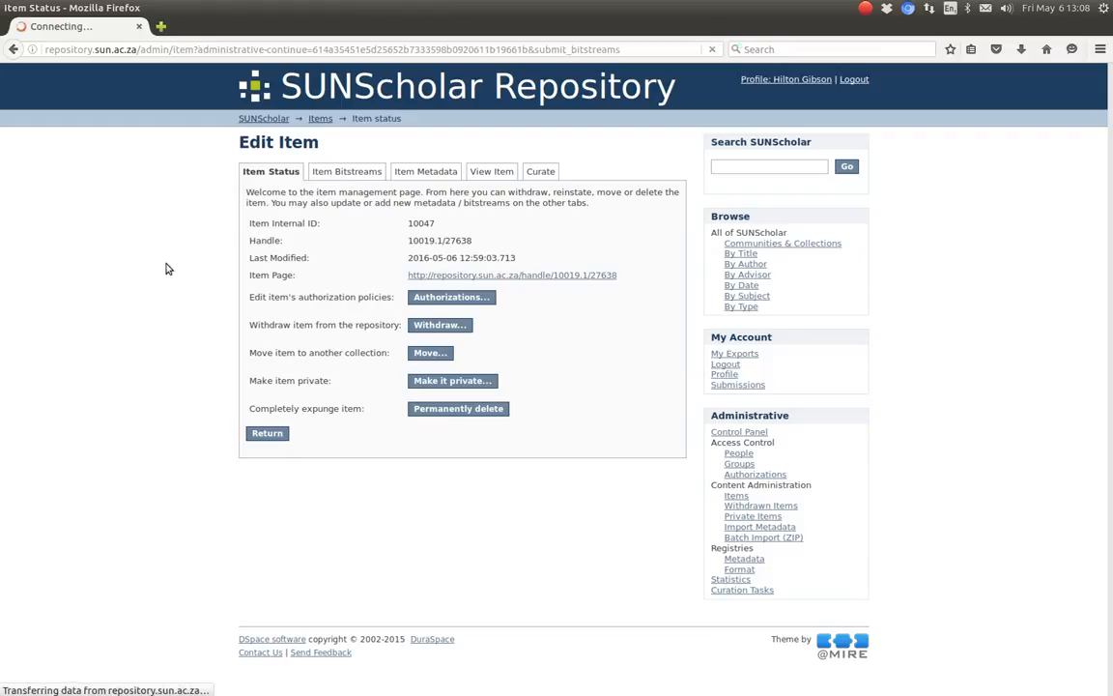
{"action": "left_click", "coordinate": [346, 170]}
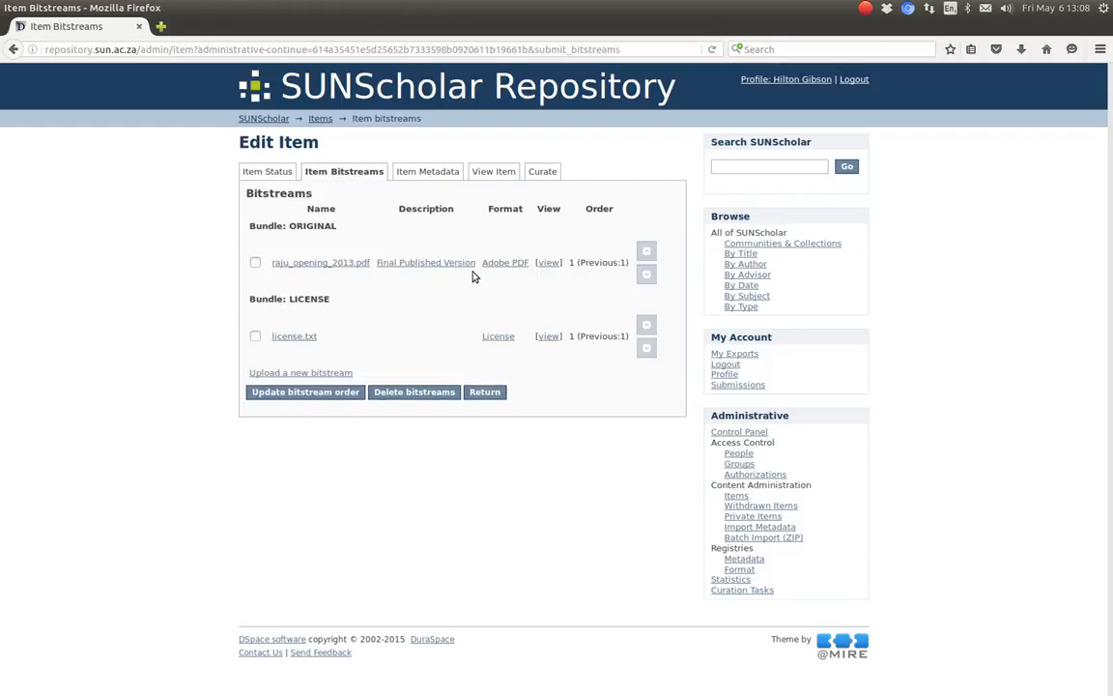
{"action": "left_click", "coordinate": [271, 170]}
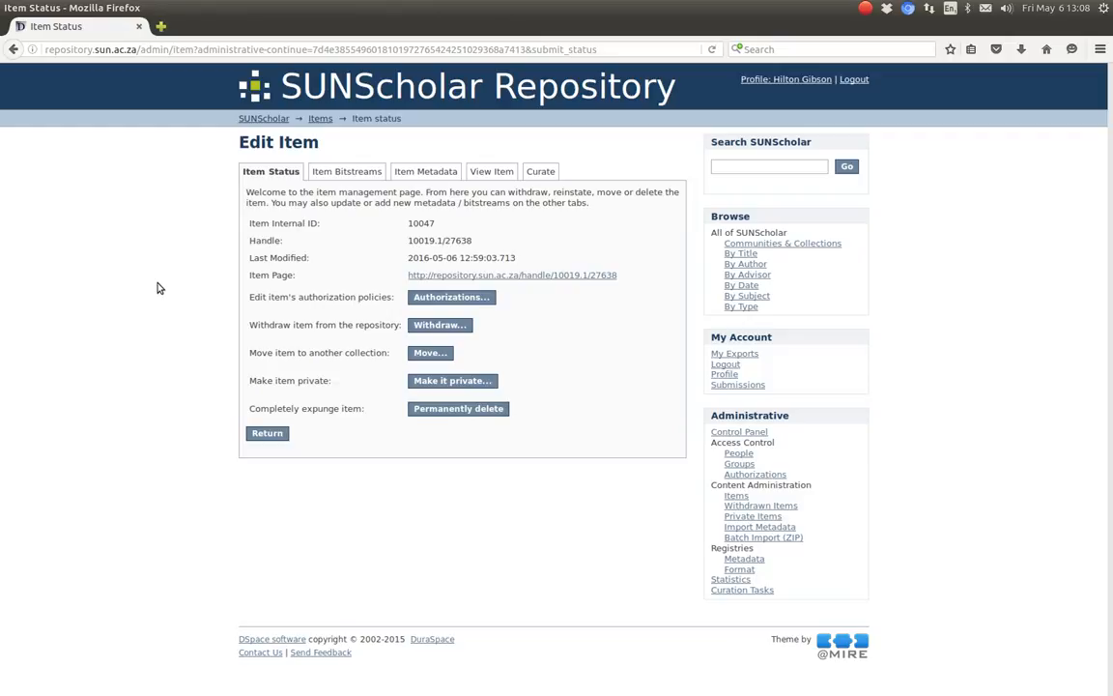
{"action": "mouse_move", "coordinate": [433, 301]}
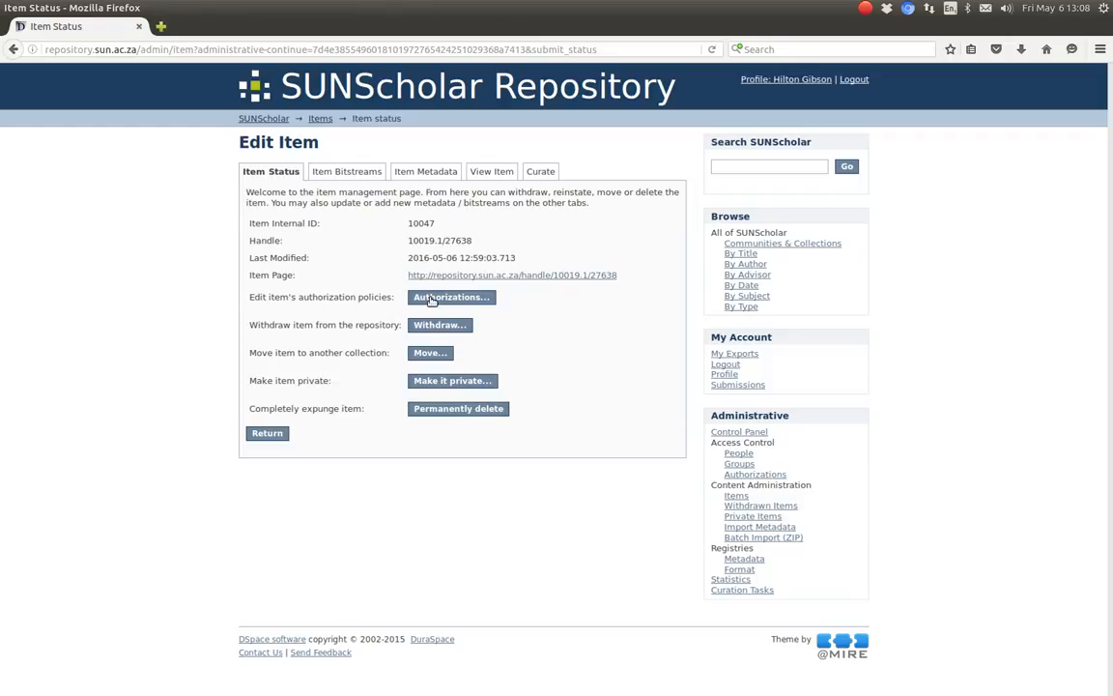
{"action": "left_click", "coordinate": [450, 297]}
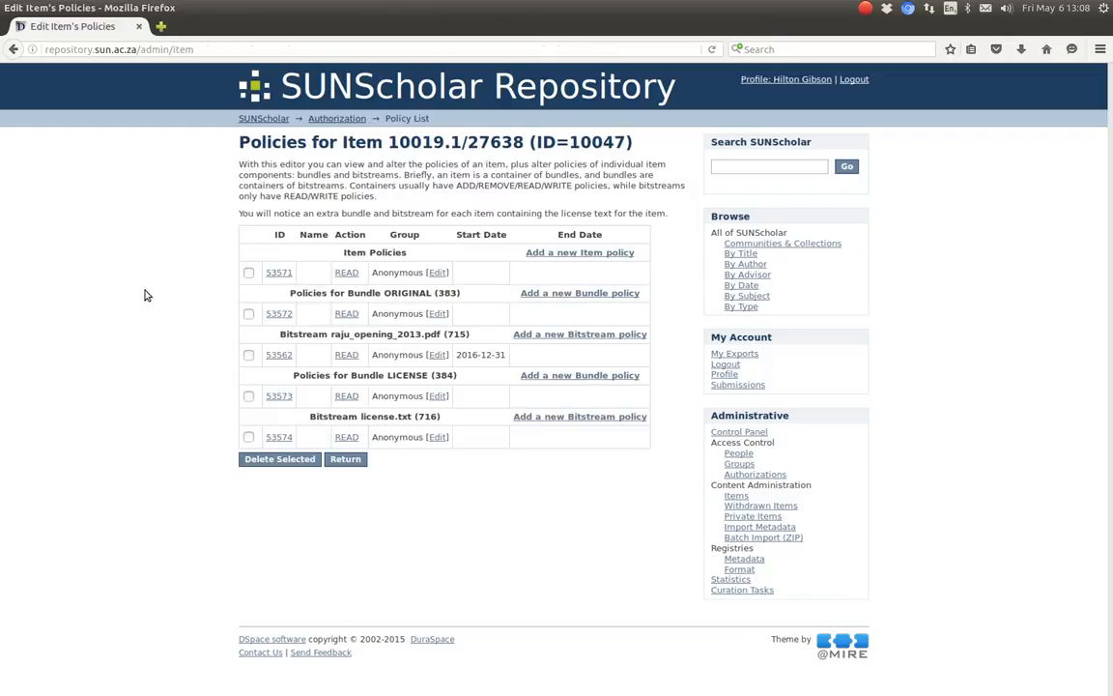
{"action": "double_click", "coordinate": [490, 353]}
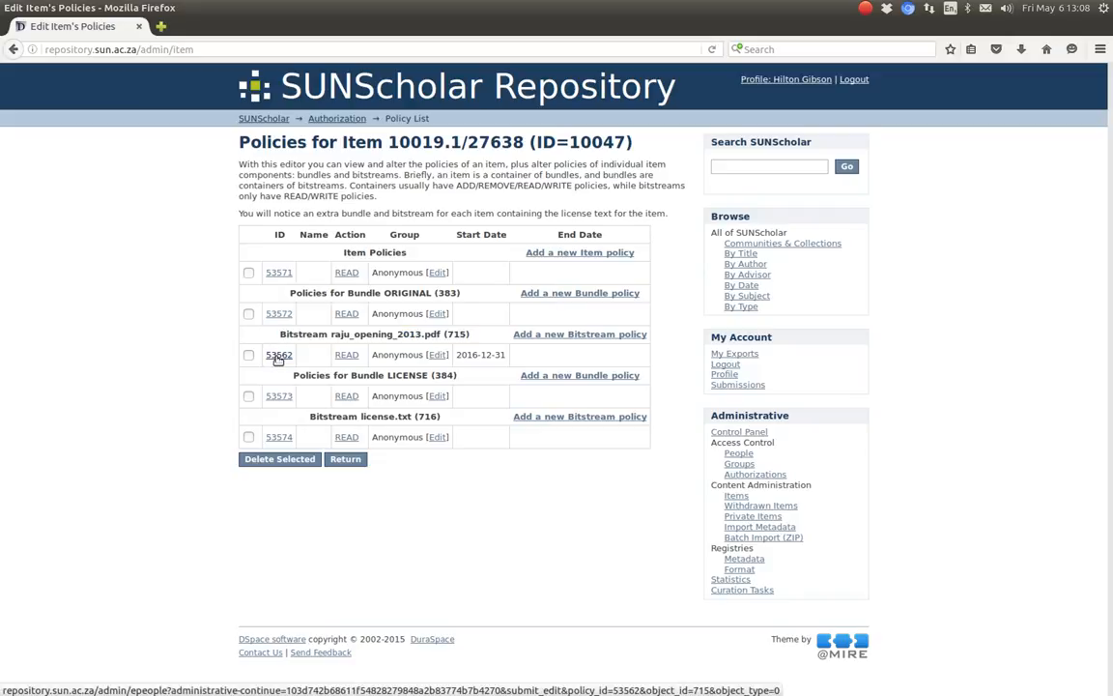
{"action": "left_click", "coordinate": [437, 353]}
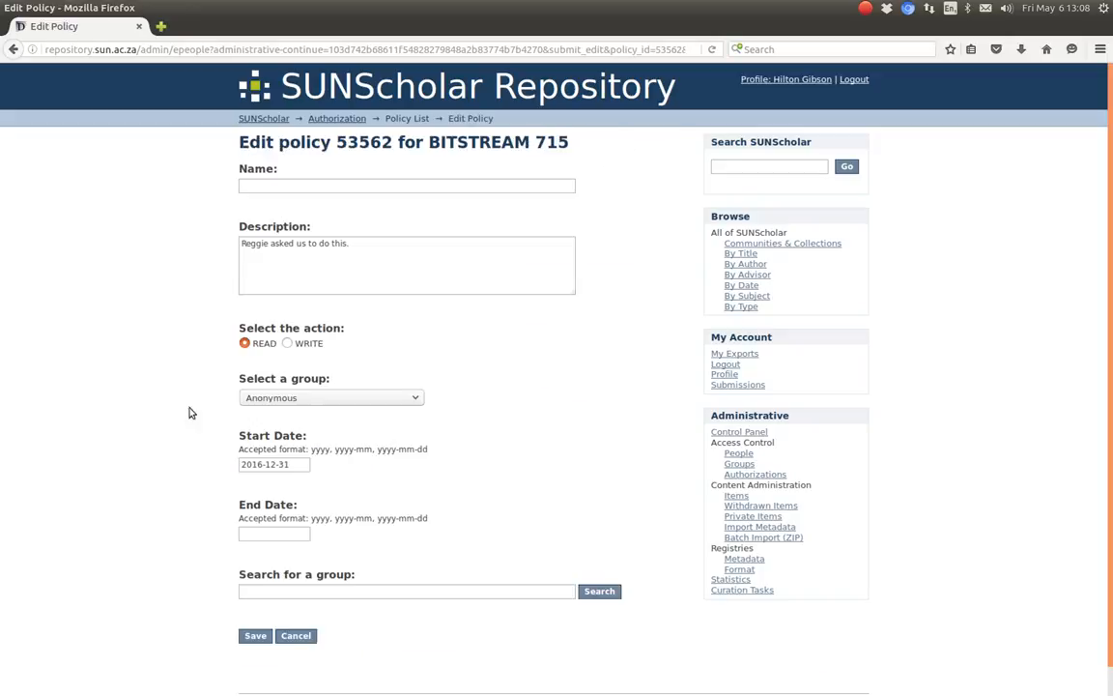
{"action": "mouse_move", "coordinate": [164, 363]}
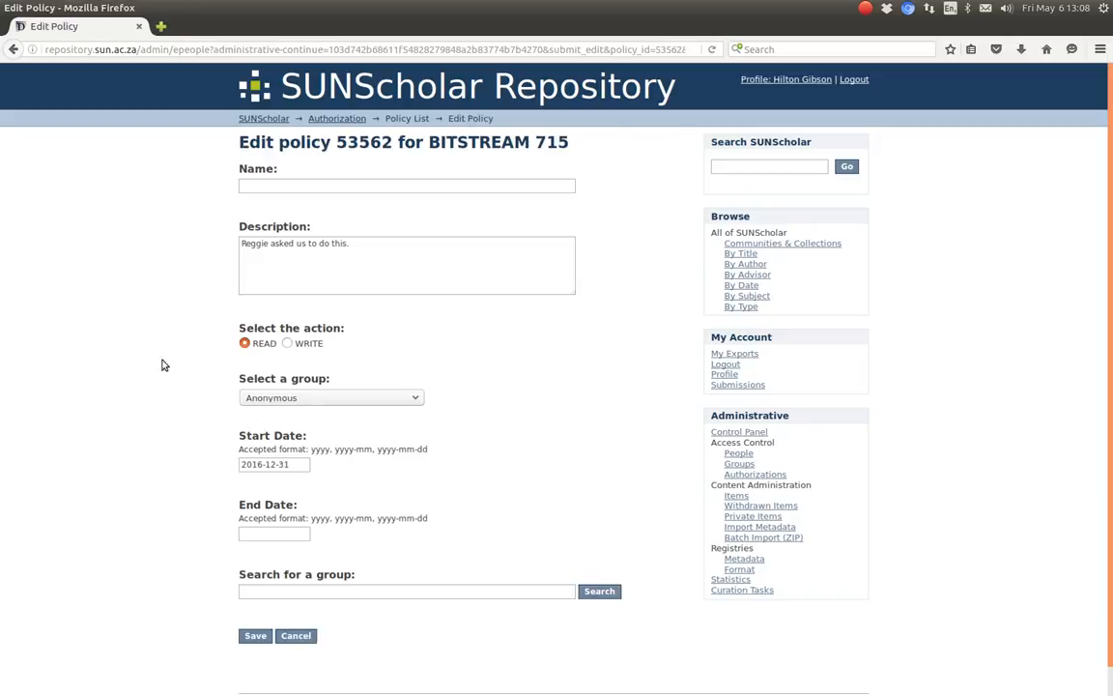
{"action": "mouse_move", "coordinate": [228, 460]}
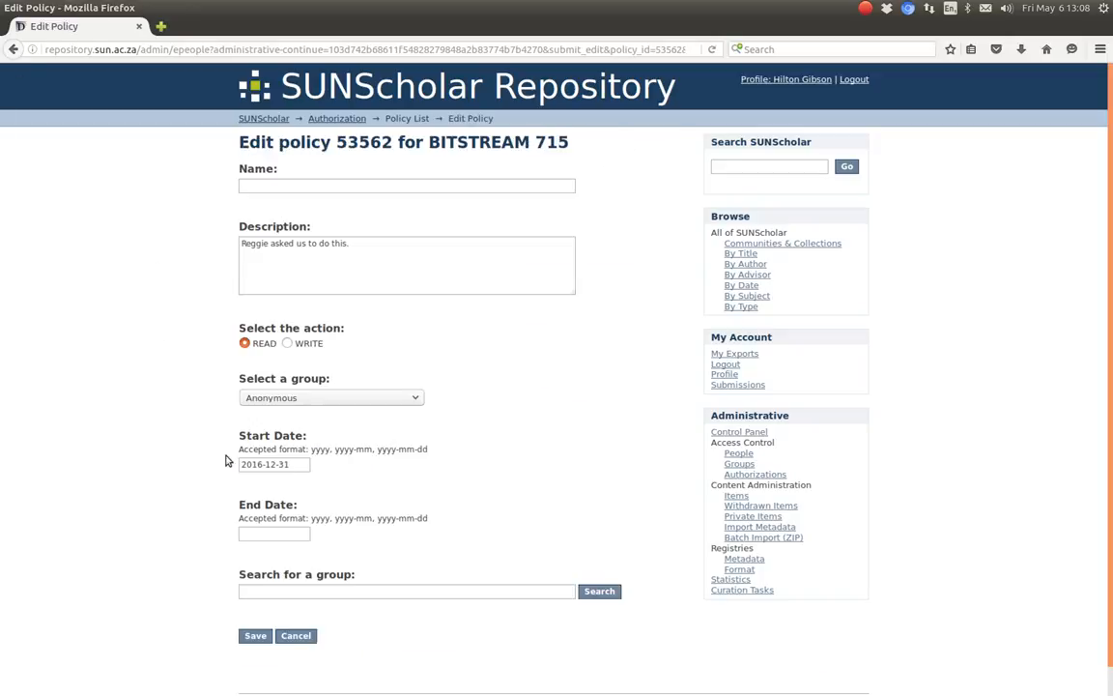
{"action": "left_click", "coordinate": [255, 633]}
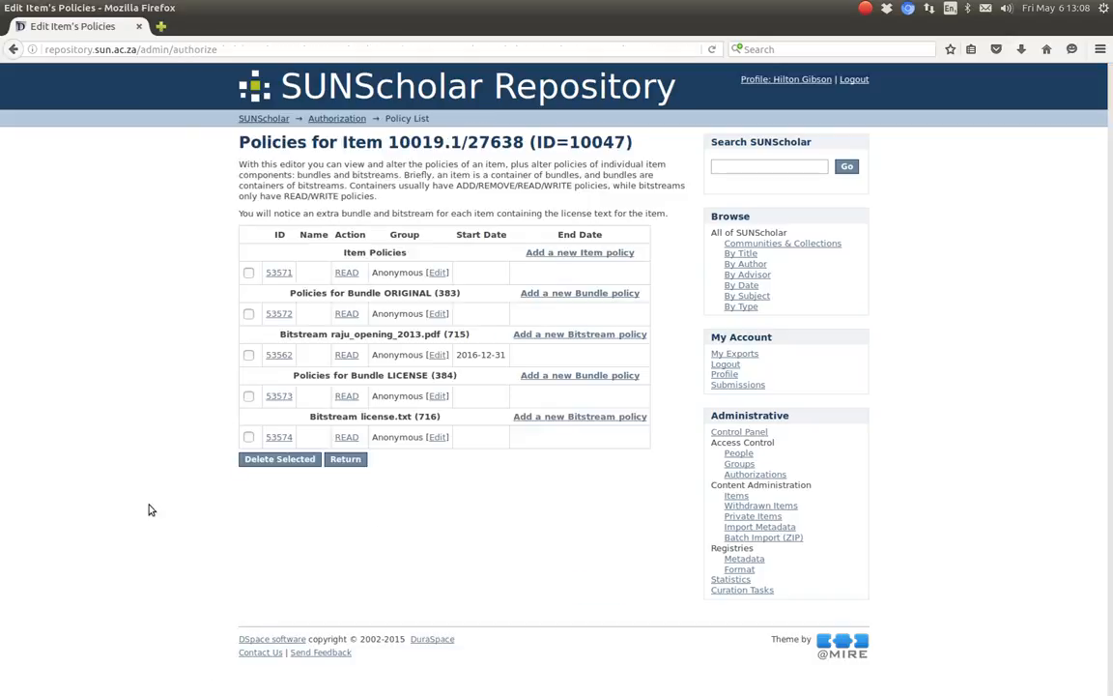
{"action": "mouse_move", "coordinate": [452, 183]}
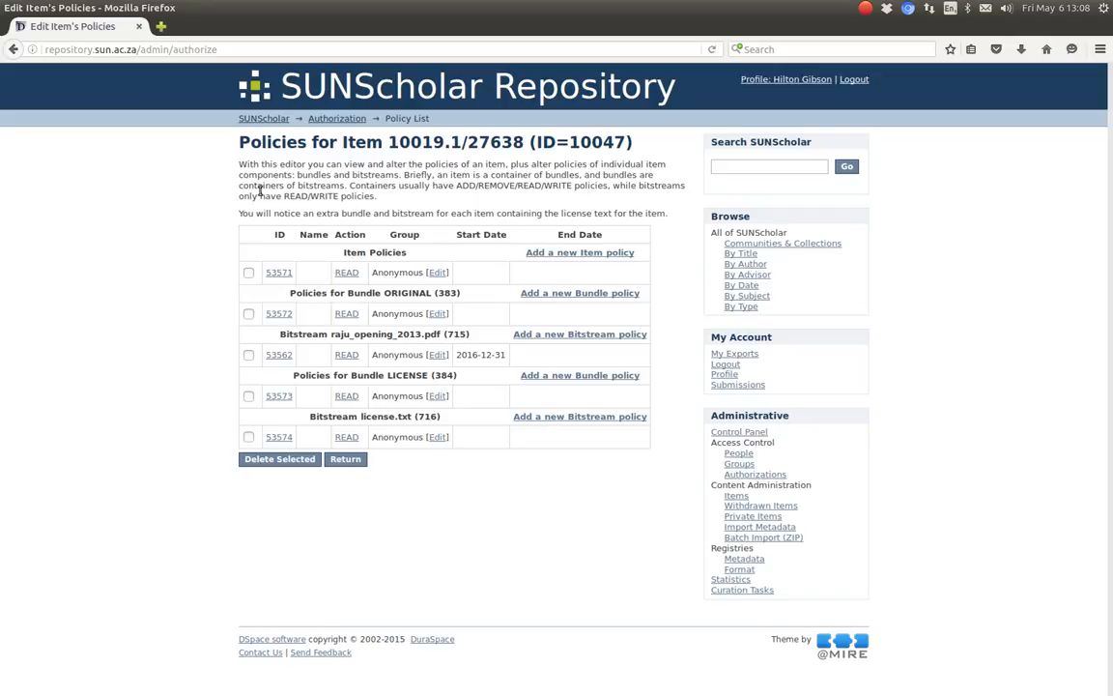
{"action": "left_click", "coordinate": [278, 457]}
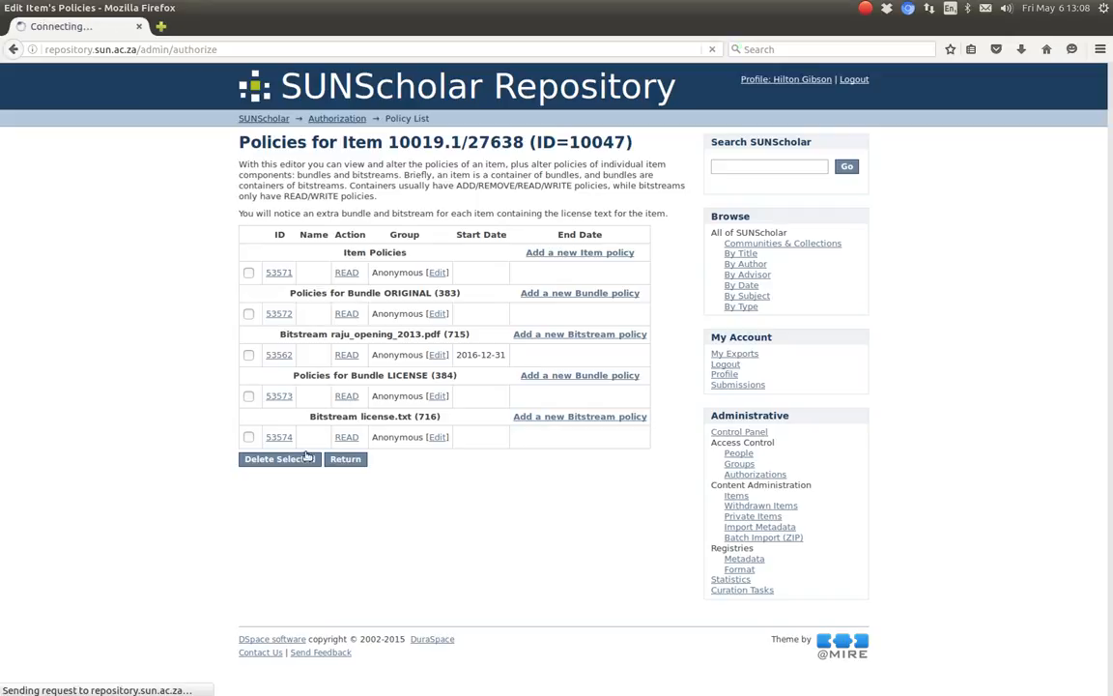
{"action": "left_click", "coordinate": [344, 458]}
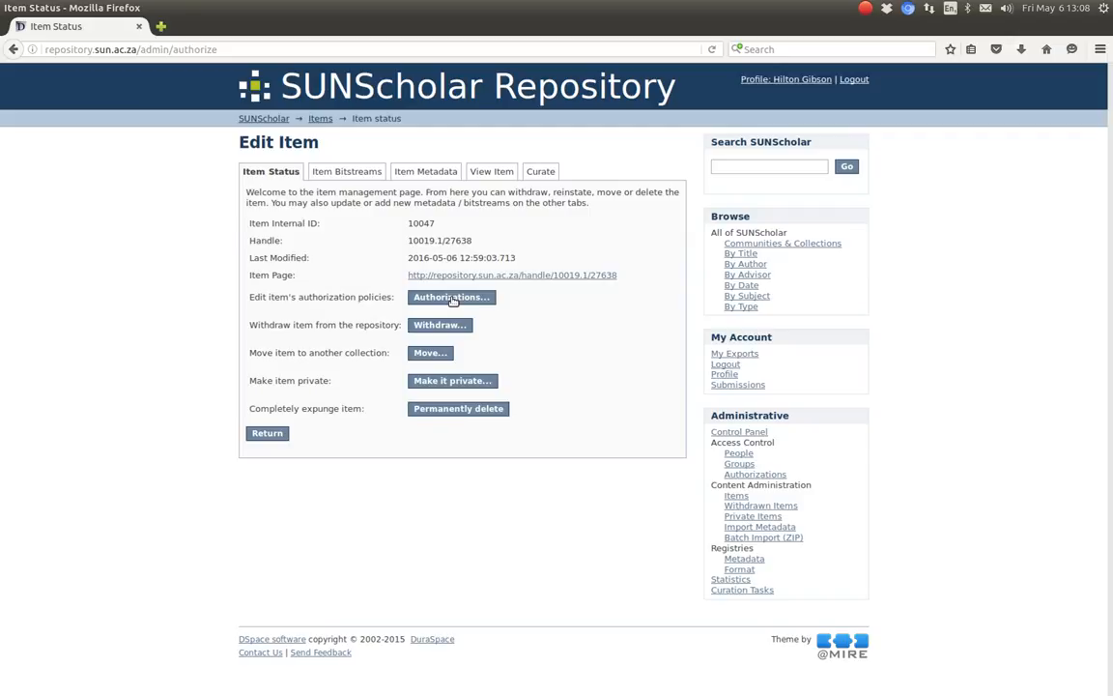
{"action": "mouse_move", "coordinate": [267, 432]}
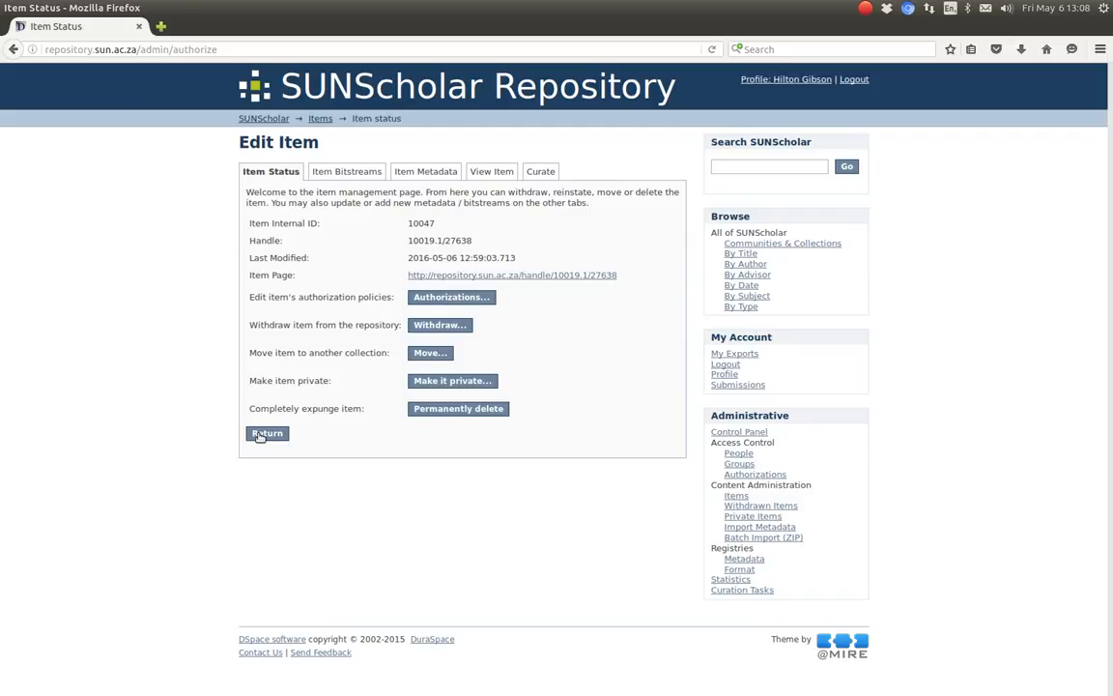
{"action": "mouse_move", "coordinate": [727, 363]}
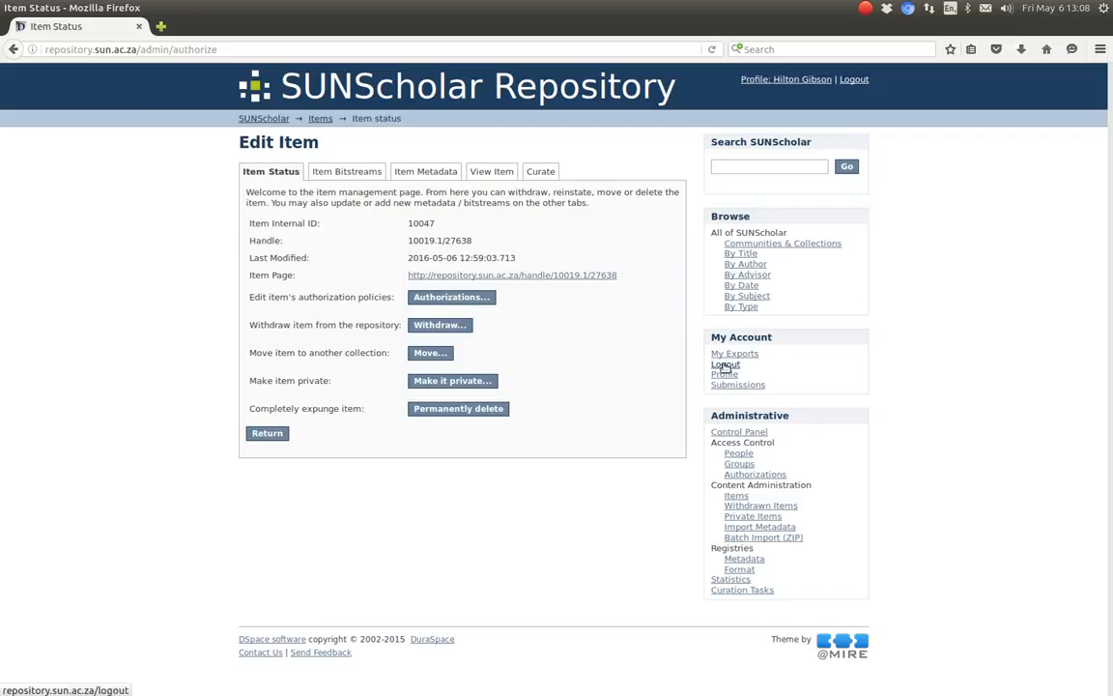
- Log out and, as an anonymous visitor, follow the embargoed PDF link to the Request a copy form
{"action": "left_click", "coordinate": [723, 363]}
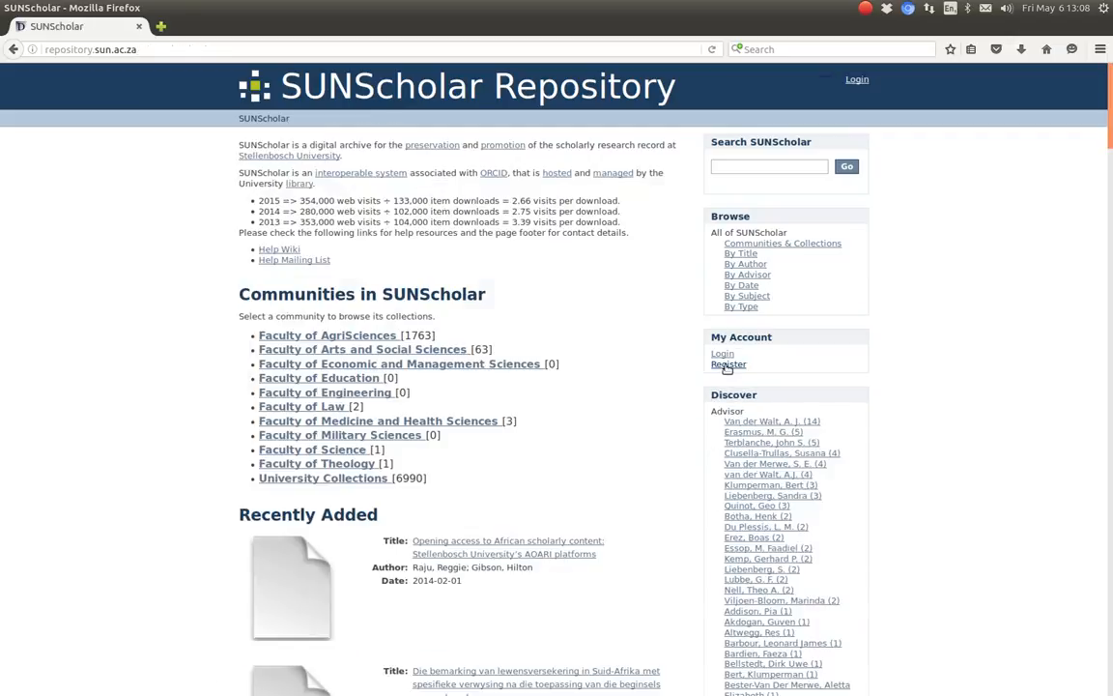
{"action": "left_click", "coordinate": [317, 464]}
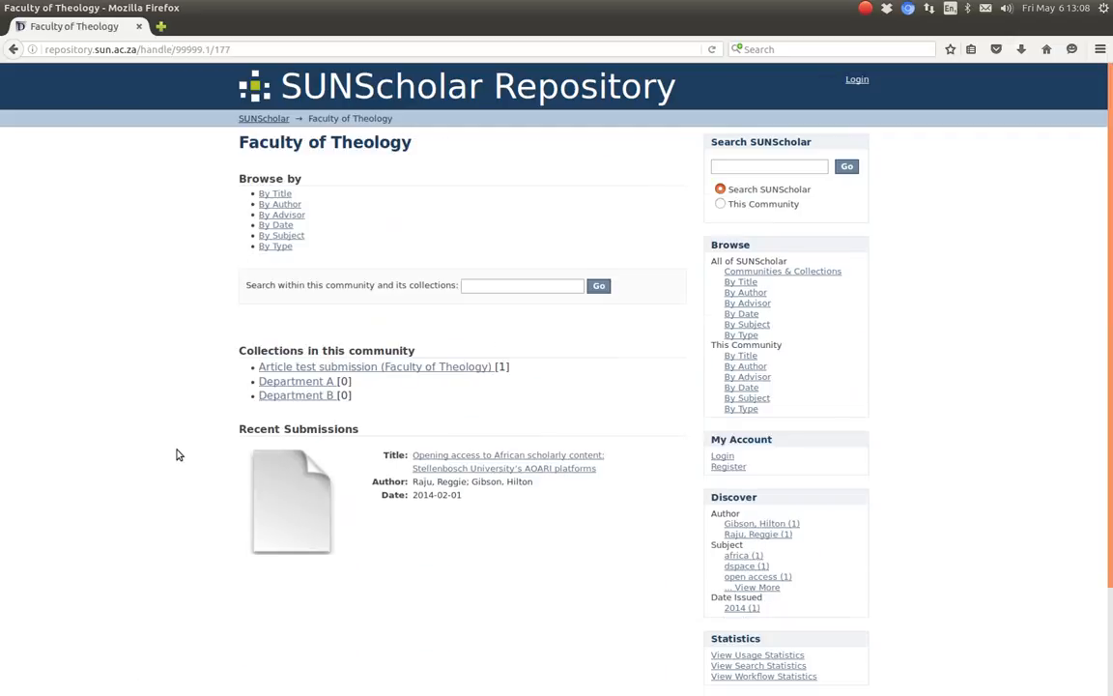
{"action": "left_click", "coordinate": [507, 454]}
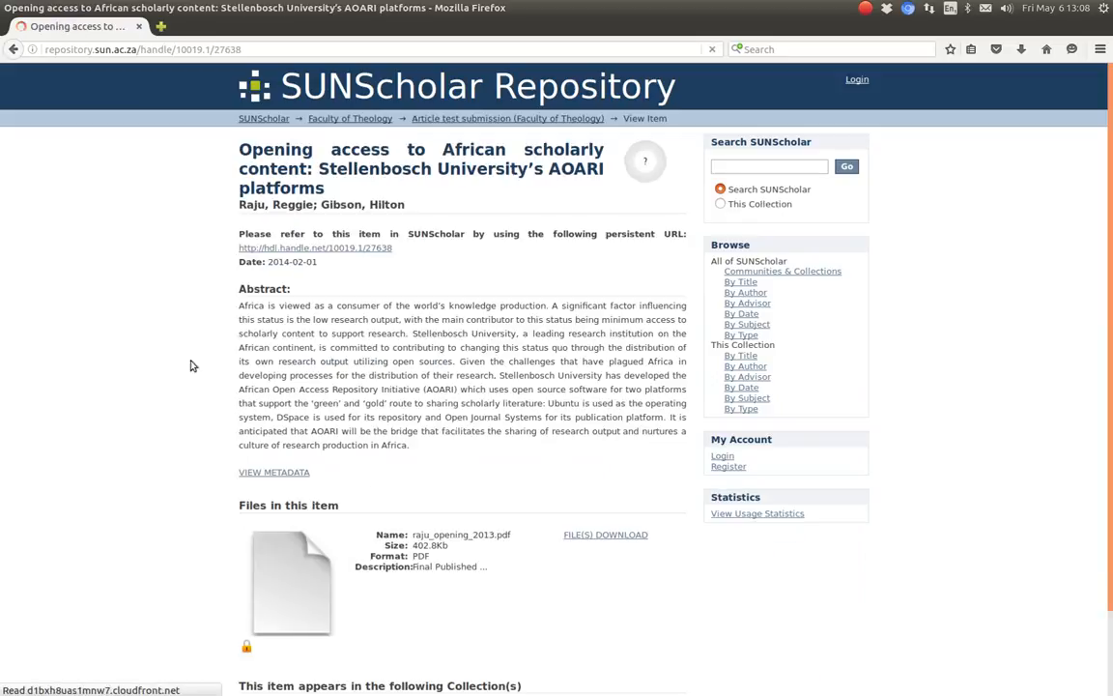
{"action": "mouse_move", "coordinate": [244, 661]}
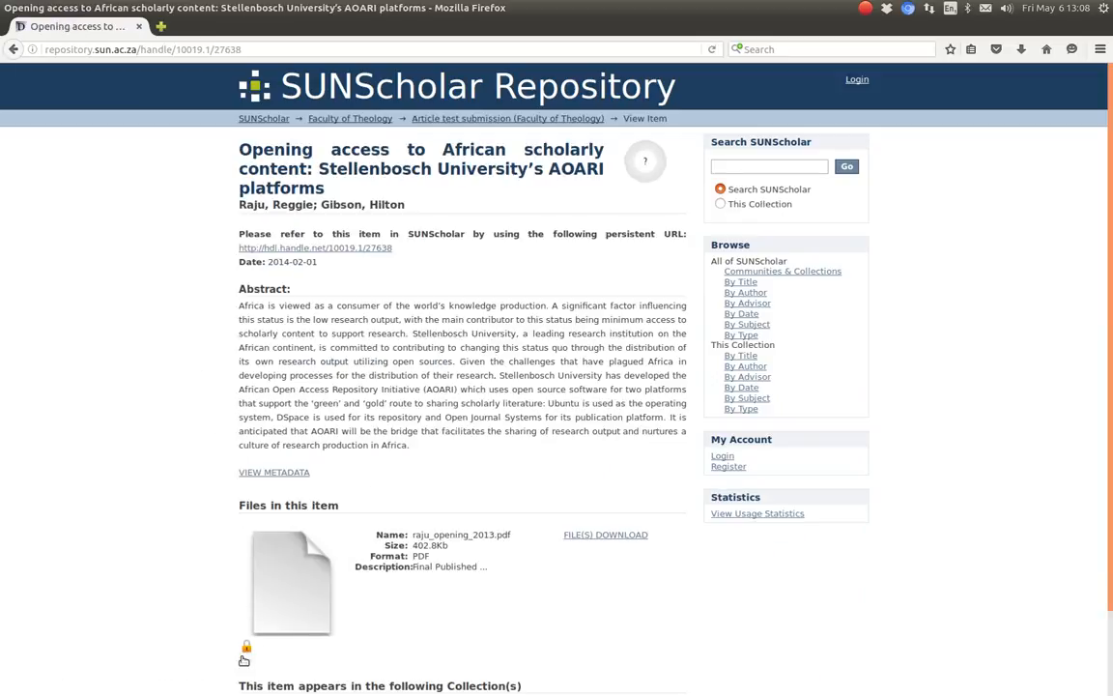
{"action": "left_click", "coordinate": [246, 647]}
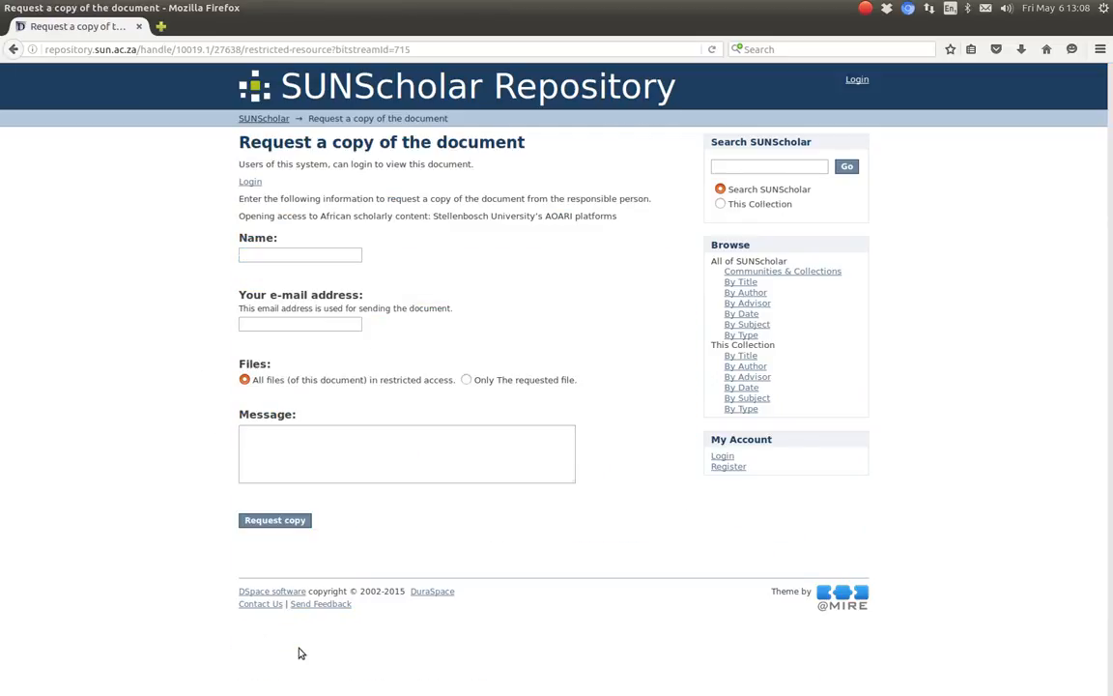
{"action": "mouse_move", "coordinate": [559, 218]}
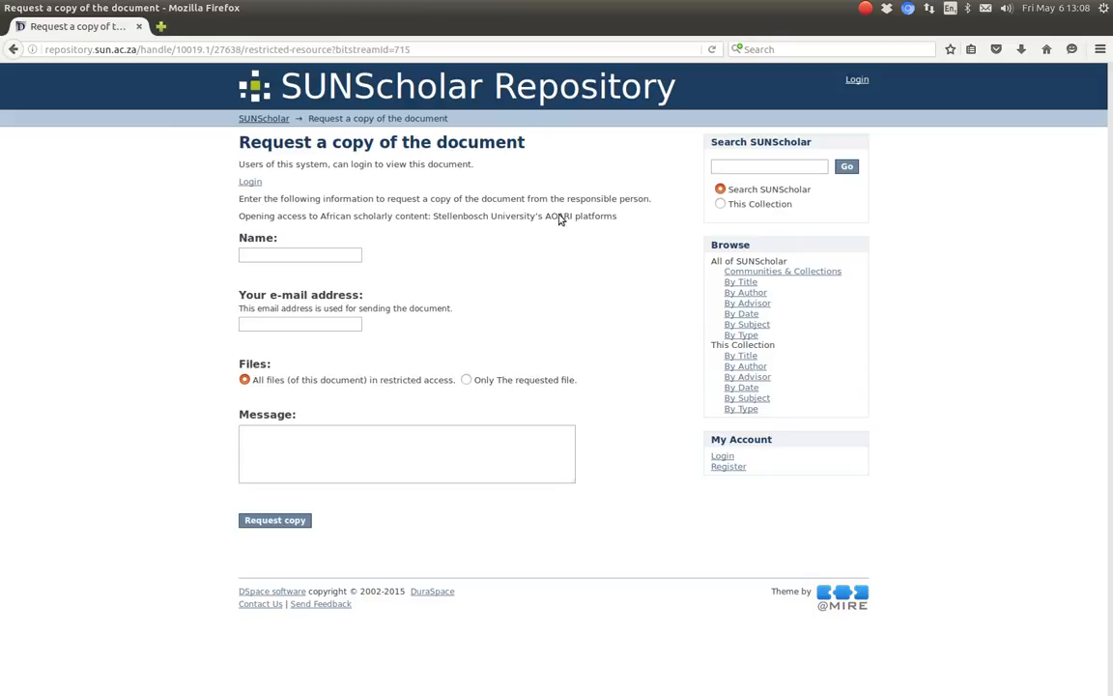
{"action": "mouse_move", "coordinate": [514, 325]}
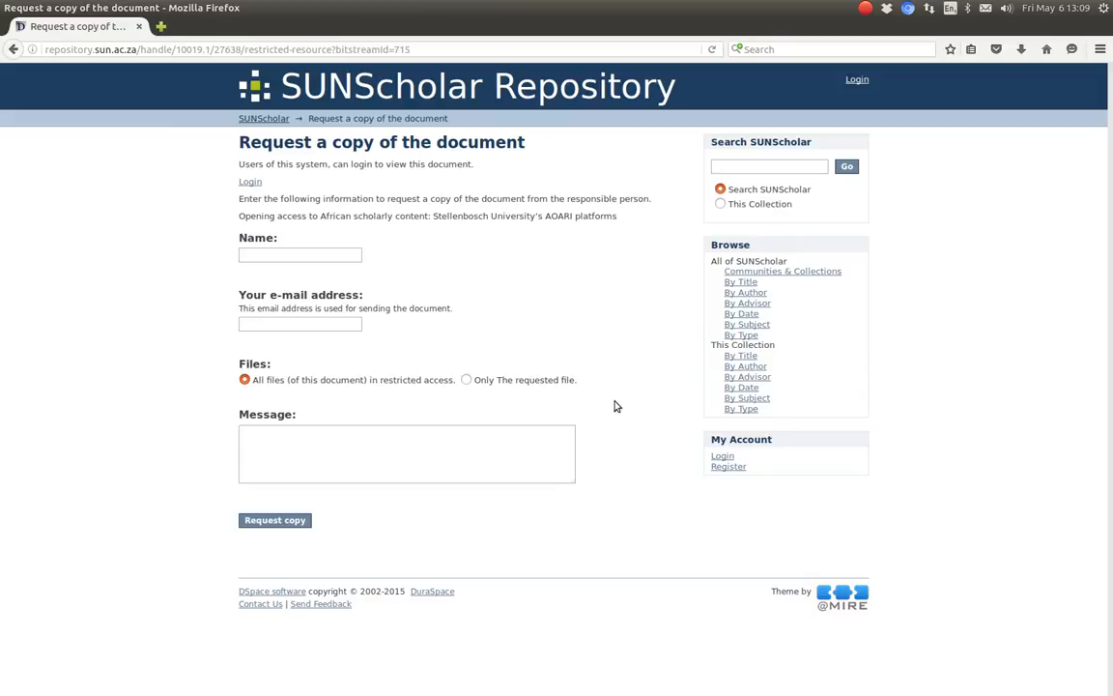
{"action": "mouse_move", "coordinate": [139, 239]}
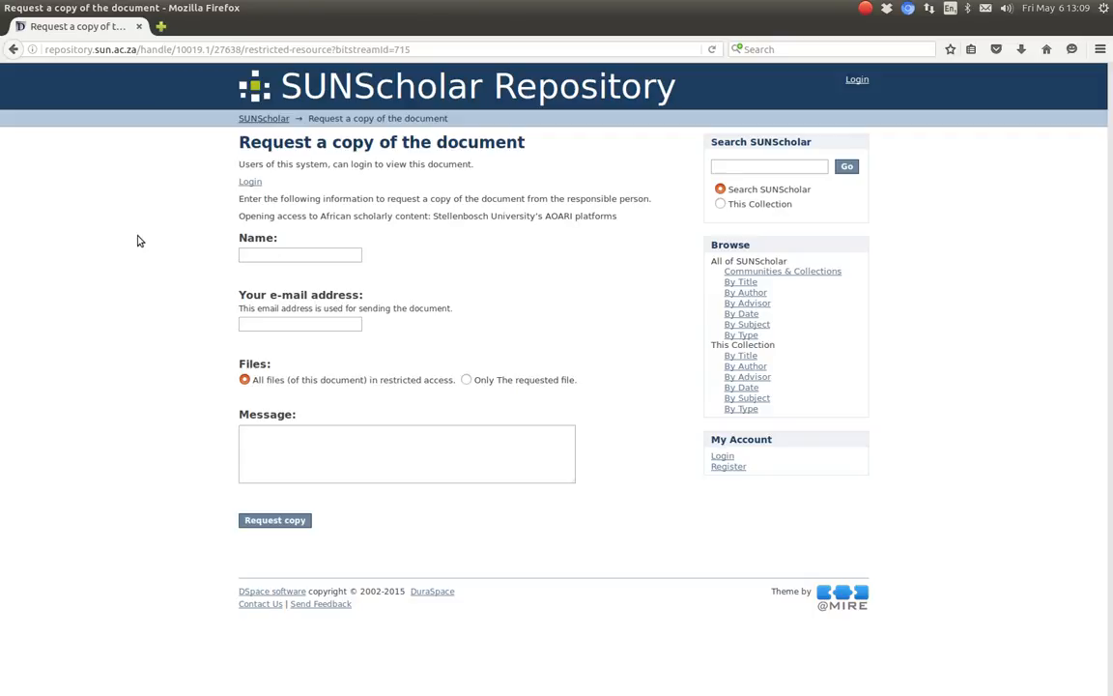
{"action": "mouse_move", "coordinate": [711, 436]}
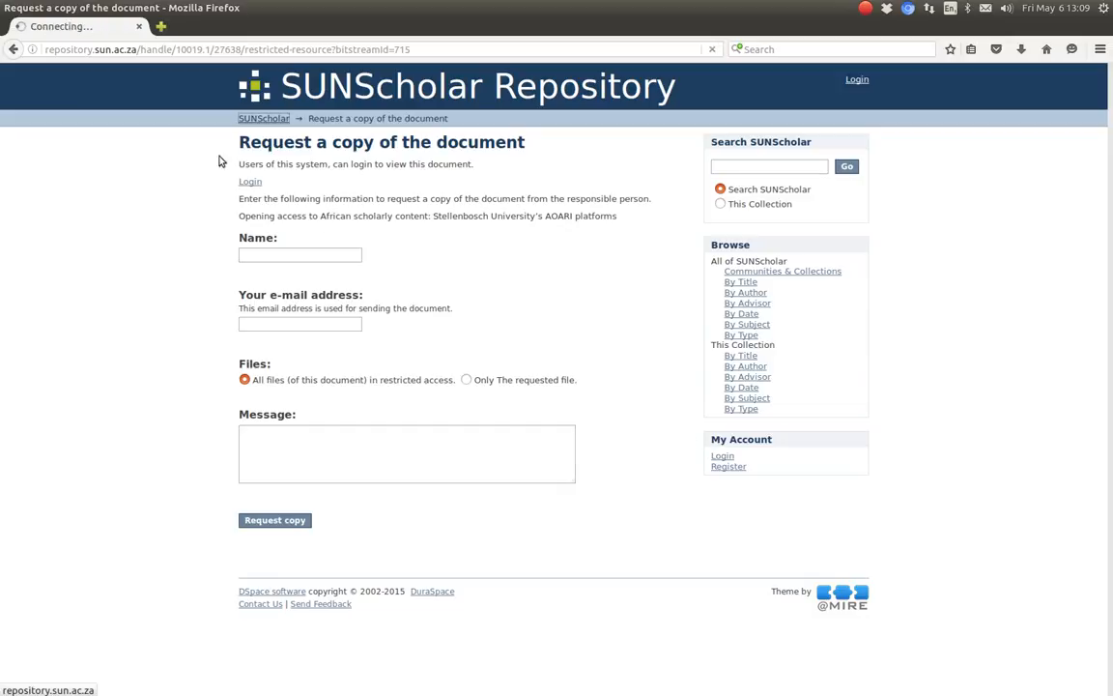
- Browse from the home page into Medicine and Health Sciences and view the Xenorhabdus khoisanae item
{"action": "left_click", "coordinate": [262, 118]}
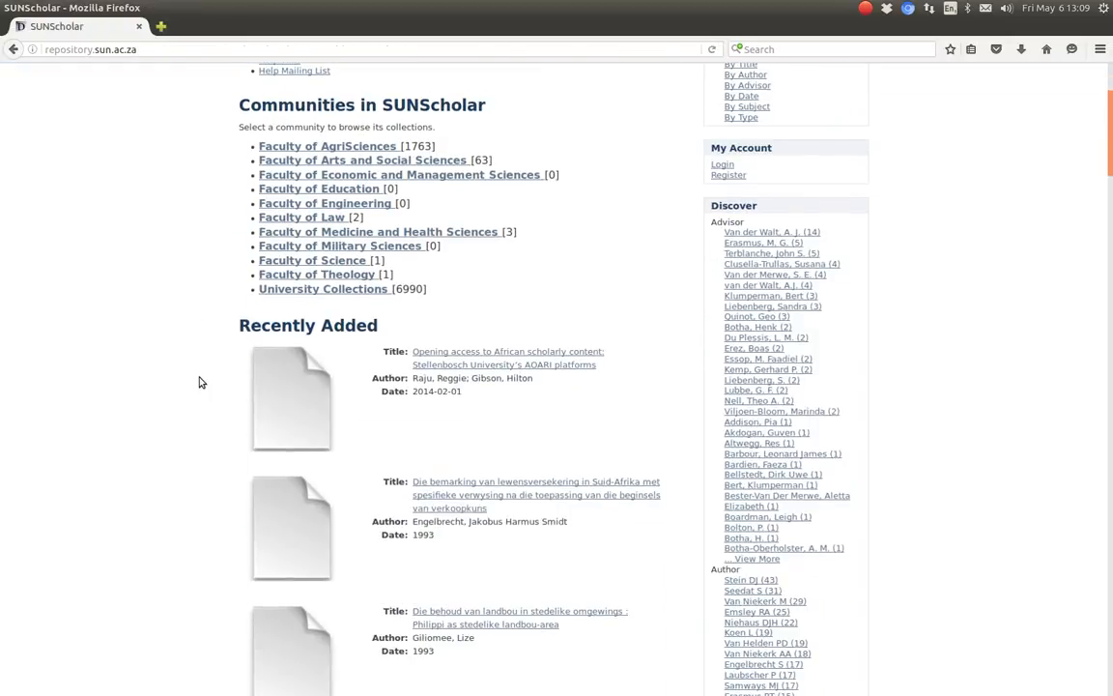
{"action": "left_click", "coordinate": [379, 232]}
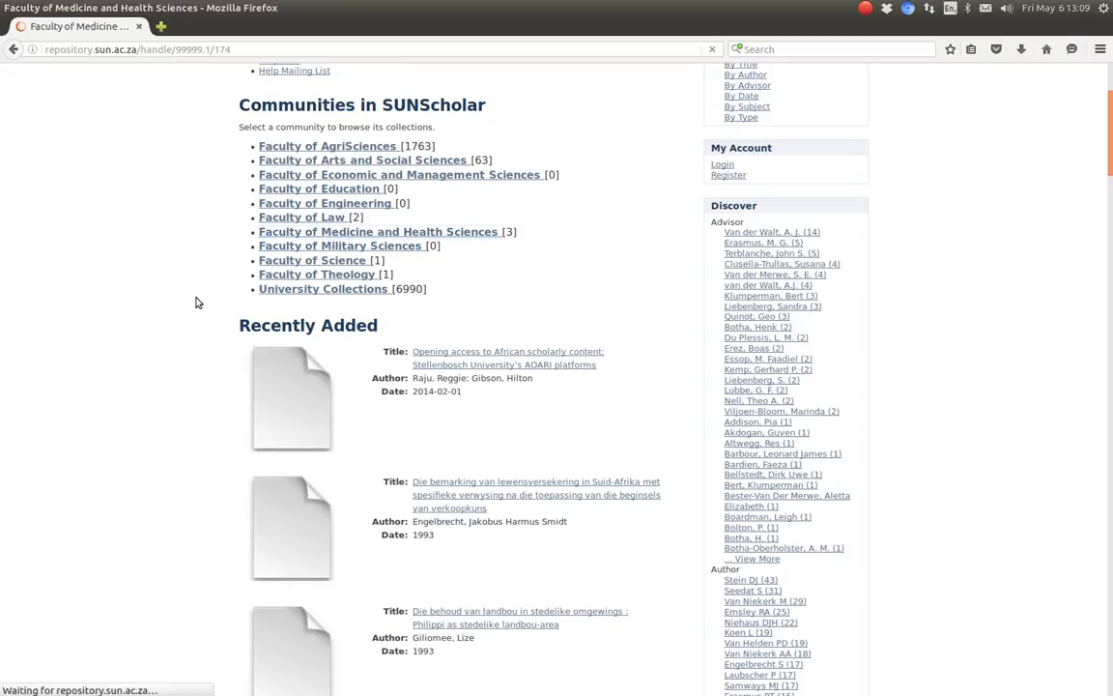
{"action": "left_click", "coordinate": [377, 232]}
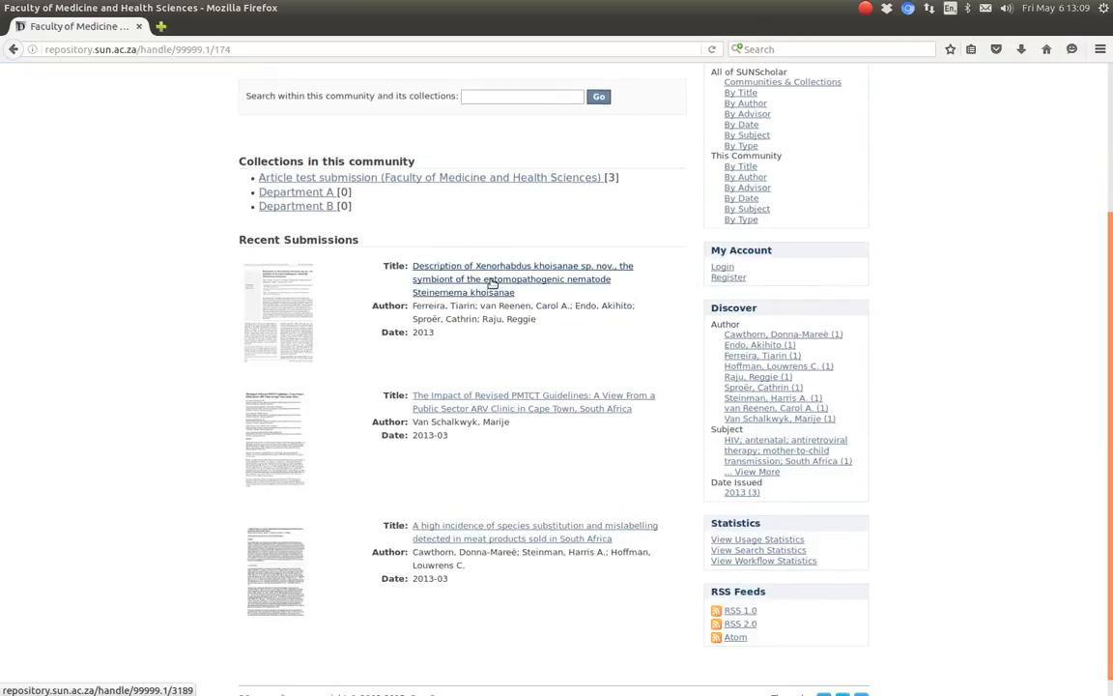
{"action": "left_click", "coordinate": [522, 278]}
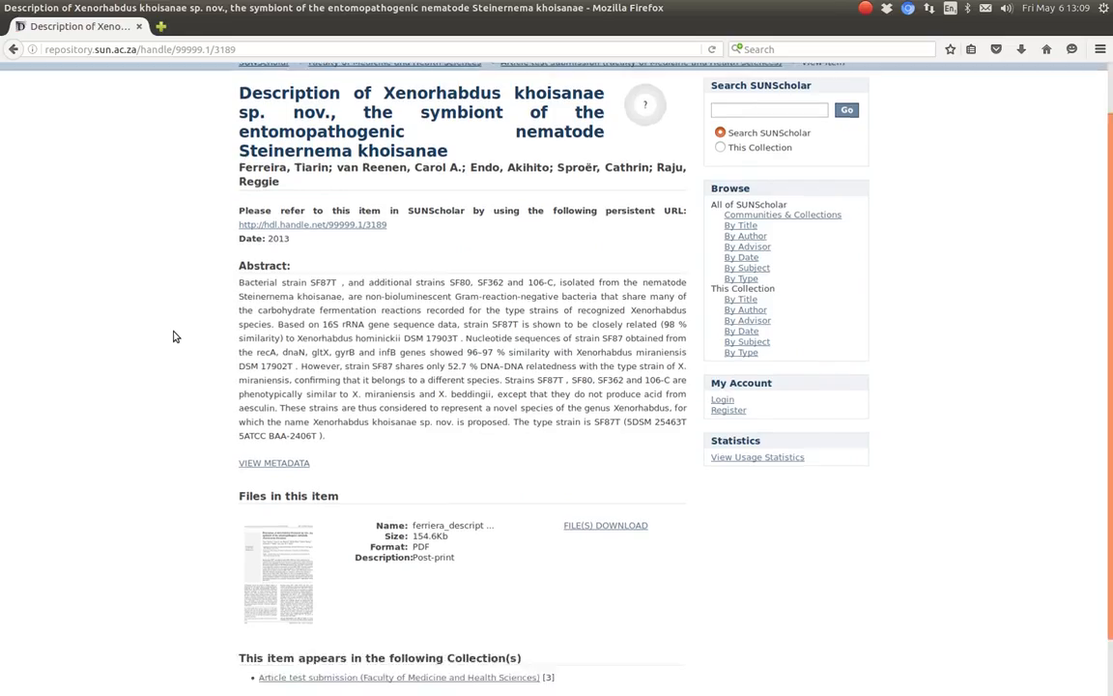
{"action": "scroll", "scroll_direction": "down", "scroll_amount": 3}
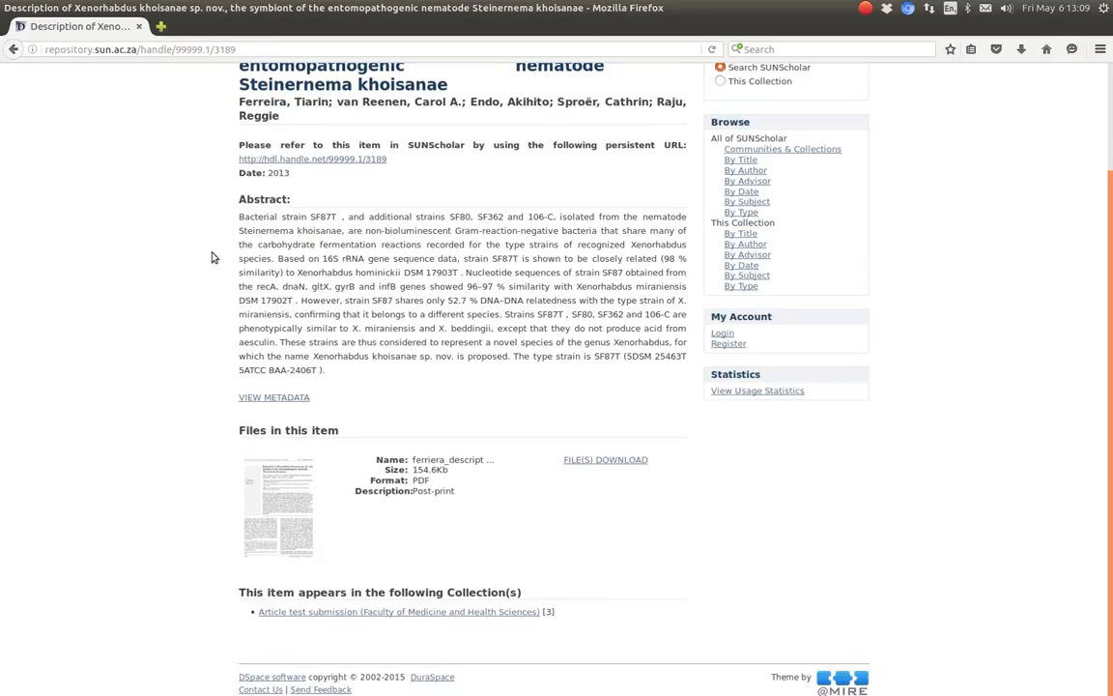
{"action": "mouse_move", "coordinate": [203, 269]}
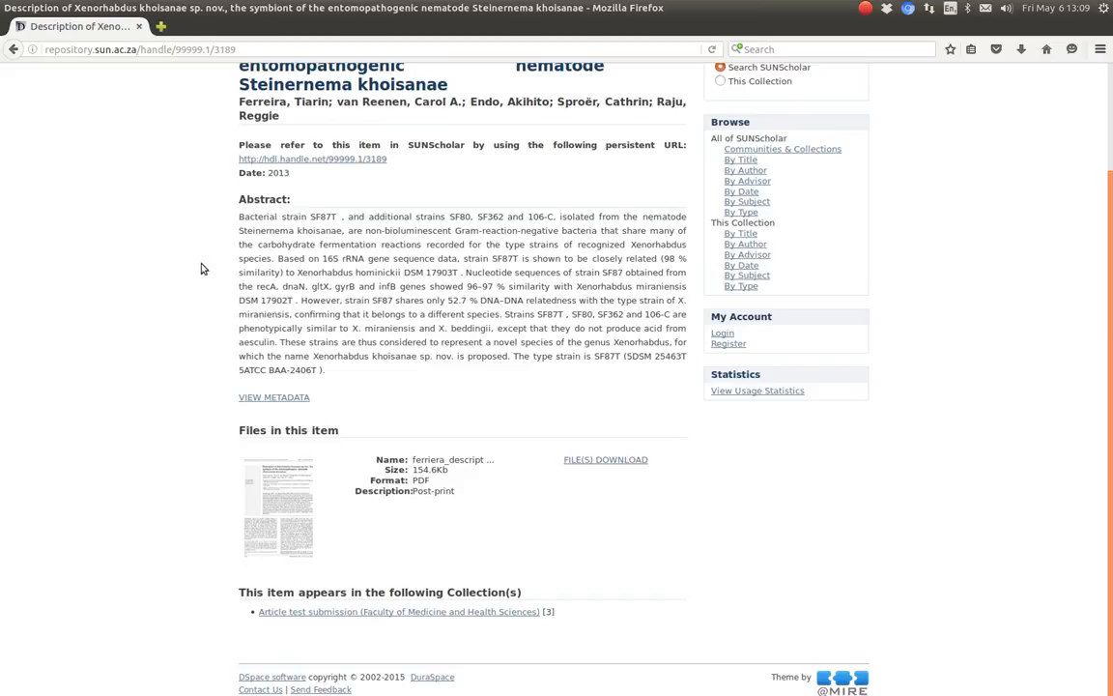
{"action": "scroll", "scroll_direction": "up", "scroll_amount": 3}
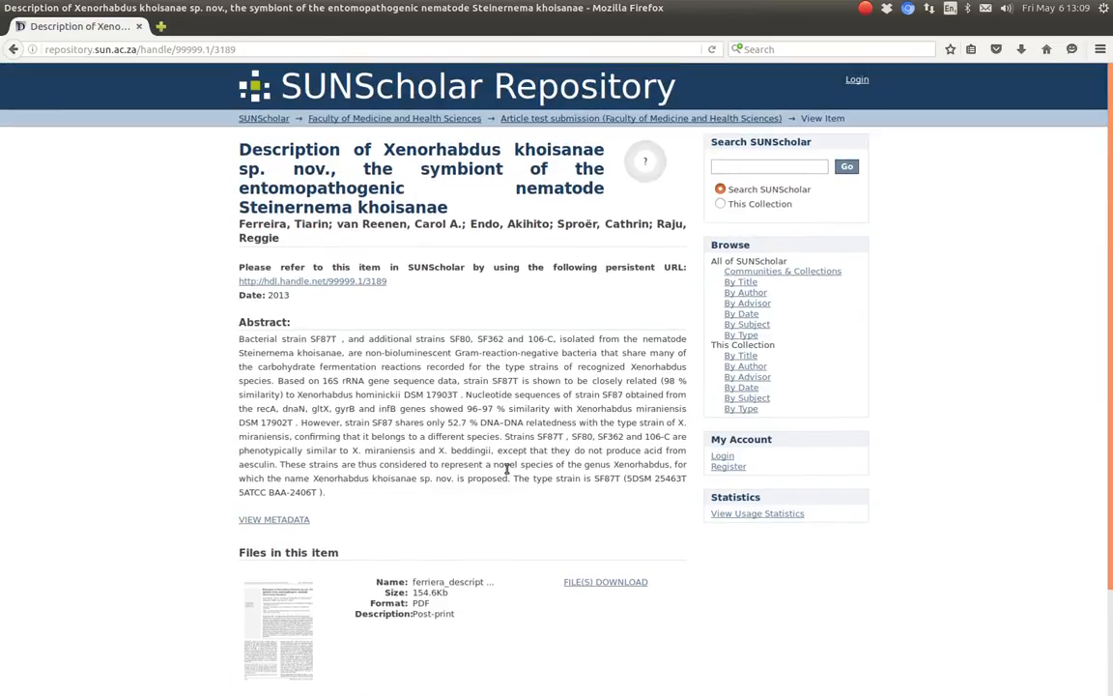
{"action": "mouse_move", "coordinate": [284, 311]}
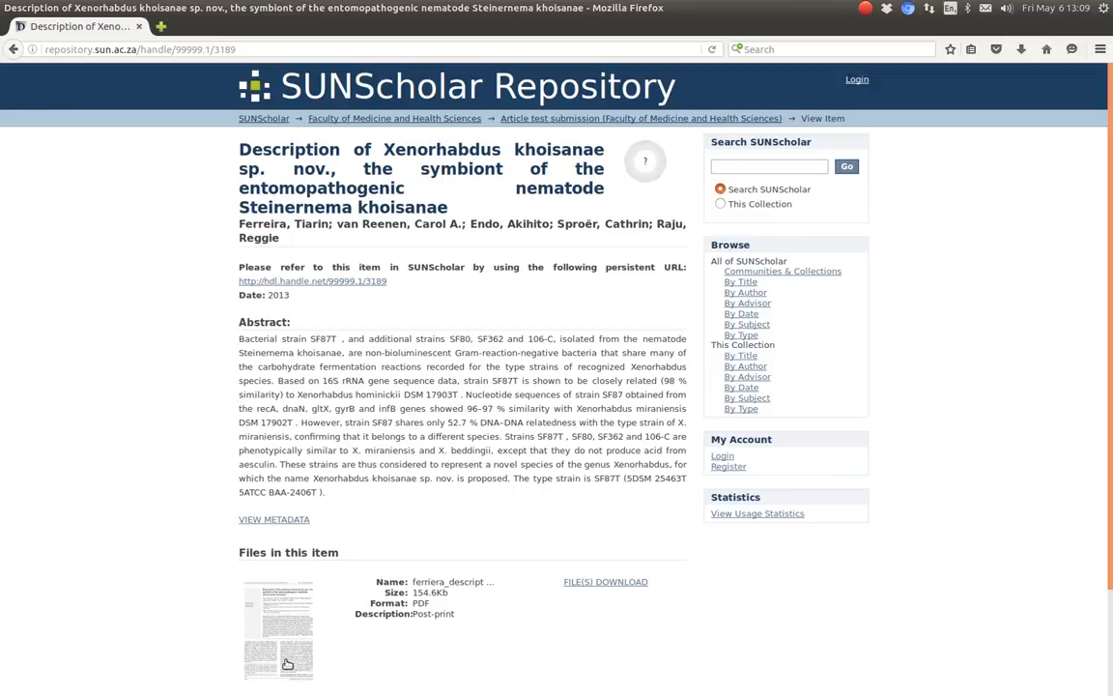
{"action": "scroll", "scroll_direction": "down", "scroll_amount": 3}
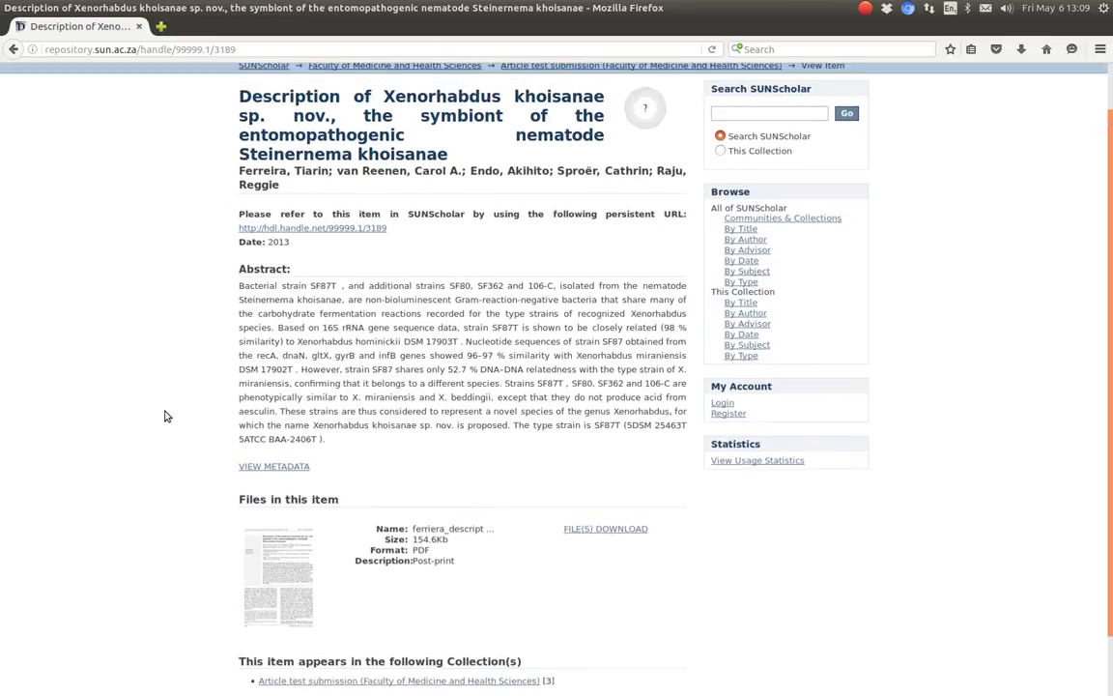
- Sign in via Campus Login, dismissing the stray download prompt, and check the account profile
{"action": "left_click", "coordinate": [722, 402]}
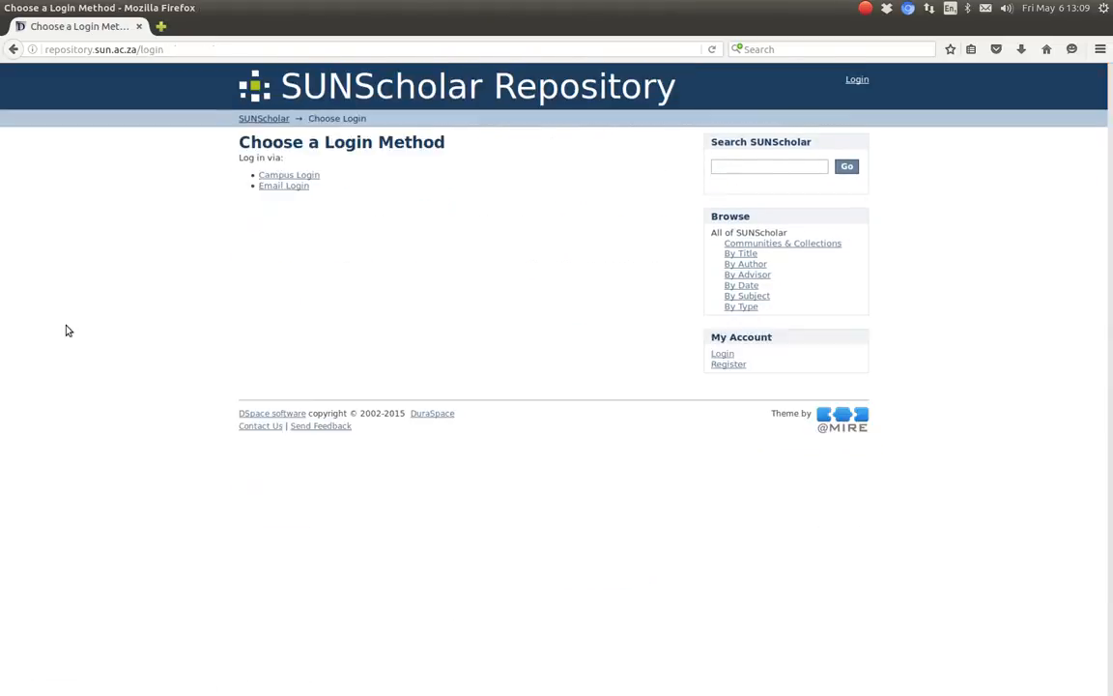
{"action": "left_click", "coordinate": [288, 174]}
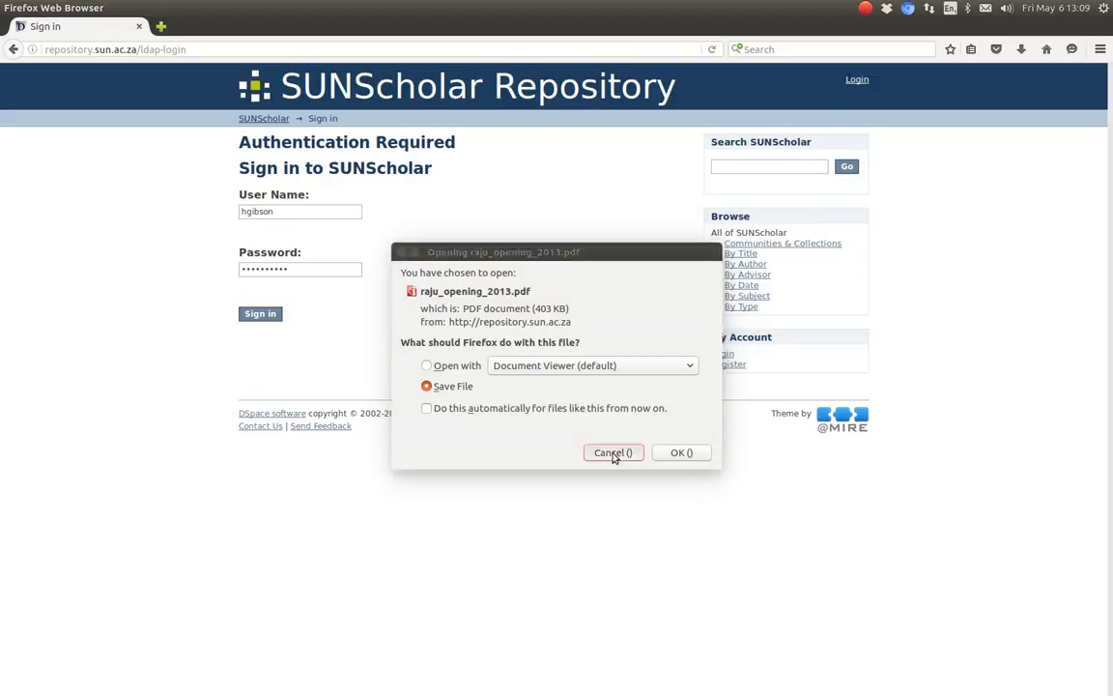
{"action": "left_click", "coordinate": [613, 452]}
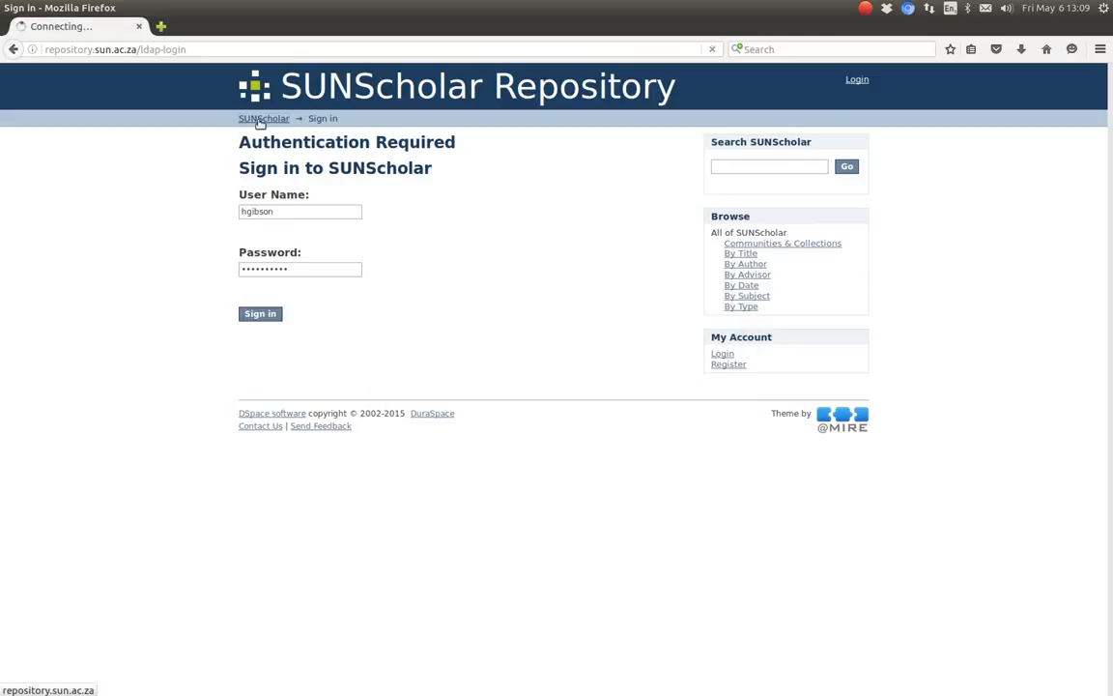
{"action": "left_click", "coordinate": [258, 313]}
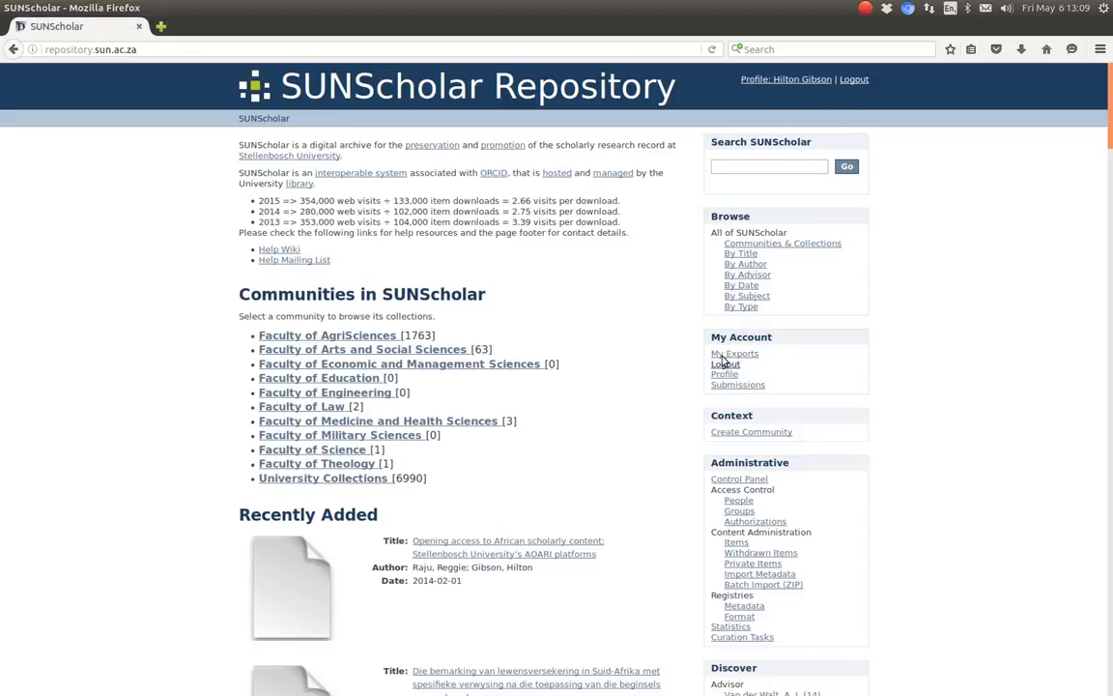
{"action": "left_click", "coordinate": [723, 374]}
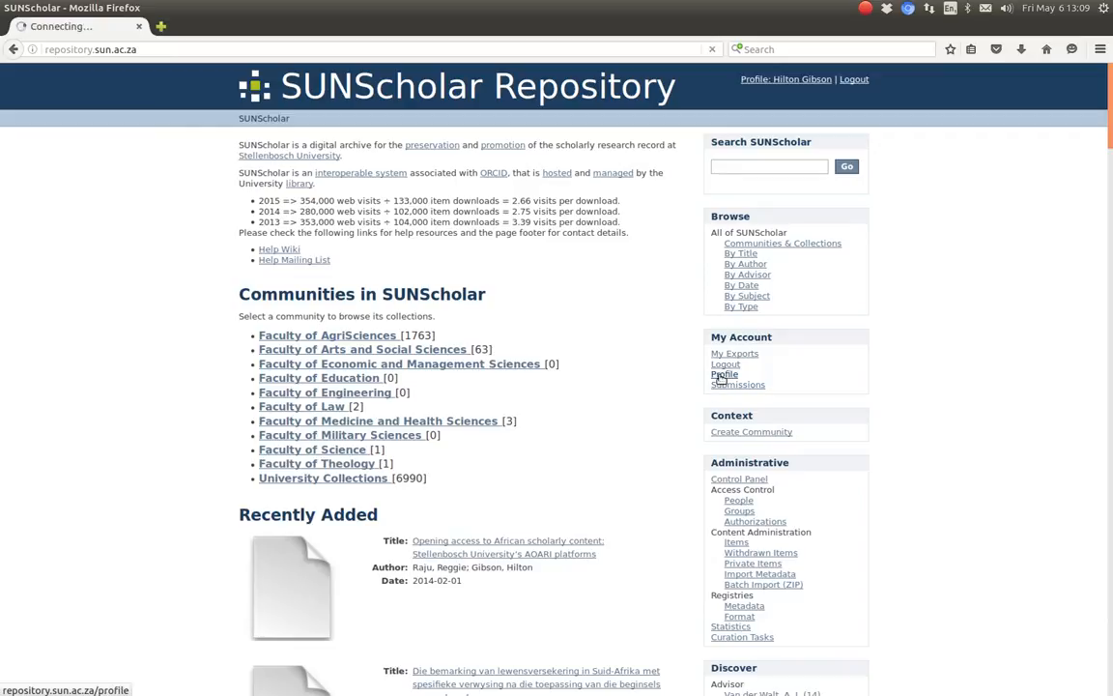
{"action": "left_click", "coordinate": [724, 375]}
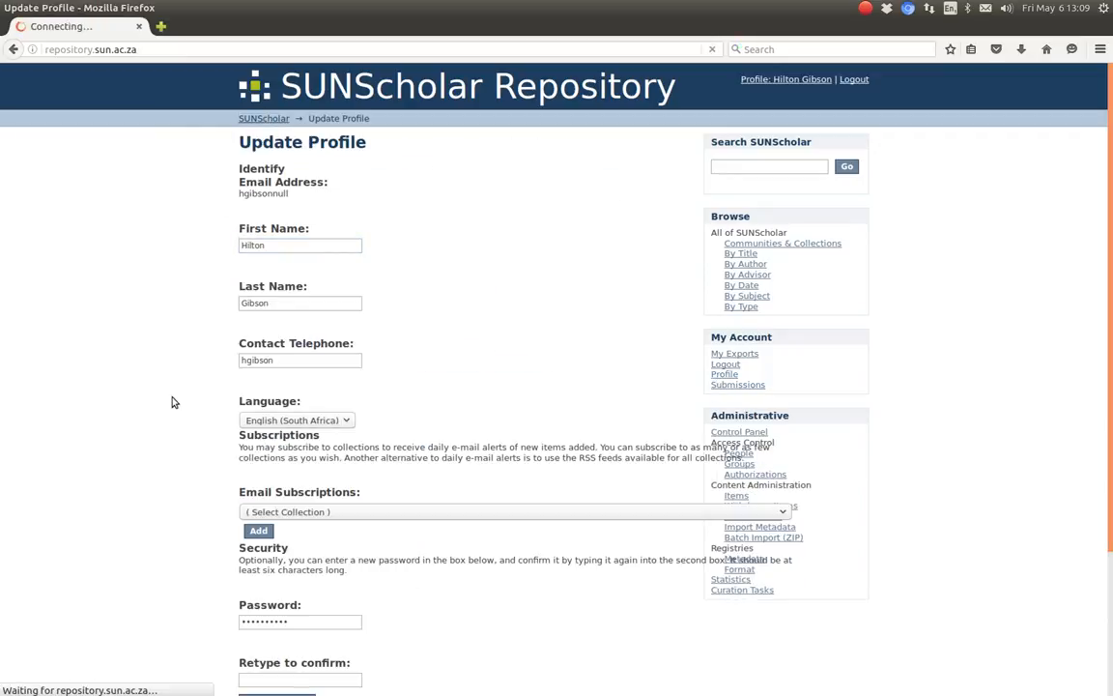
- Reopen the Xenorhabdus khoisanae item from the Medicine and Health Sciences community while signed in
{"action": "left_click", "coordinate": [263, 118]}
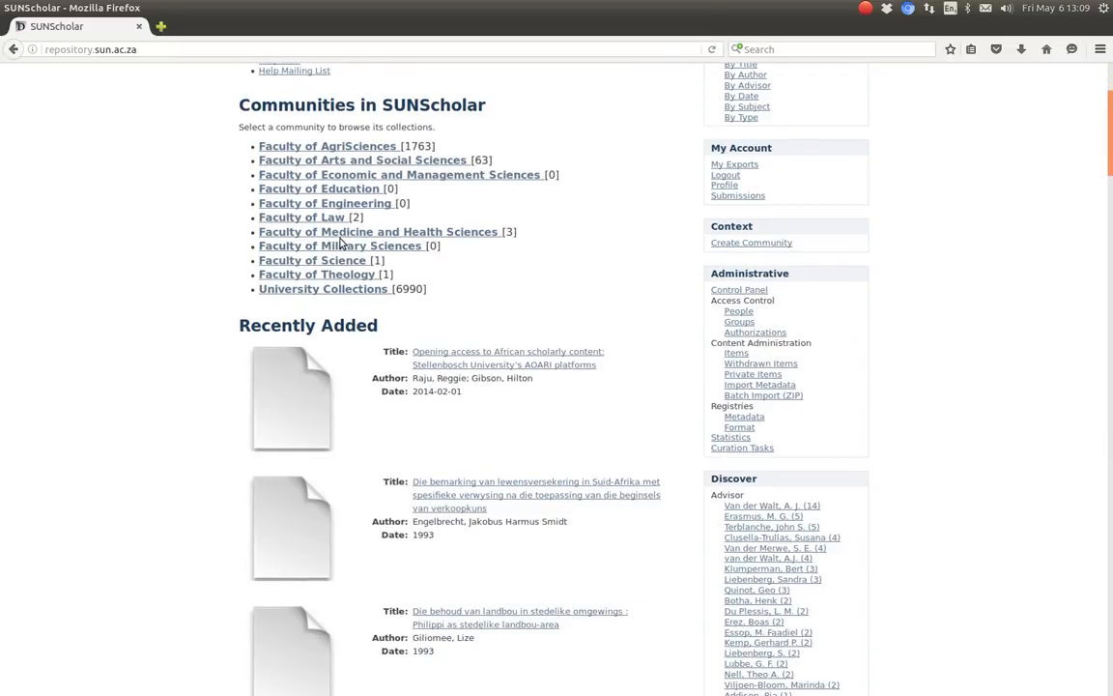
{"action": "left_click", "coordinate": [378, 232]}
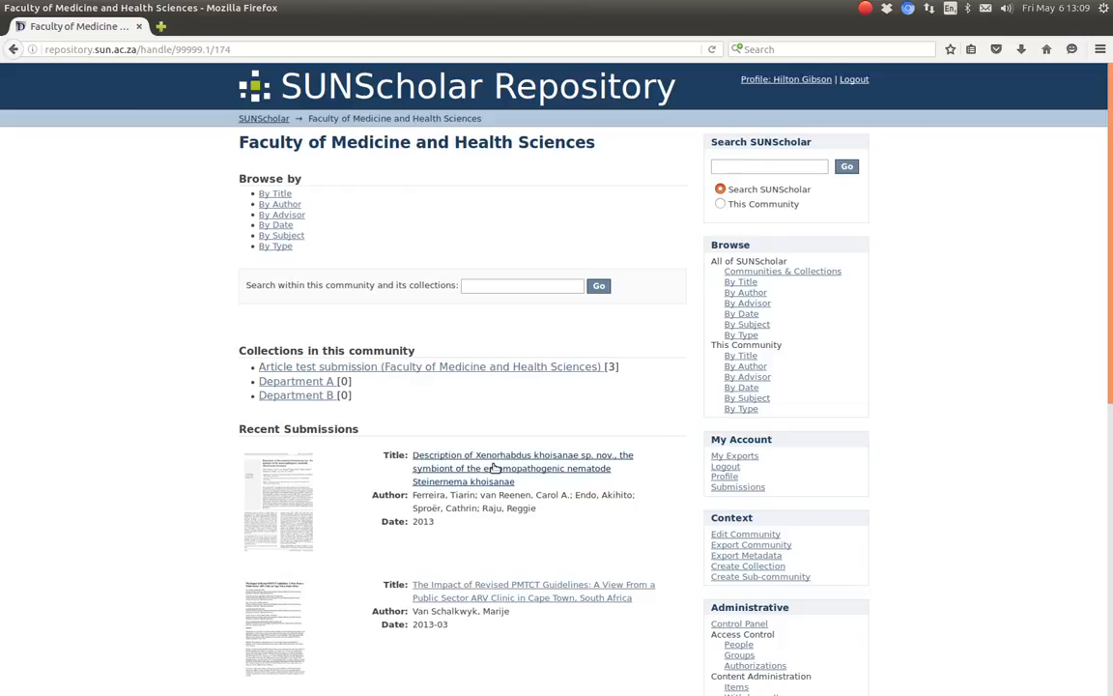
{"action": "left_click", "coordinate": [521, 467]}
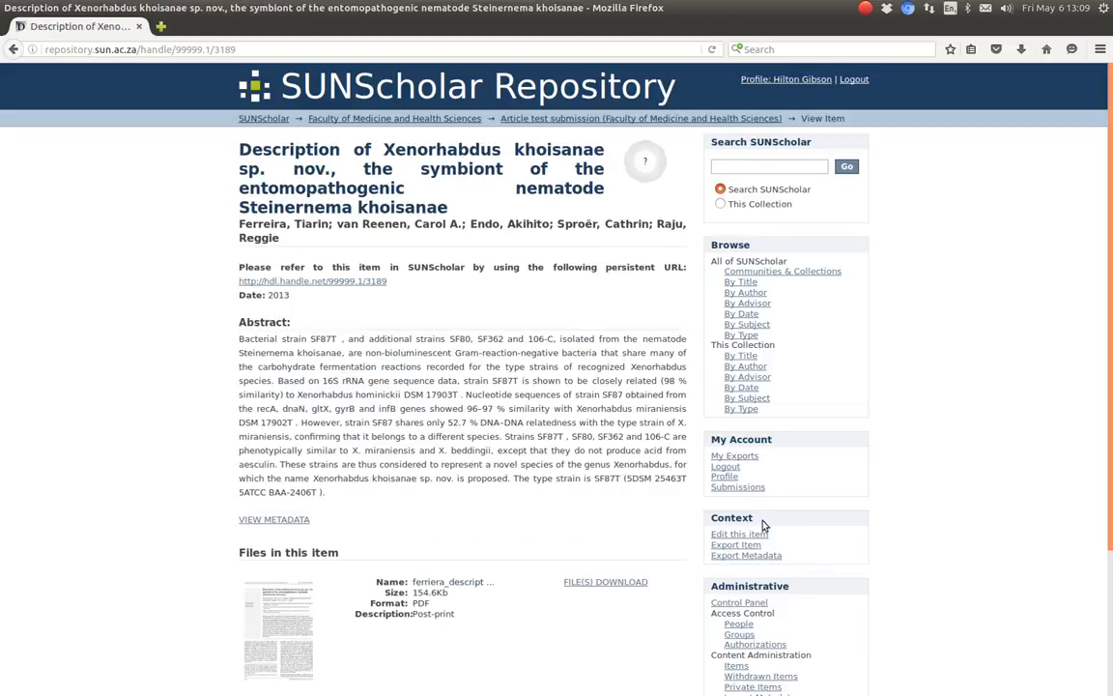
{"action": "scroll", "scroll_direction": "down", "scroll_amount": 3}
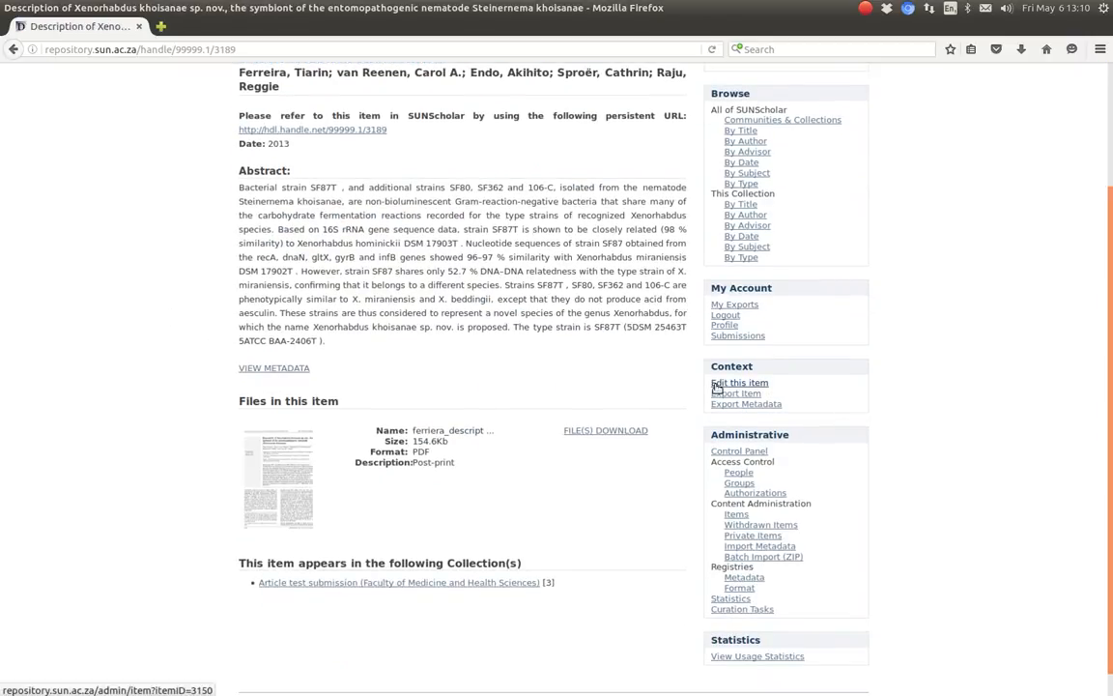
- View the item's Authorizations policy list showing Anonymous read on all bundles and bitstreams
{"action": "left_click", "coordinate": [738, 383]}
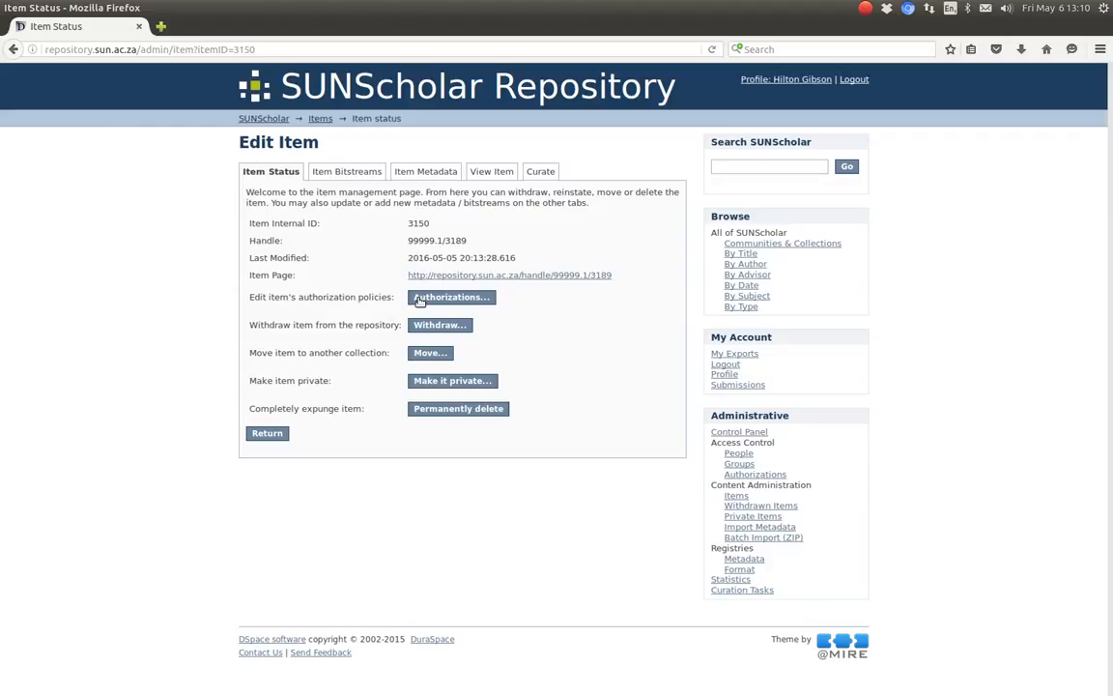
{"action": "left_click", "coordinate": [450, 297]}
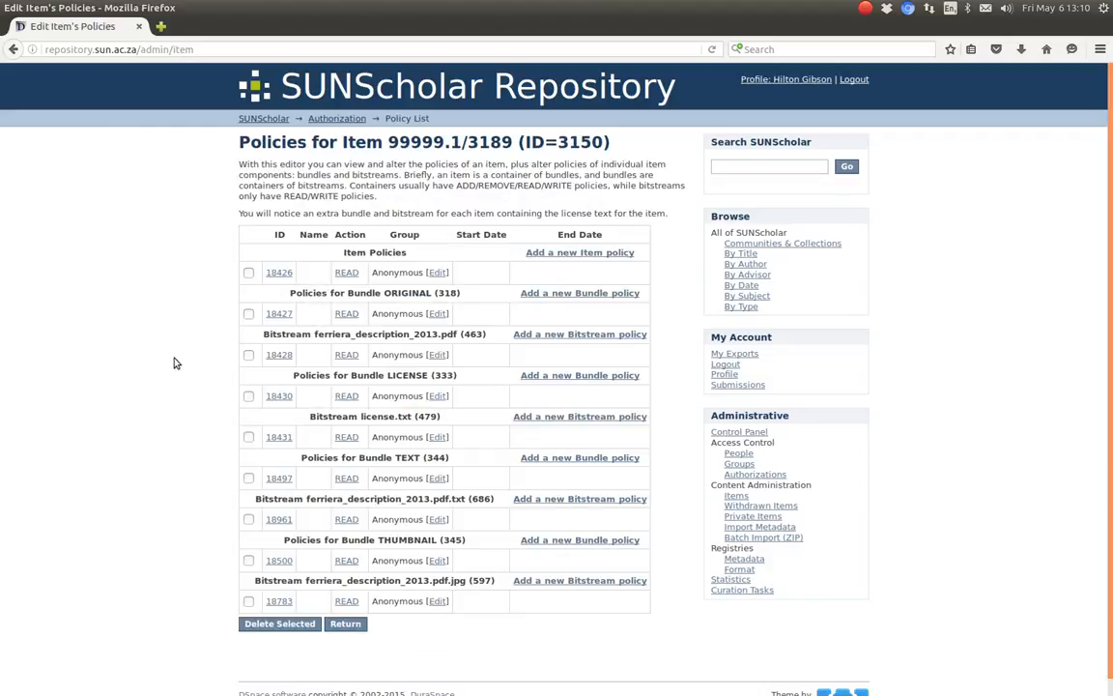
{"action": "mouse_move", "coordinate": [371, 543]}
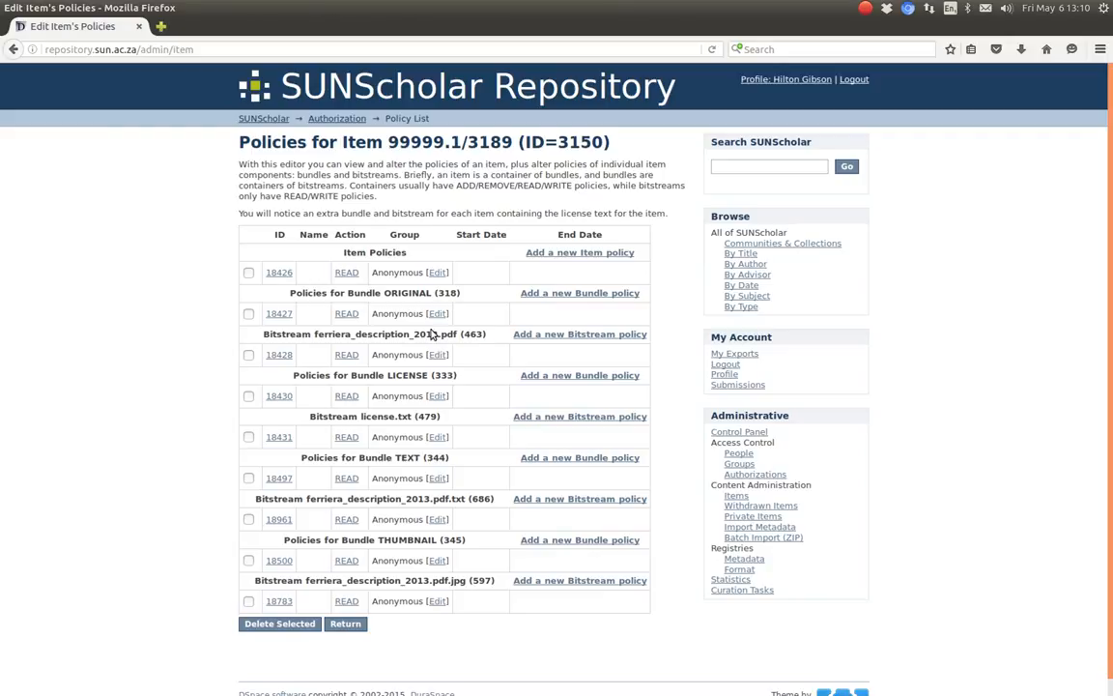
{"action": "mouse_move", "coordinate": [313, 332]}
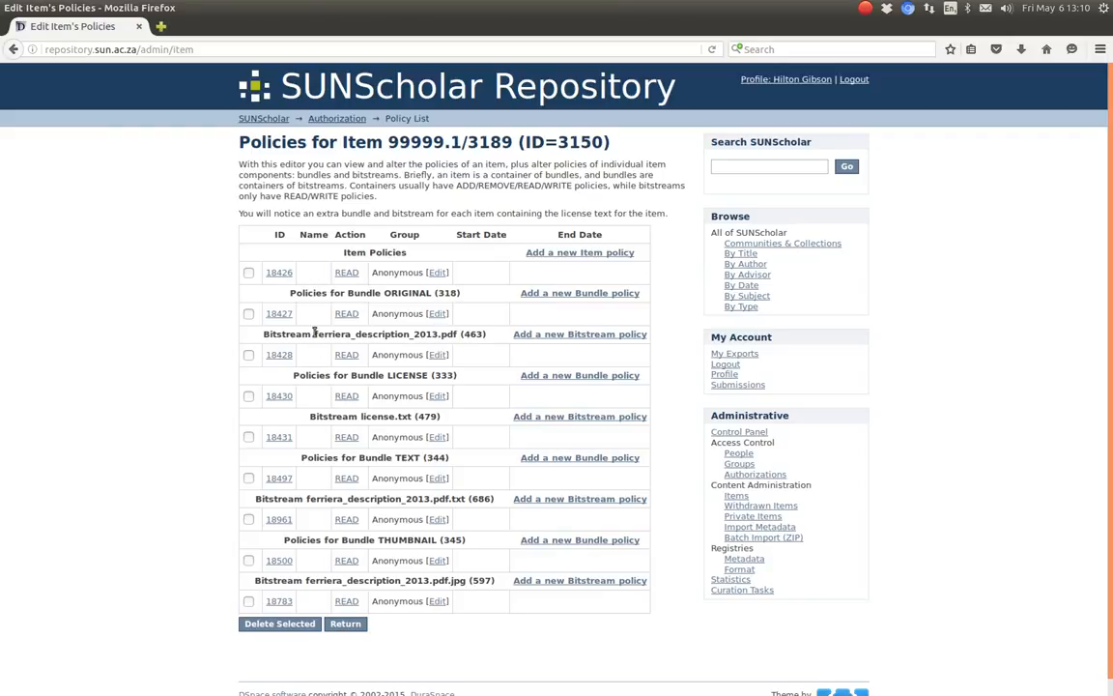
{"action": "double_click", "coordinate": [377, 332]}
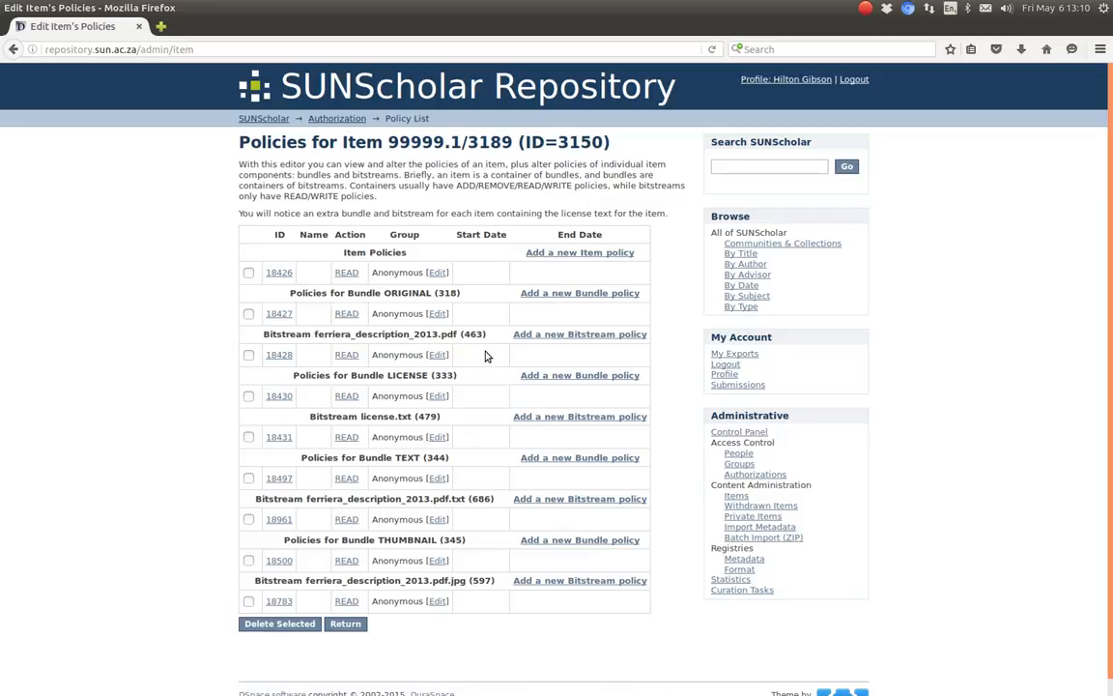
{"action": "mouse_move", "coordinate": [278, 355]}
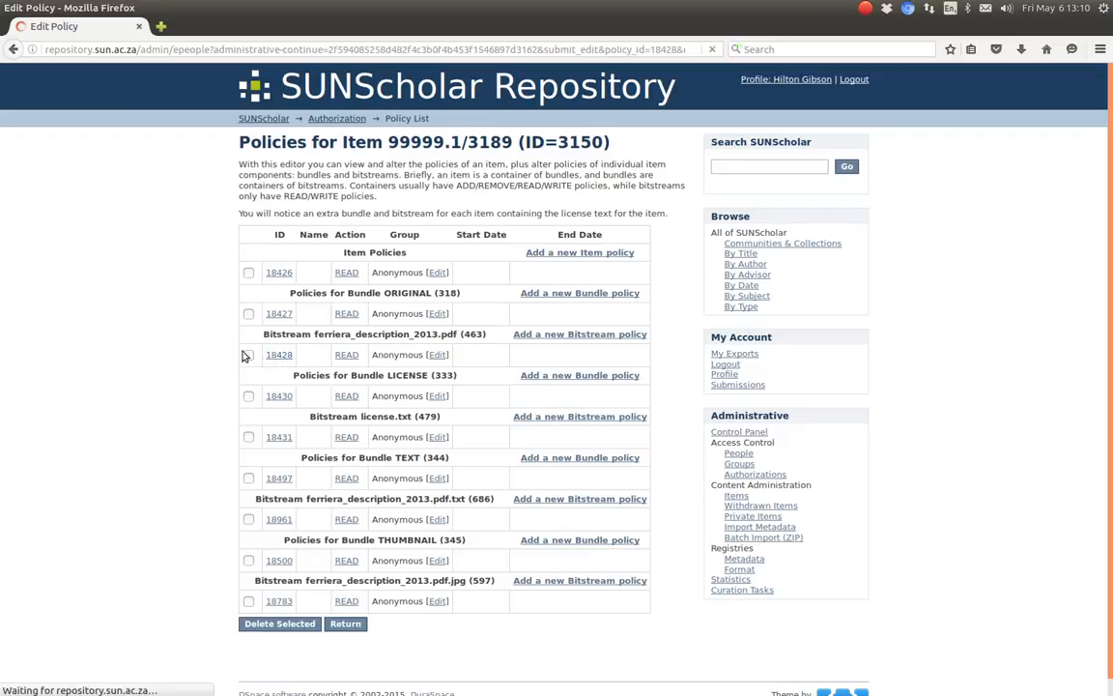
- Set the ferreira_description_2013.pdf Anonymous read policy start date to 31 August 2016 and save
{"action": "left_click", "coordinate": [436, 353]}
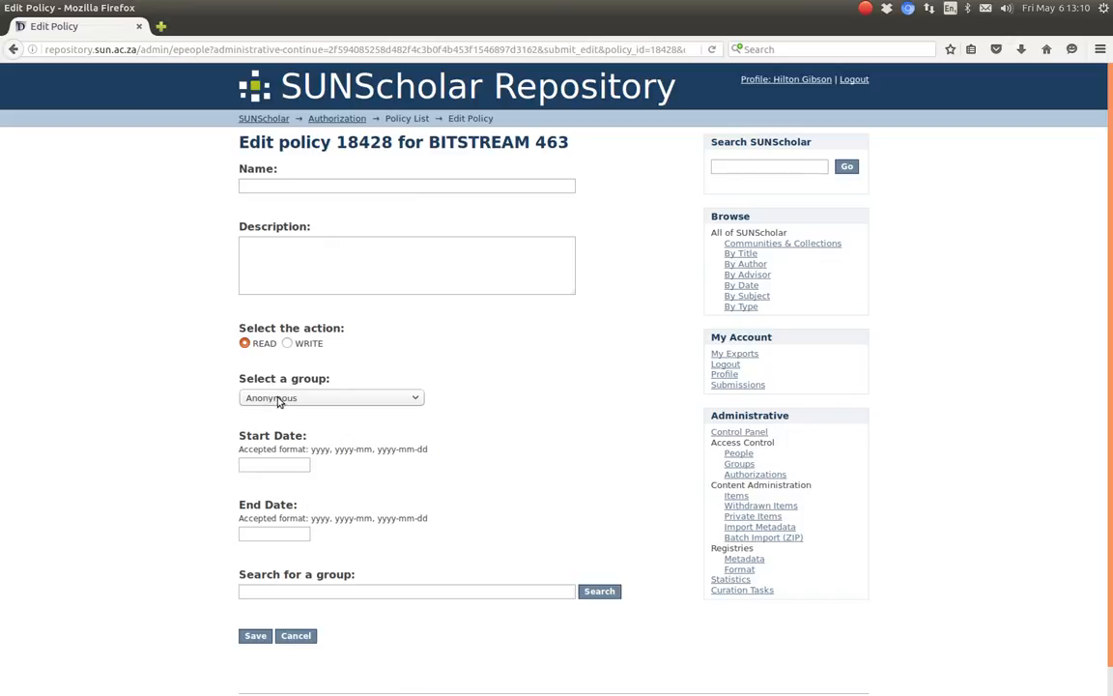
{"action": "left_click", "coordinate": [275, 464]}
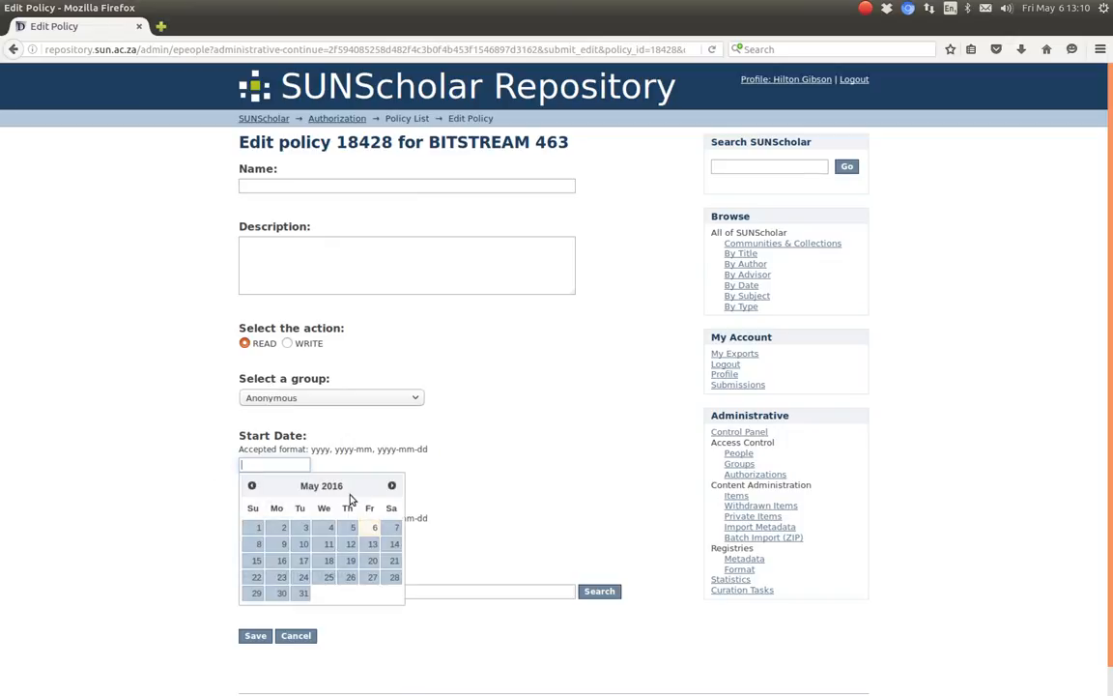
{"action": "left_click", "coordinate": [390, 485]}
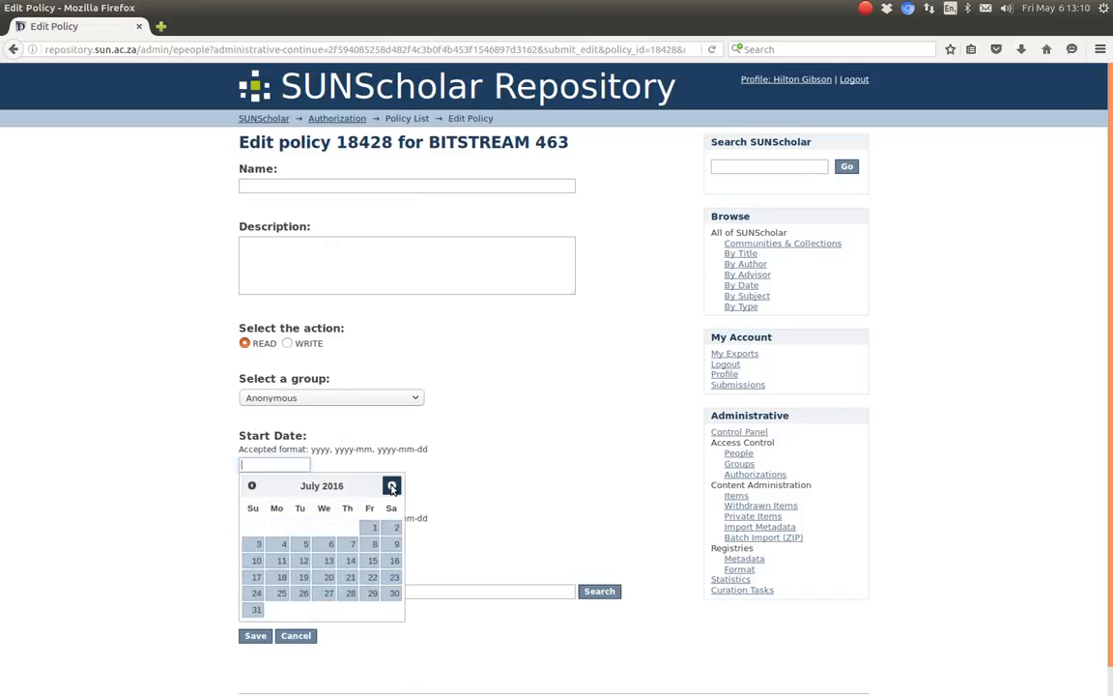
{"action": "left_click", "coordinate": [390, 485]}
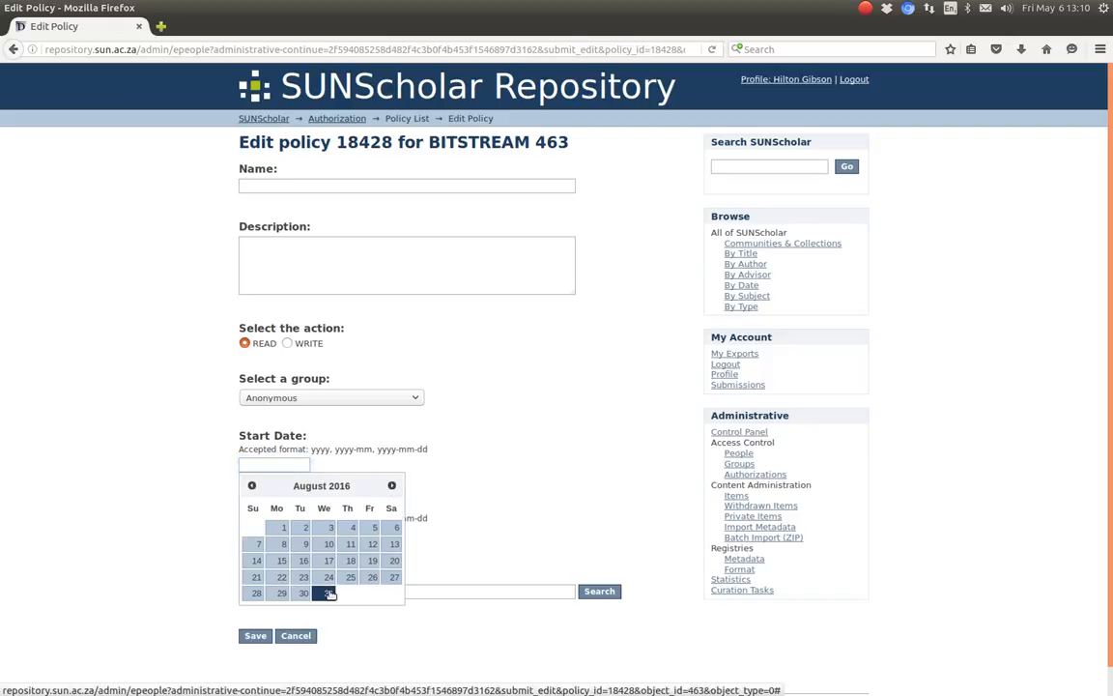
{"action": "left_click", "coordinate": [328, 591]}
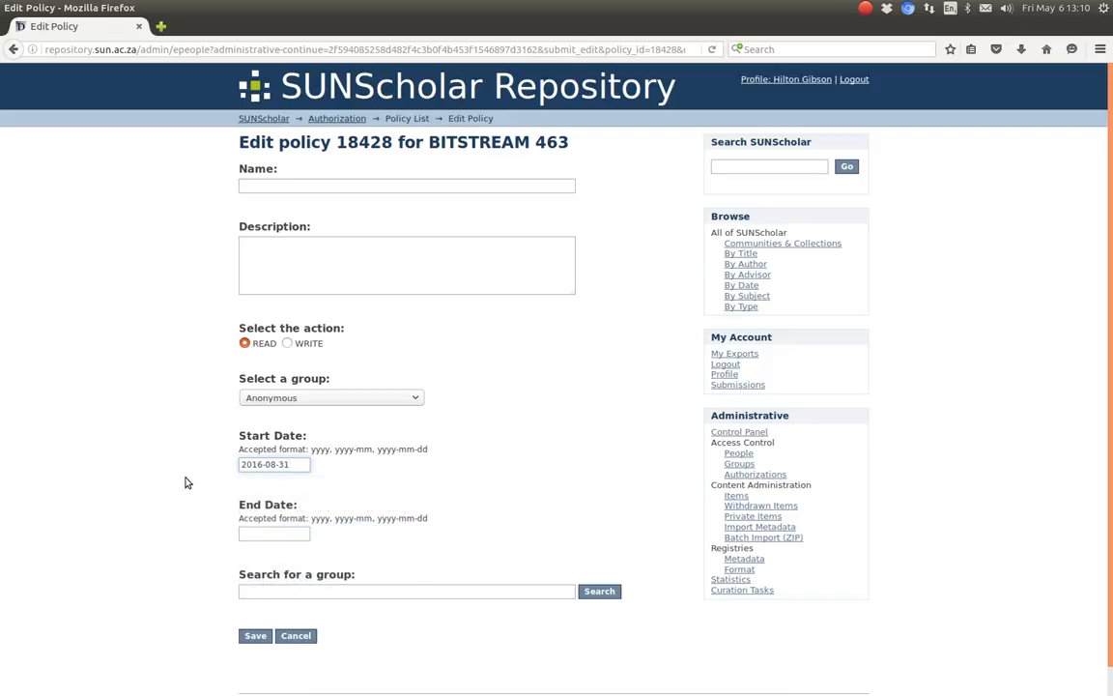
{"action": "left_click", "coordinate": [406, 591]}
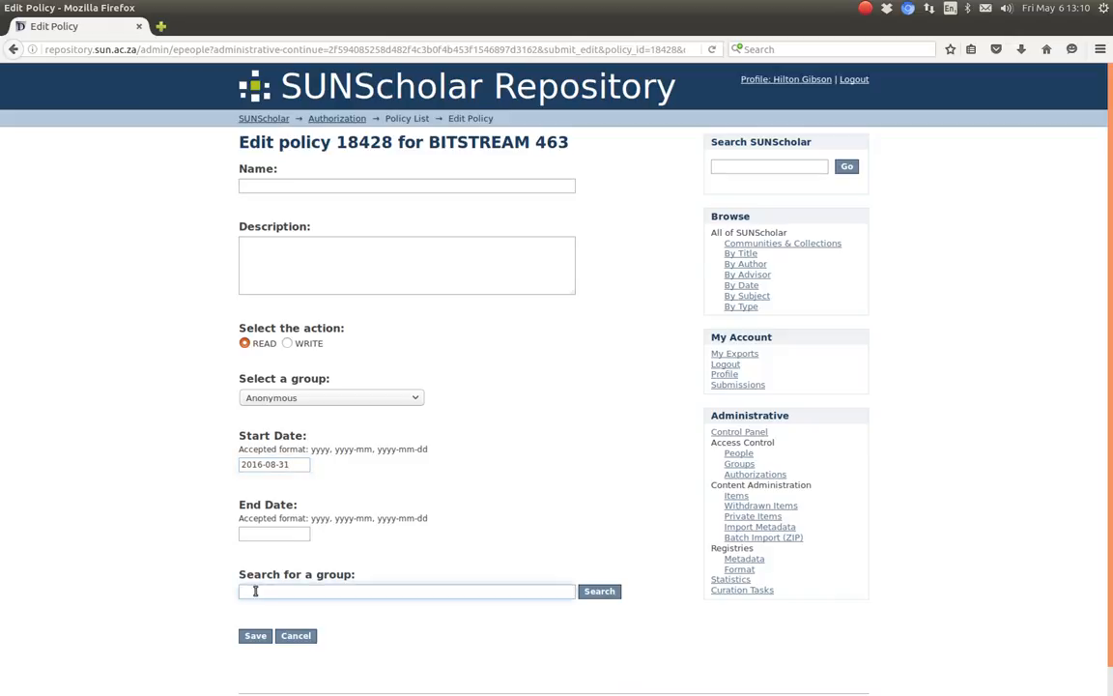
{"action": "mouse_move", "coordinate": [189, 280]}
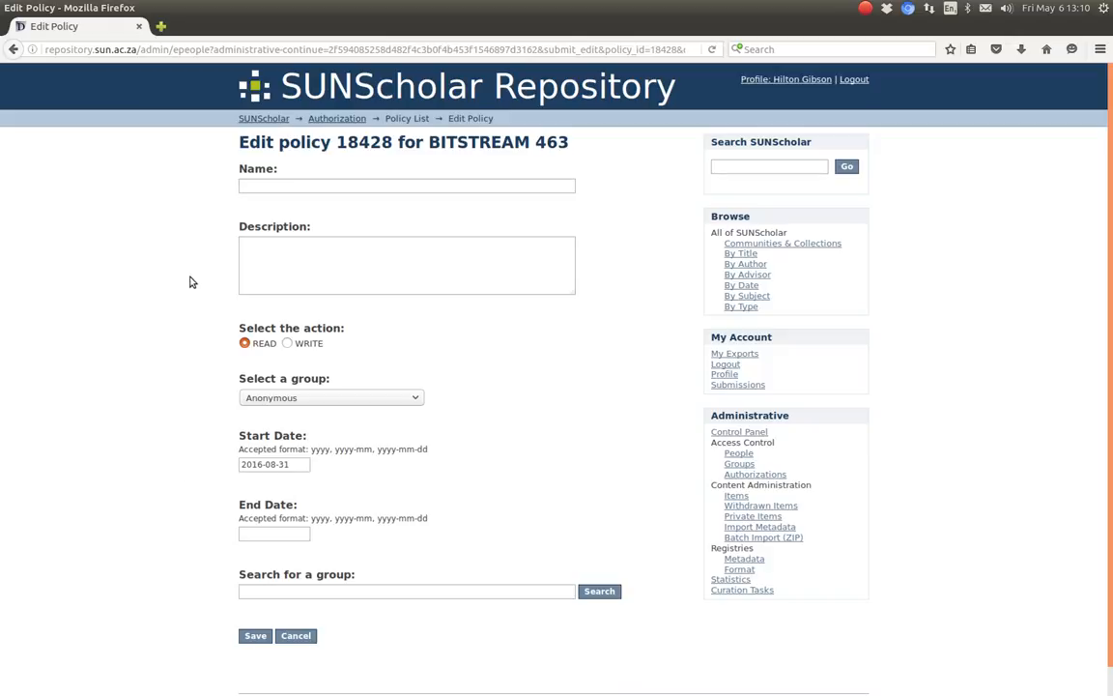
{"action": "left_click", "coordinate": [406, 265]}
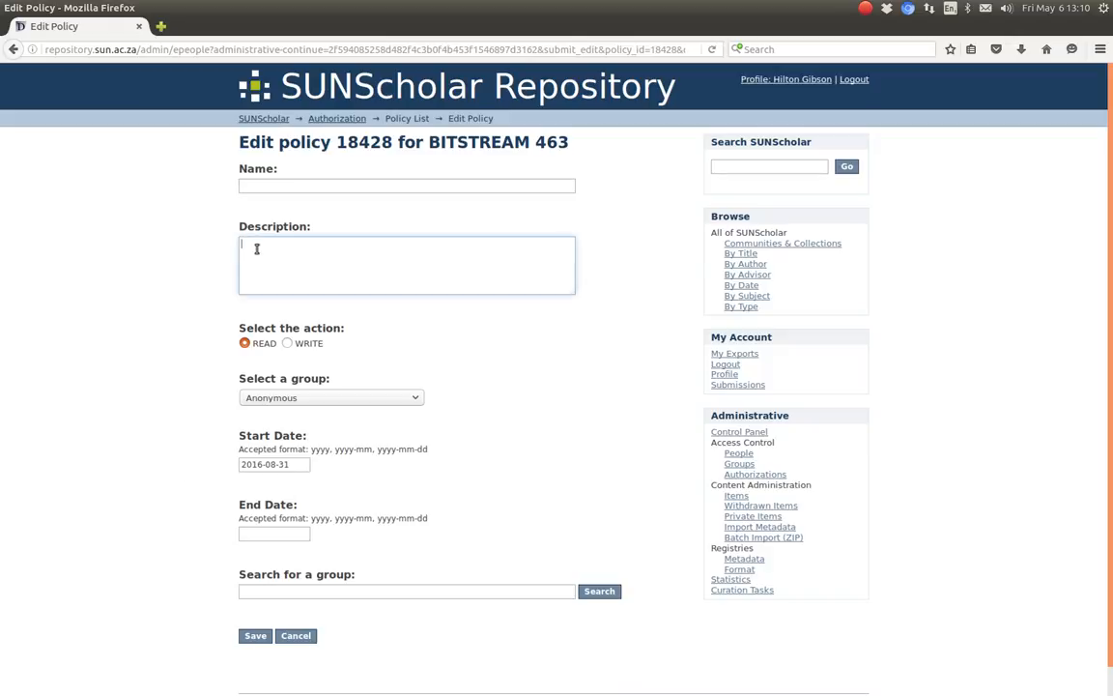
{"action": "left_click", "coordinate": [406, 185]}
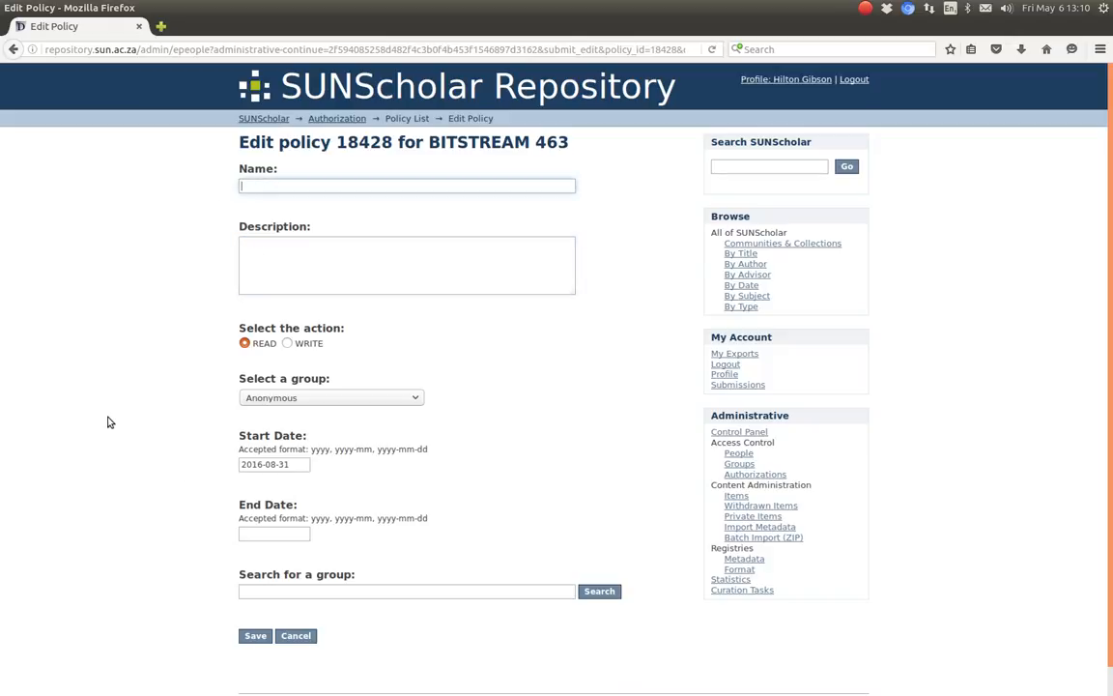
{"action": "mouse_move", "coordinate": [340, 502]}
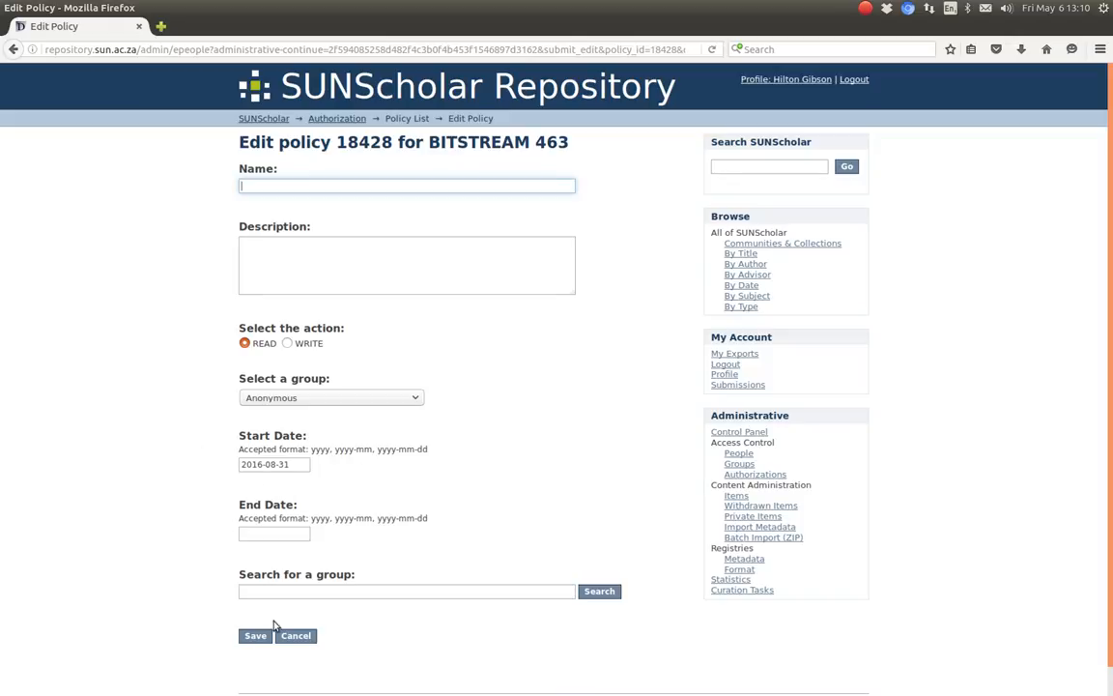
{"action": "left_click", "coordinate": [255, 634]}
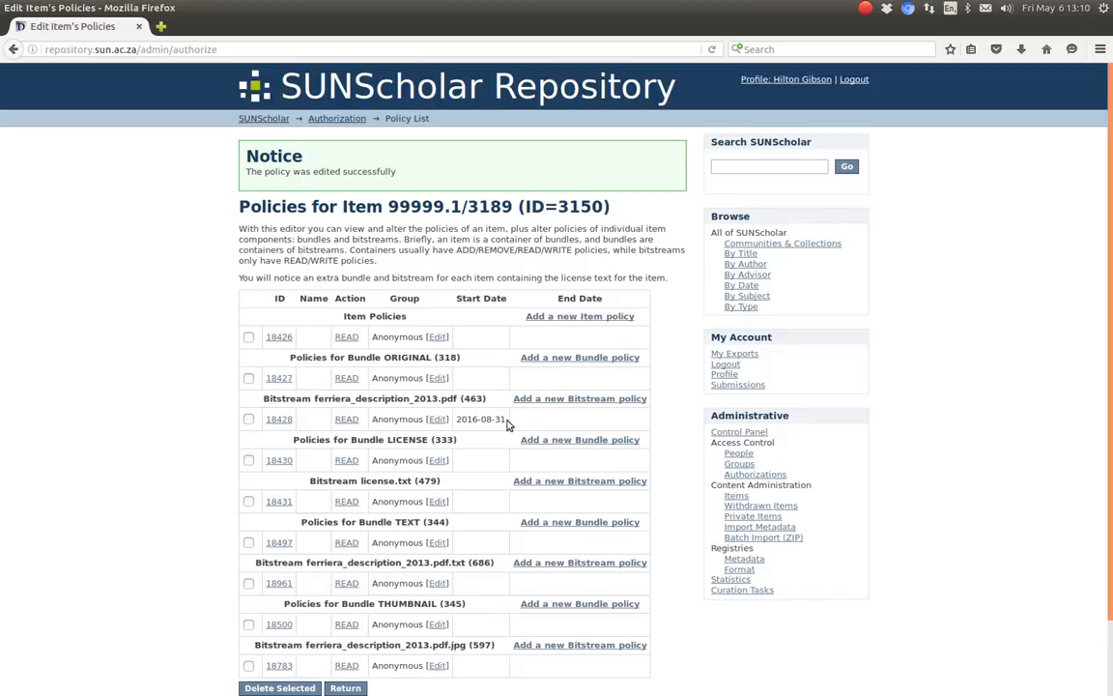
{"action": "double_click", "coordinate": [479, 418]}
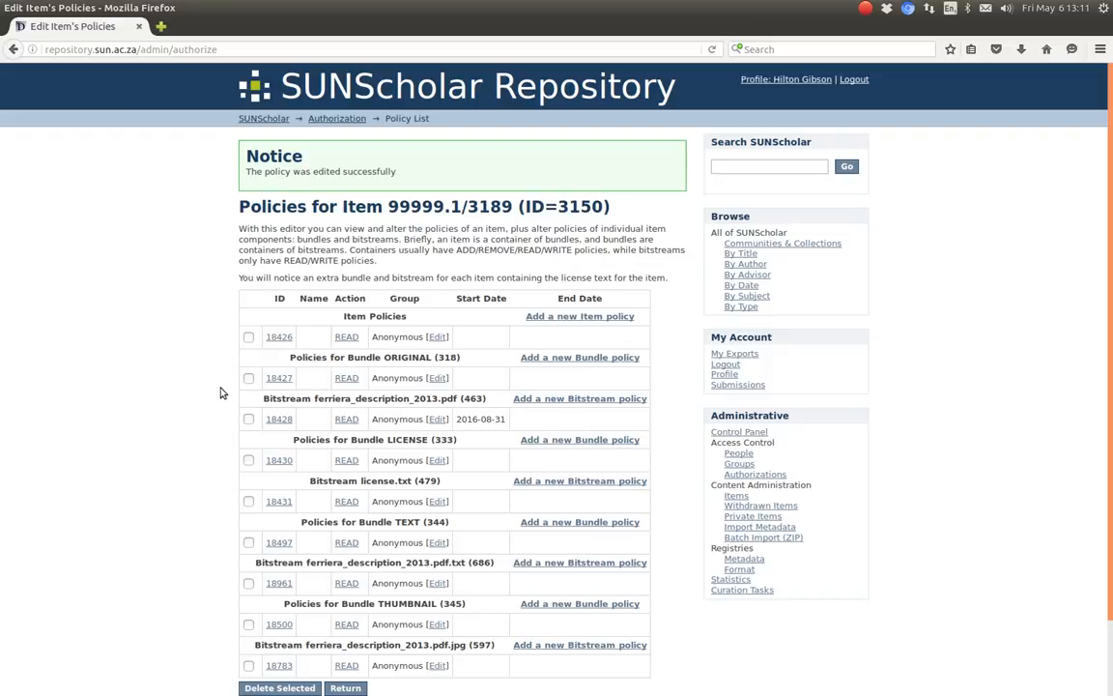
{"action": "mouse_move", "coordinate": [483, 428]}
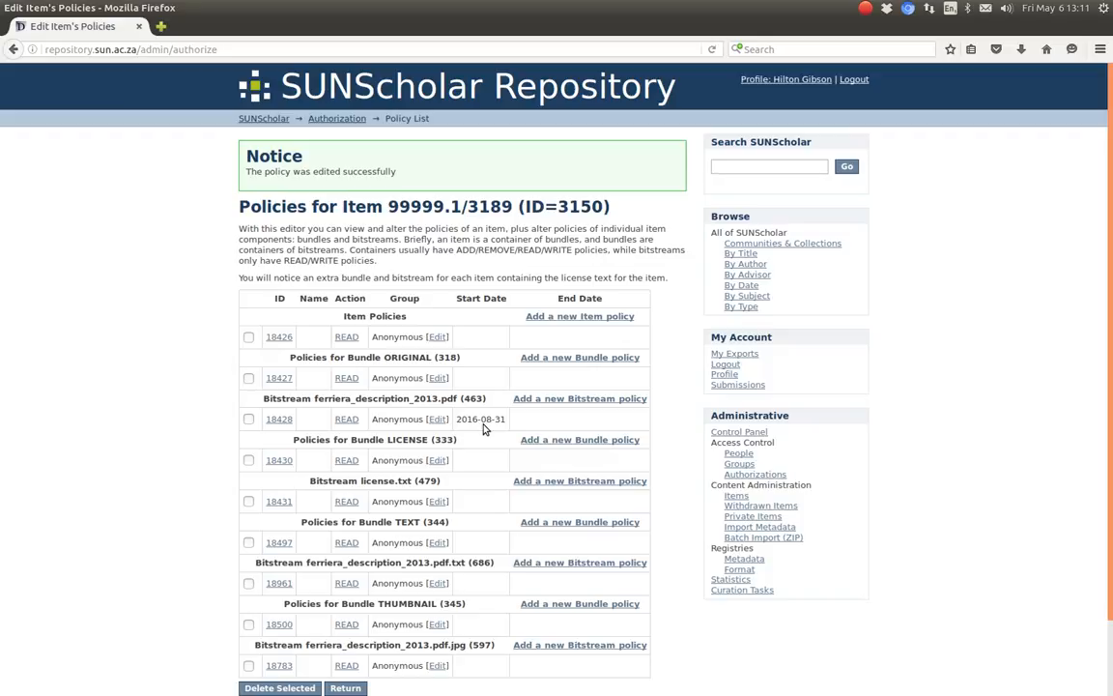
{"action": "mouse_move", "coordinate": [494, 390]}
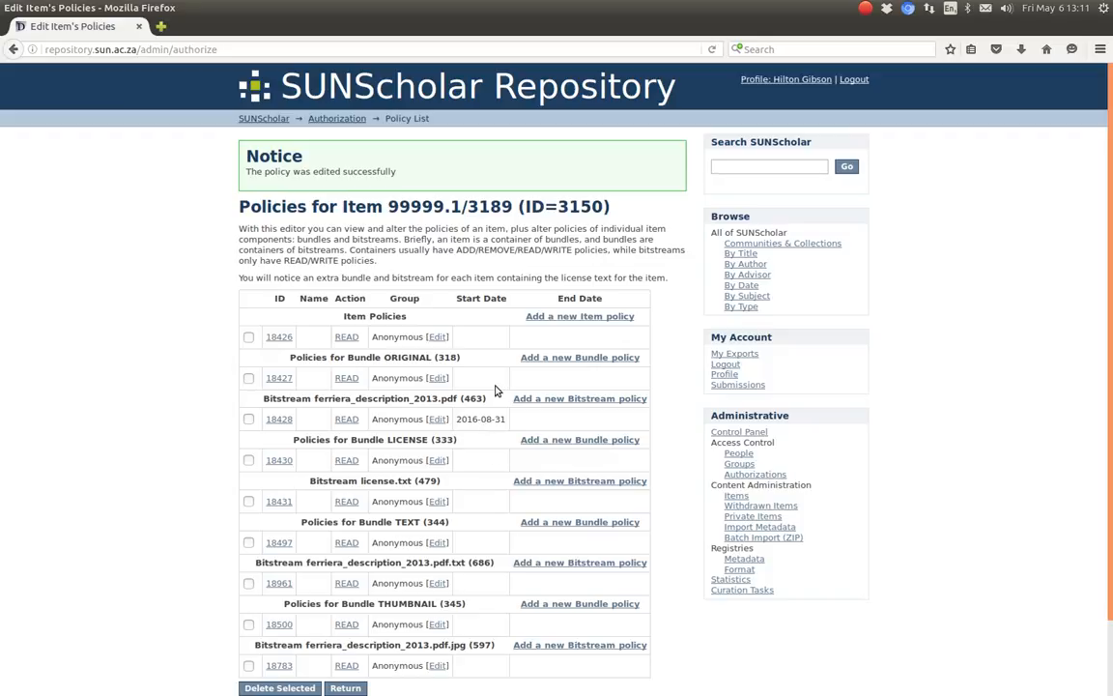
{"action": "mouse_move", "coordinate": [205, 228]}
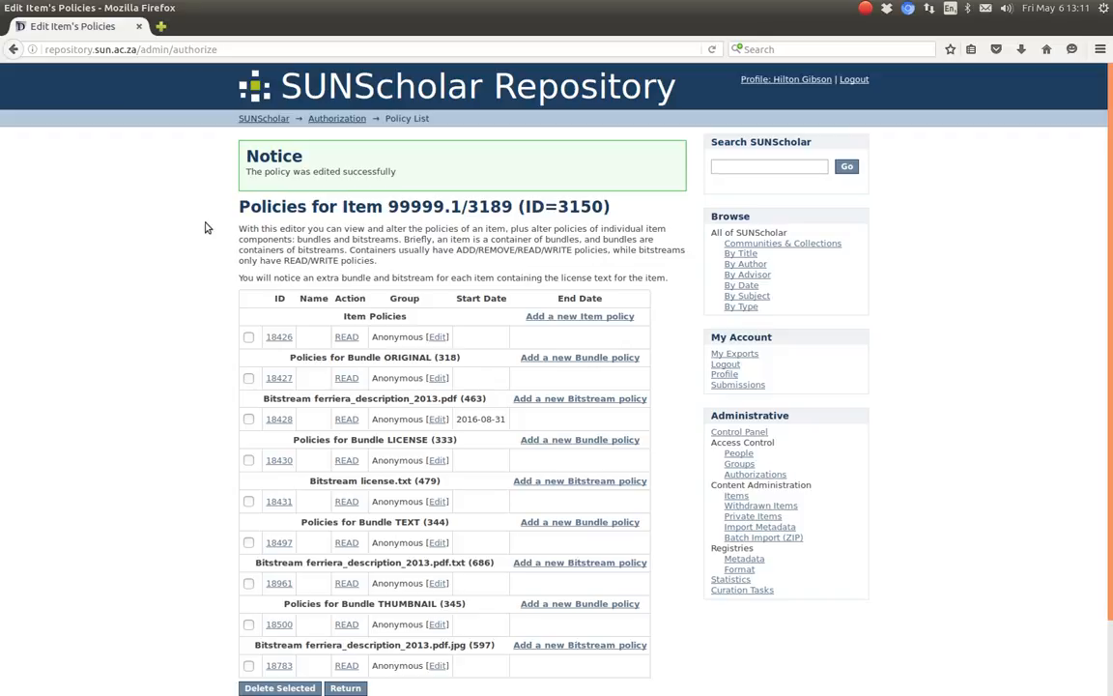
{"action": "mouse_move", "coordinate": [189, 433]}
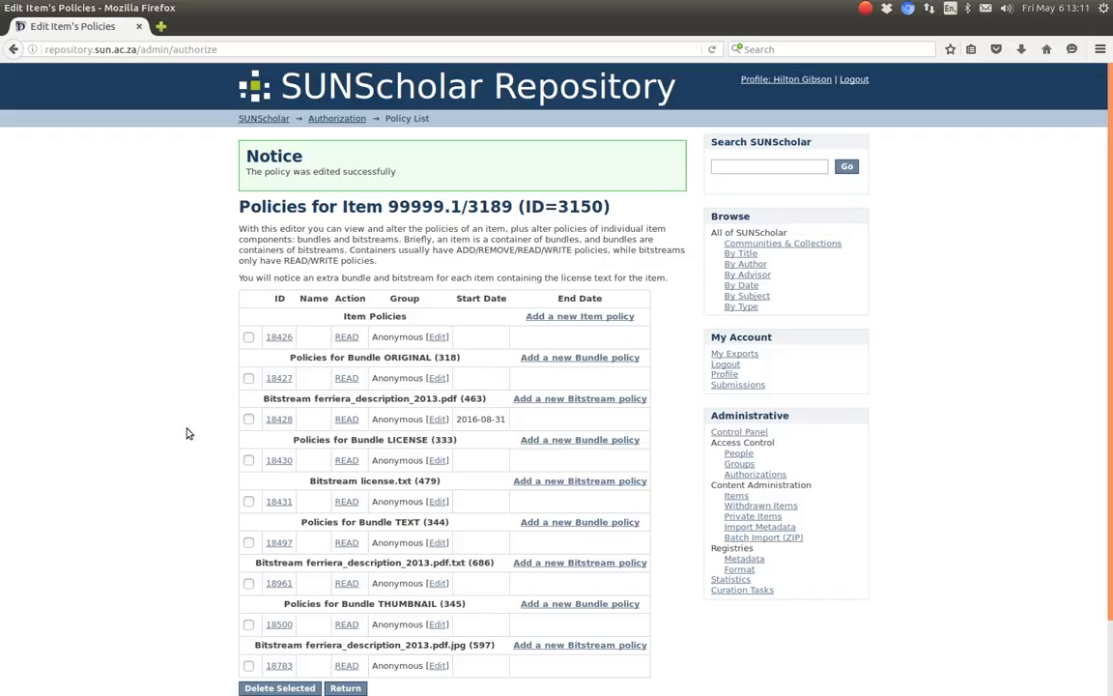
{"action": "mouse_move", "coordinate": [688, 400]}
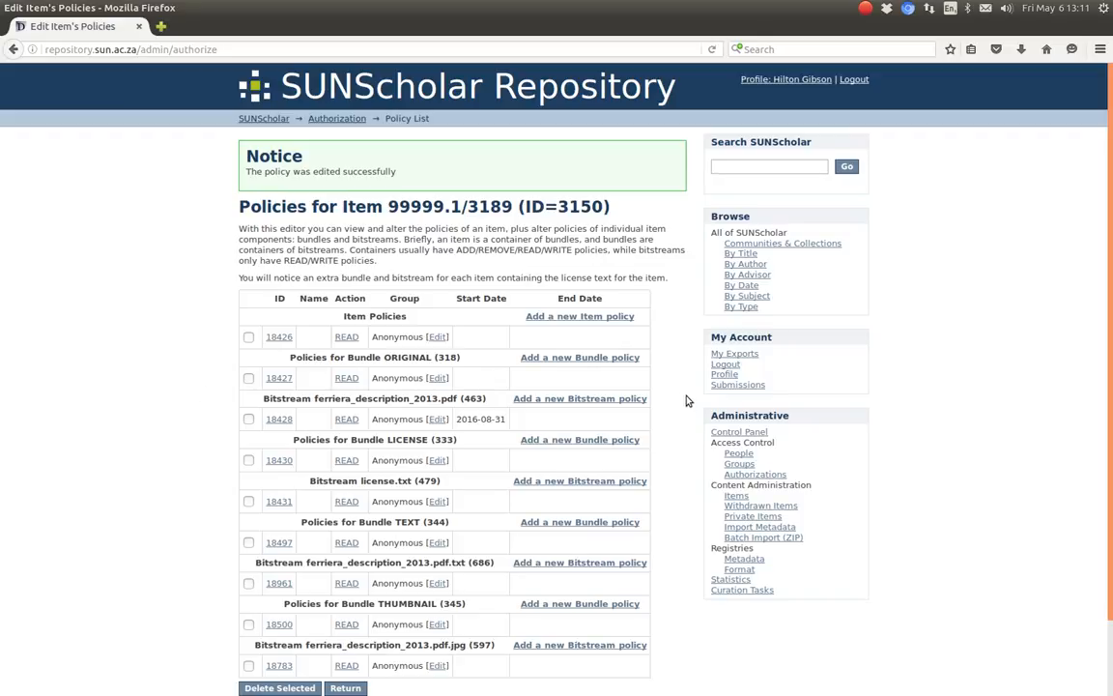
{"action": "mouse_move", "coordinate": [727, 363]}
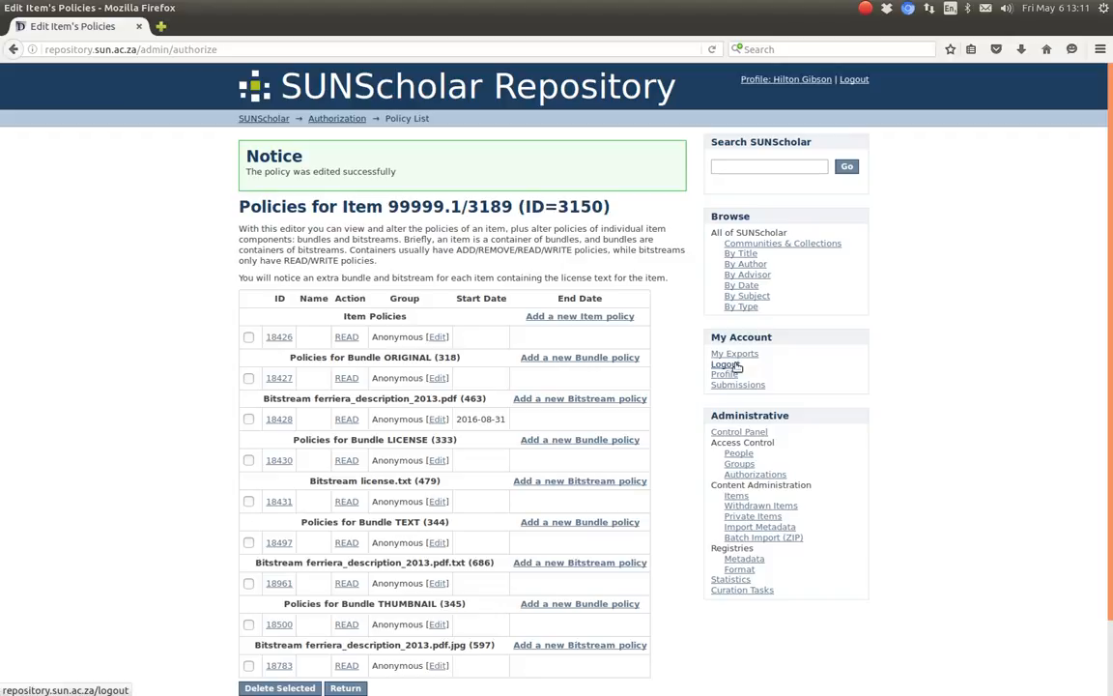
- Log out and try the Xenorhabdus khoisanae PDF anonymously, landing on the Request a copy form
{"action": "left_click", "coordinate": [725, 363]}
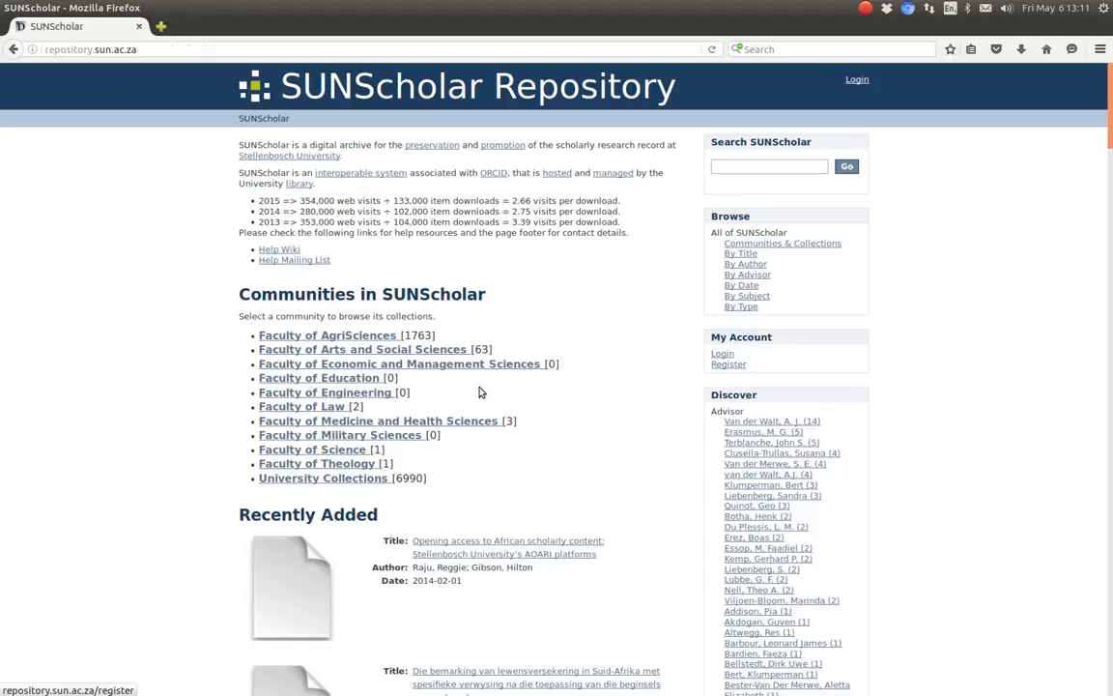
{"action": "left_click", "coordinate": [379, 421]}
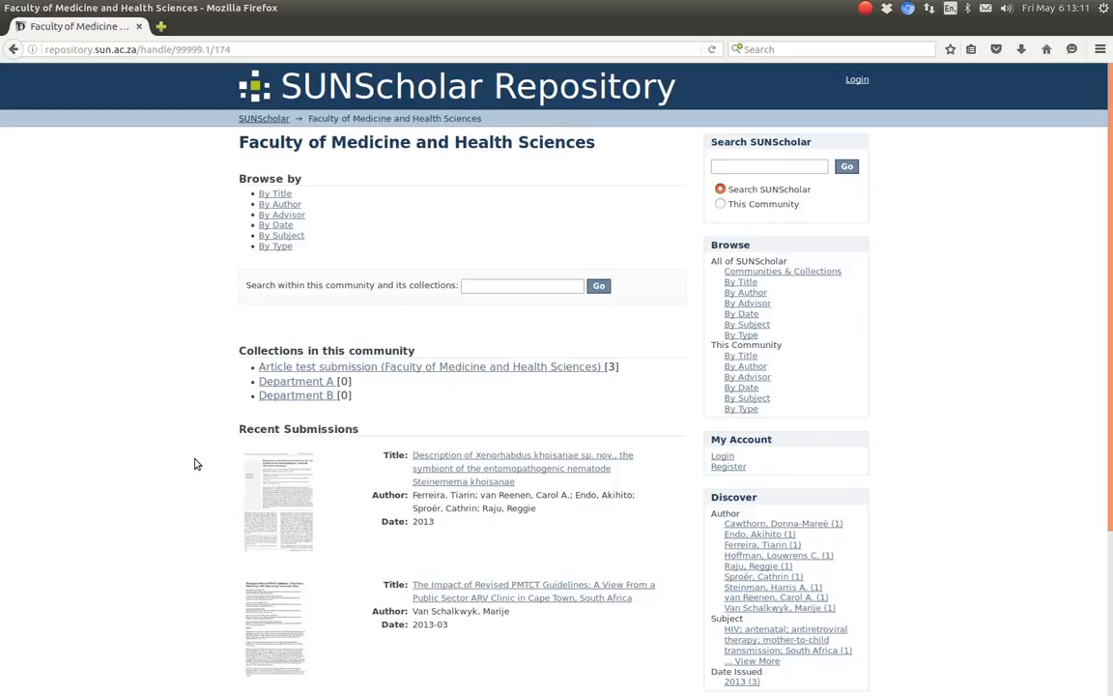
{"action": "left_click", "coordinate": [522, 454]}
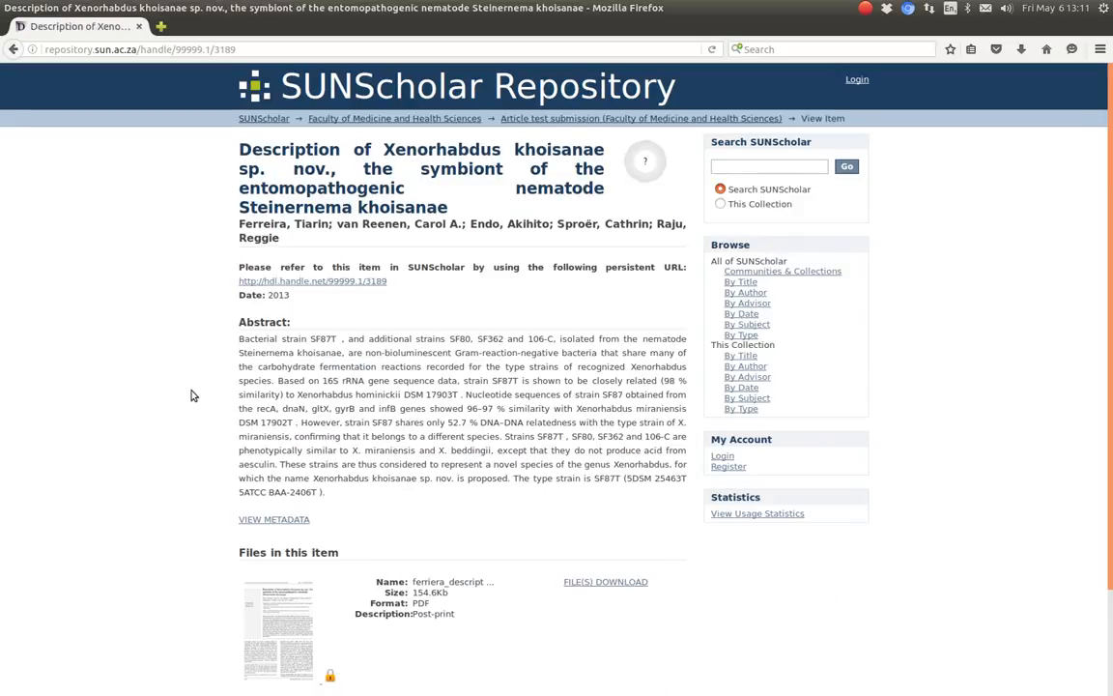
{"action": "scroll", "scroll_direction": "down", "scroll_amount": 3}
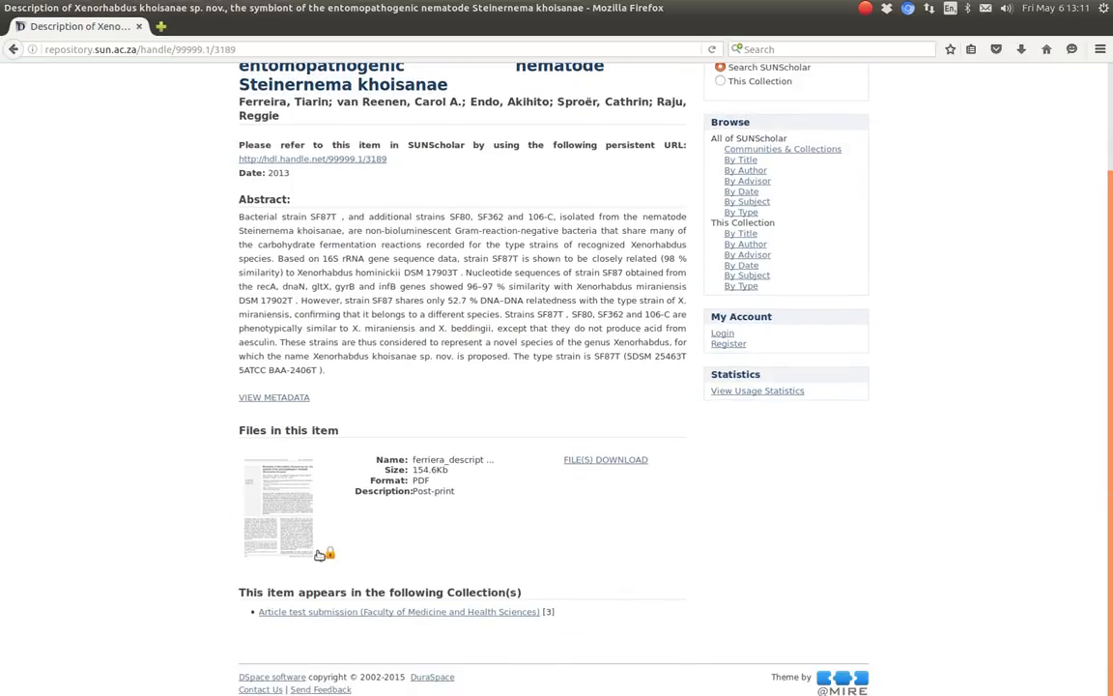
{"action": "left_click", "coordinate": [326, 553]}
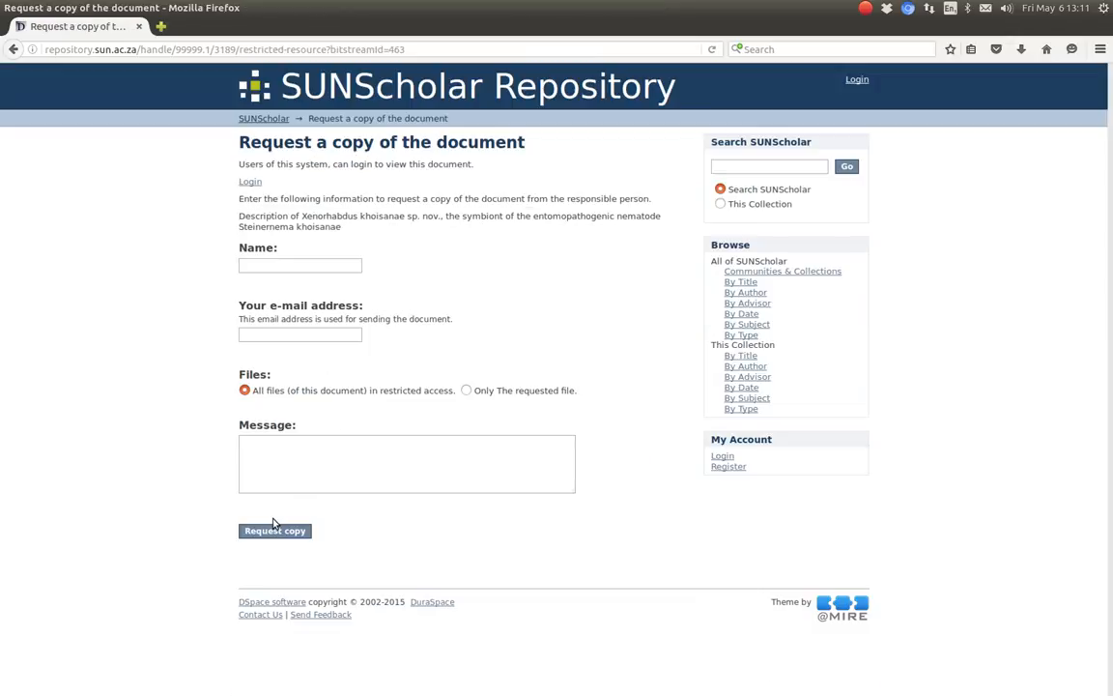
{"action": "mouse_move", "coordinate": [31, 199]}
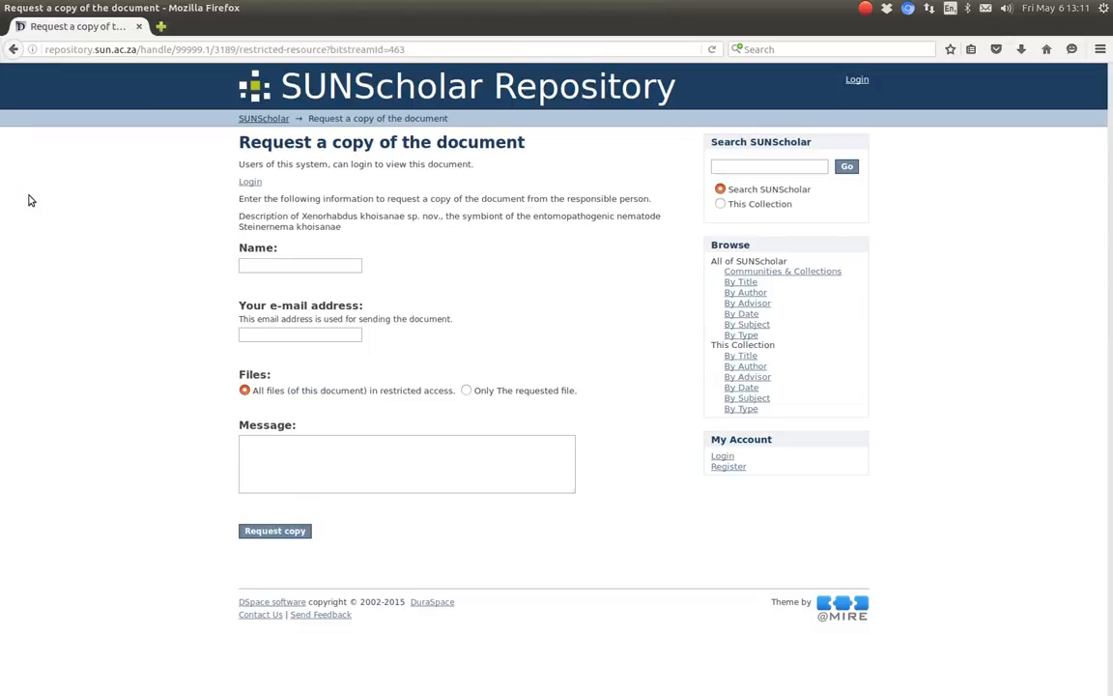
{"action": "mouse_move", "coordinate": [178, 172]}
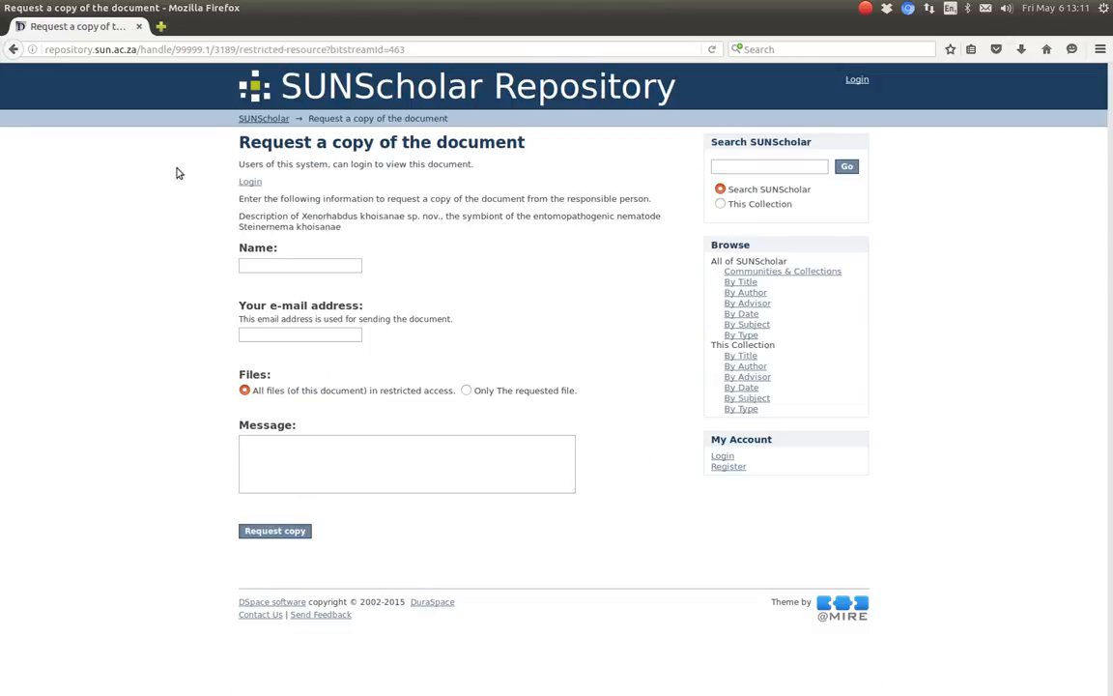
{"action": "mouse_move", "coordinate": [398, 286]}
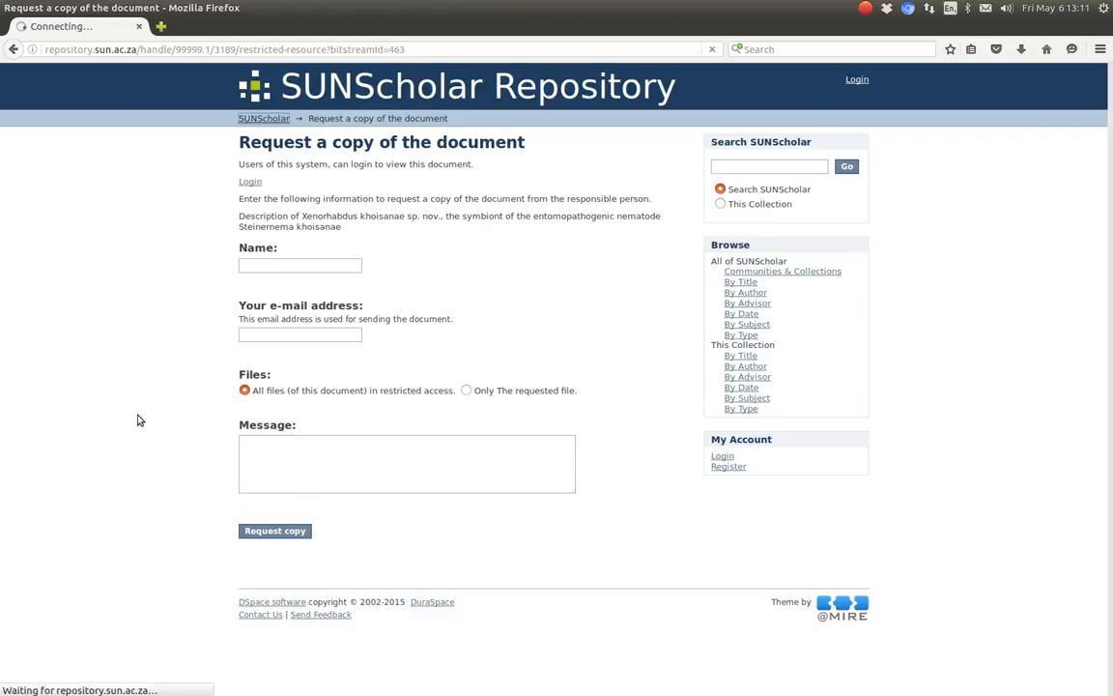
{"action": "mouse_move", "coordinate": [158, 365]}
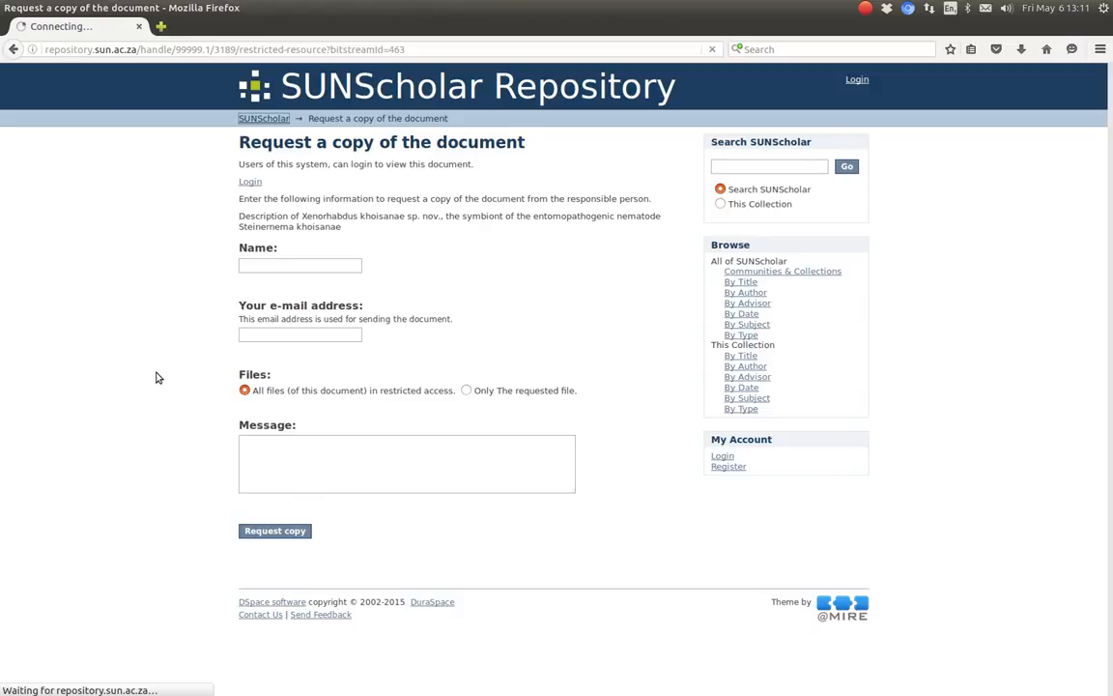